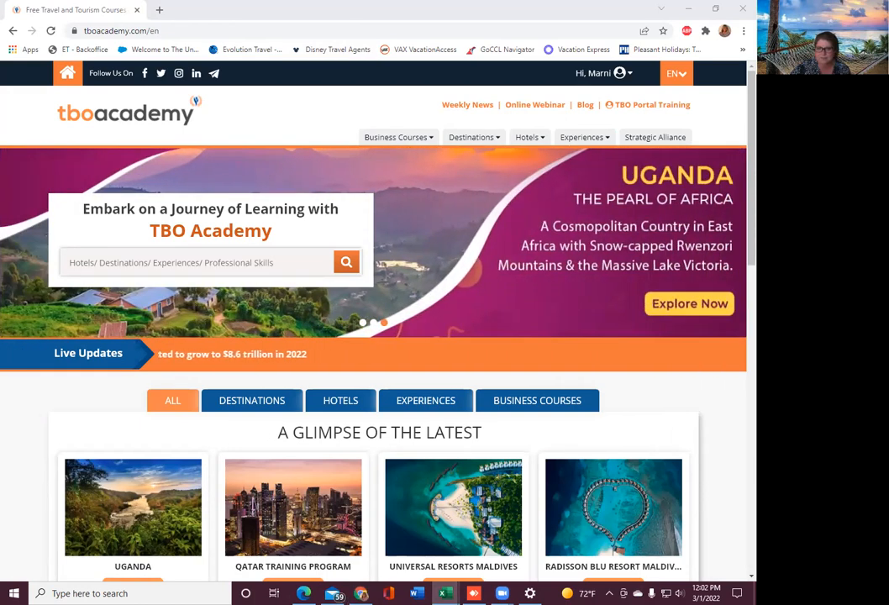
- Bring up Excel's March Cert Workshop List and scroll down to the Sunday sessions
click(444, 593)
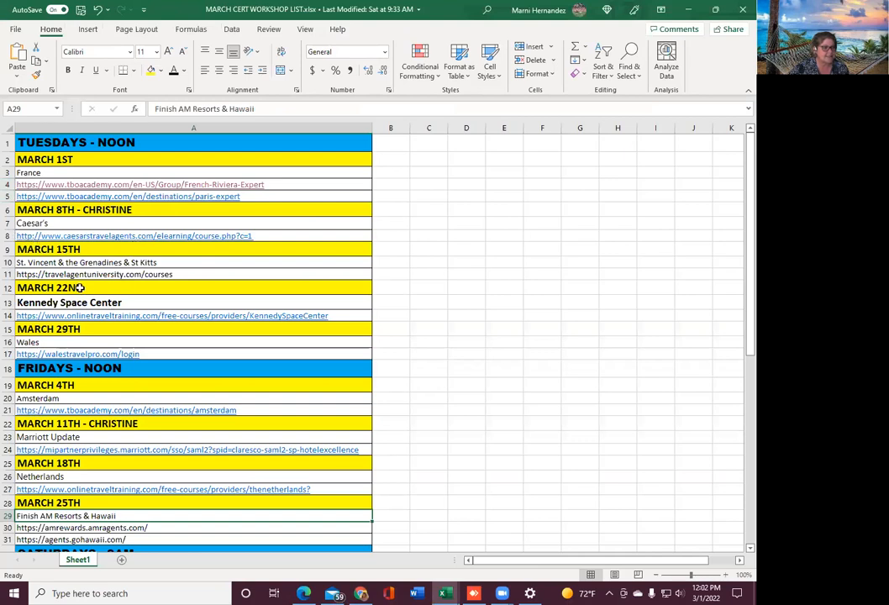
mouse_move(110, 284)
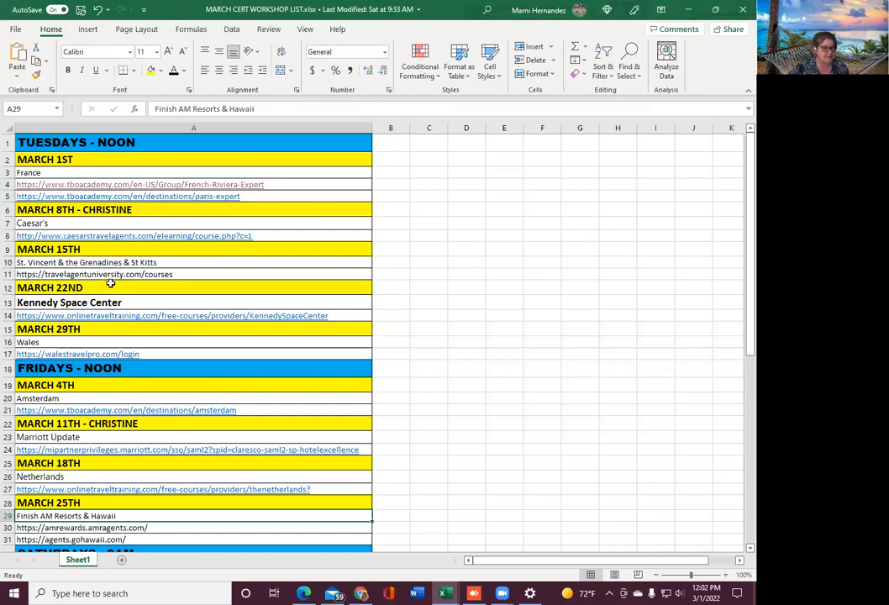
mouse_move(204, 304)
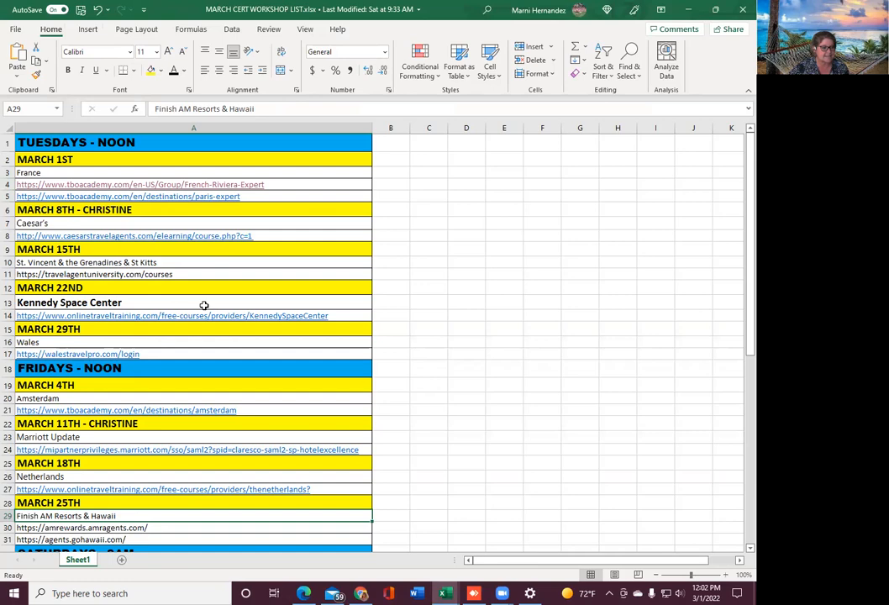
scroll(down, 3)
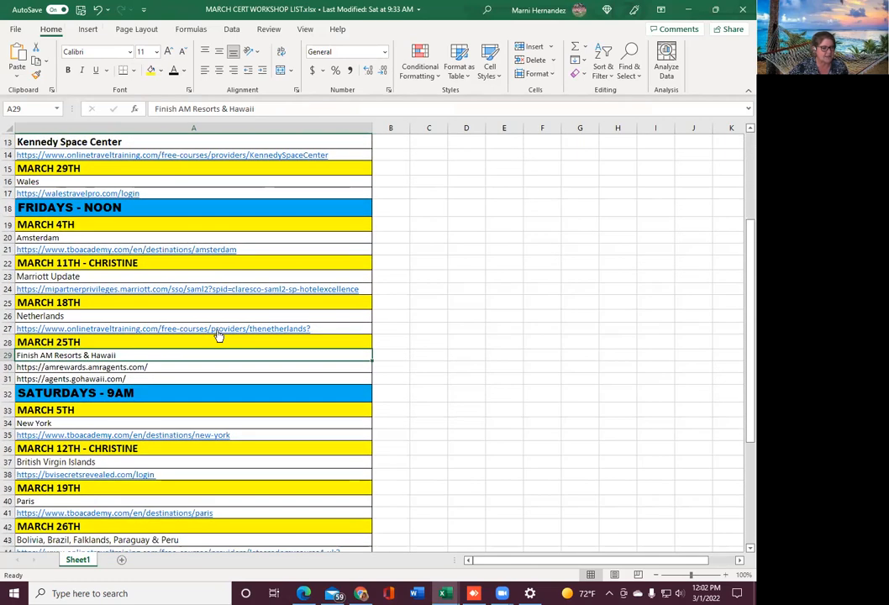
scroll(down, 3)
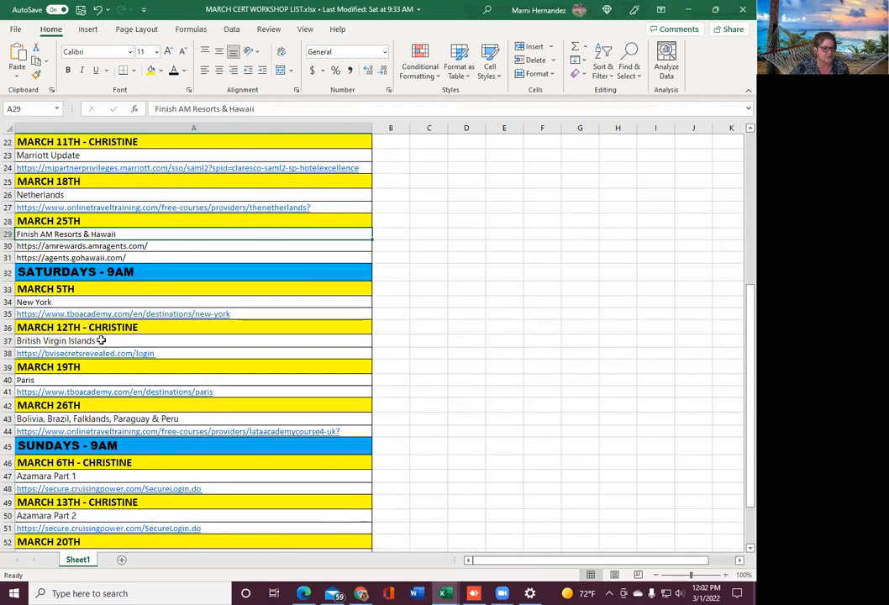
scroll(down, 3)
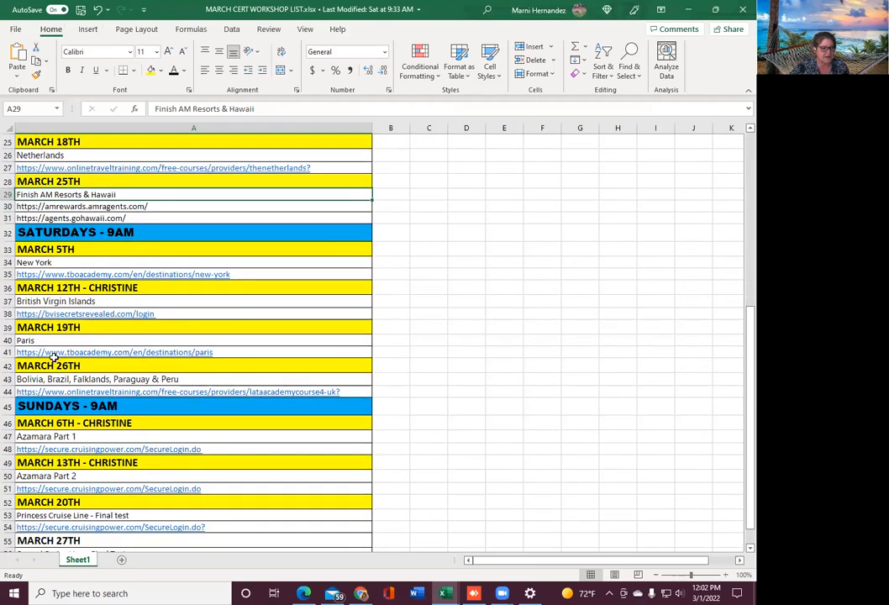
scroll(down, 3)
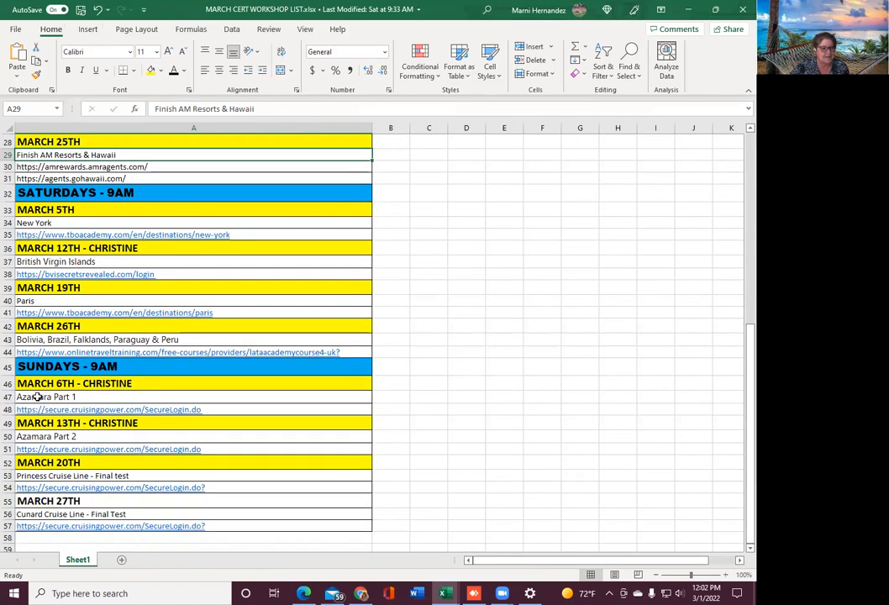
mouse_move(65, 430)
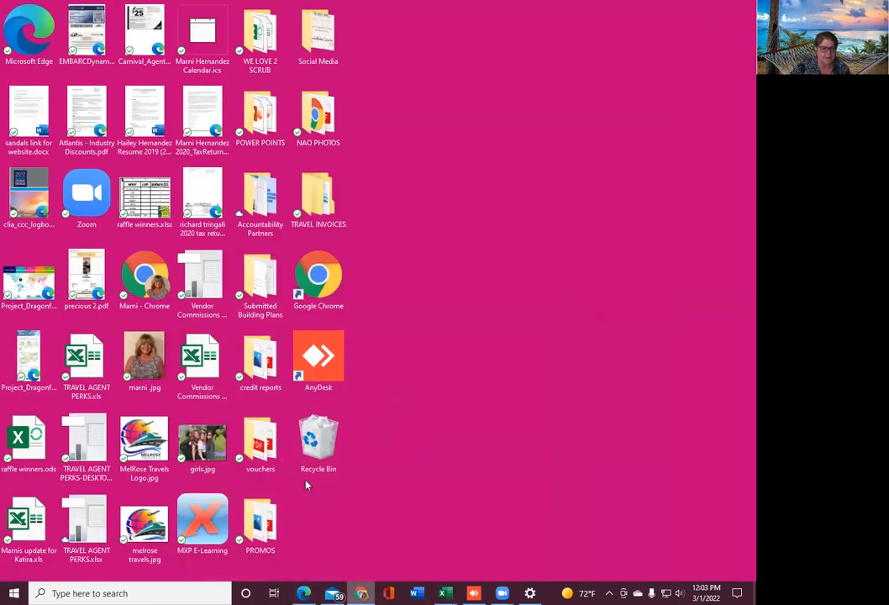
- Launch Chrome from the desktop, maximize its window, and go to YouTube
click(144, 273)
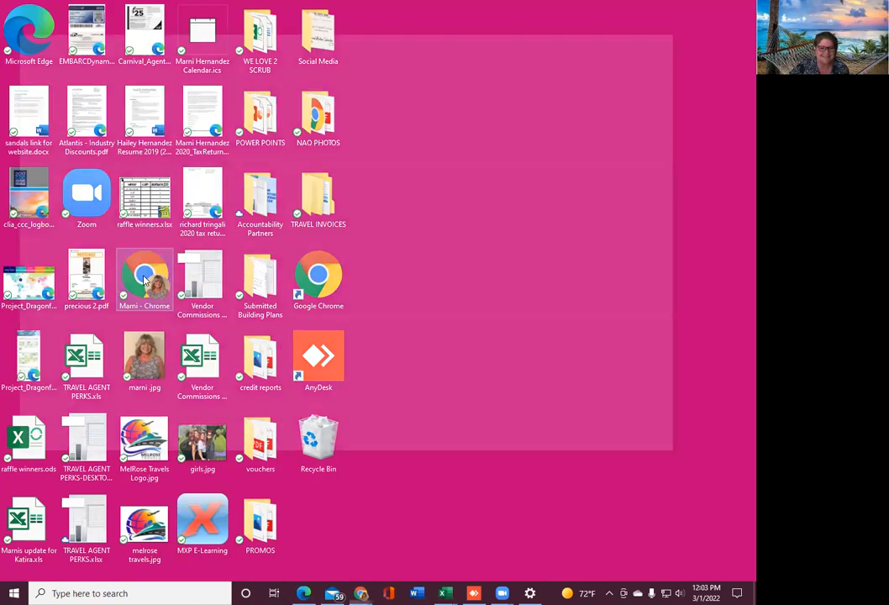
double_click(144, 275)
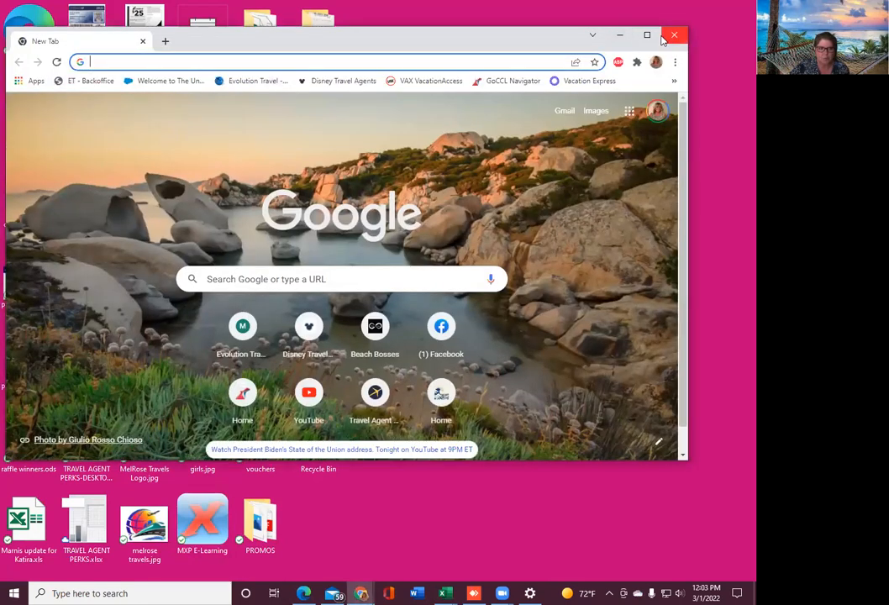
click(647, 35)
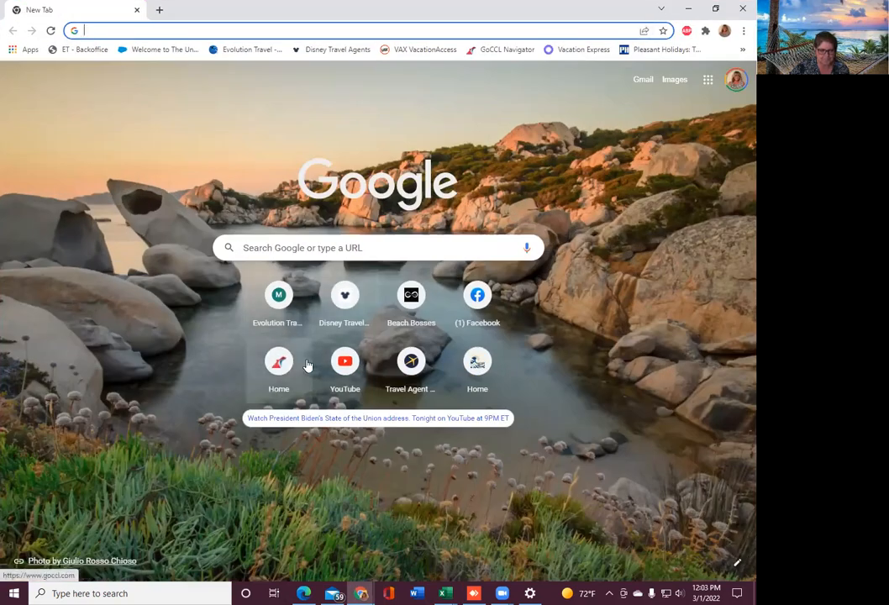
click(344, 361)
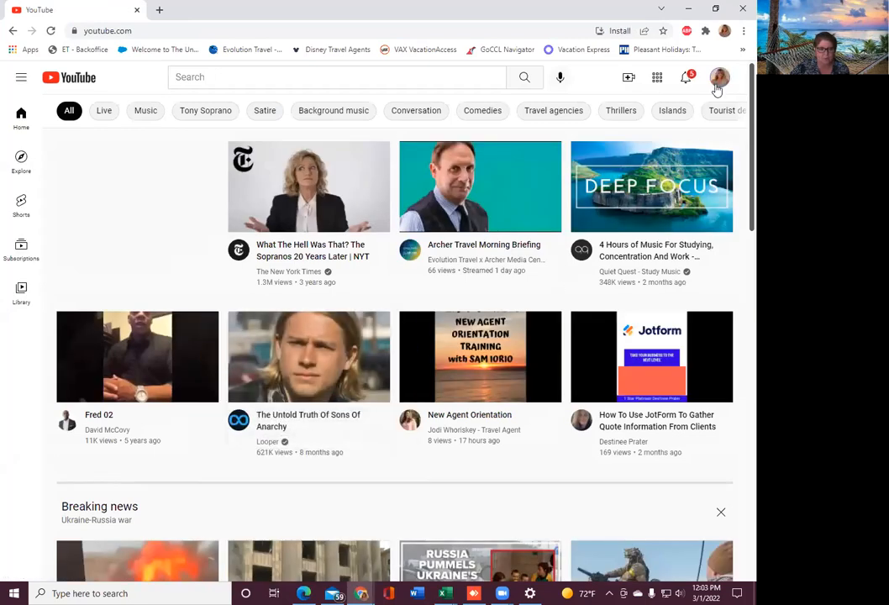
- Browse your YouTube channel's uploaded workshop videos, then start a blank new tab
click(719, 78)
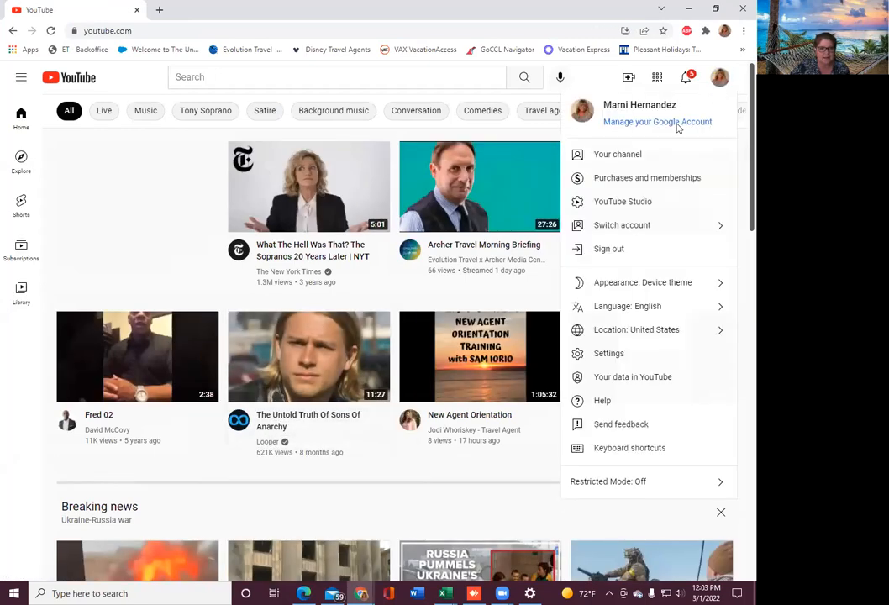
click(618, 154)
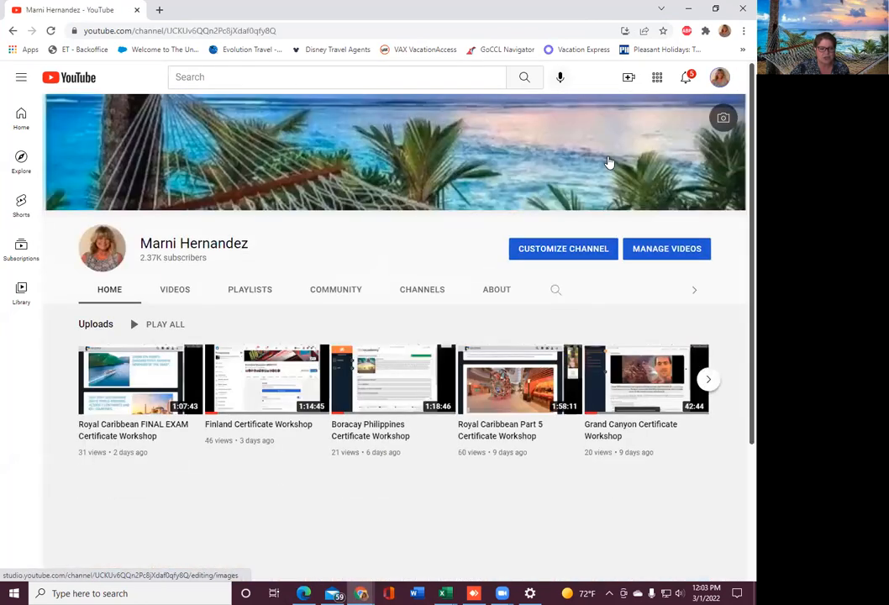
click(175, 289)
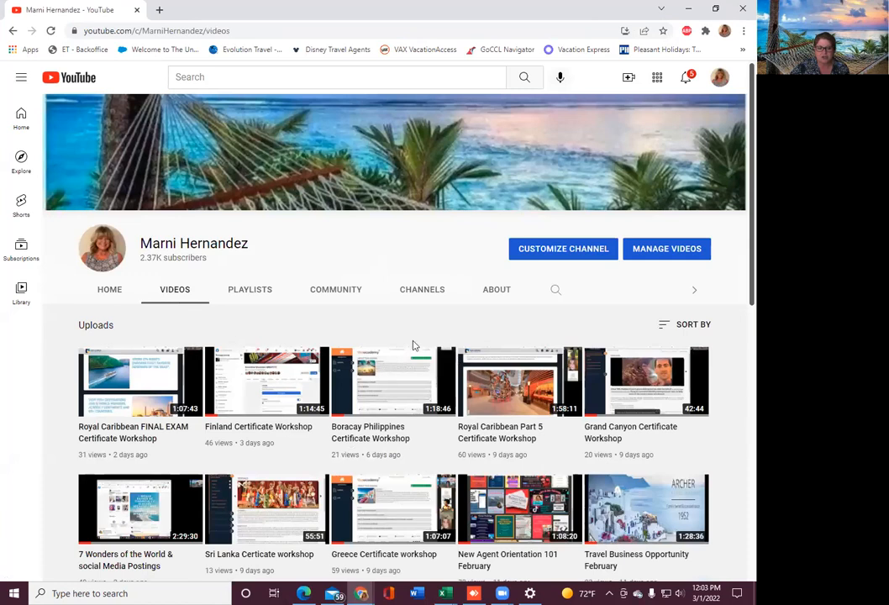
scroll(down, 3)
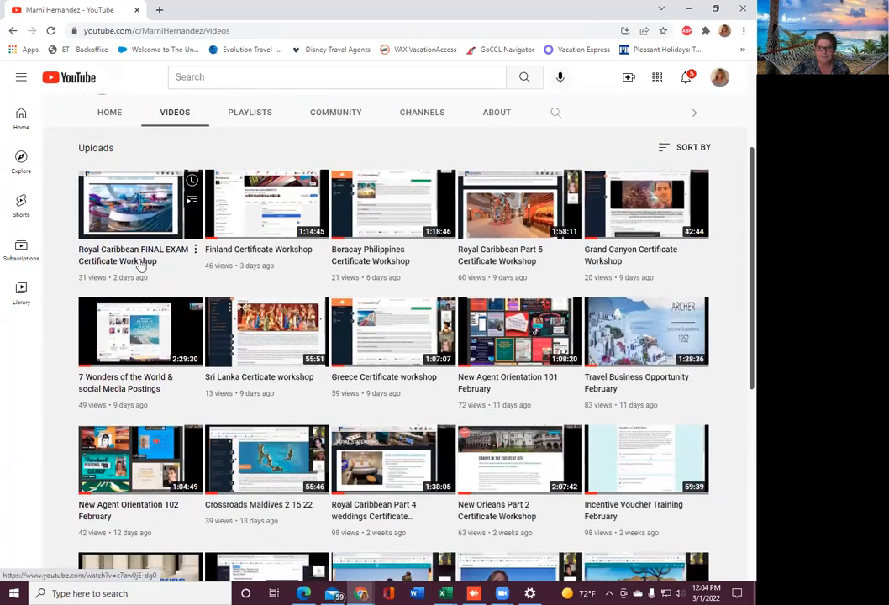
mouse_move(130, 206)
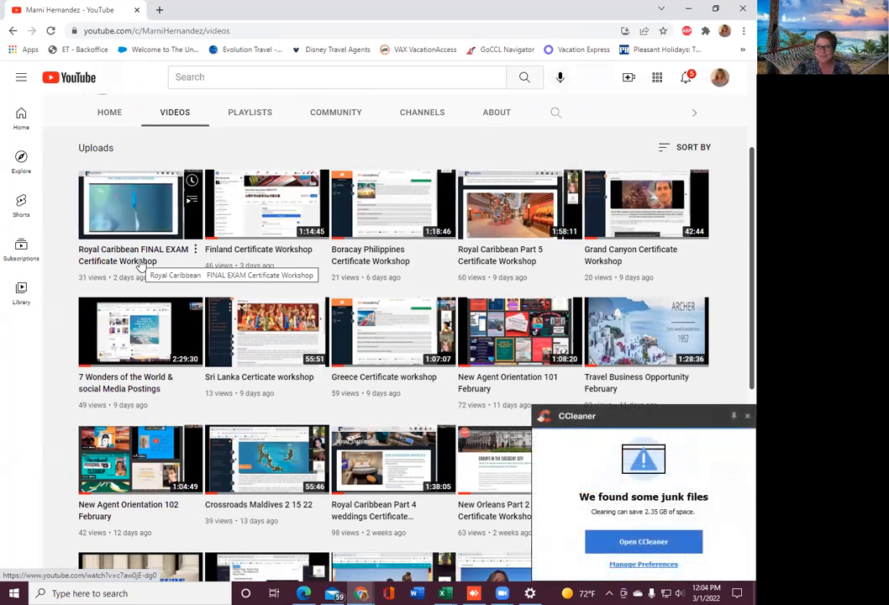
mouse_move(152, 256)
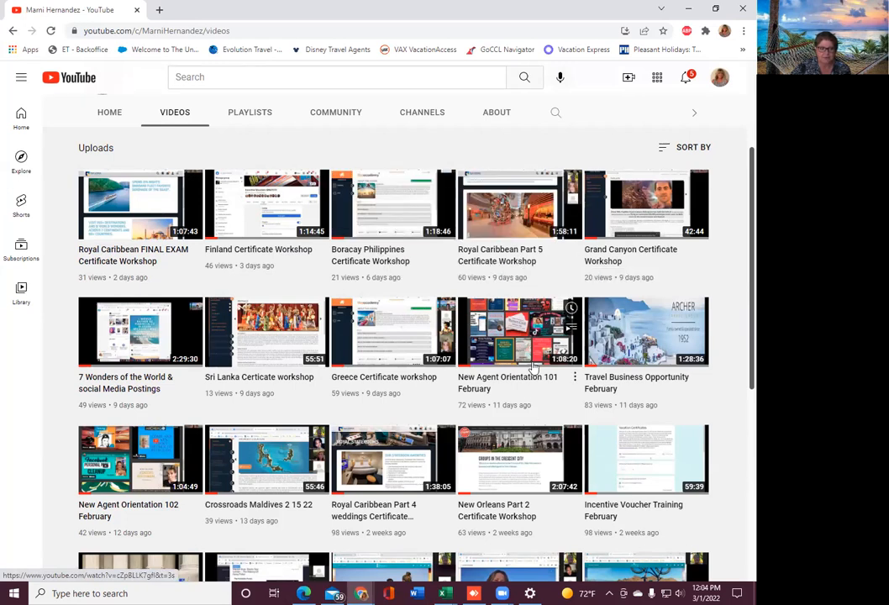
scroll(down, 3)
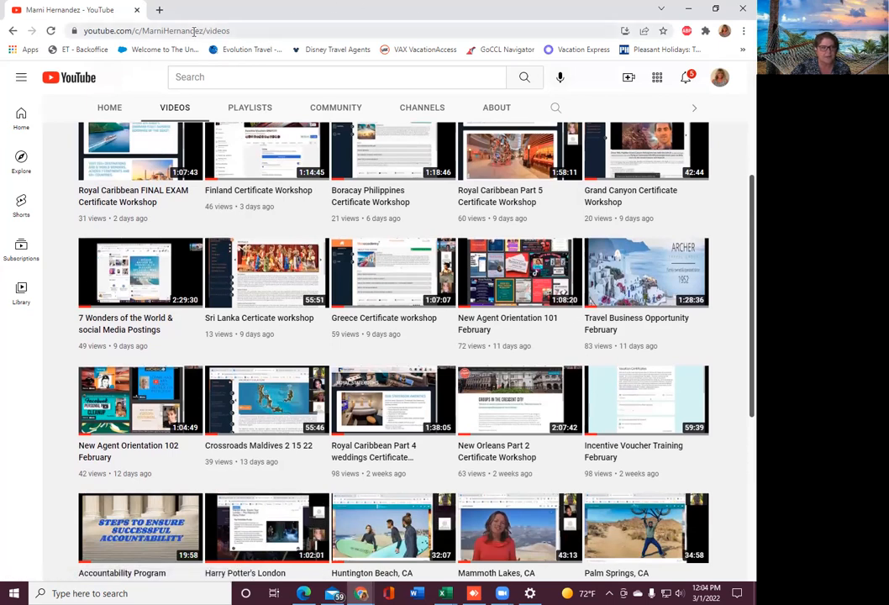
click(156, 31)
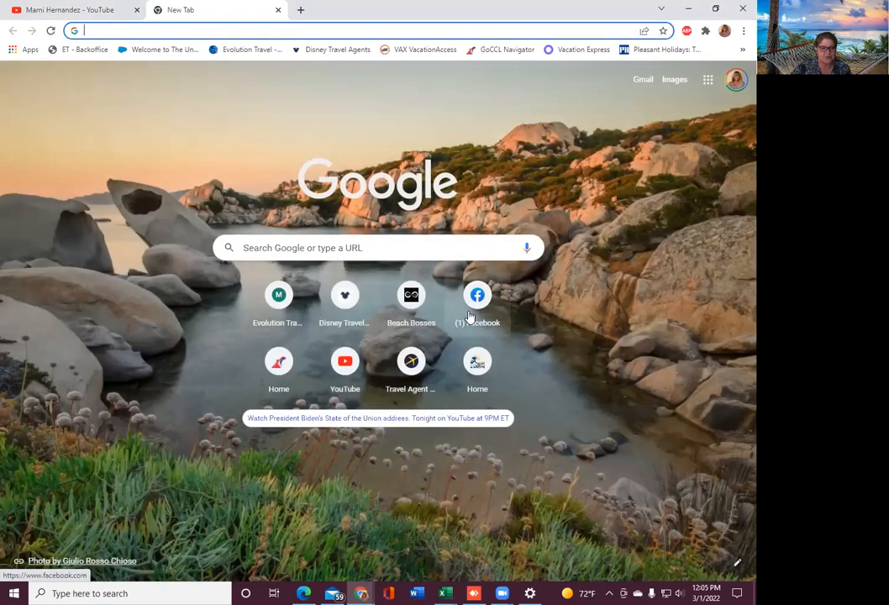
- Go to the Incentive Vouchers group on Facebook and show its featured posts
click(477, 295)
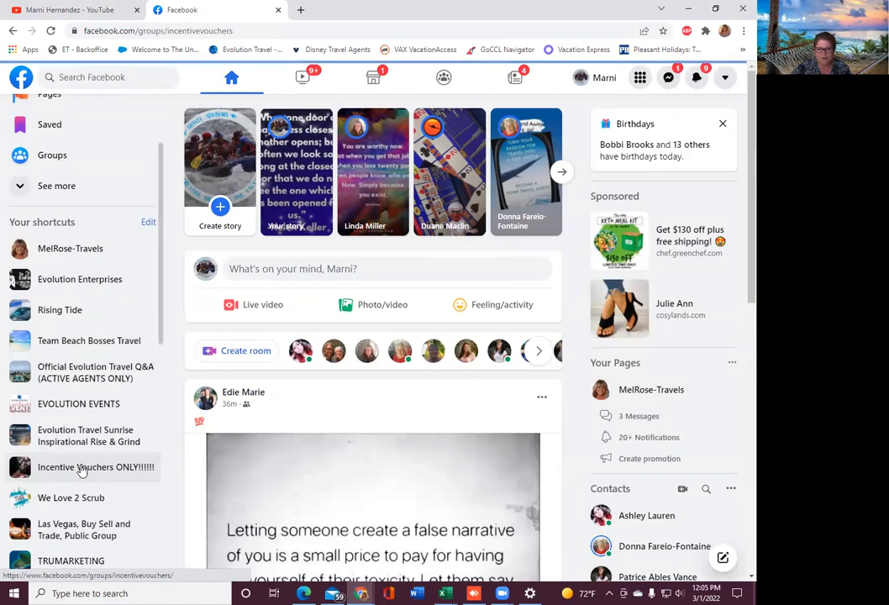
click(96, 466)
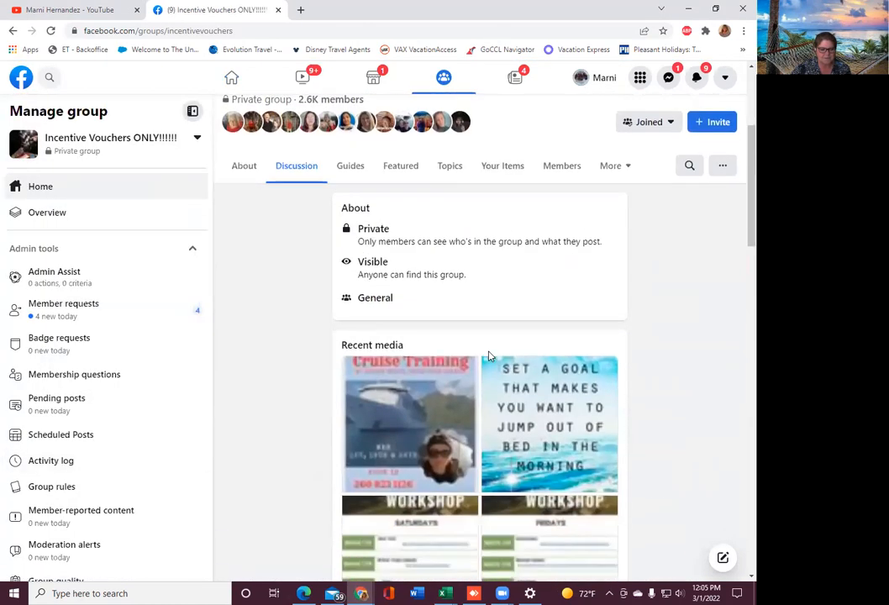
scroll(down, 3)
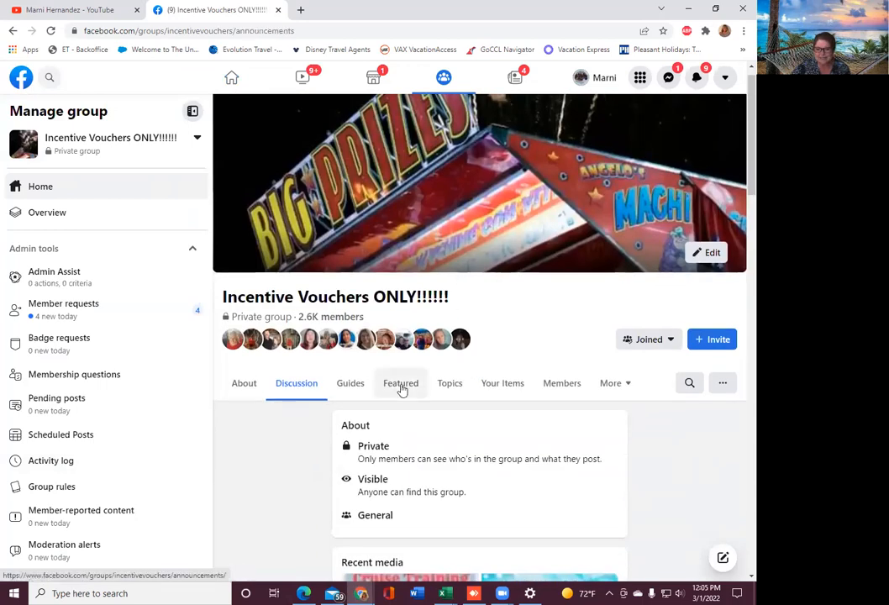
click(400, 383)
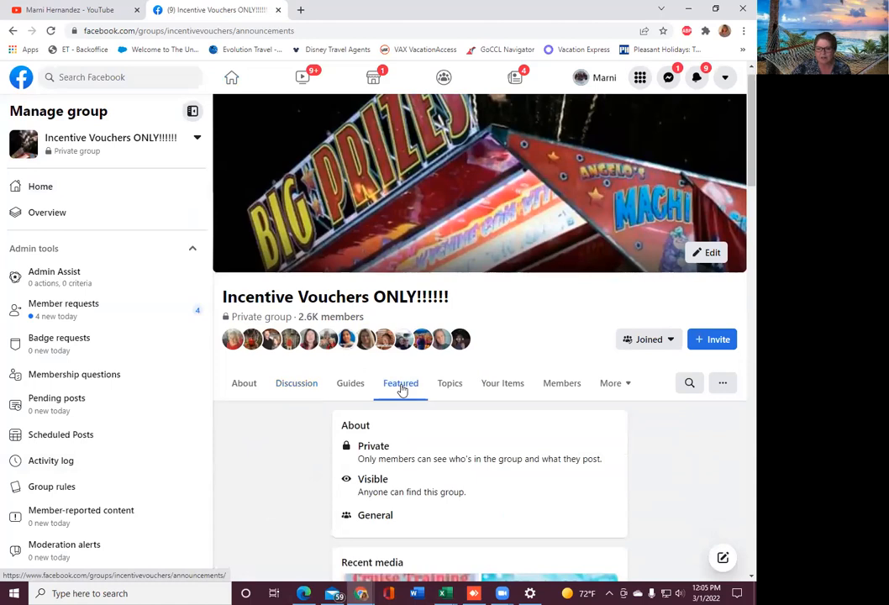
- Scroll the announcements down to Sandra's Certificate Recordings Google Sheet post
scroll(down, 3)
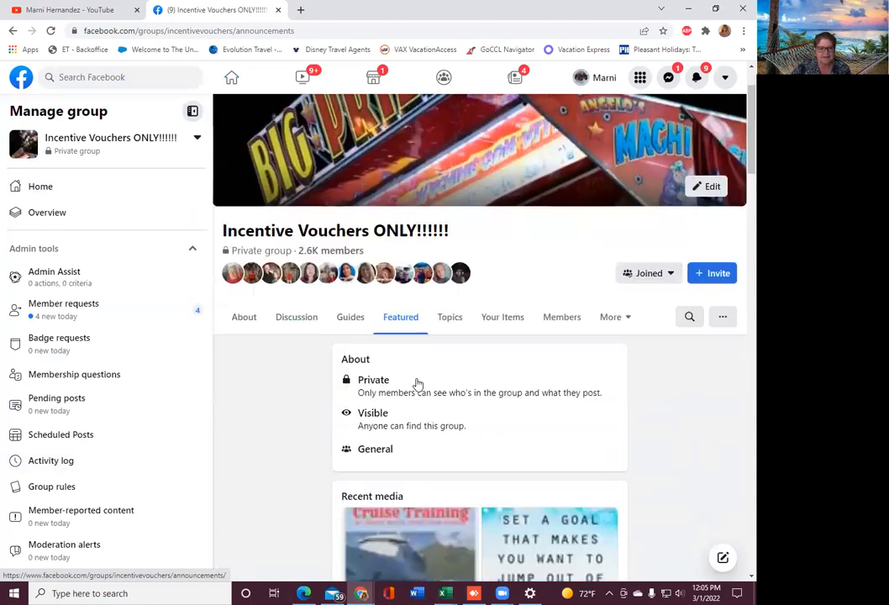
scroll(down, 3)
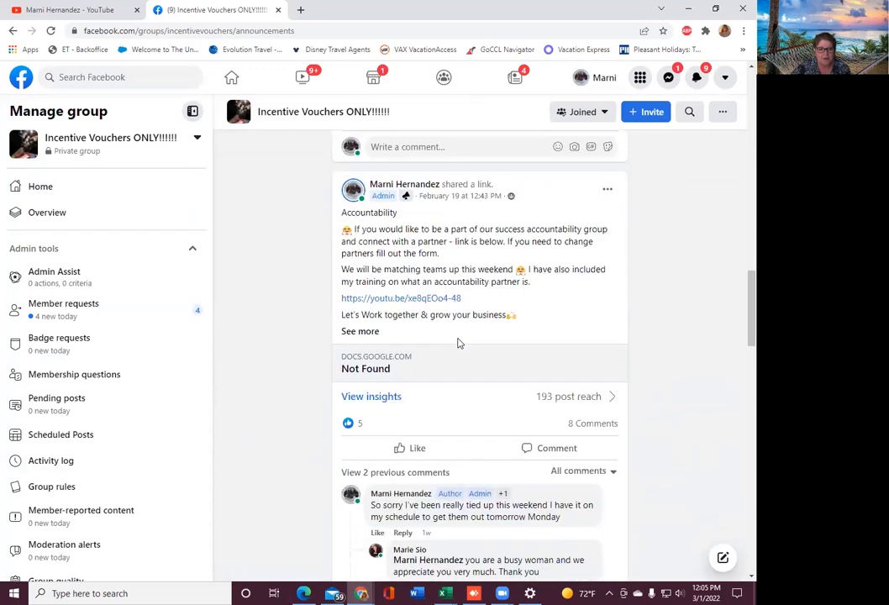
scroll(down, 3)
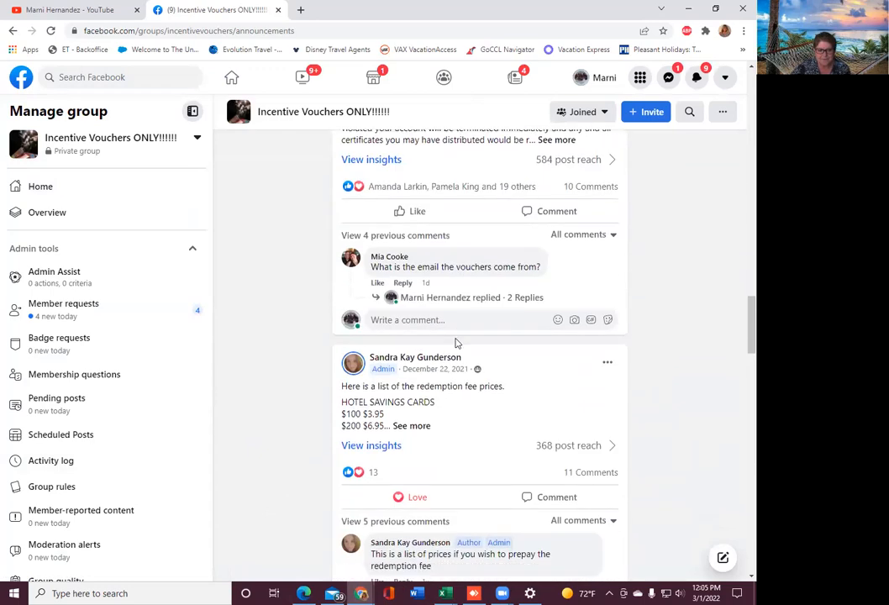
scroll(up, 3)
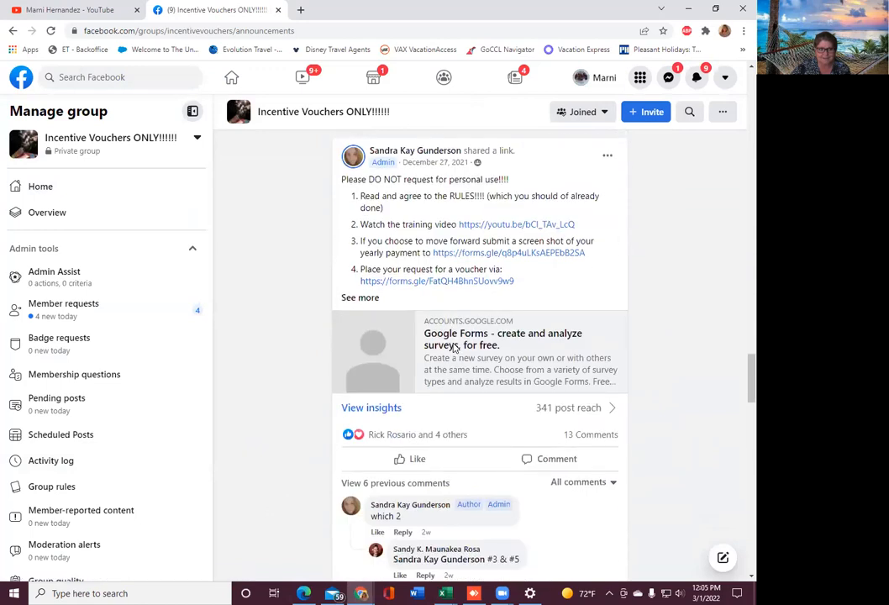
scroll(down, 3)
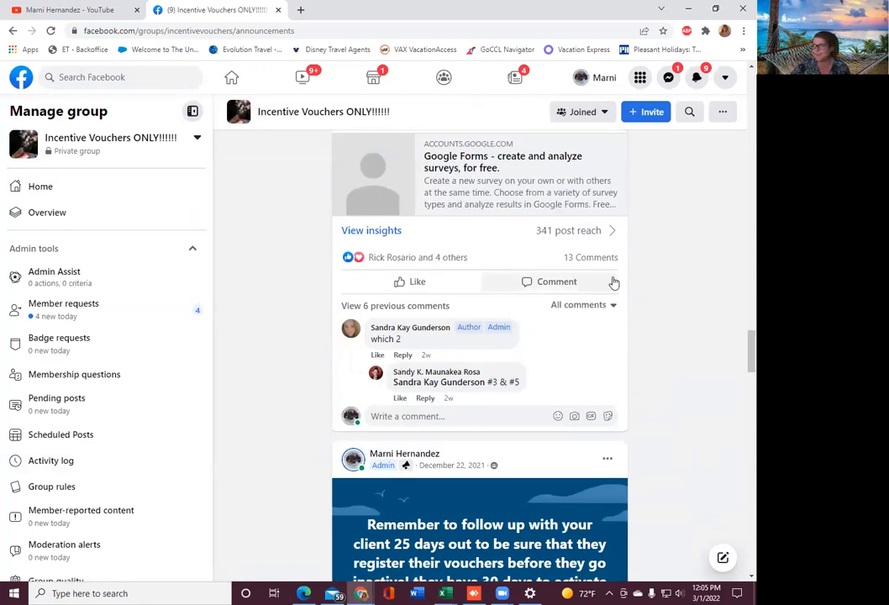
scroll(down, 3)
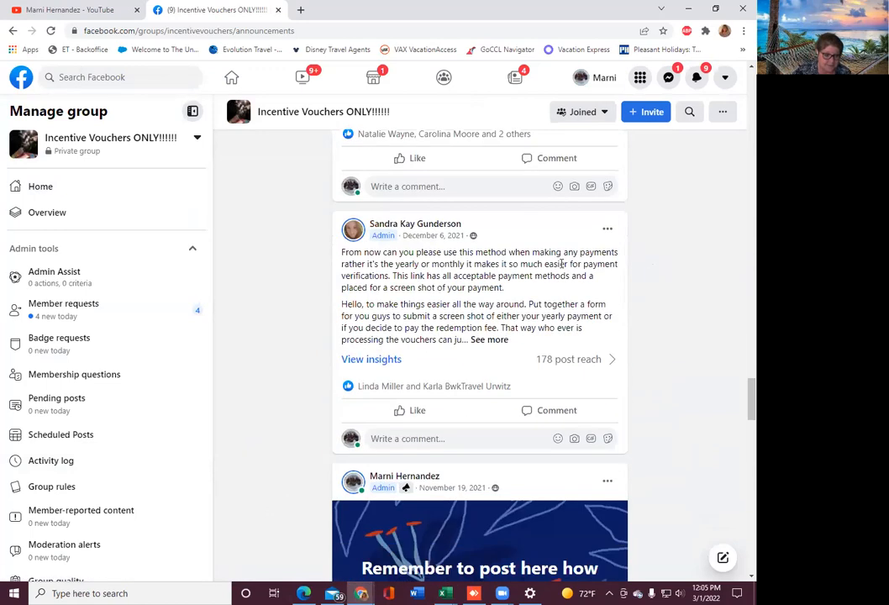
scroll(down, 3)
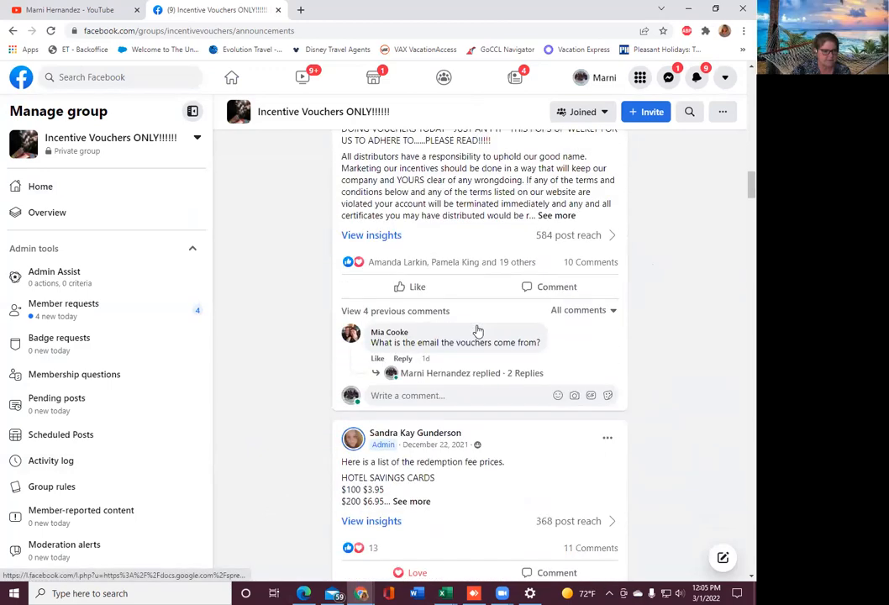
scroll(down, 3)
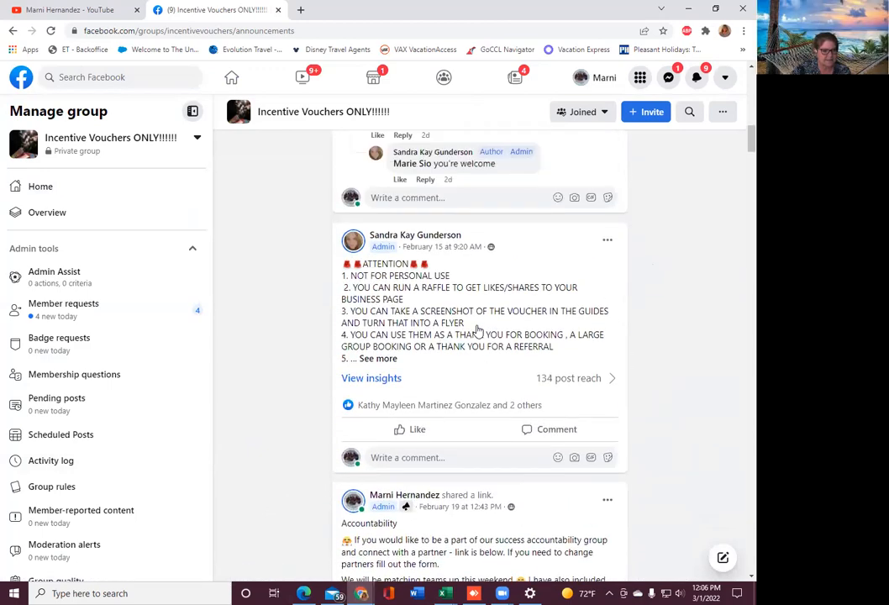
scroll(down, 3)
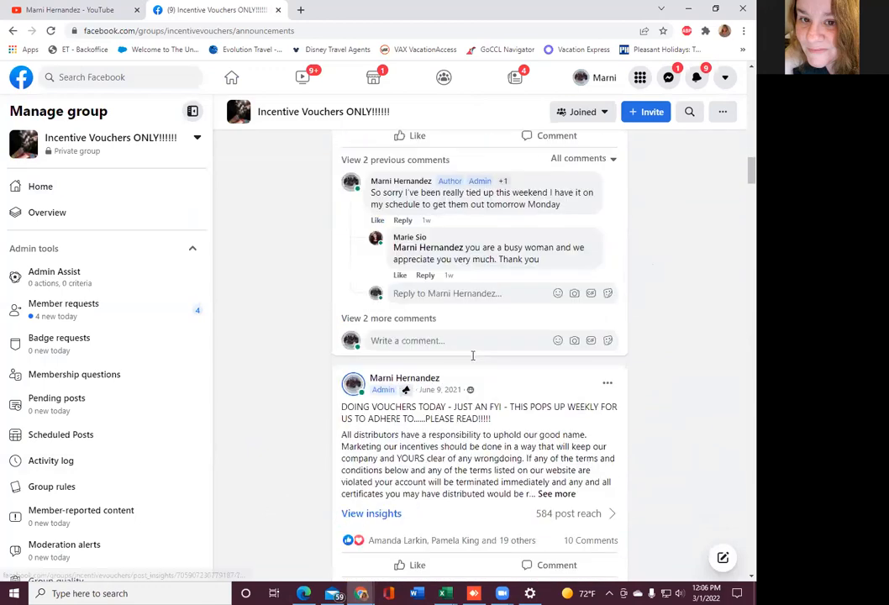
scroll(down, 3)
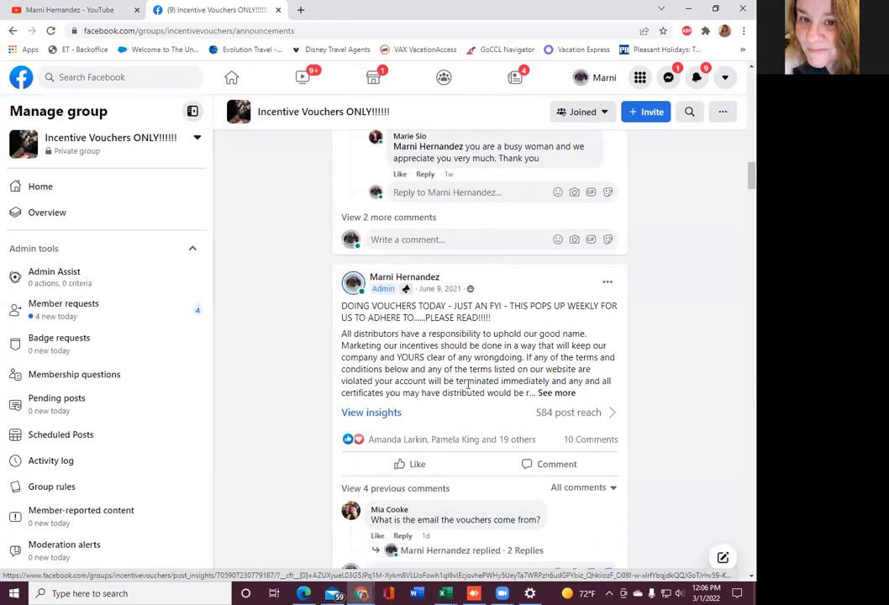
scroll(down, 3)
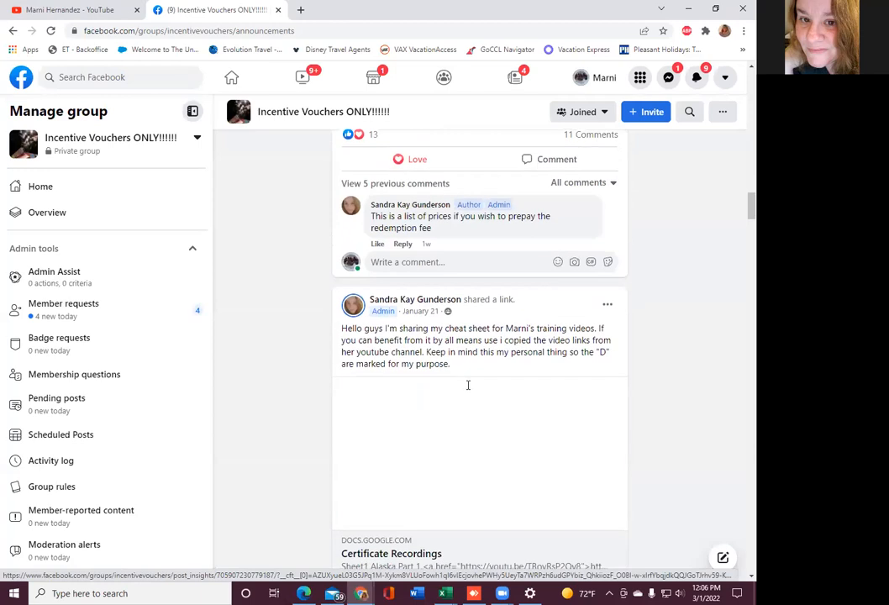
scroll(down, 3)
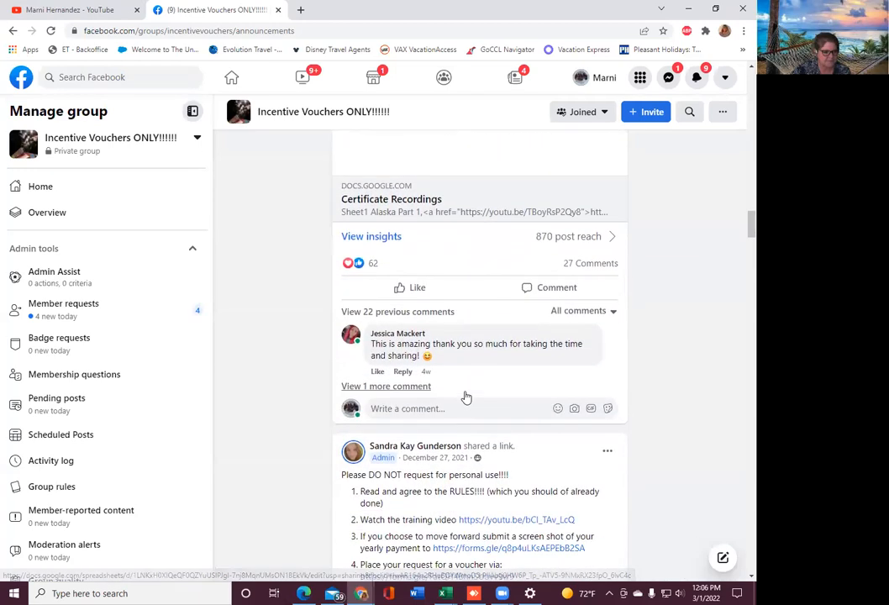
scroll(down, 3)
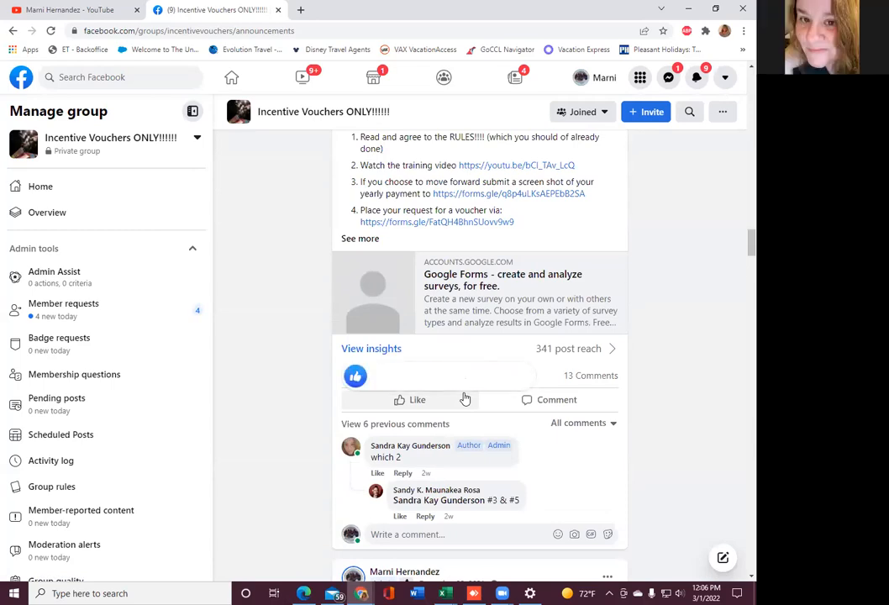
scroll(down, 3)
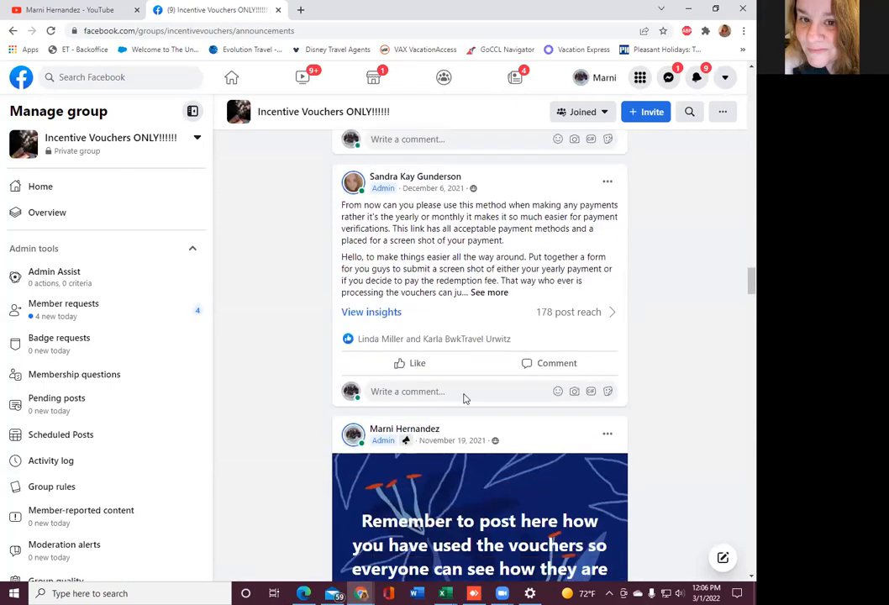
scroll(down, 3)
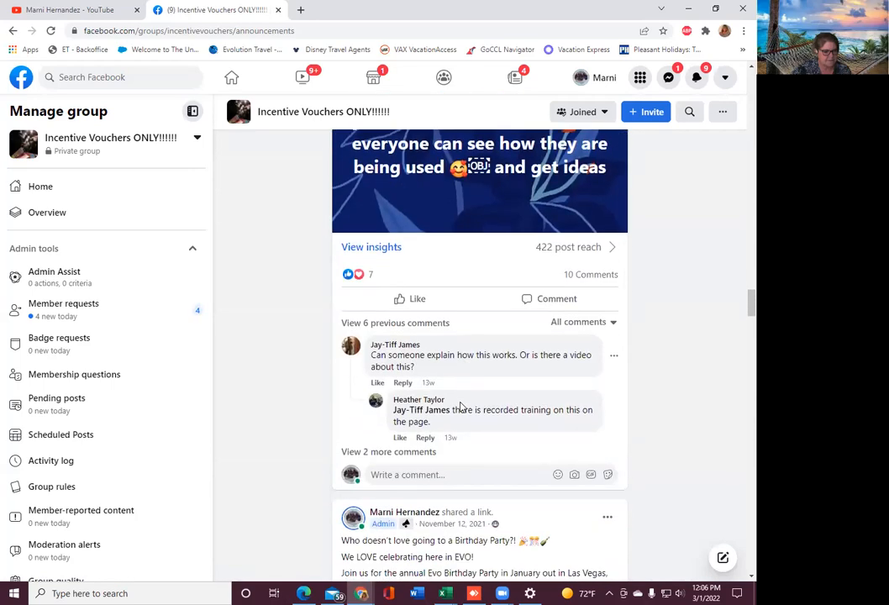
scroll(down, 3)
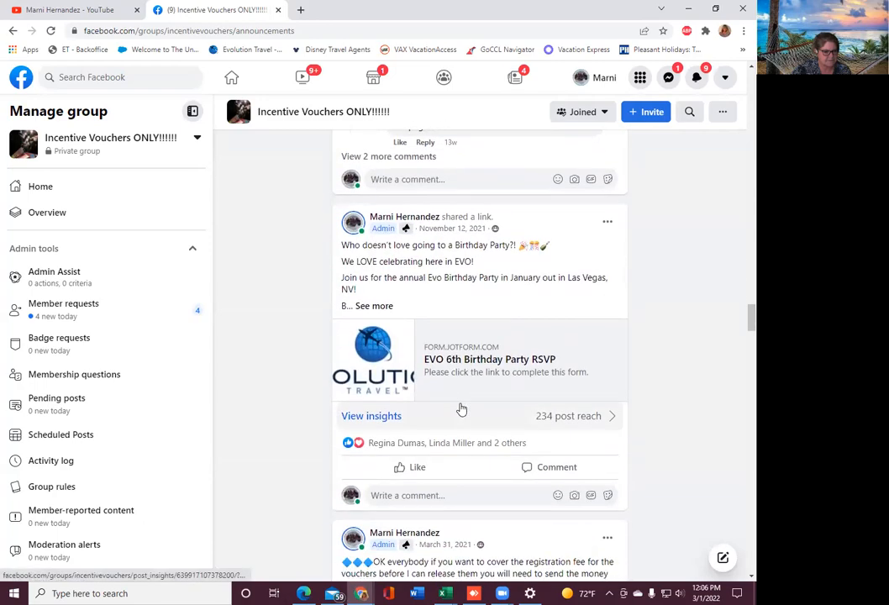
scroll(down, 3)
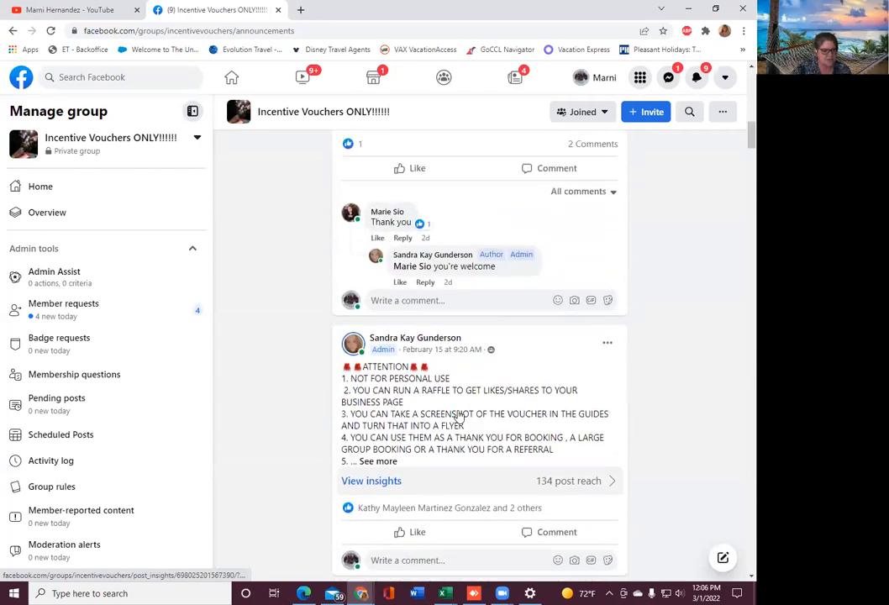
scroll(down, 3)
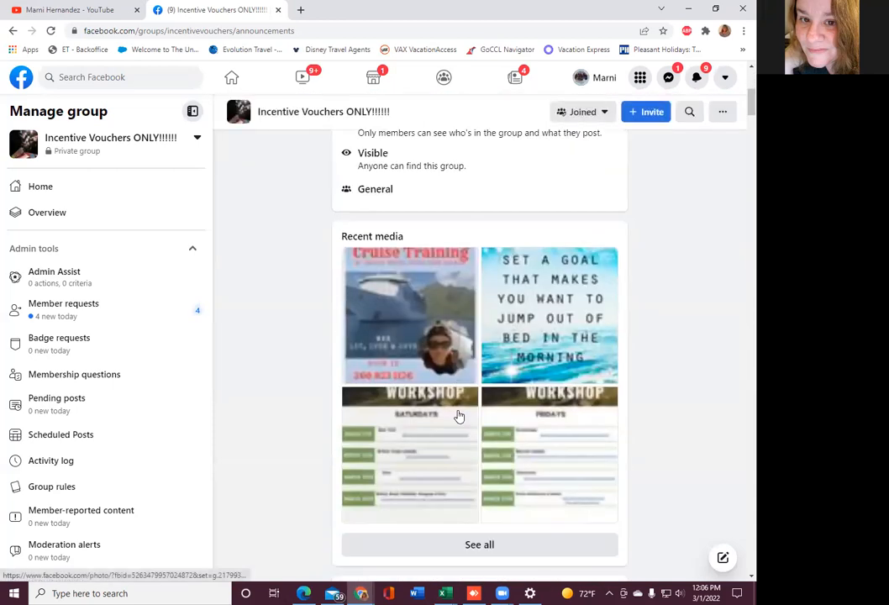
scroll(down, 3)
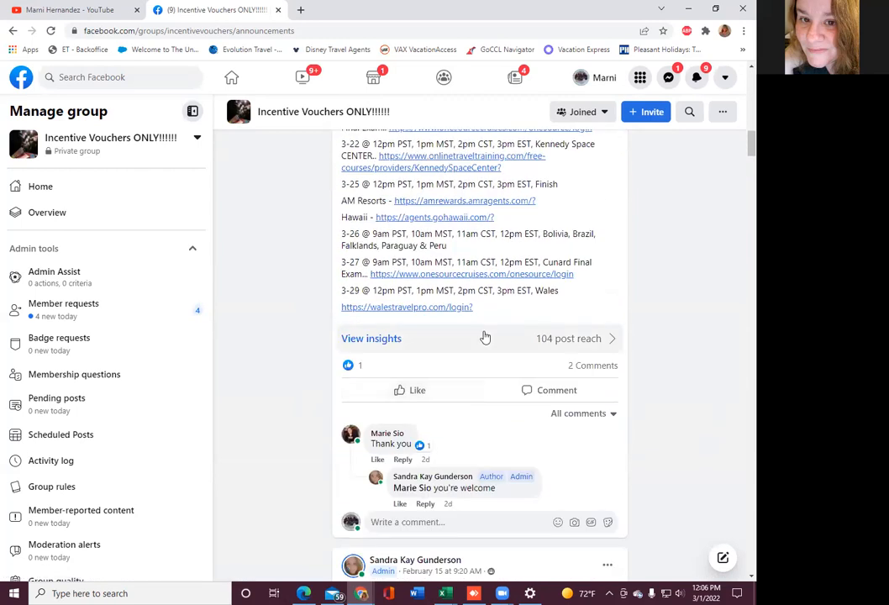
scroll(down, 3)
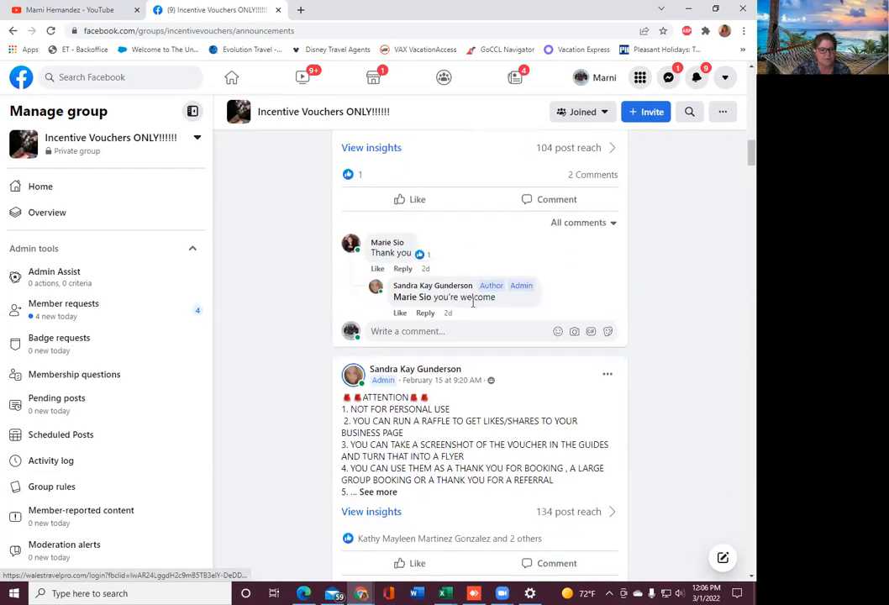
scroll(down, 3)
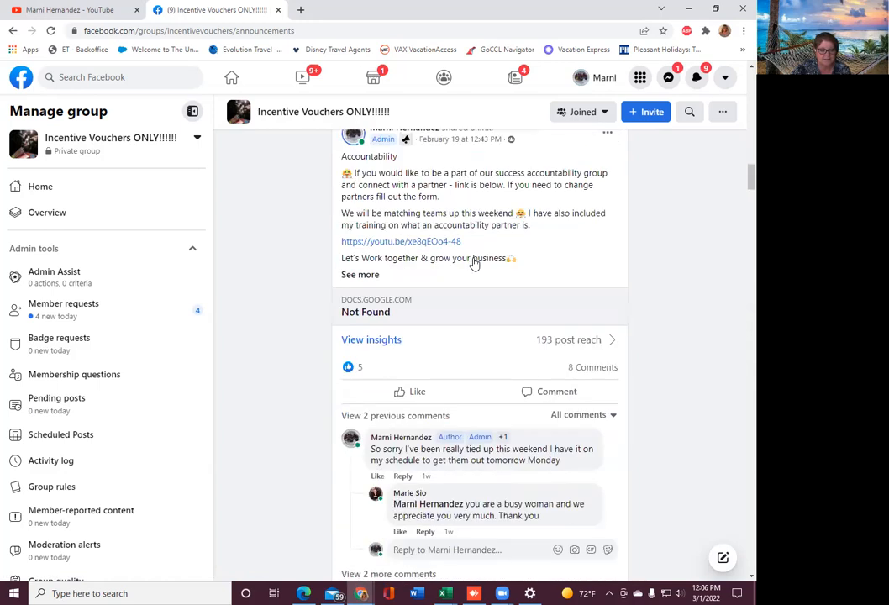
scroll(down, 3)
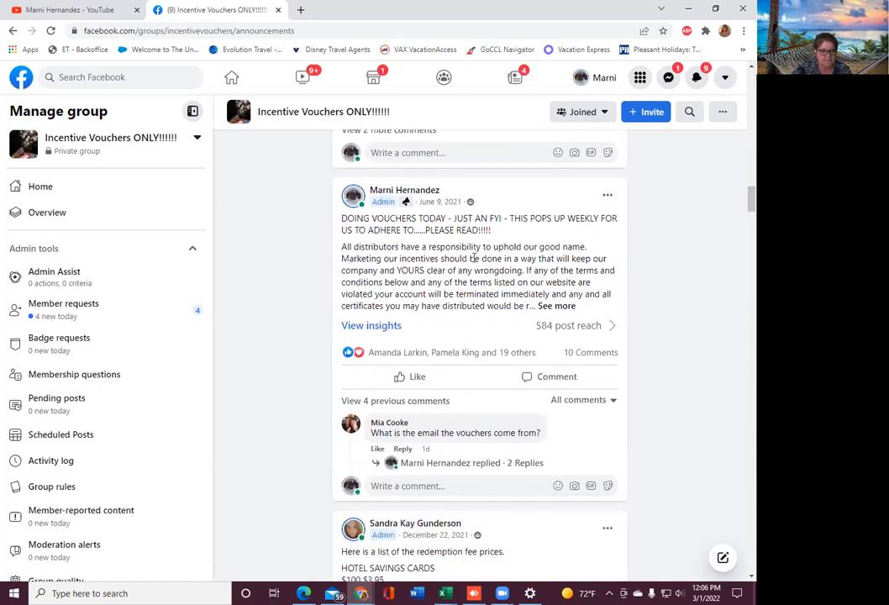
scroll(down, 3)
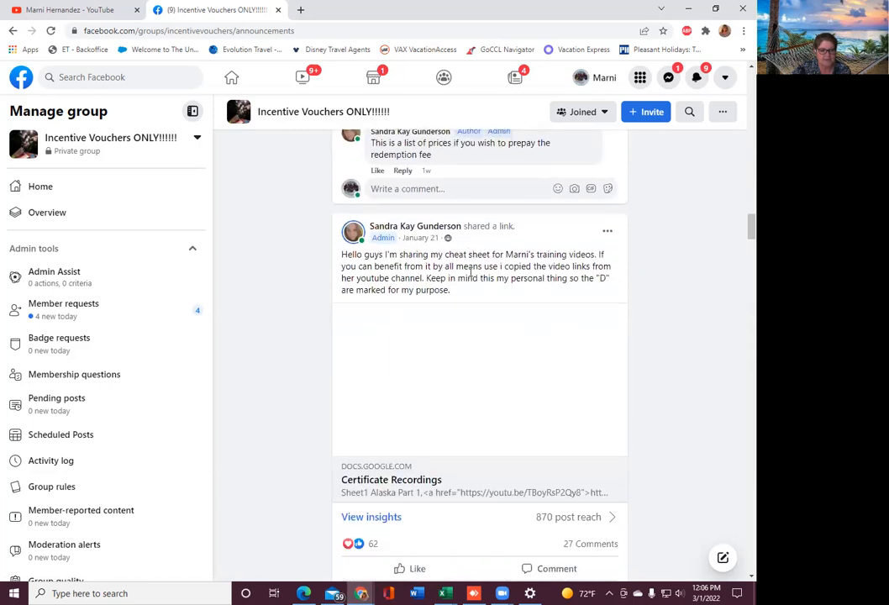
scroll(down, 3)
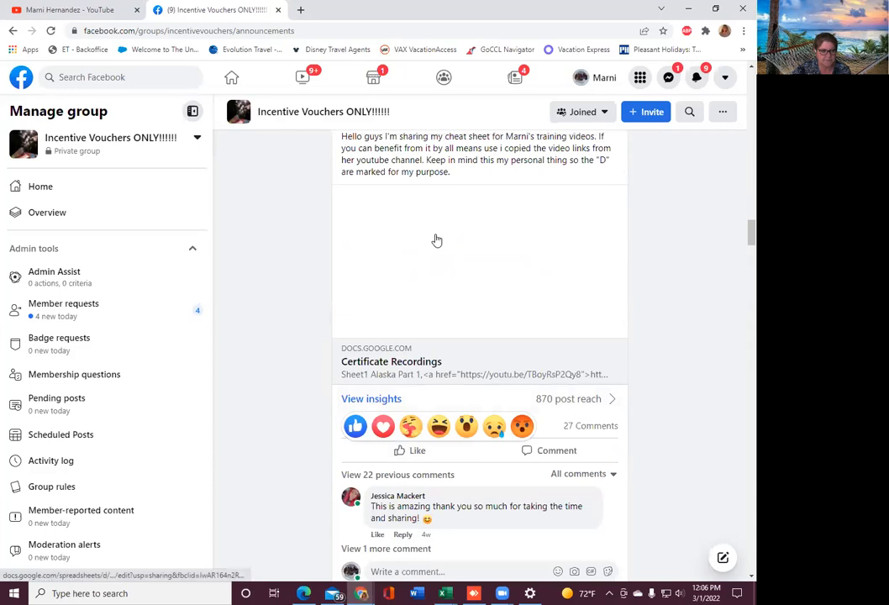
scroll(down, 3)
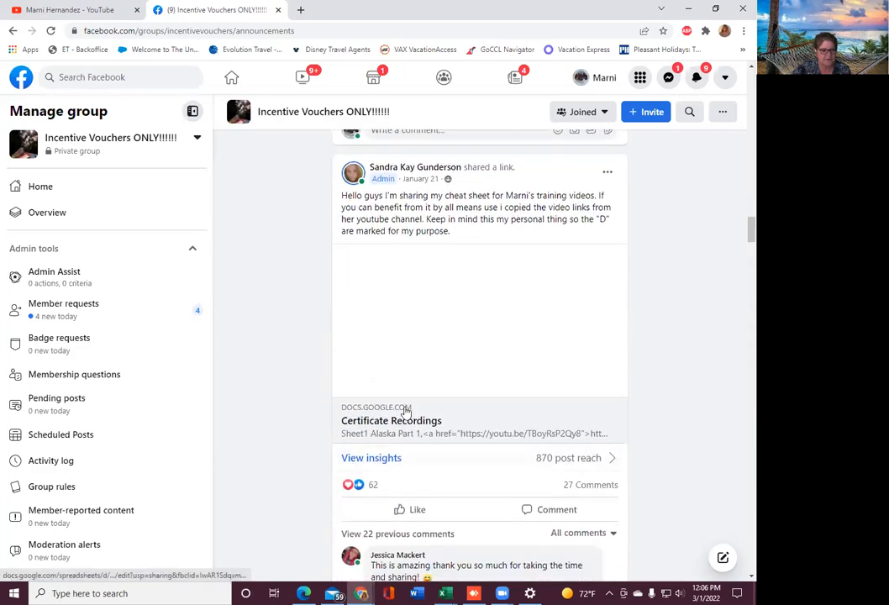
- Browse Sandra's Certificate Recordings sheet end to end, then return to the Facebook post
click(391, 420)
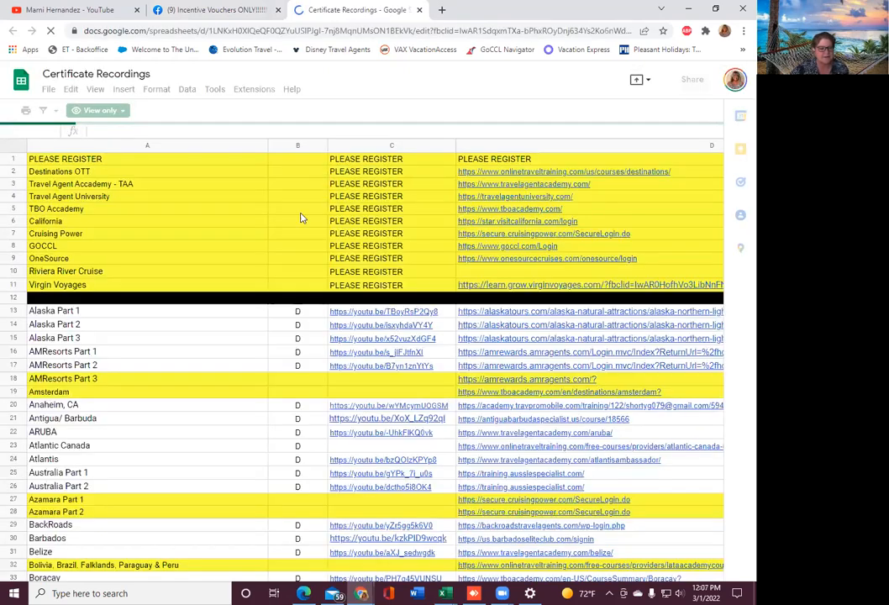
scroll(down, 3)
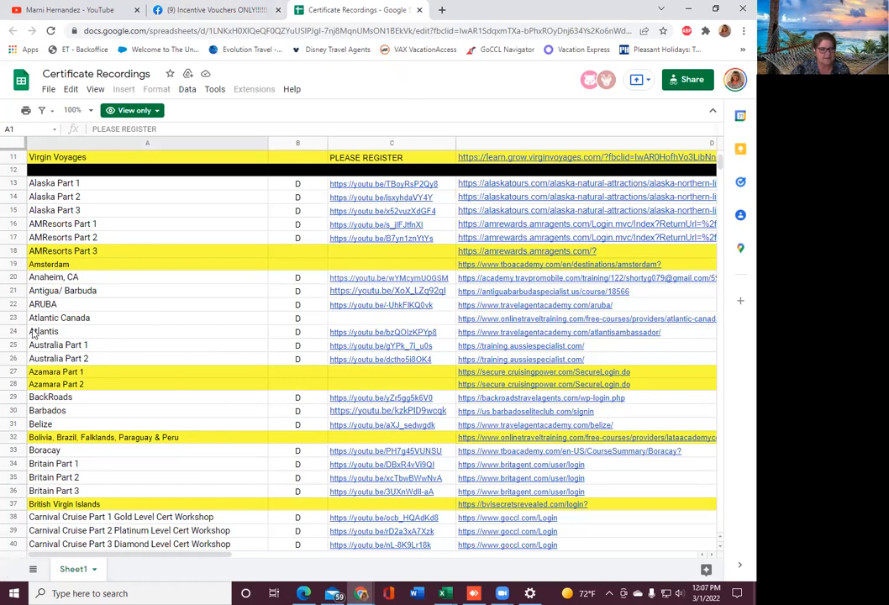
scroll(down, 3)
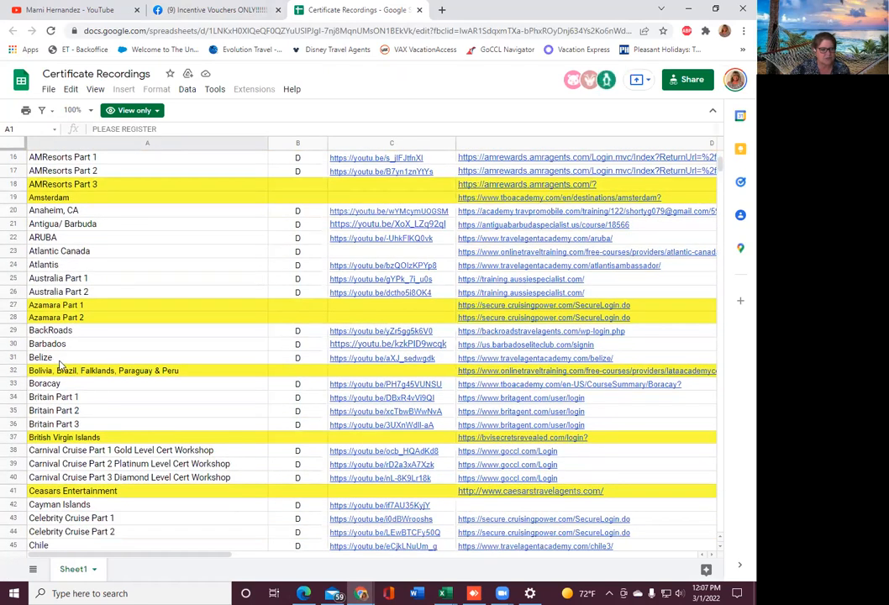
scroll(down, 3)
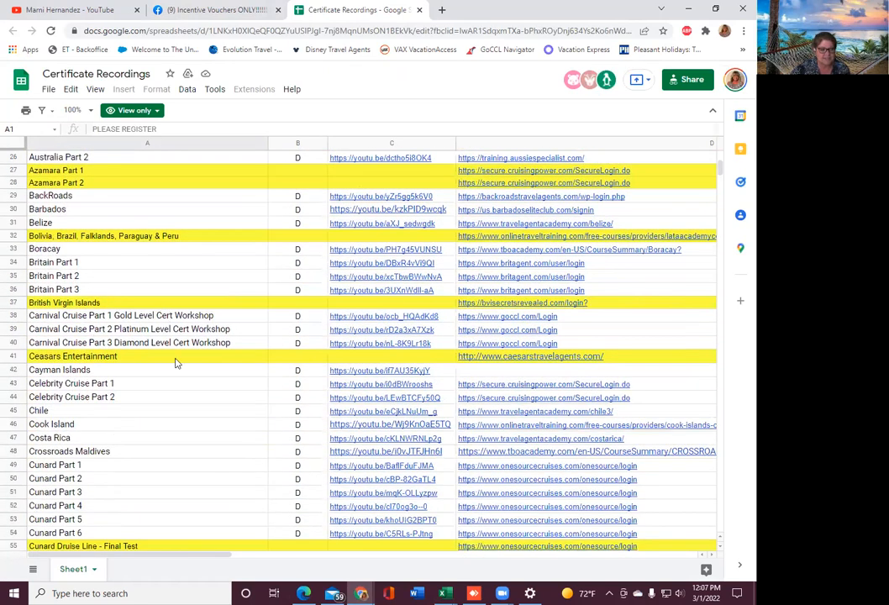
mouse_move(126, 328)
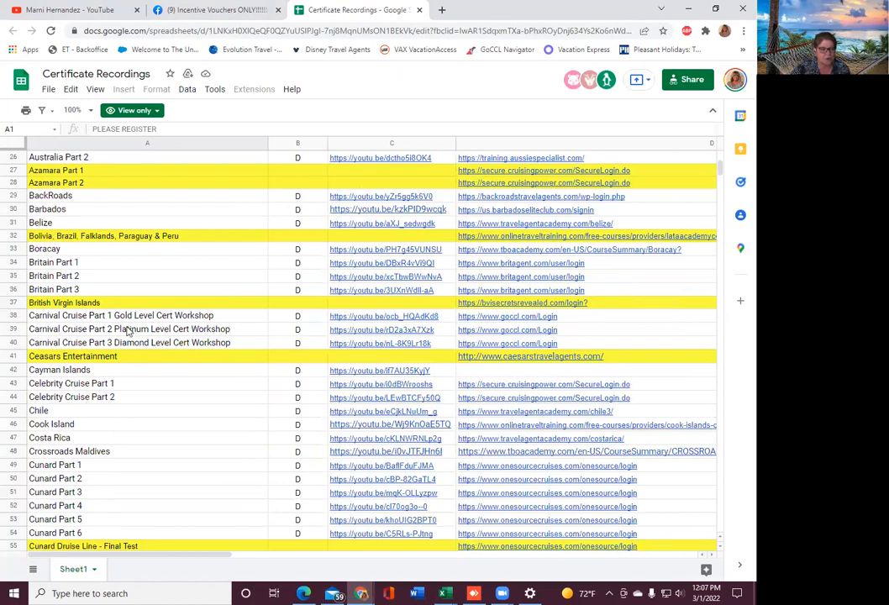
scroll(down, 3)
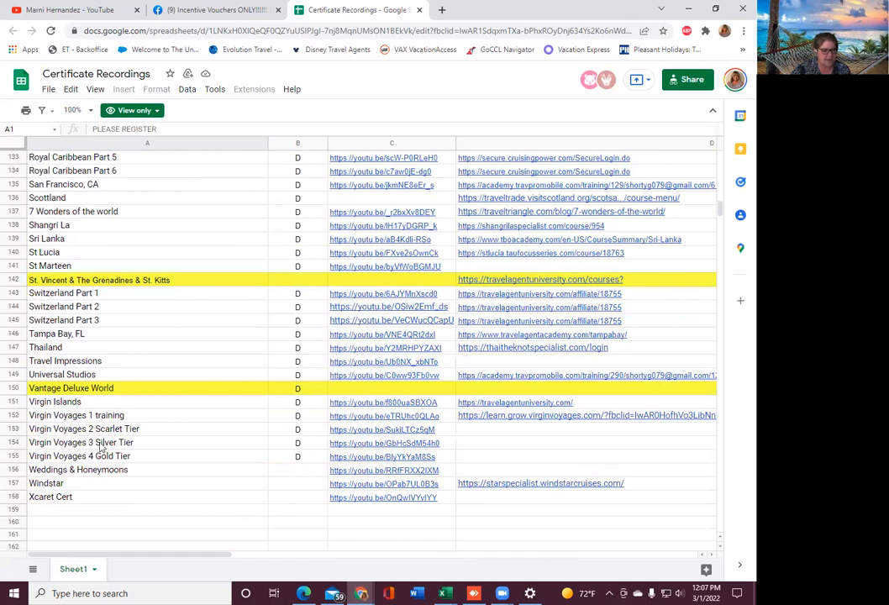
mouse_move(135, 464)
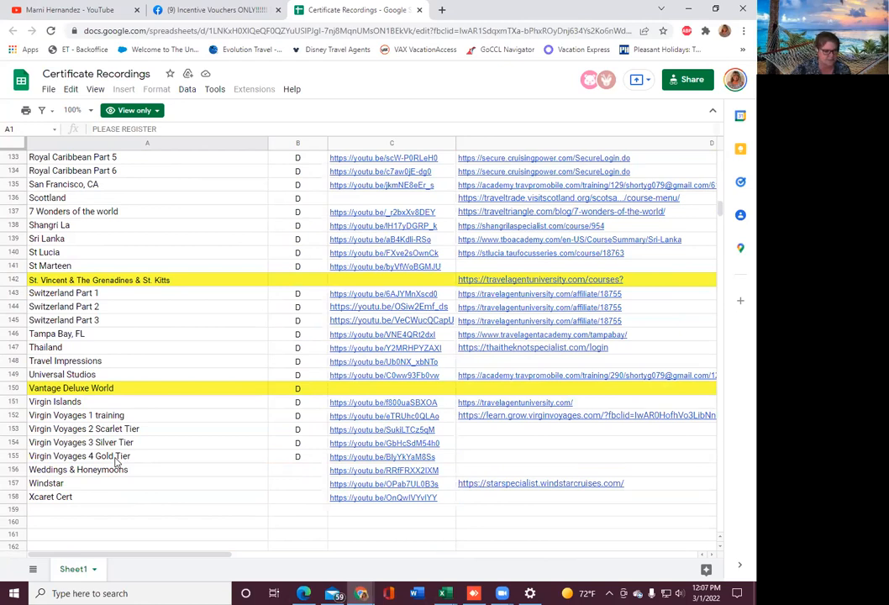
scroll(down, 3)
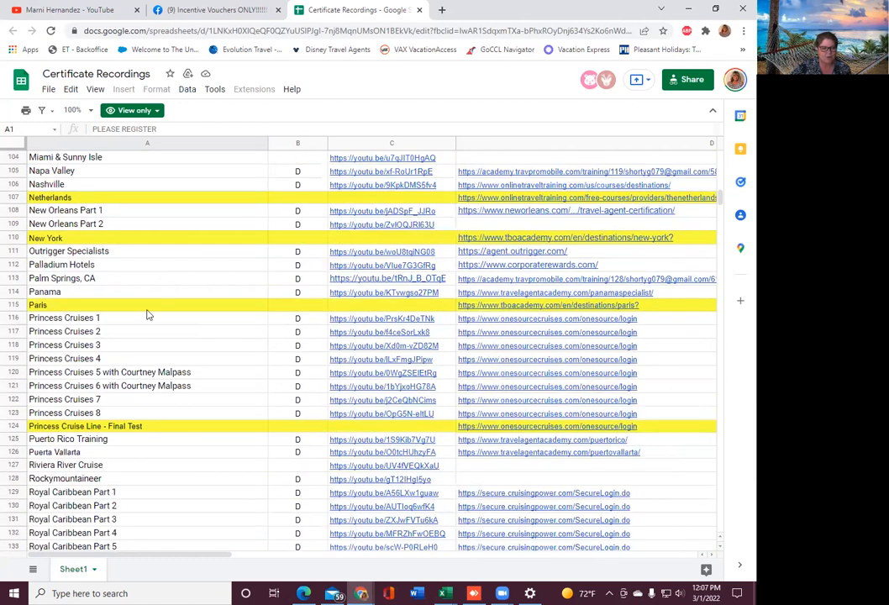
scroll(up, 3)
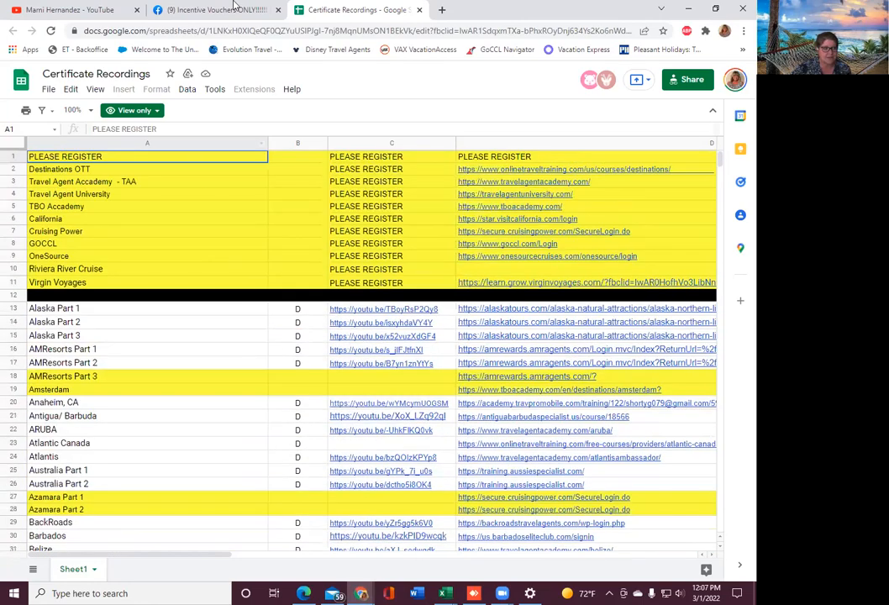
click(217, 9)
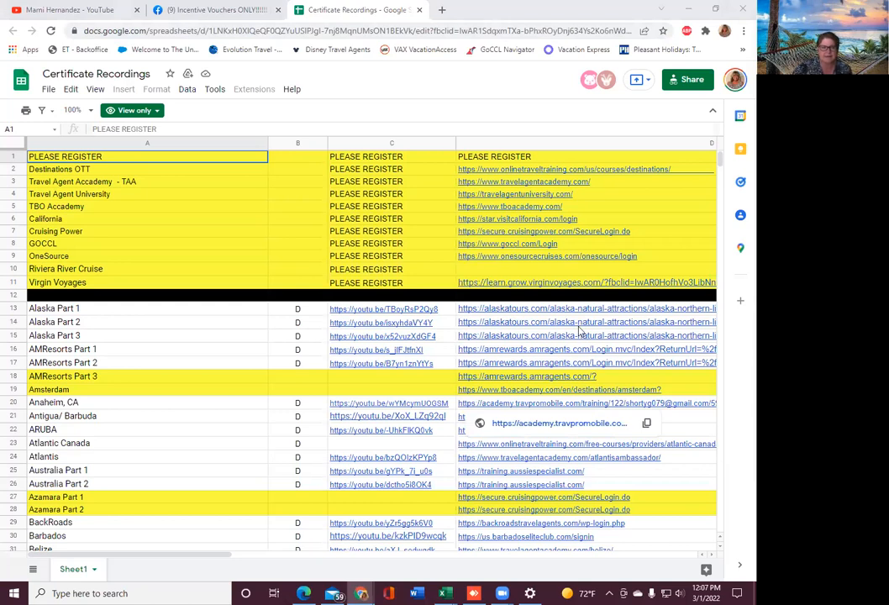
click(214, 10)
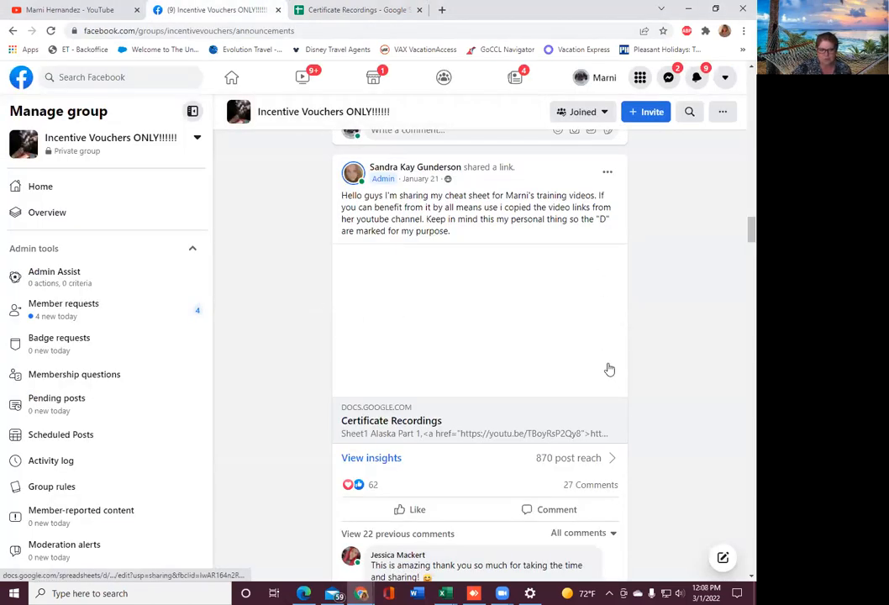
- Scroll the Facebook group post, then switch back to the Certificate Recordings tab
scroll(down, 3)
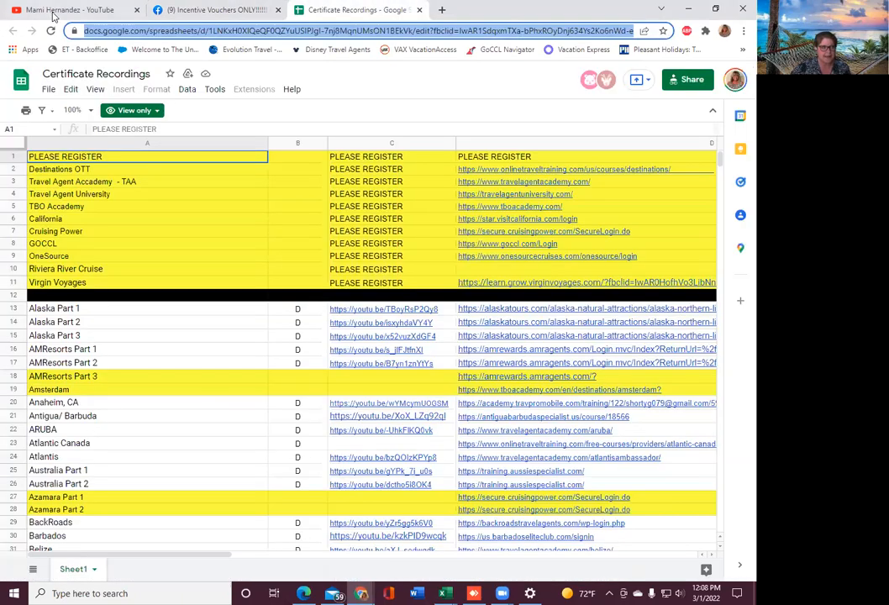
click(75, 9)
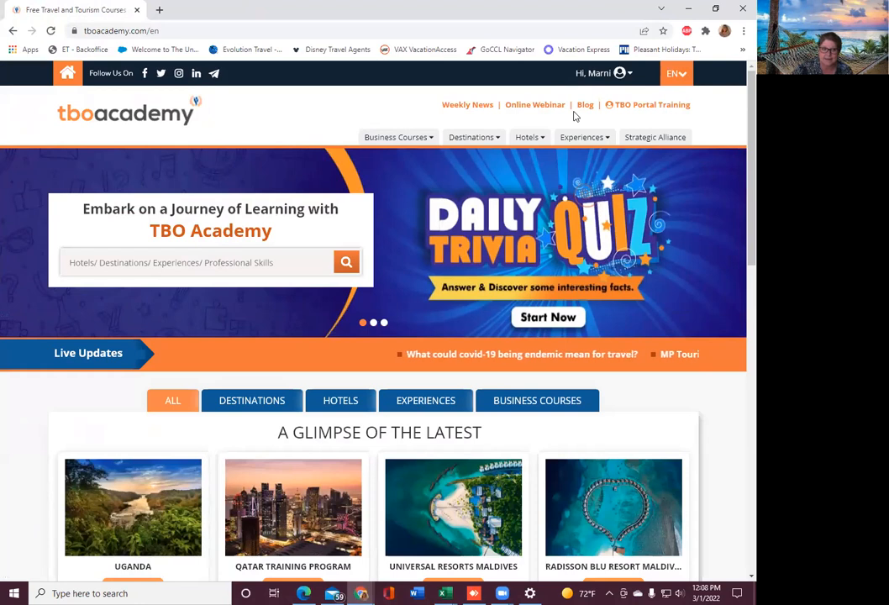
click(600, 74)
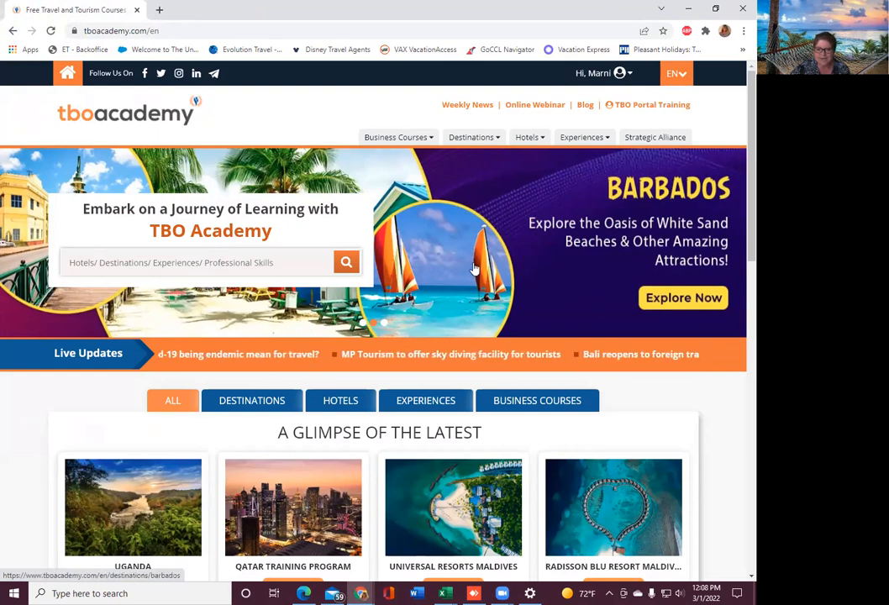
click(527, 137)
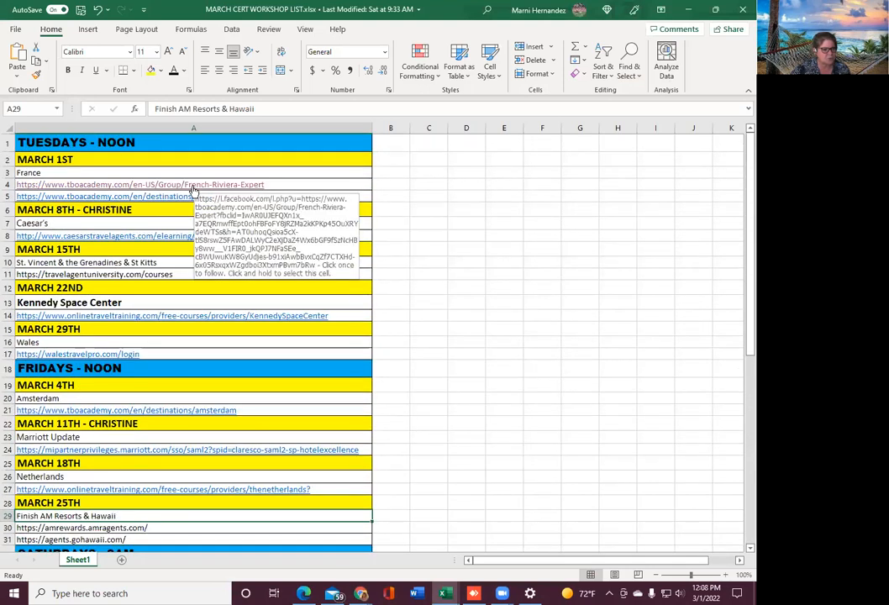
mouse_move(183, 197)
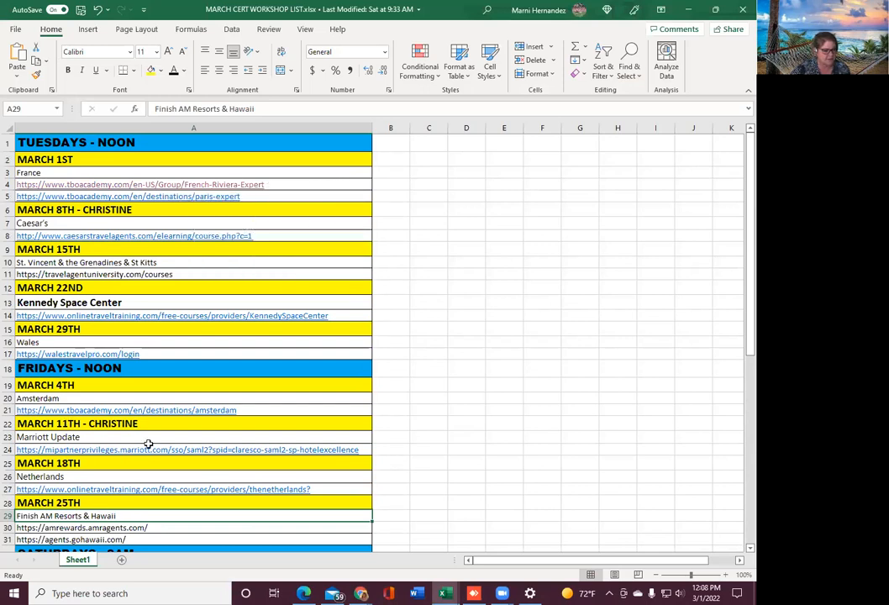
scroll(down, 3)
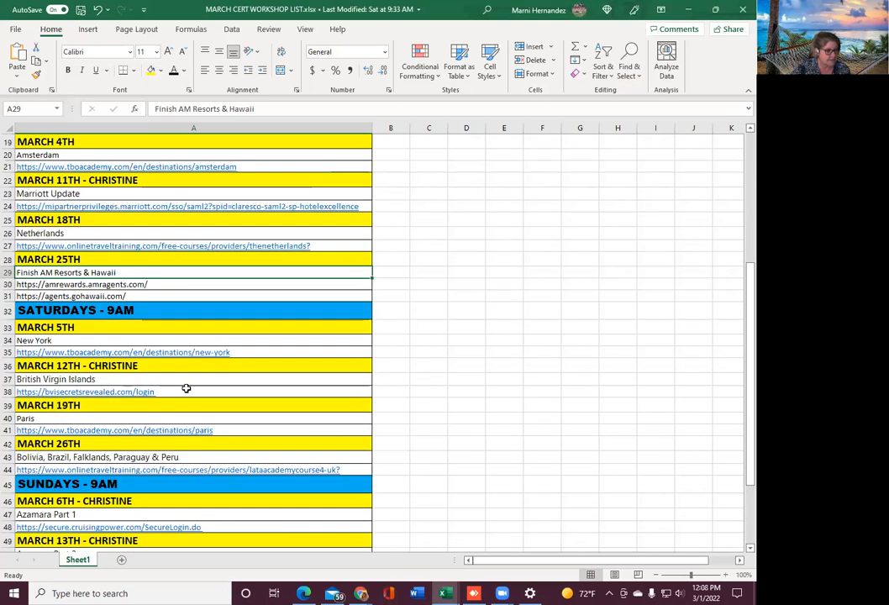
scroll(down, 3)
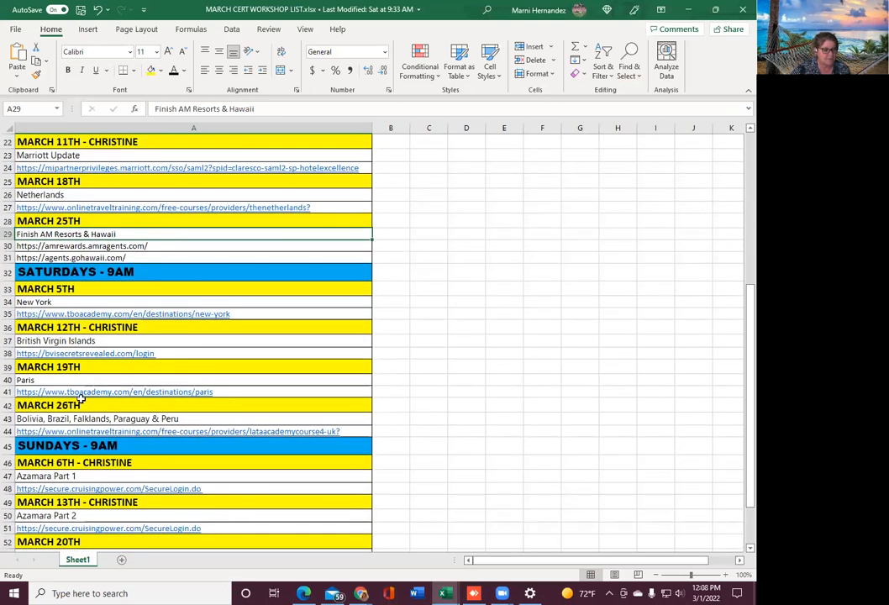
mouse_move(238, 395)
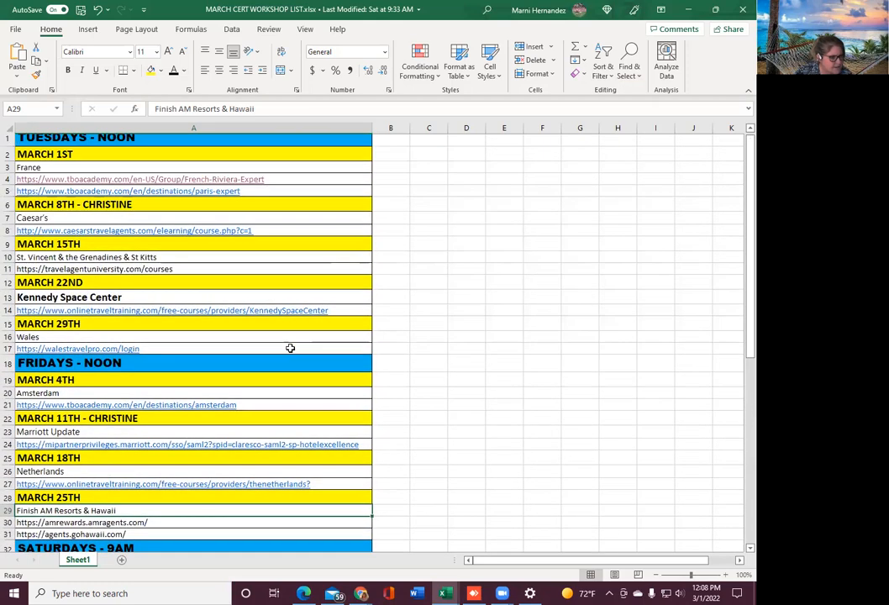
scroll(down, 3)
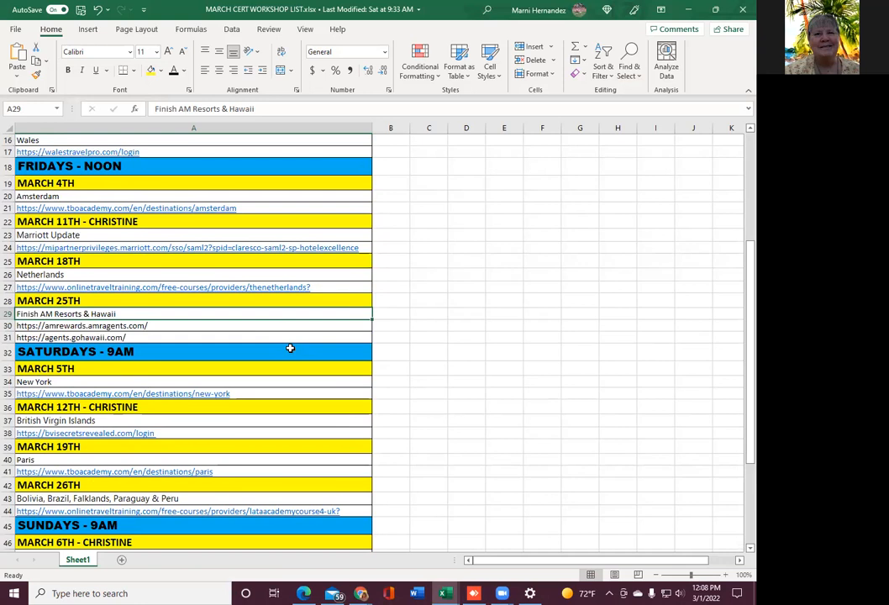
scroll(up, 3)
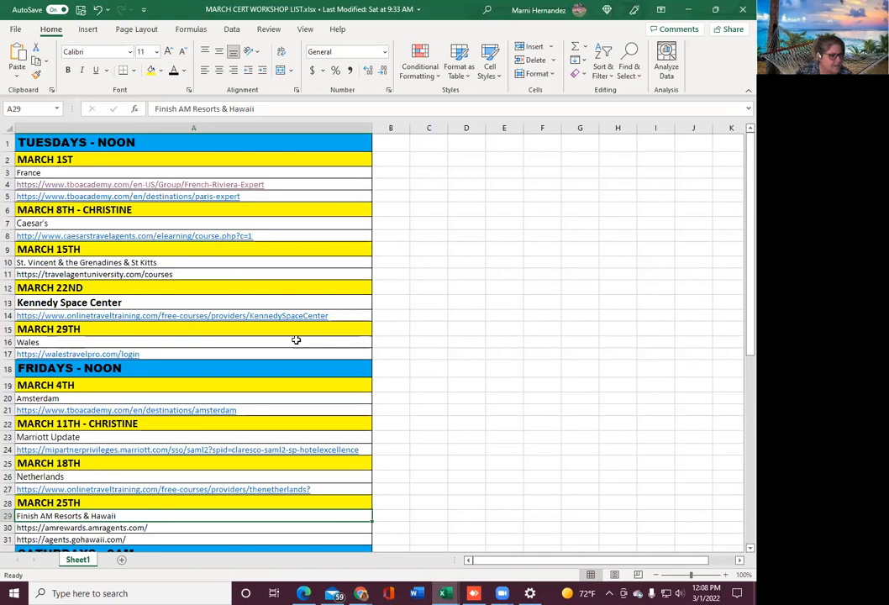
mouse_move(258, 217)
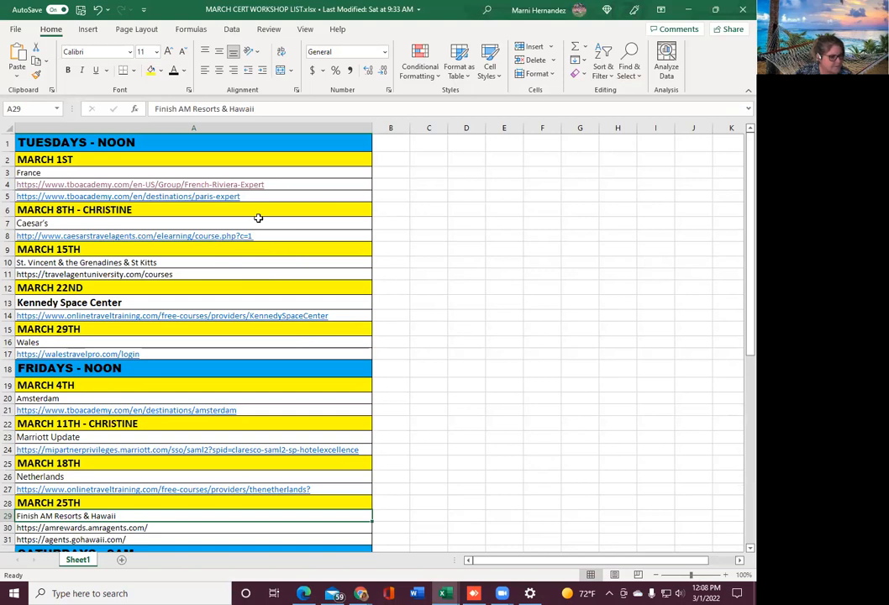
scroll(down, 3)
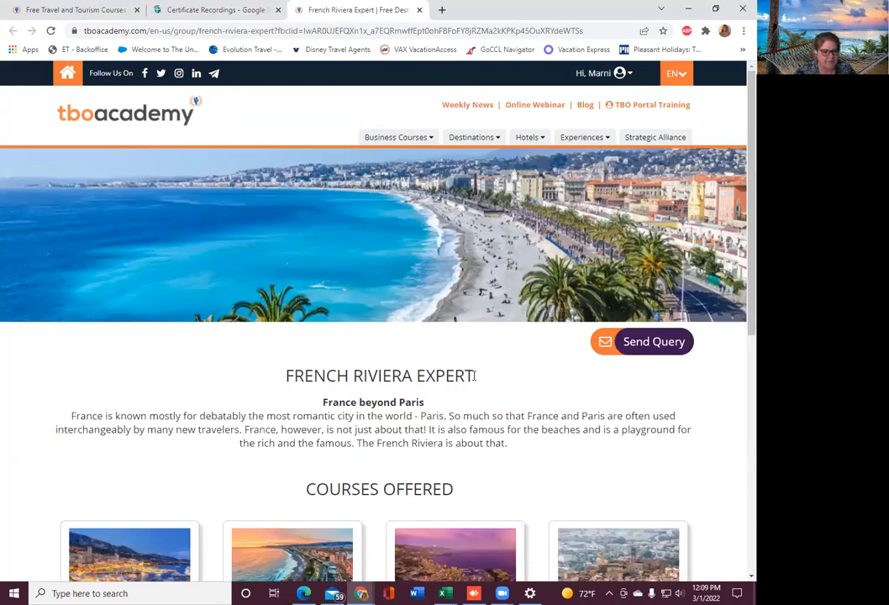
- Scroll the French Riviera Expert page to its French Riviera, Nice, Monaco and Grasse courses
scroll(down, 3)
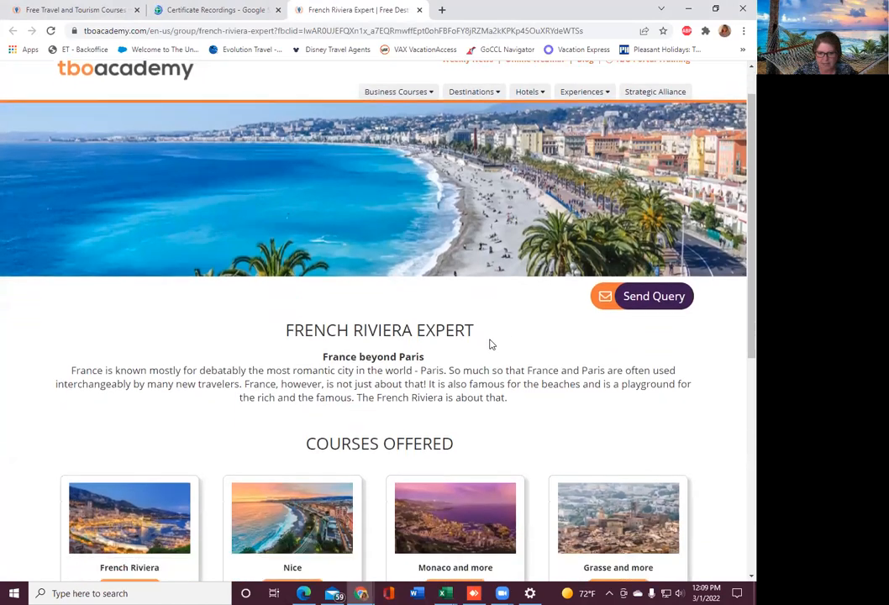
scroll(down, 3)
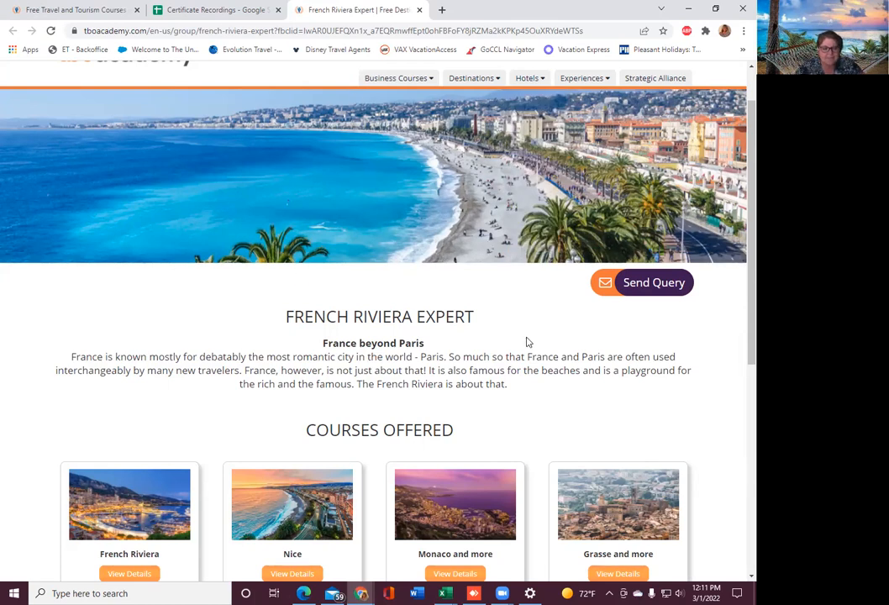
scroll(down, 3)
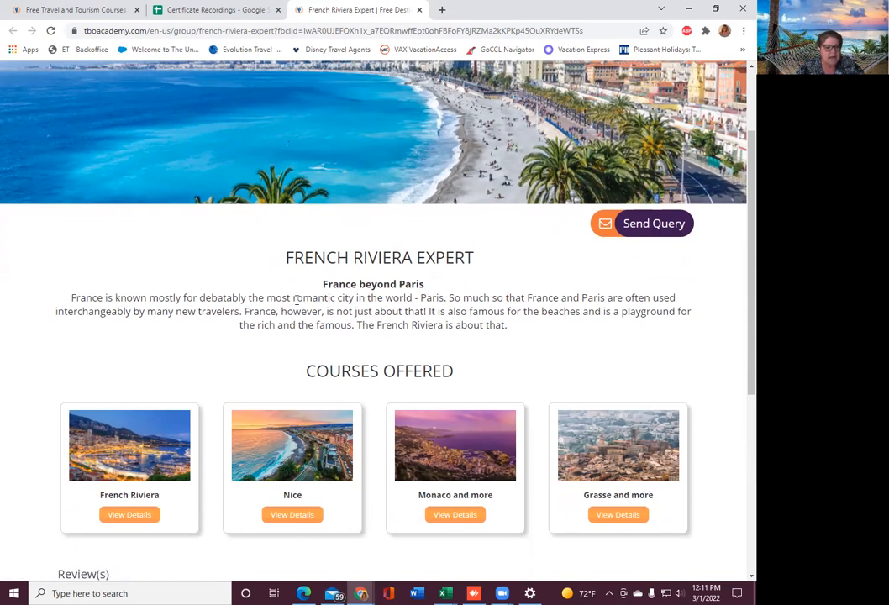
mouse_move(588, 351)
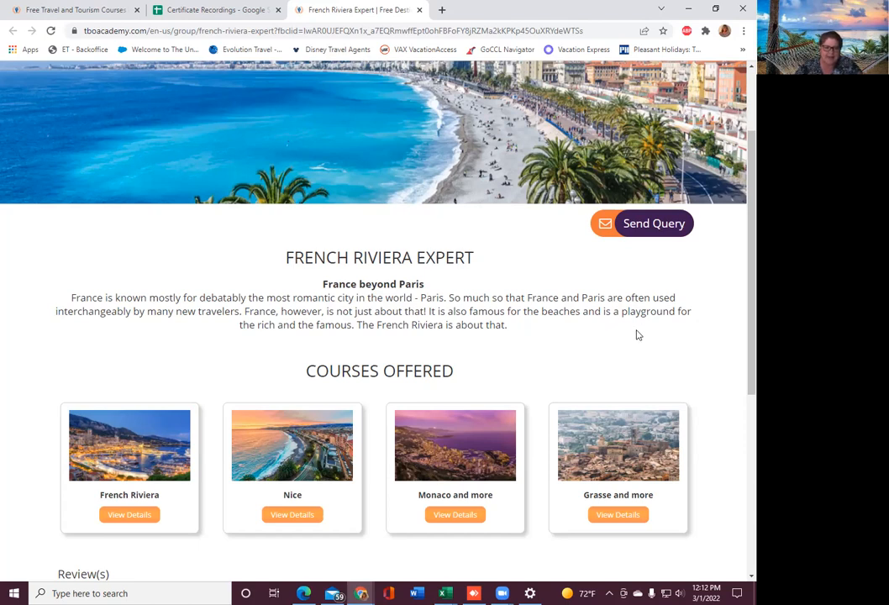
scroll(down, 3)
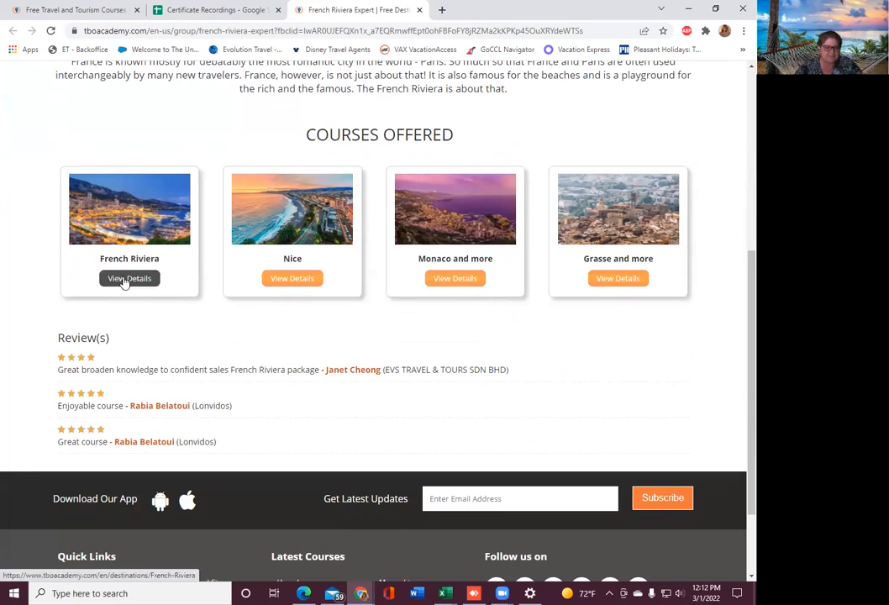
- View the French Riviera course details: beginner level, 20–30 minutes, English
click(129, 278)
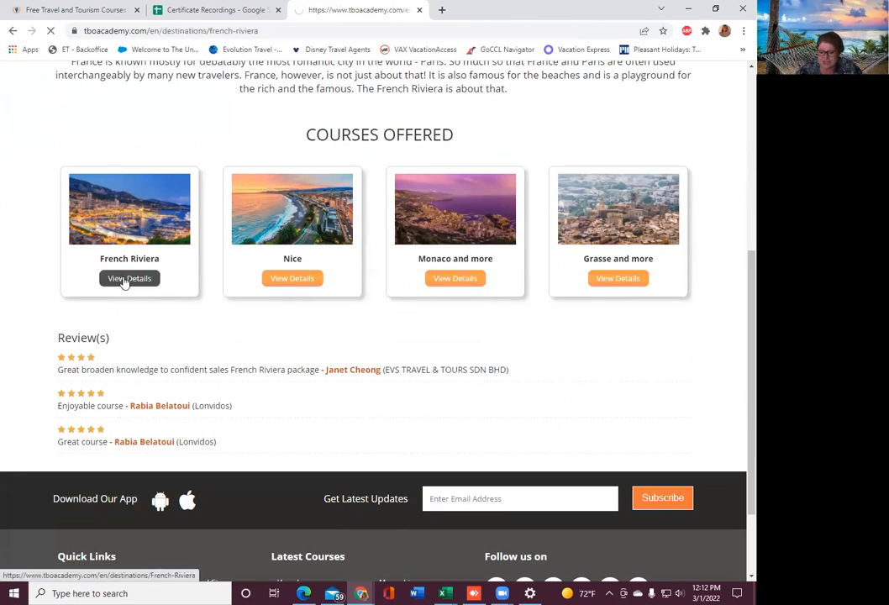
click(130, 278)
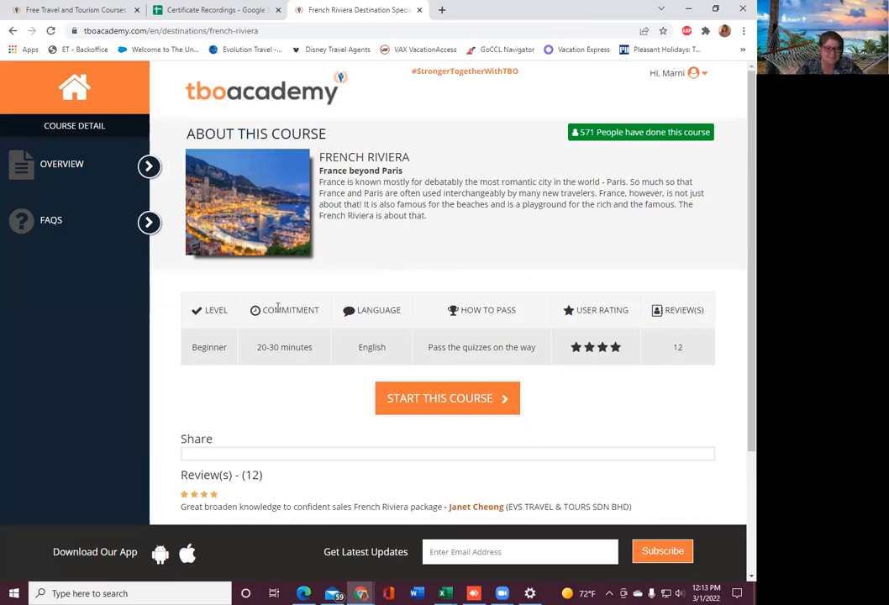
mouse_move(296, 352)
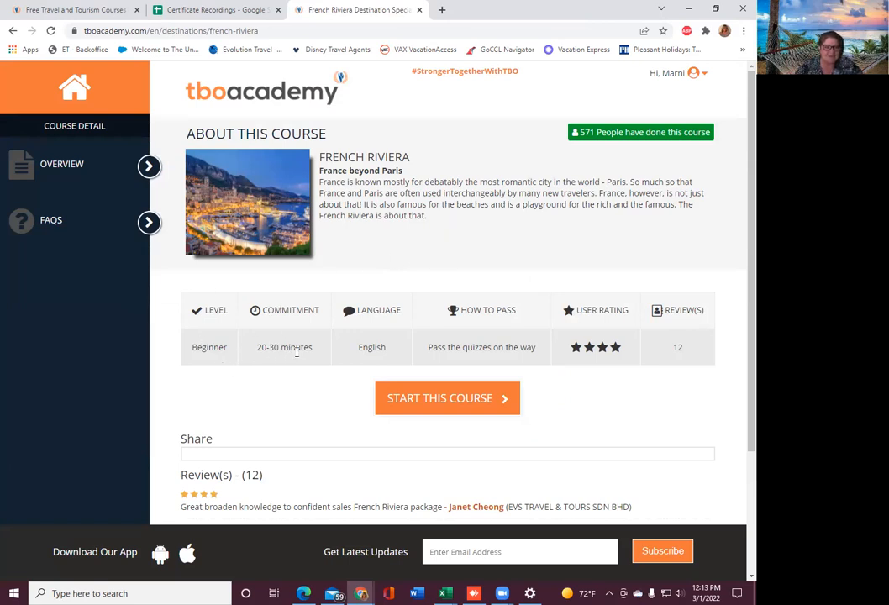
mouse_move(586, 379)
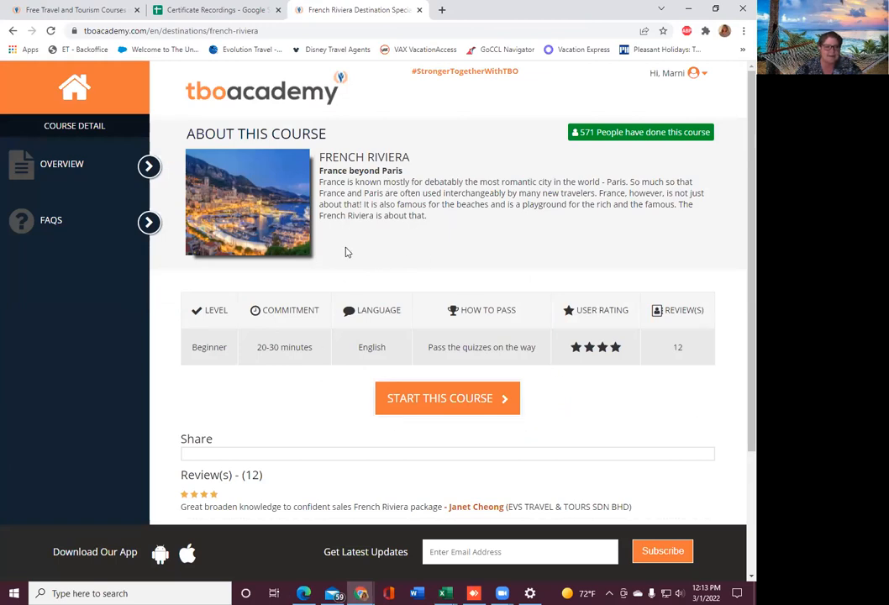
mouse_move(424, 395)
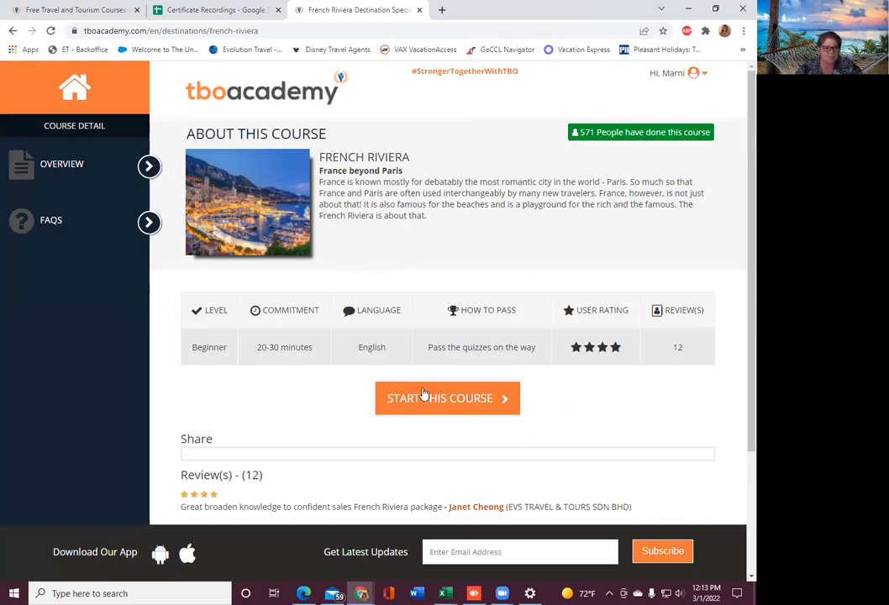
- Begin the French Riviera course, reaching the 'What is French Riviera?' lesson
click(447, 398)
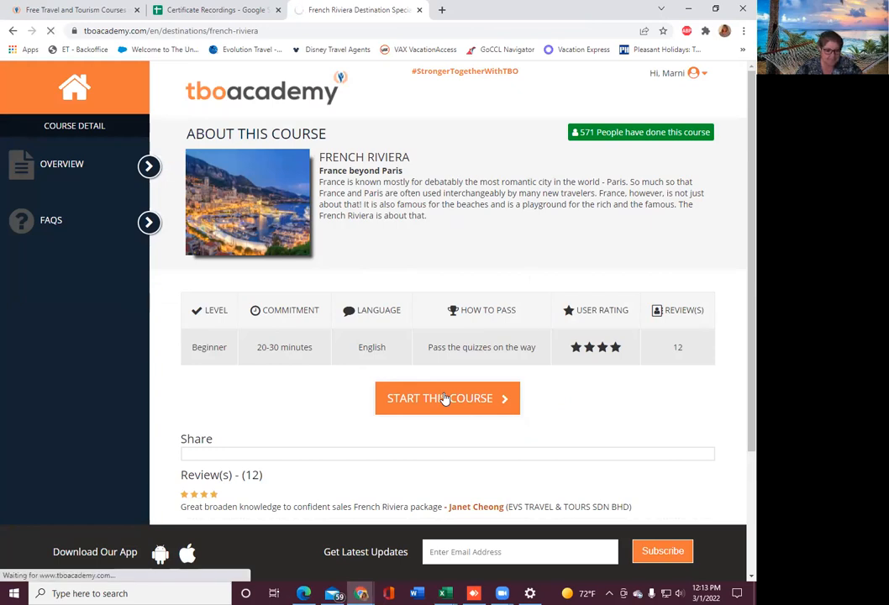
click(446, 397)
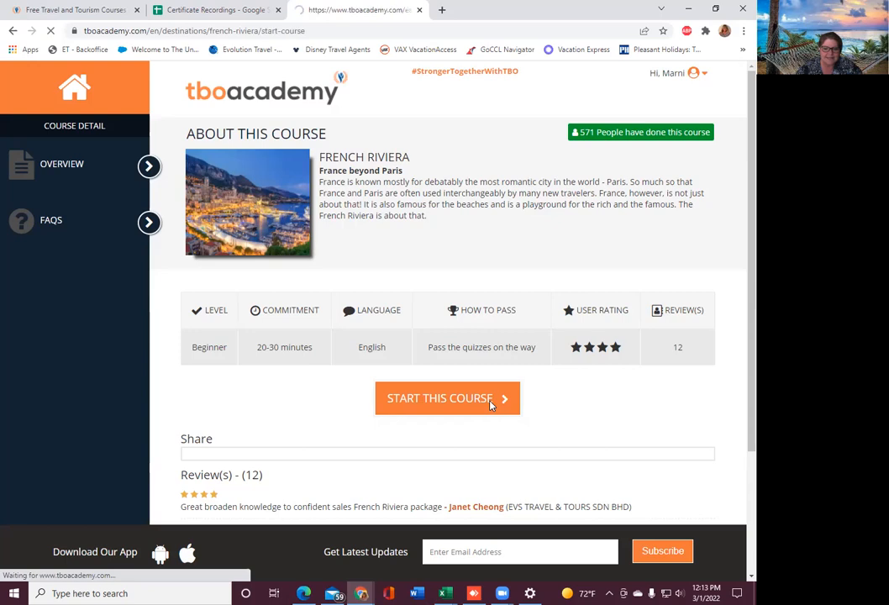
click(447, 398)
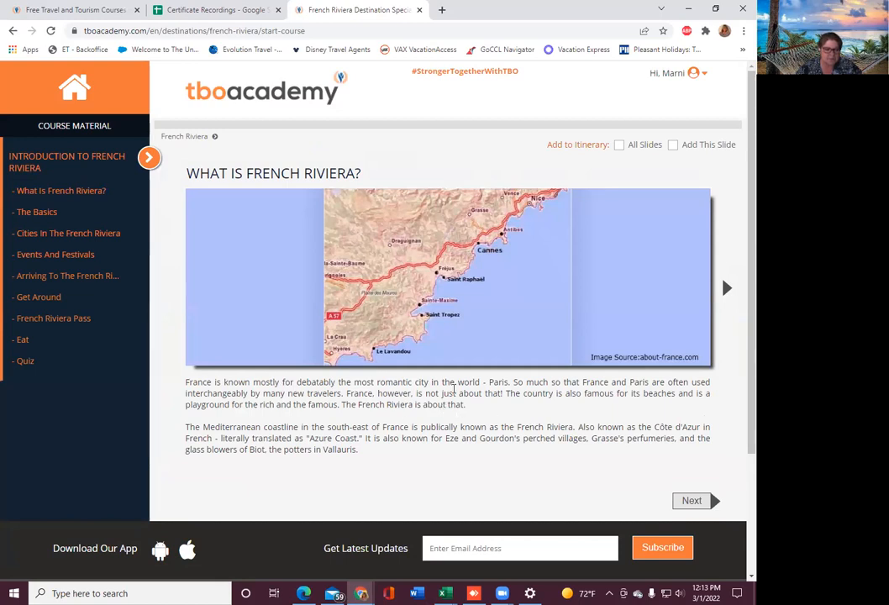
mouse_move(99, 391)
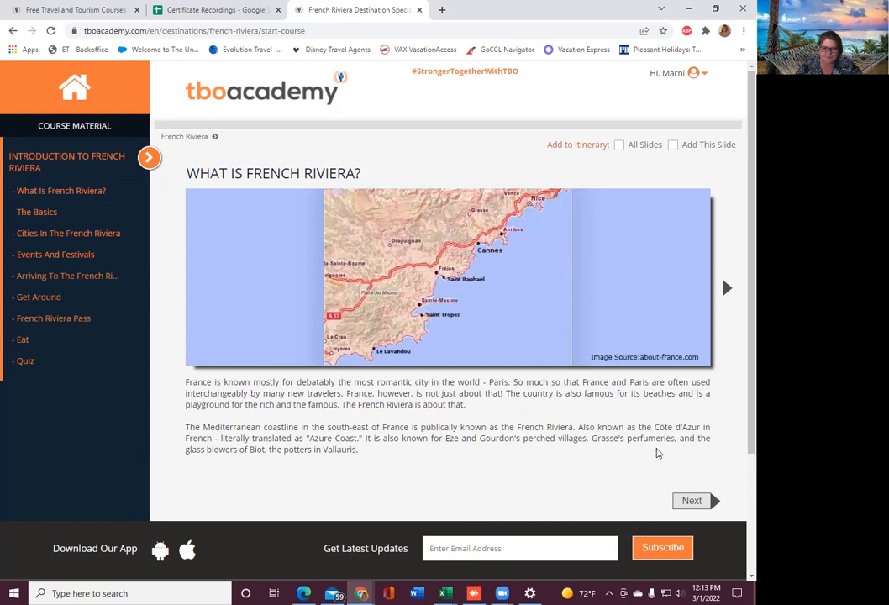
mouse_move(210, 487)
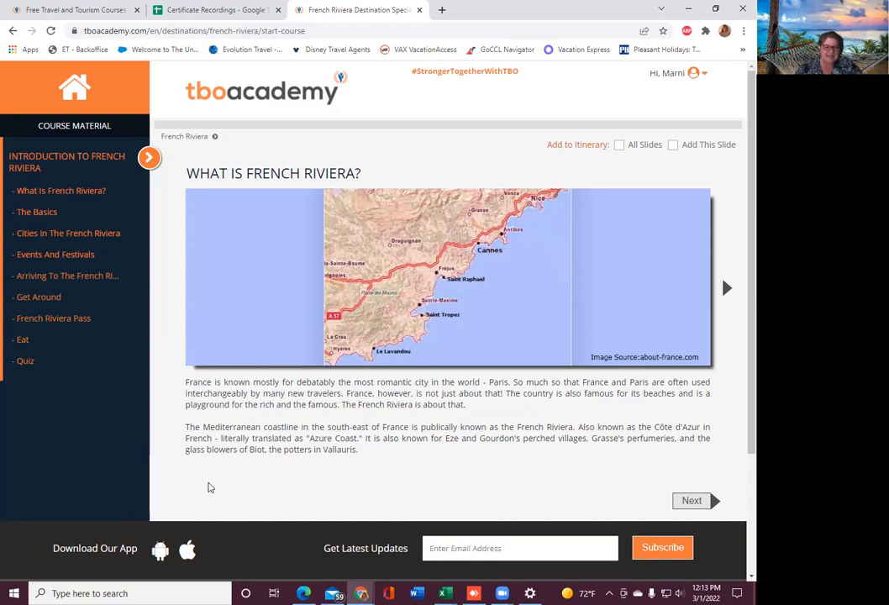
mouse_move(282, 470)
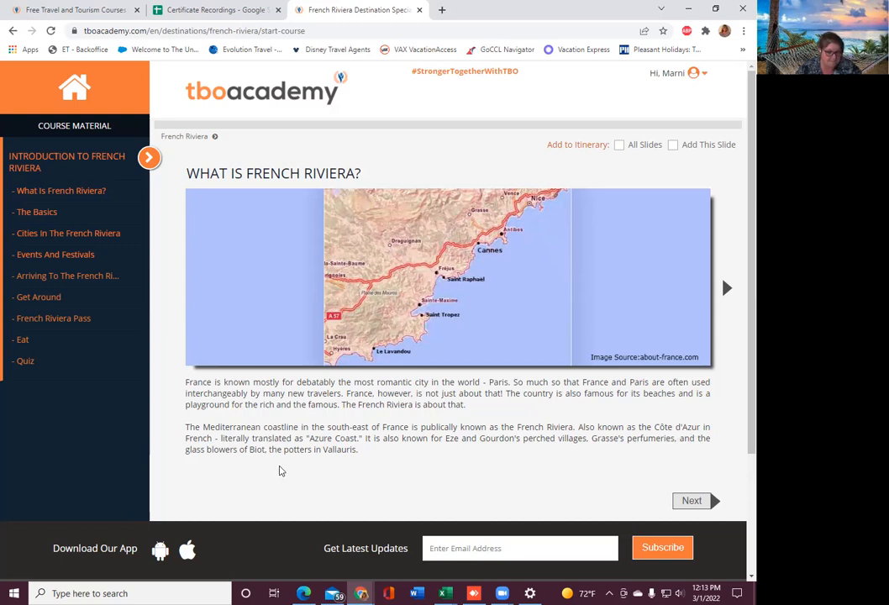
mouse_move(692, 520)
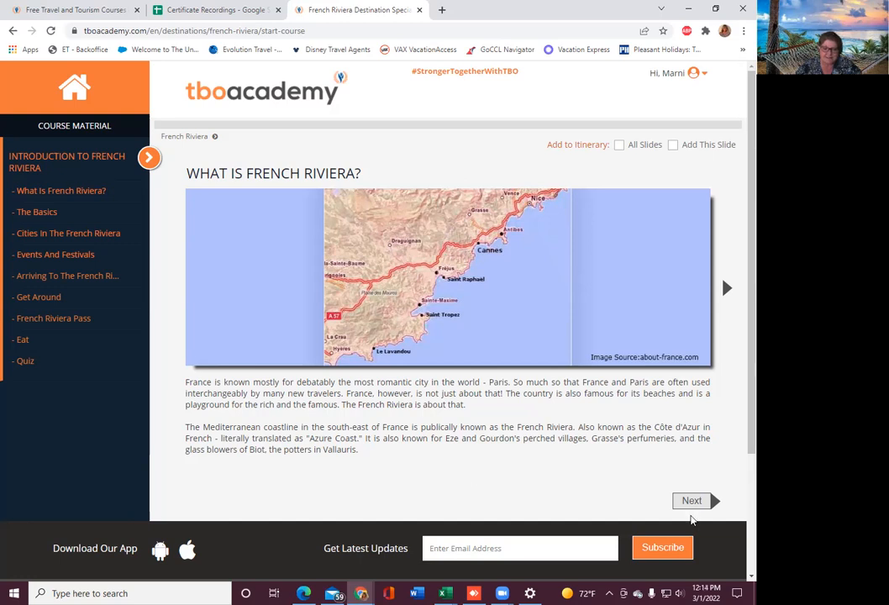
- Advance to The Basics slide and read its country, currency, language and visa details
click(691, 501)
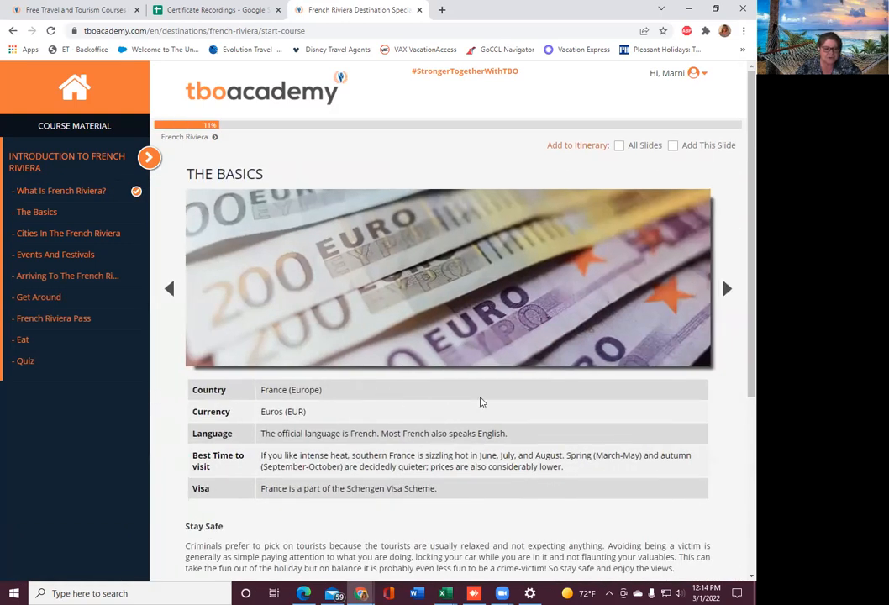
scroll(down, 3)
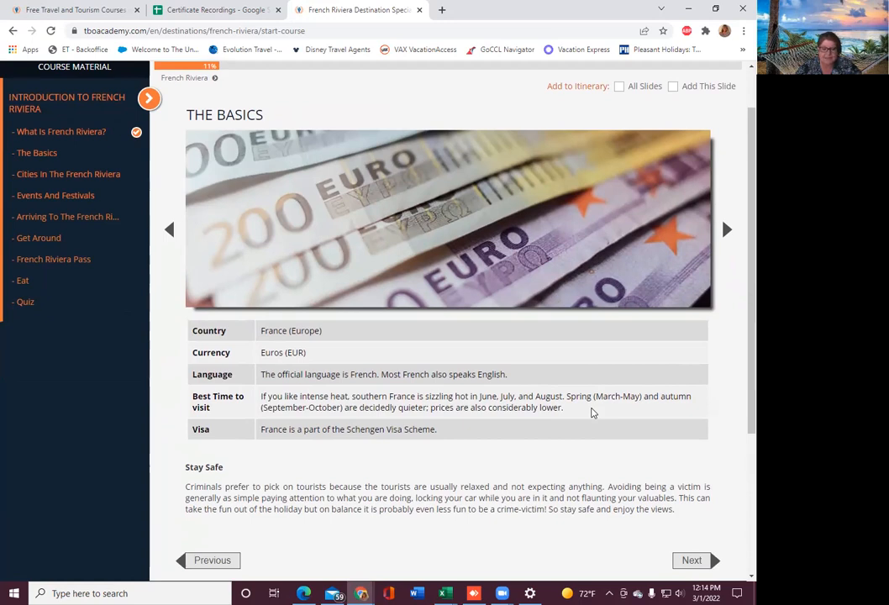
mouse_move(508, 455)
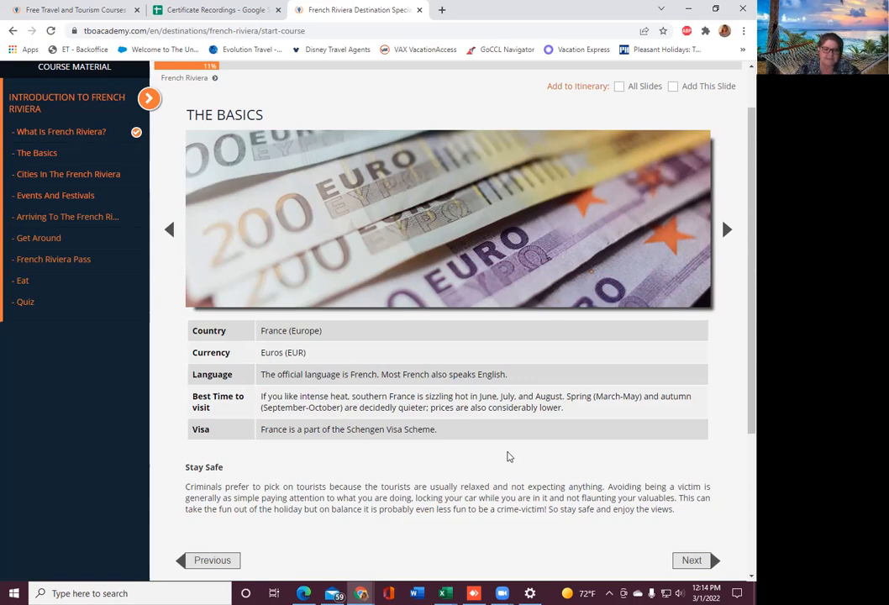
scroll(down, 3)
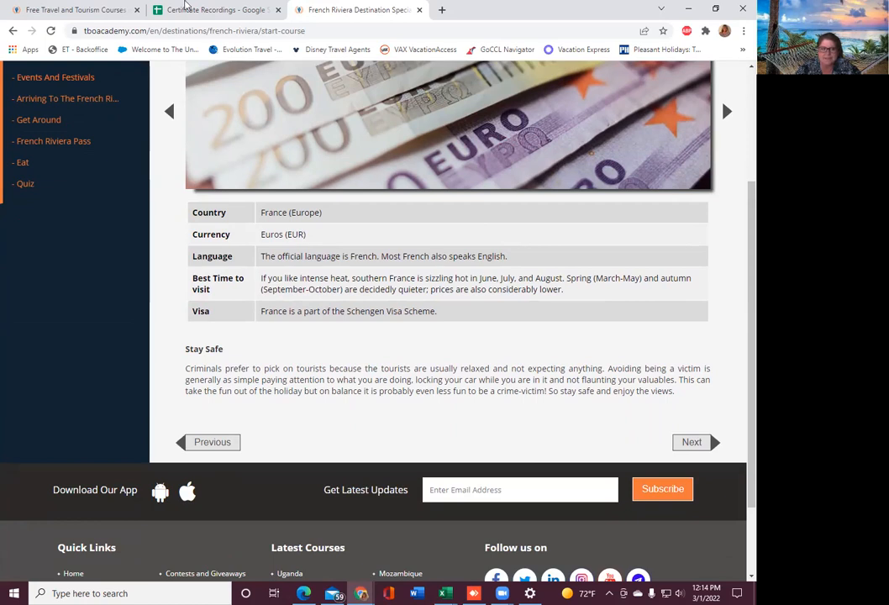
- Paste the Certificate Recordings spreadsheet link into the browser address bar
right_click(109, 31)
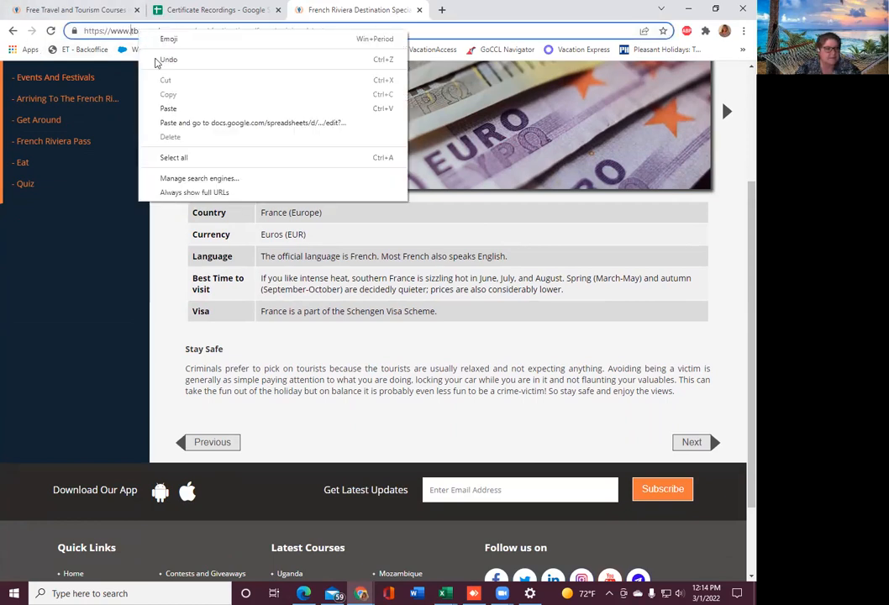
click(168, 109)
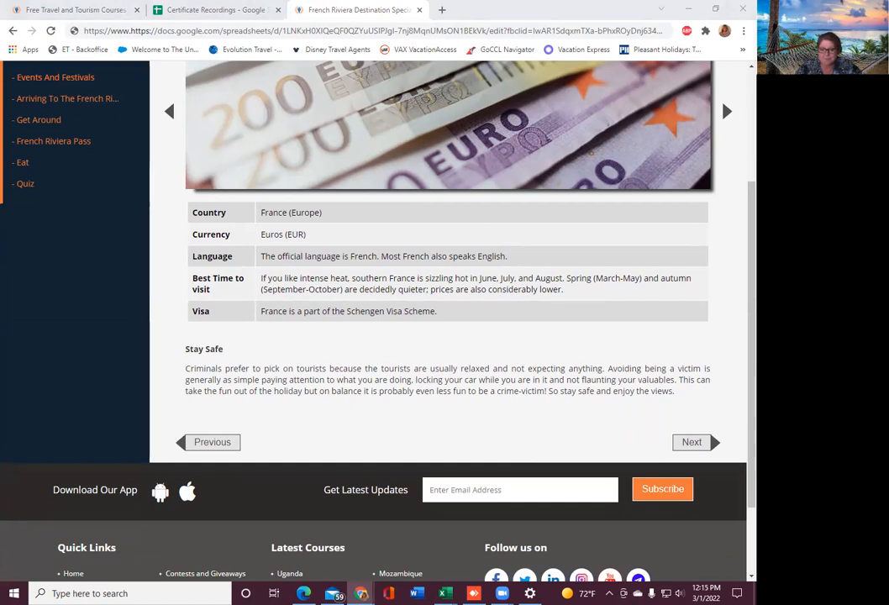
mouse_move(226, 346)
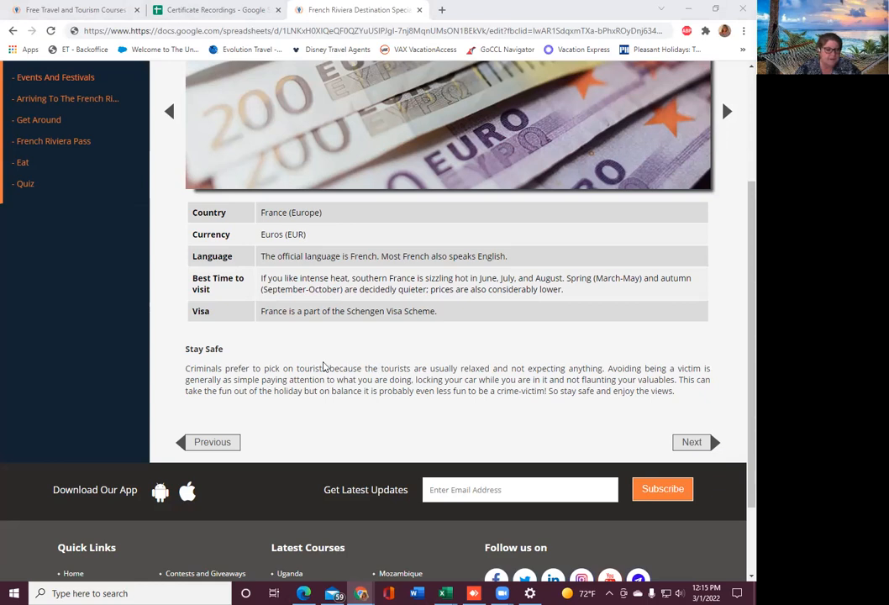
mouse_move(456, 364)
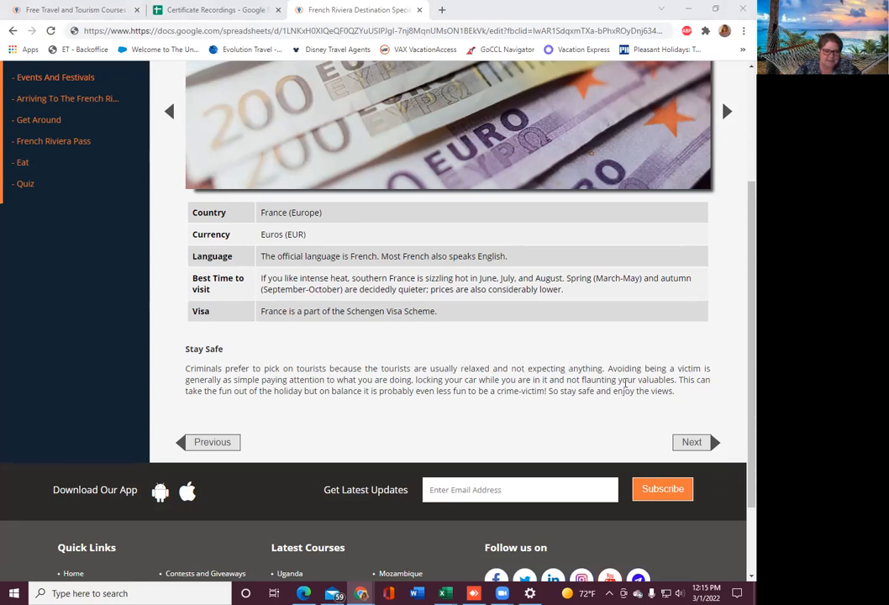
mouse_move(518, 415)
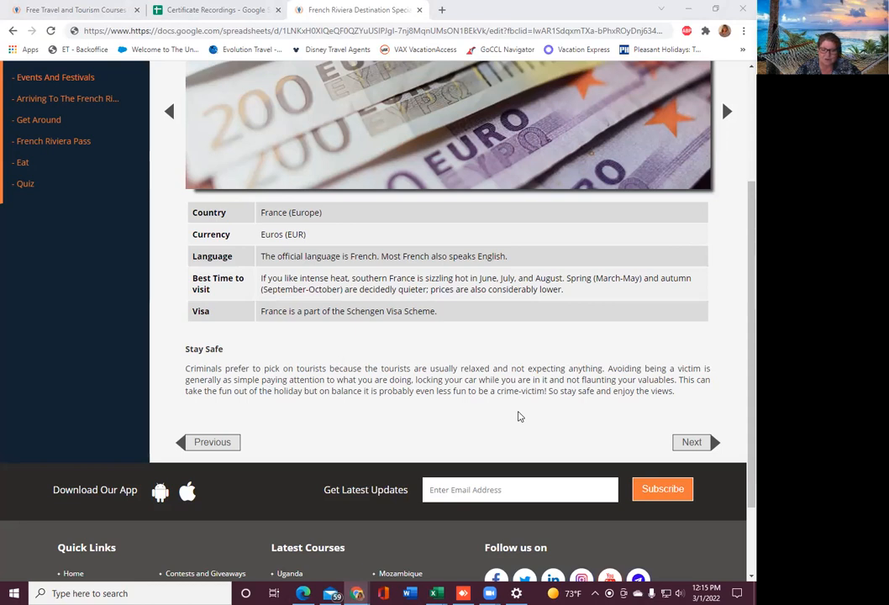
mouse_move(622, 407)
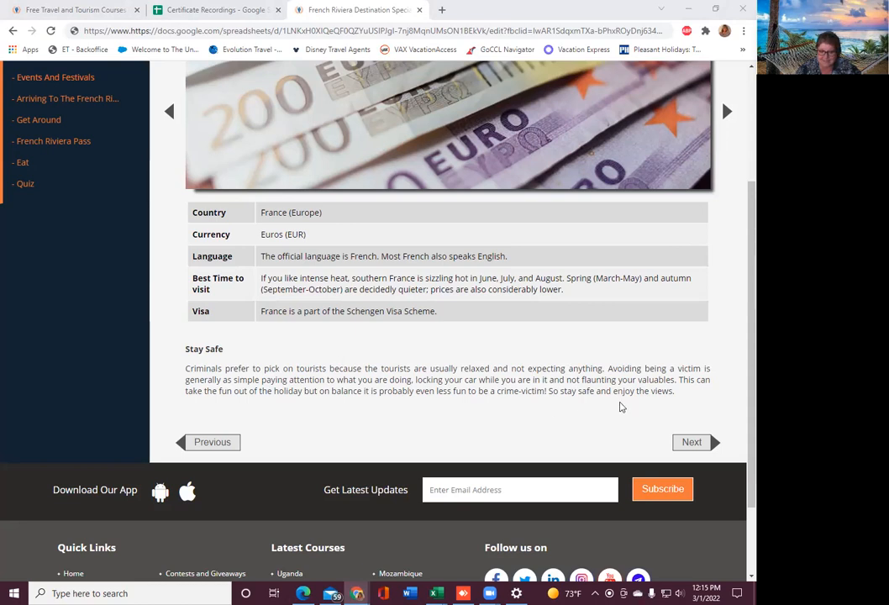
mouse_move(664, 422)
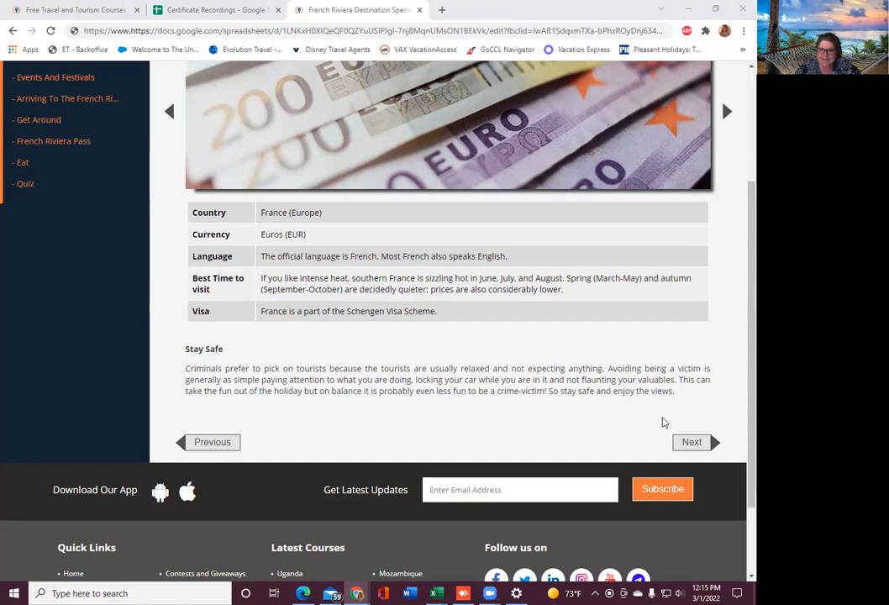
- Read the Cities in the French Riviera slide, then advance to Events and Festivals
click(690, 442)
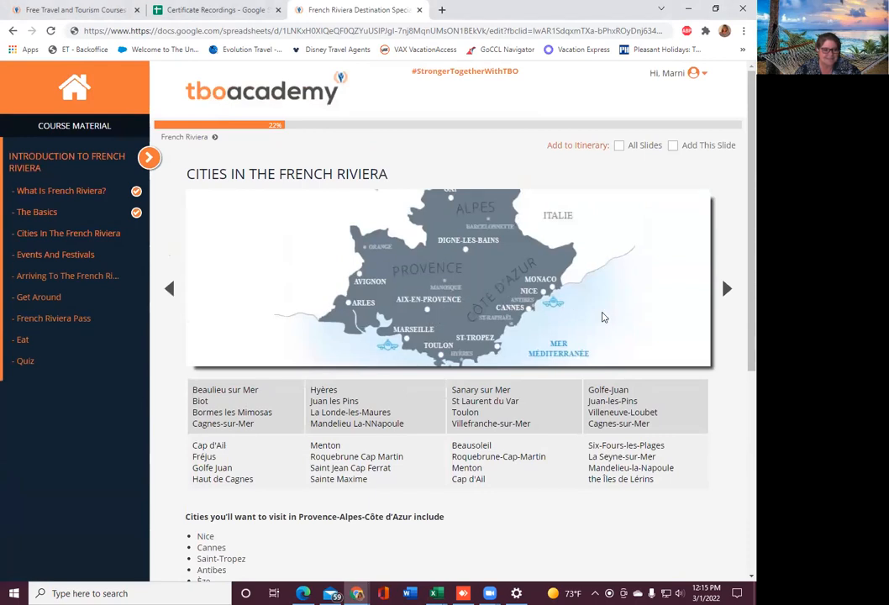
scroll(down, 3)
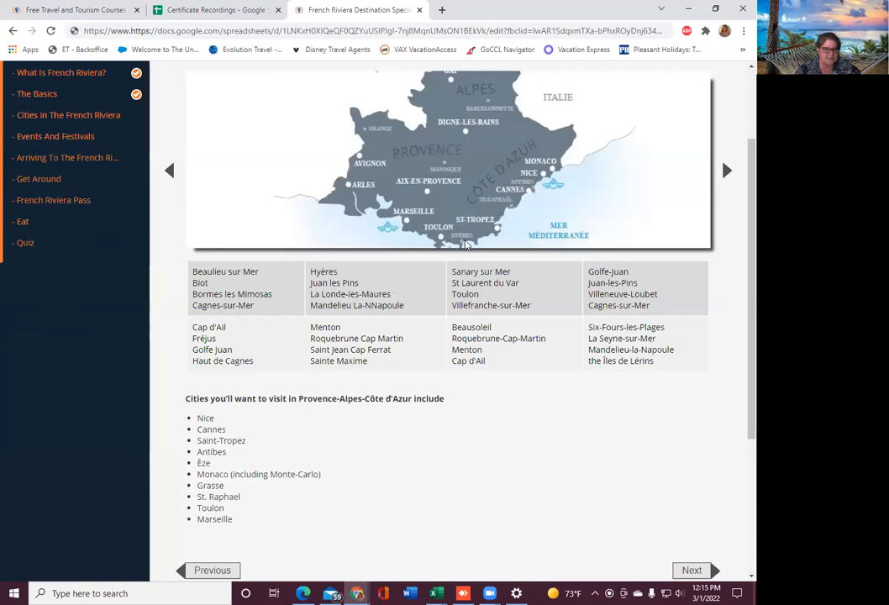
mouse_move(456, 172)
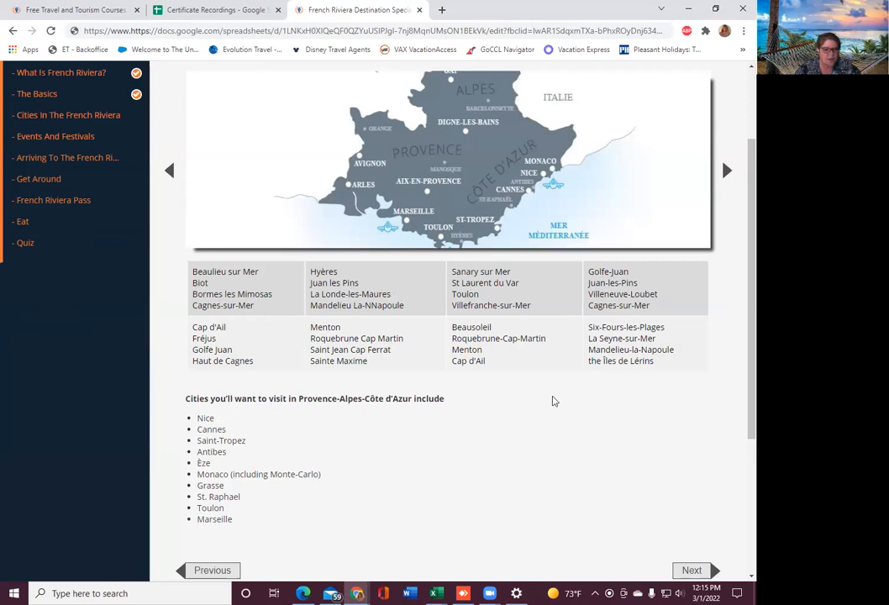
scroll(down, 3)
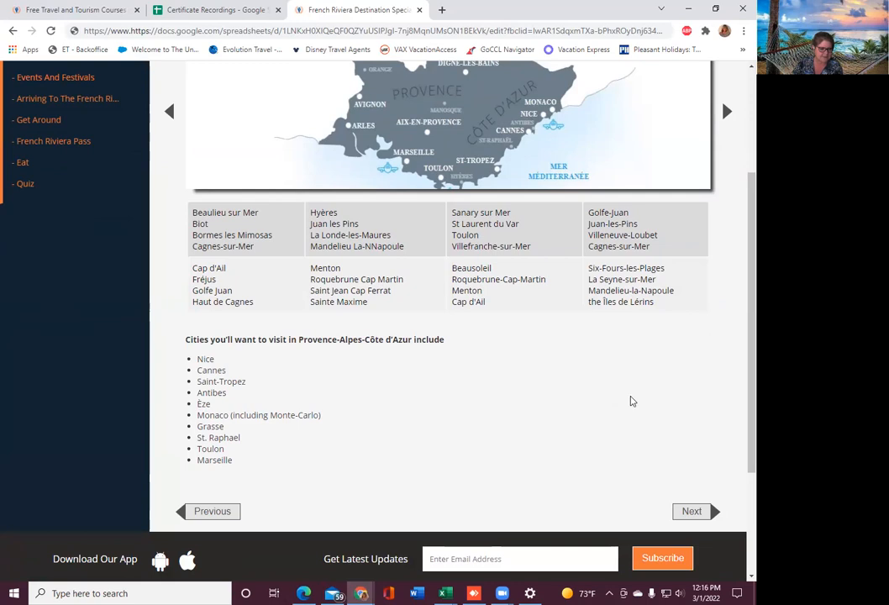
scroll(down, 3)
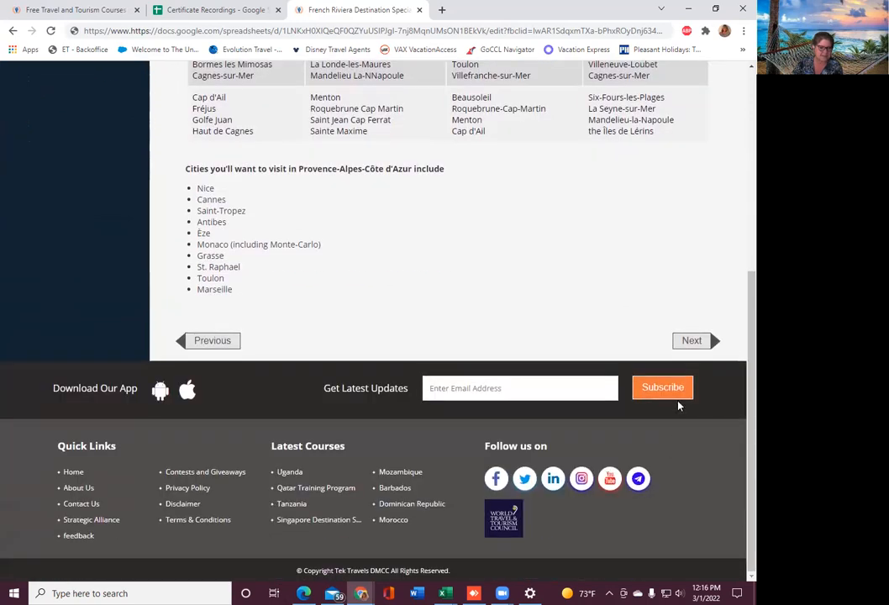
click(690, 340)
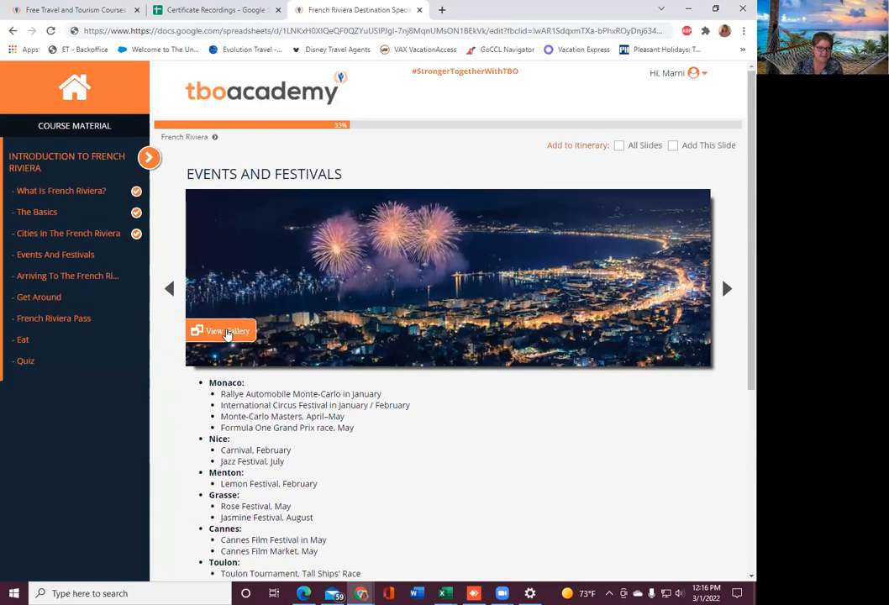
click(220, 331)
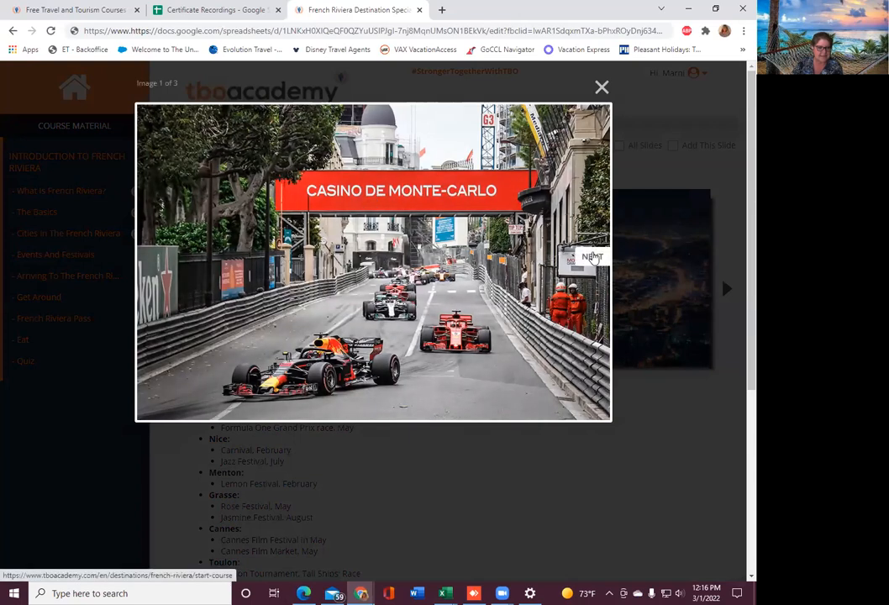
click(591, 256)
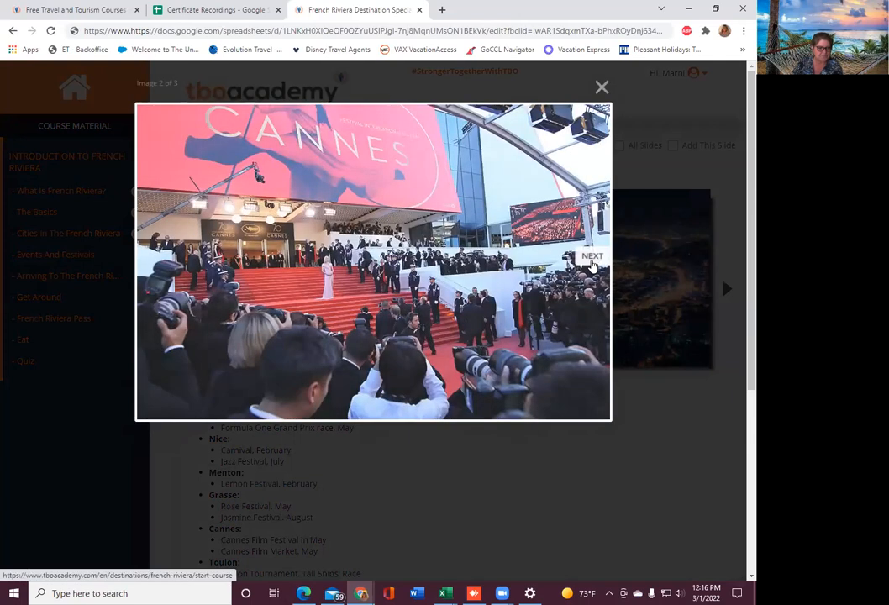
click(591, 256)
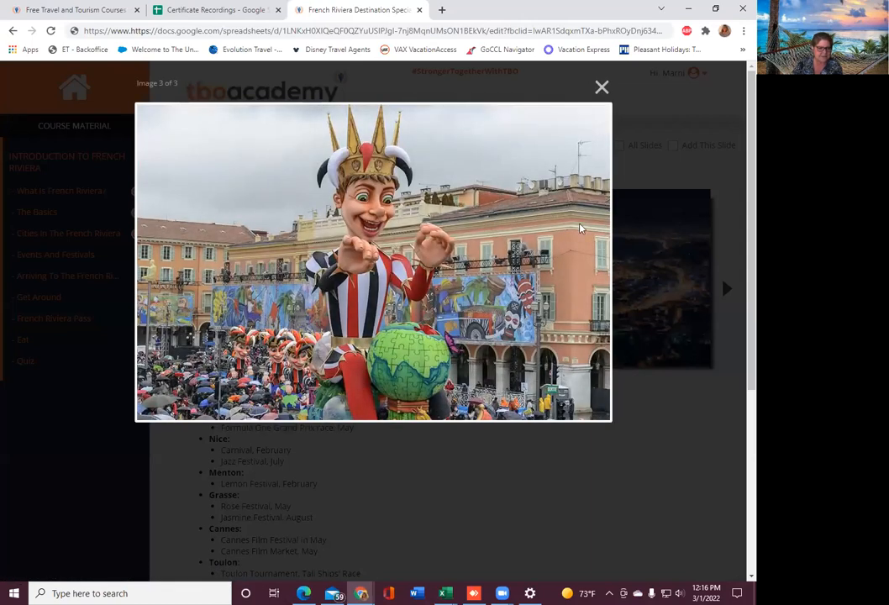
click(602, 86)
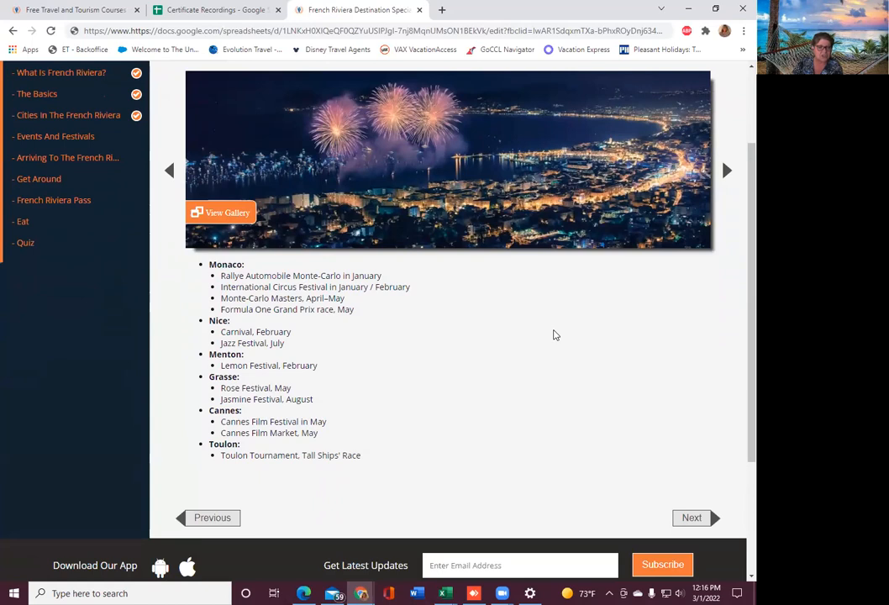
mouse_move(291, 325)
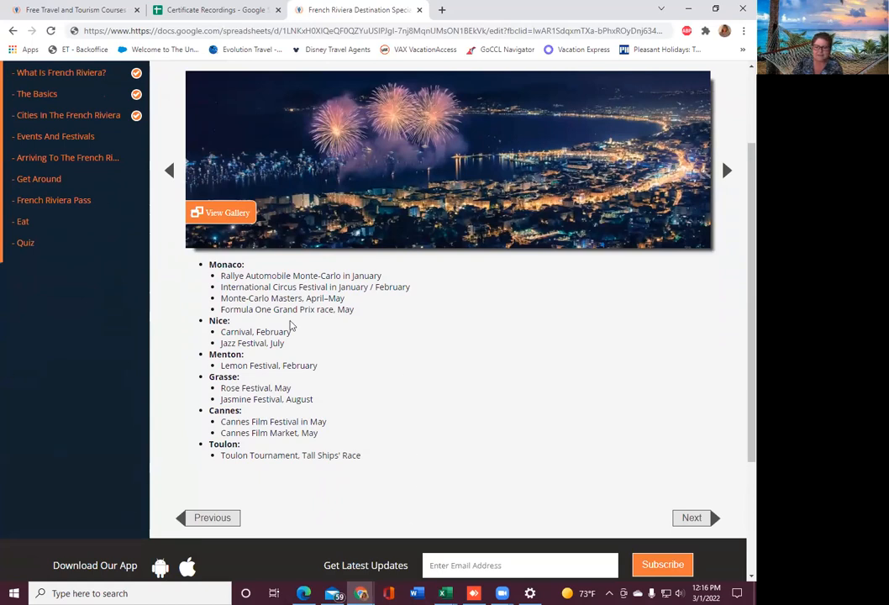
mouse_move(444, 373)
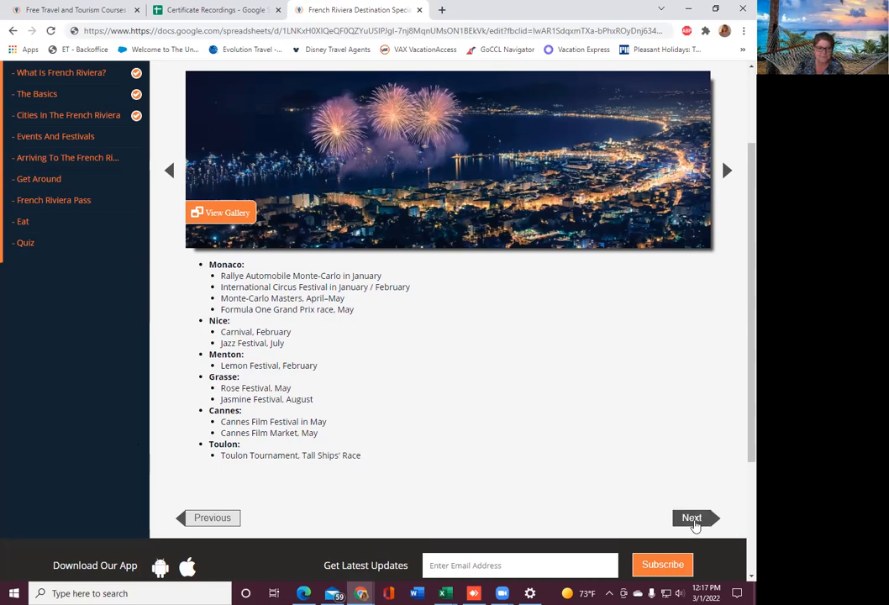
- Open Arriving To The French Riviera and read the By Air, Pro Tip and By Train sections
click(691, 516)
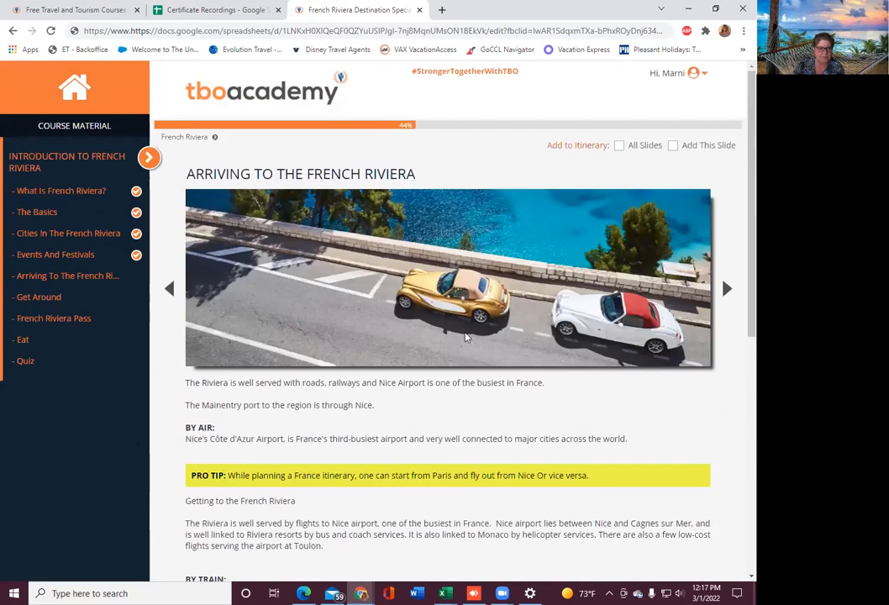
scroll(down, 3)
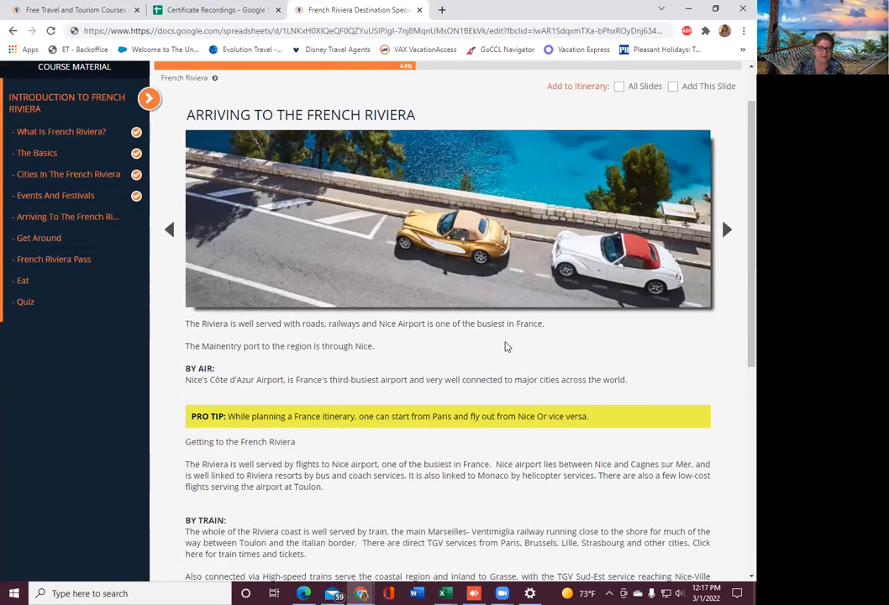
scroll(down, 3)
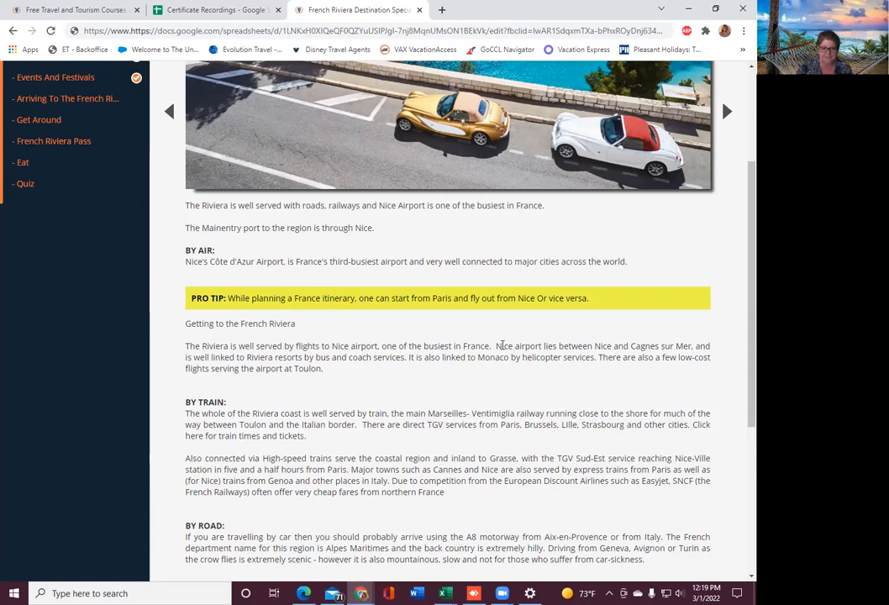
mouse_move(459, 406)
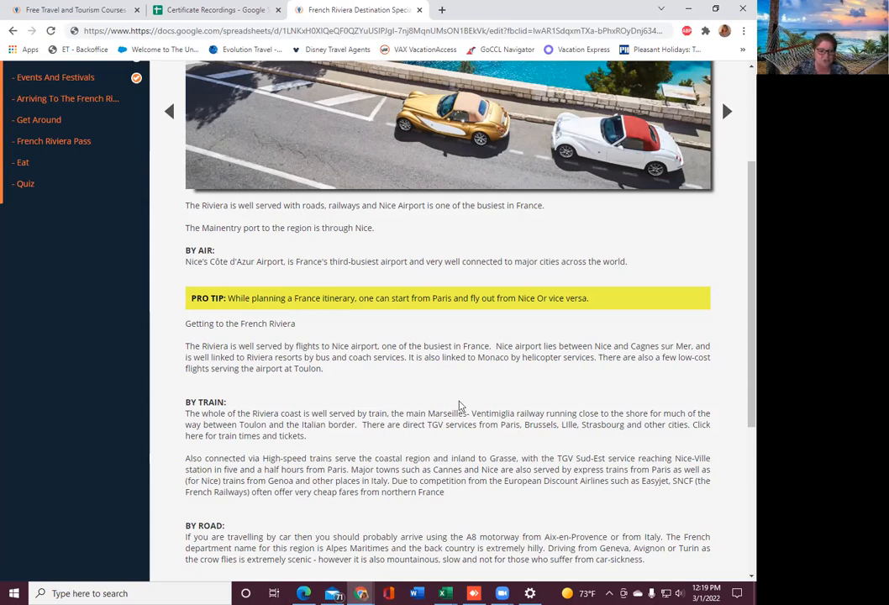
- Scroll down to the By Road section and the Previous/Next buttons
scroll(down, 3)
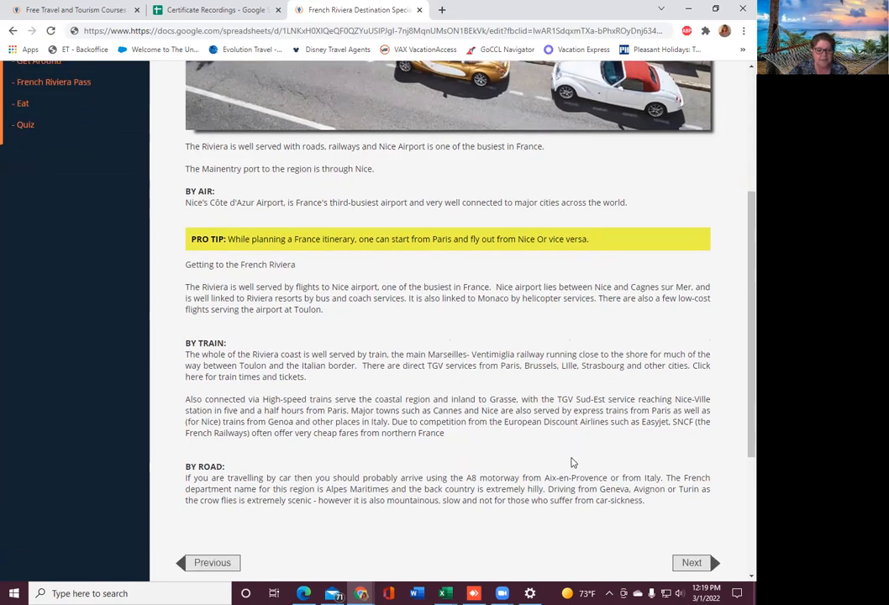
scroll(down, 3)
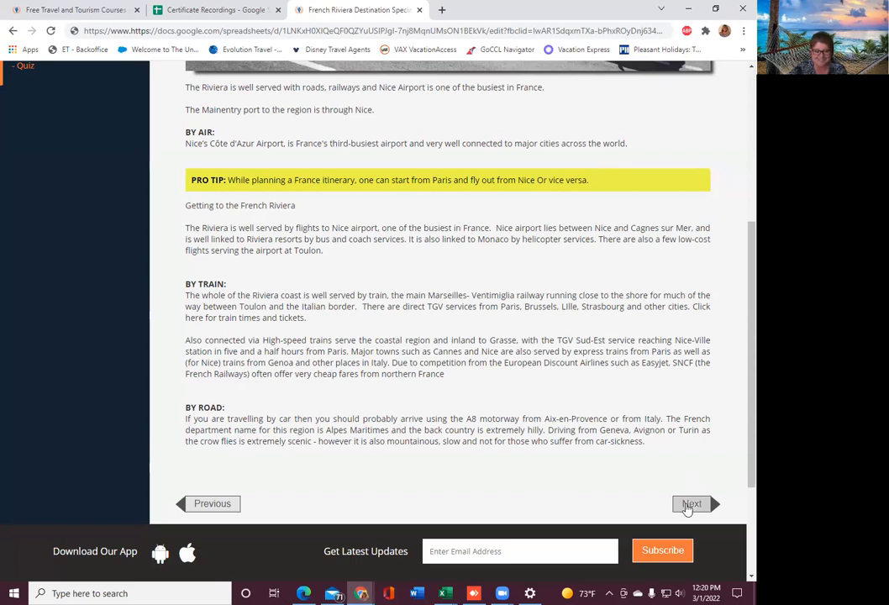
- Open the Get Around slide and read its By Car, By Train and By Bus sections
click(691, 503)
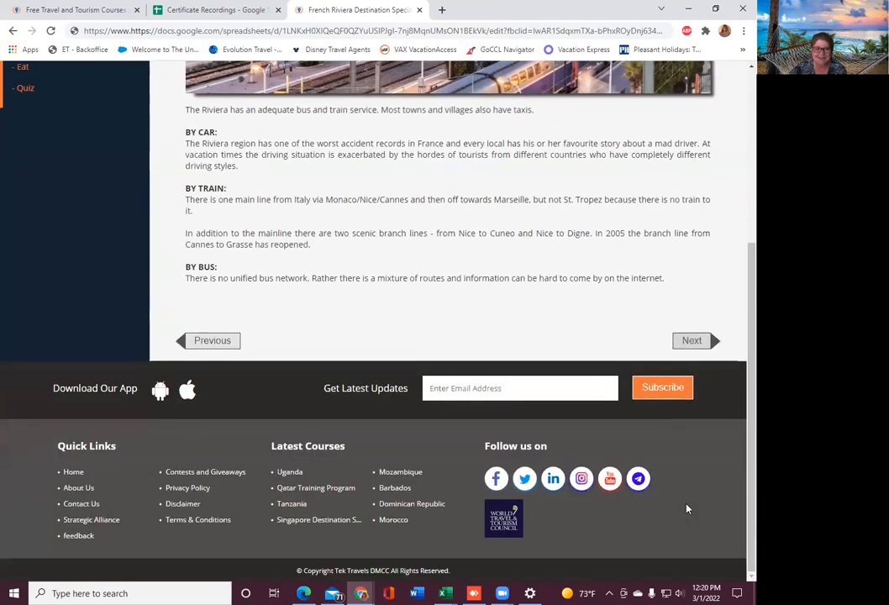
scroll(up, 3)
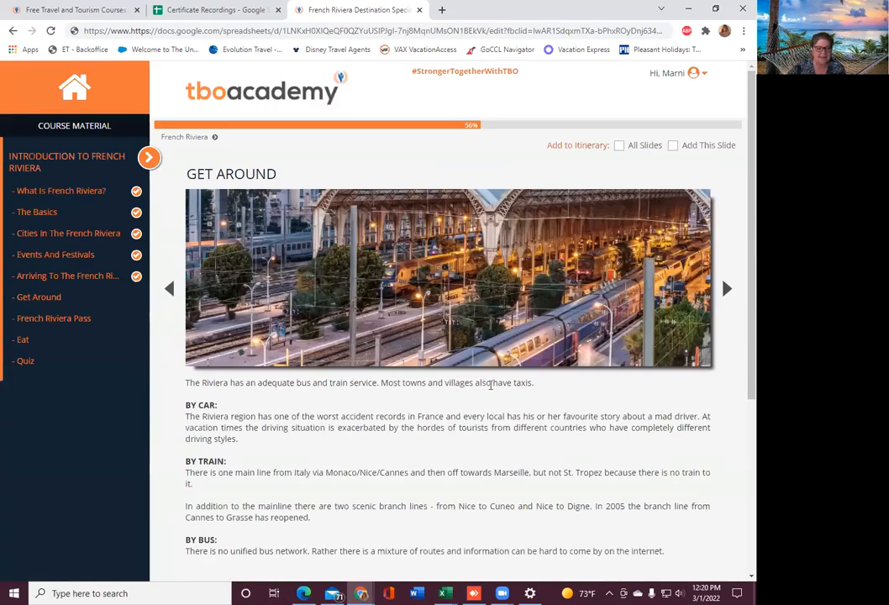
scroll(down, 3)
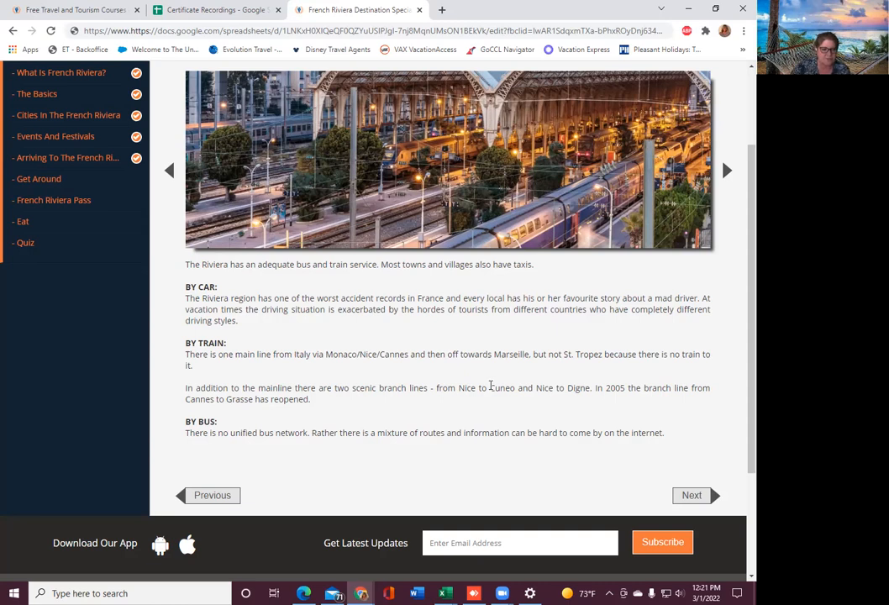
mouse_move(536, 362)
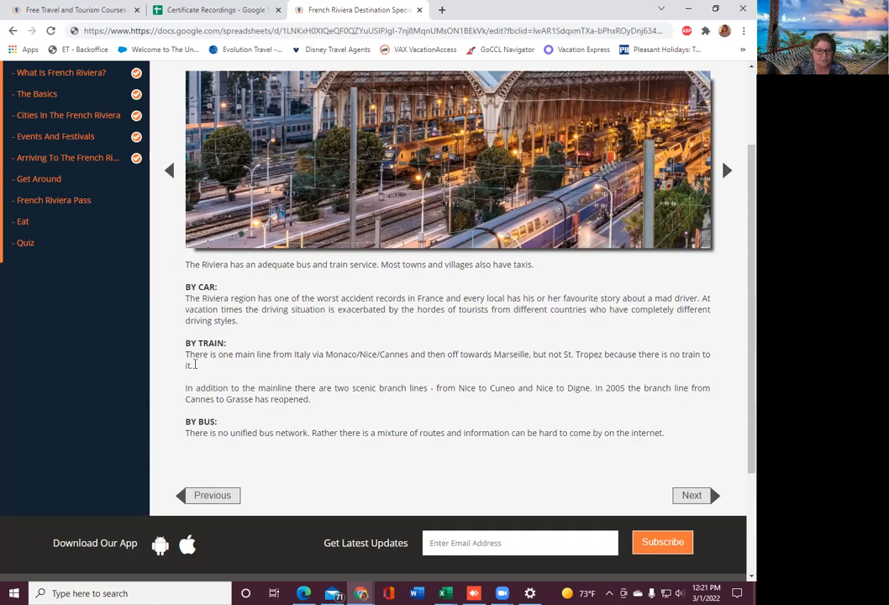
mouse_move(451, 387)
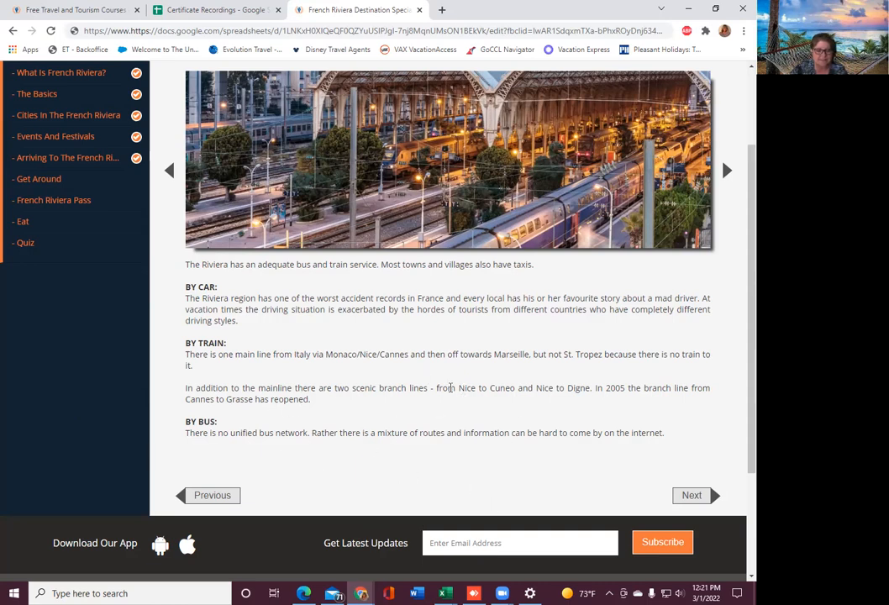
mouse_move(569, 428)
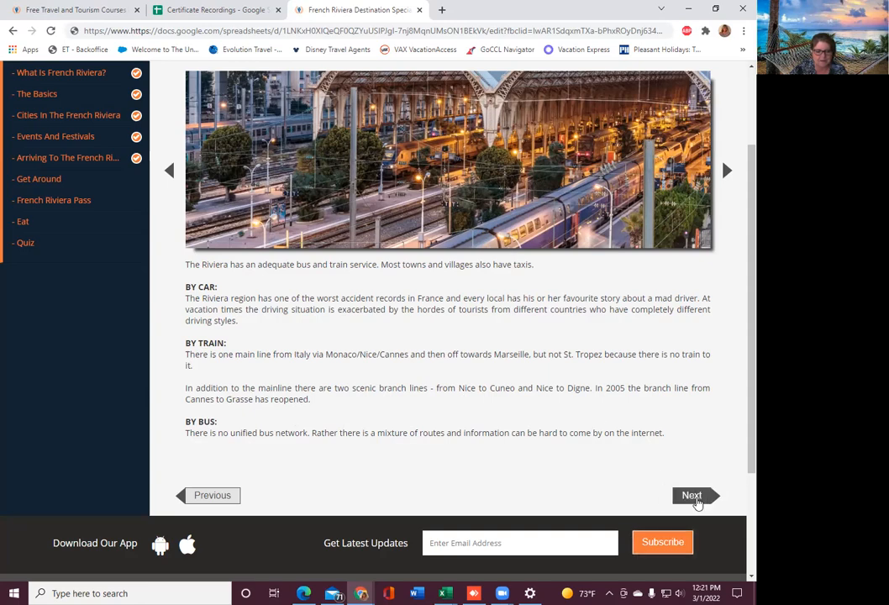
- Open the French Riviera Pass slide and read about the 24, 48 and 72 hour cards
click(691, 495)
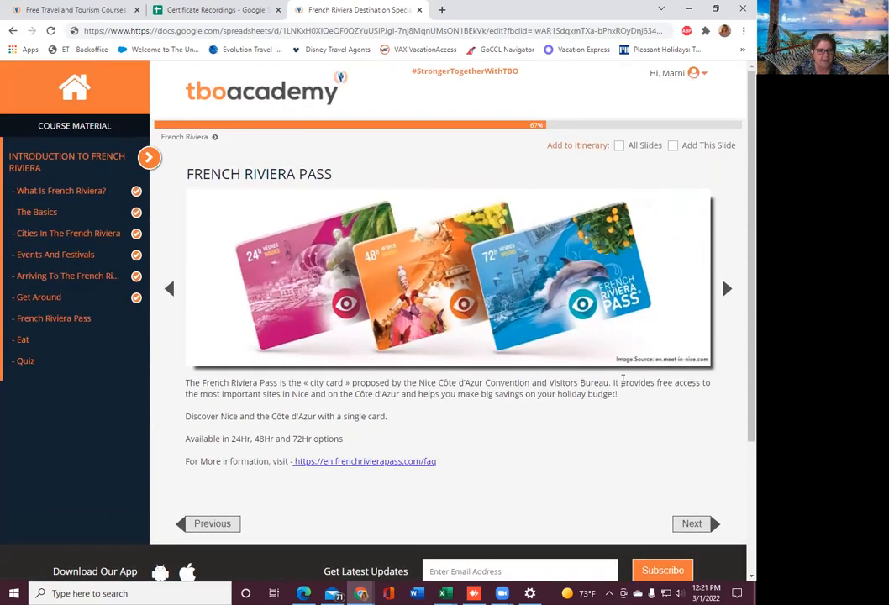
scroll(down, 3)
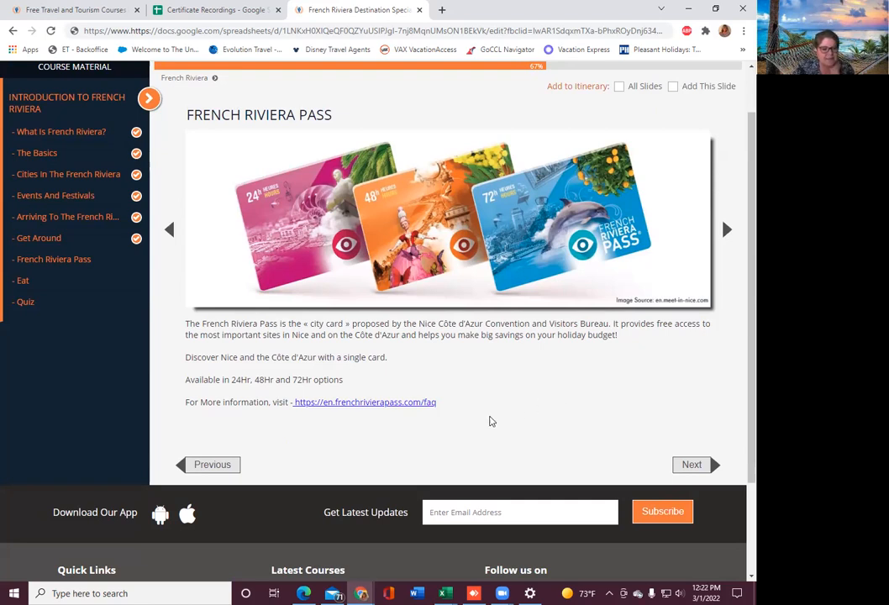
mouse_move(513, 373)
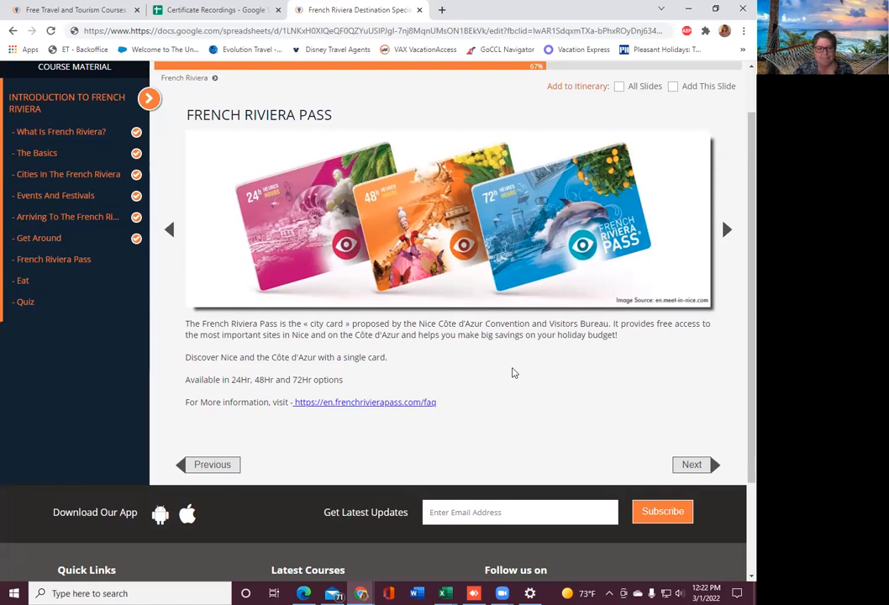
mouse_move(249, 369)
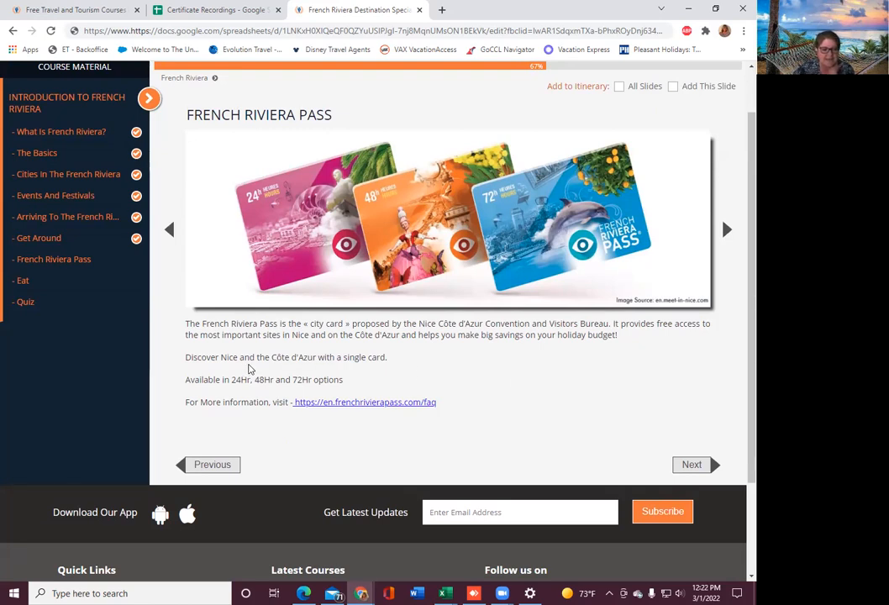
mouse_move(393, 372)
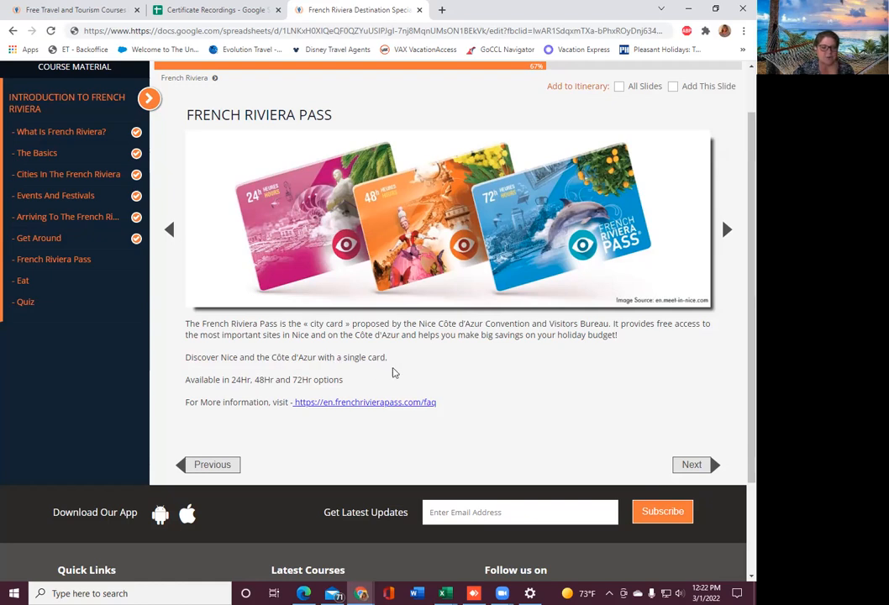
mouse_move(309, 383)
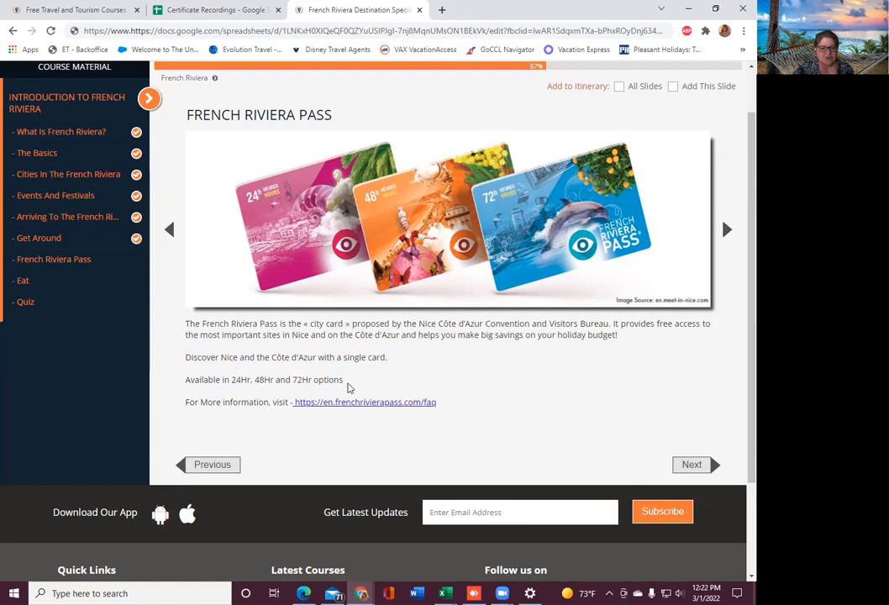
mouse_move(372, 412)
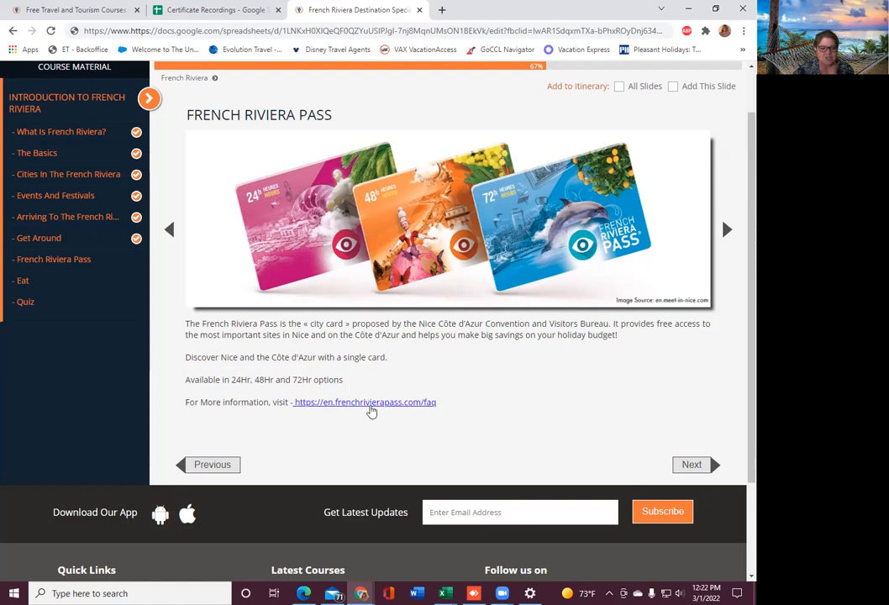
- Try the frenchrivierapass.com/faq link from the French Riviera Pass slide
click(364, 402)
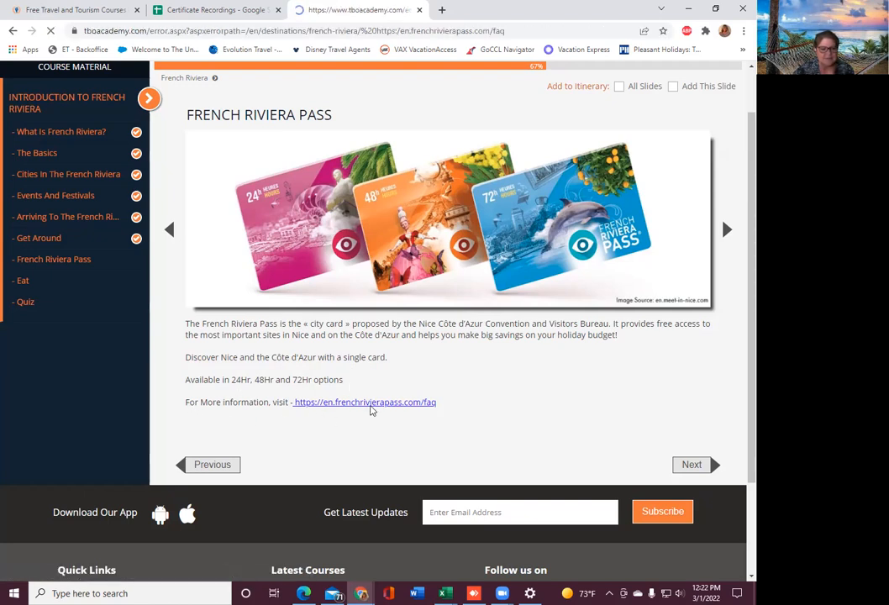
click(364, 401)
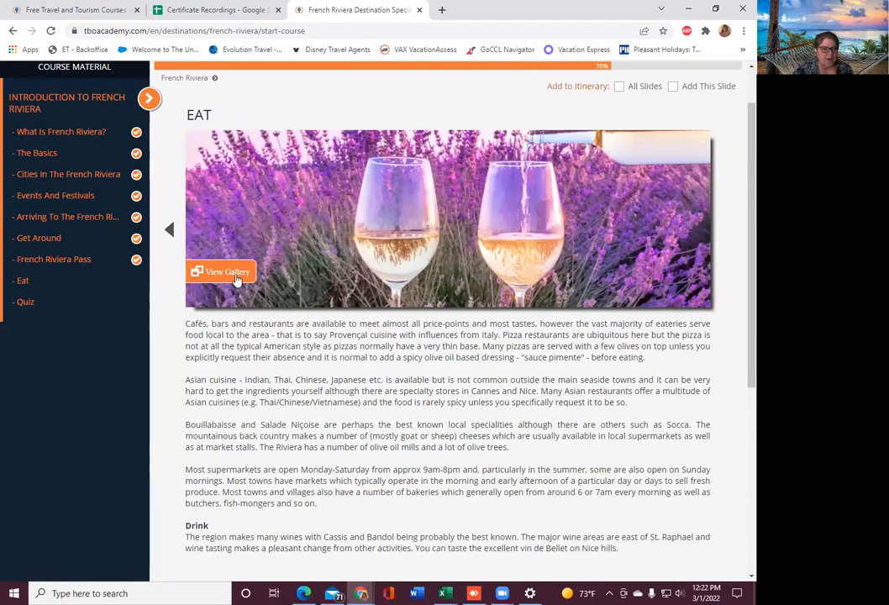
click(220, 271)
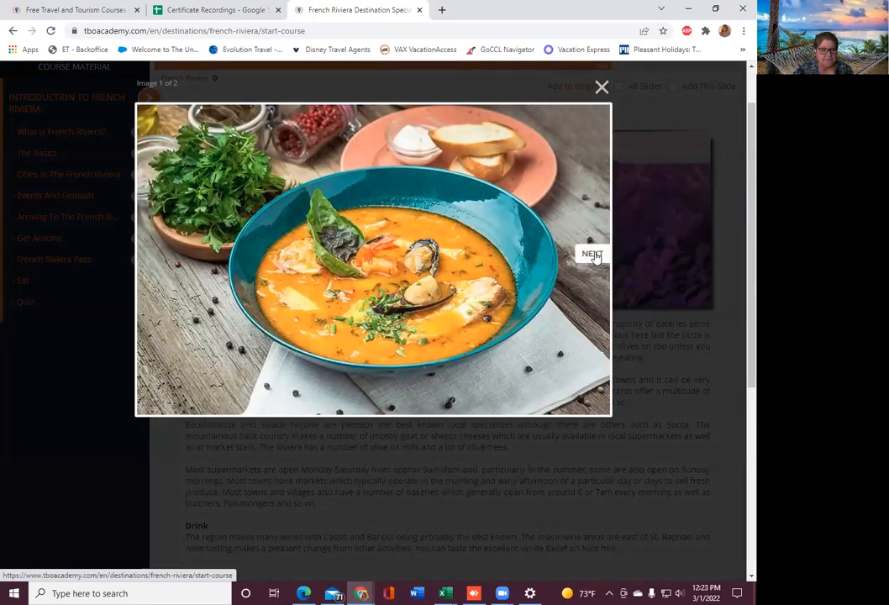
click(591, 254)
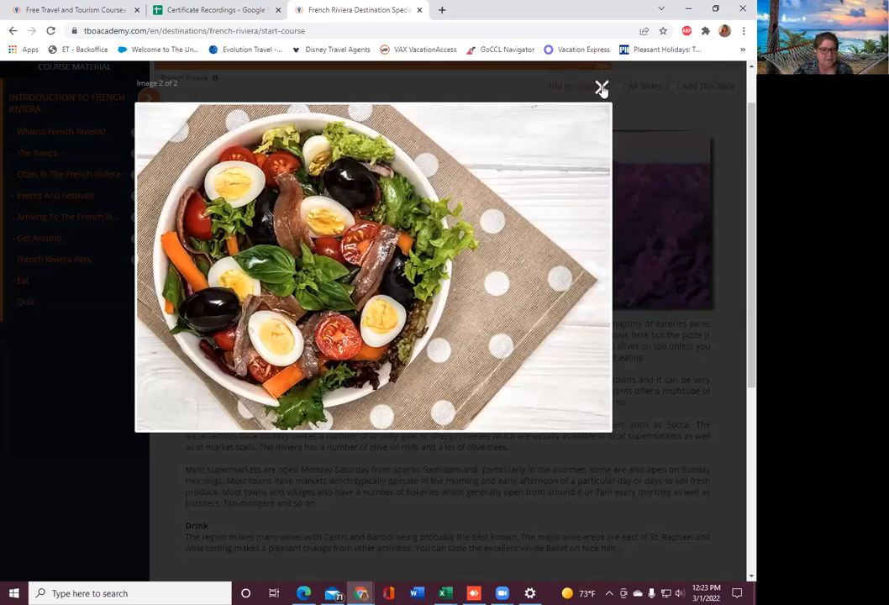
click(602, 87)
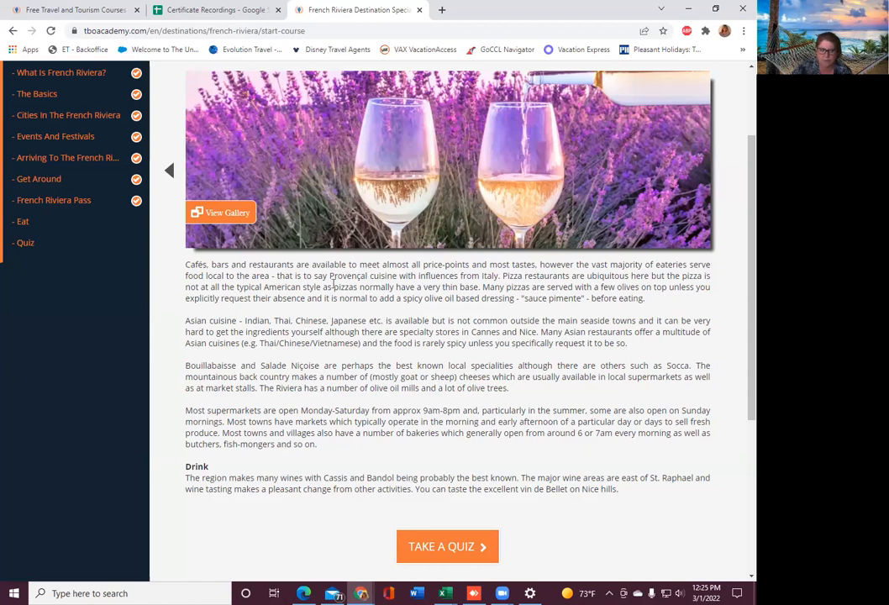
- Start the quiz from the Take a Quiz button at the end of the Eat slide
click(442, 545)
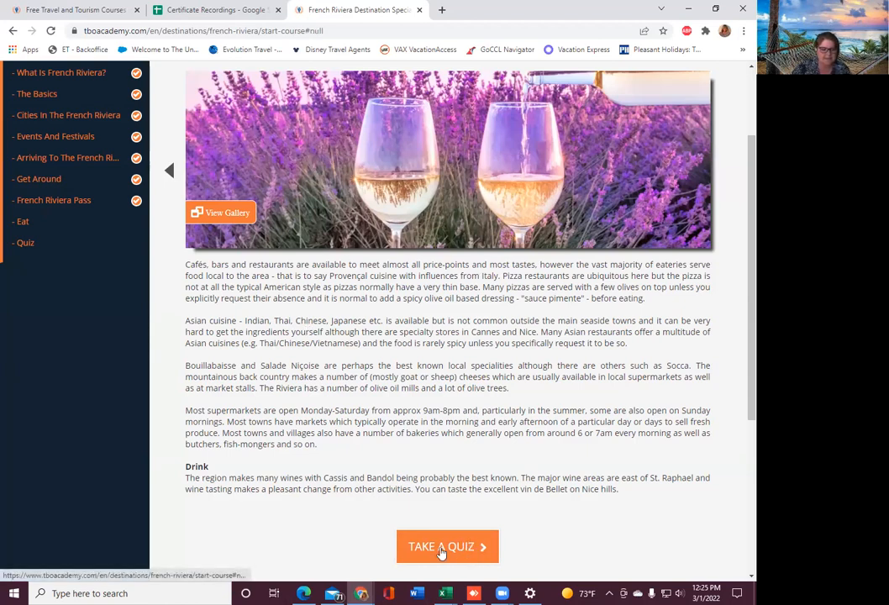
- Open the French Riviera quiz and scroll through its multiple-choice questions
click(446, 546)
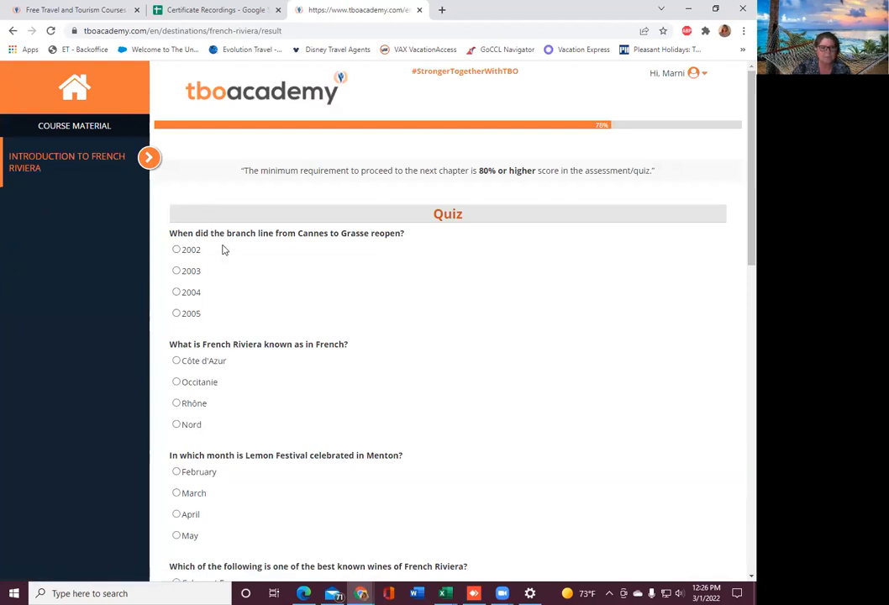
mouse_move(423, 243)
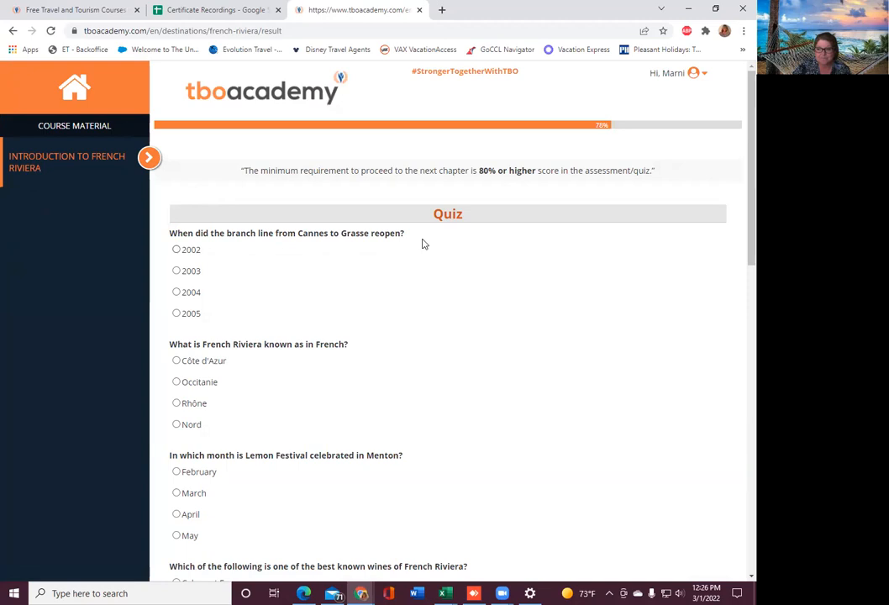
scroll(down, 3)
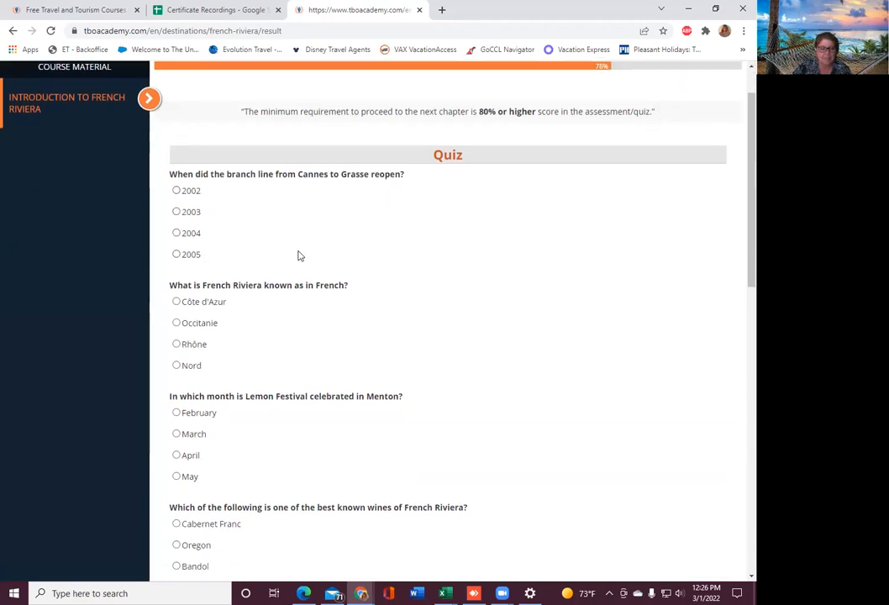
mouse_move(197, 275)
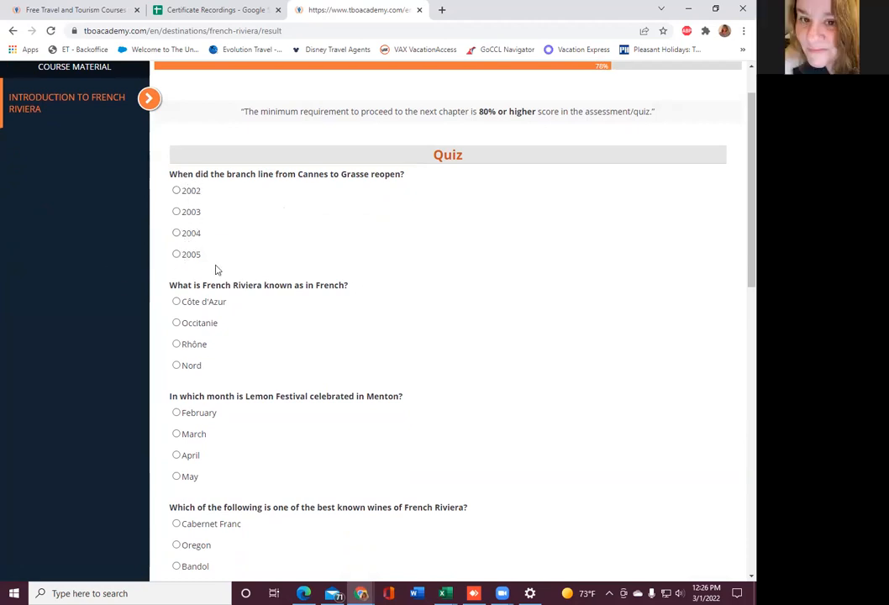
mouse_move(247, 218)
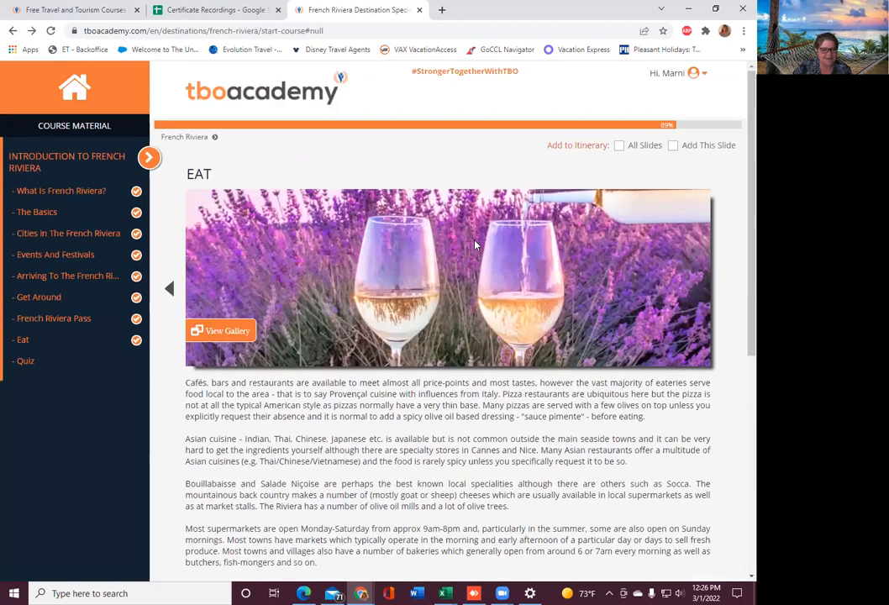
- Scroll to the bottom of the Eat slide and start the French Riviera quiz
scroll(down, 3)
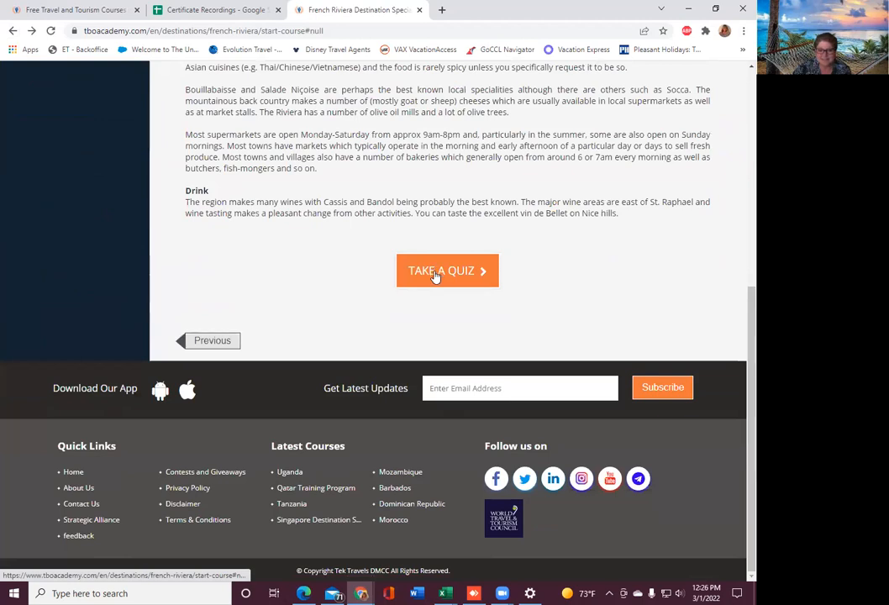
click(447, 270)
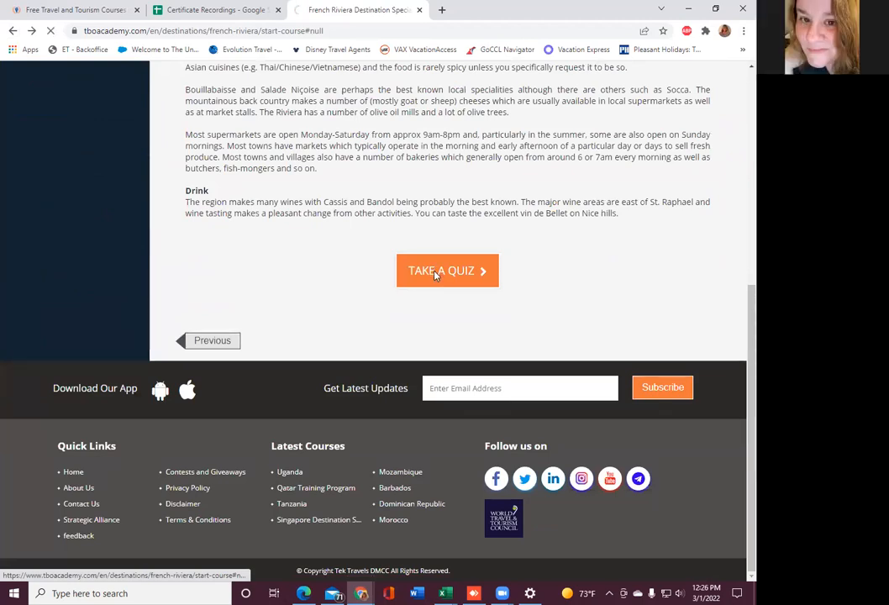
click(446, 270)
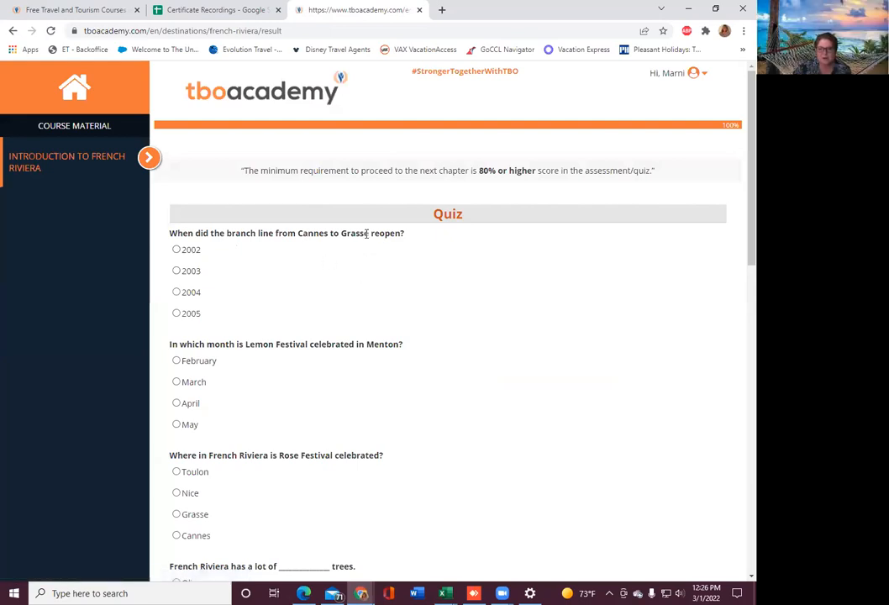
- Mark quiz answers 2005 for the Cannes–Grasse line, February for the Lemon Festival, and Olive
scroll(down, 3)
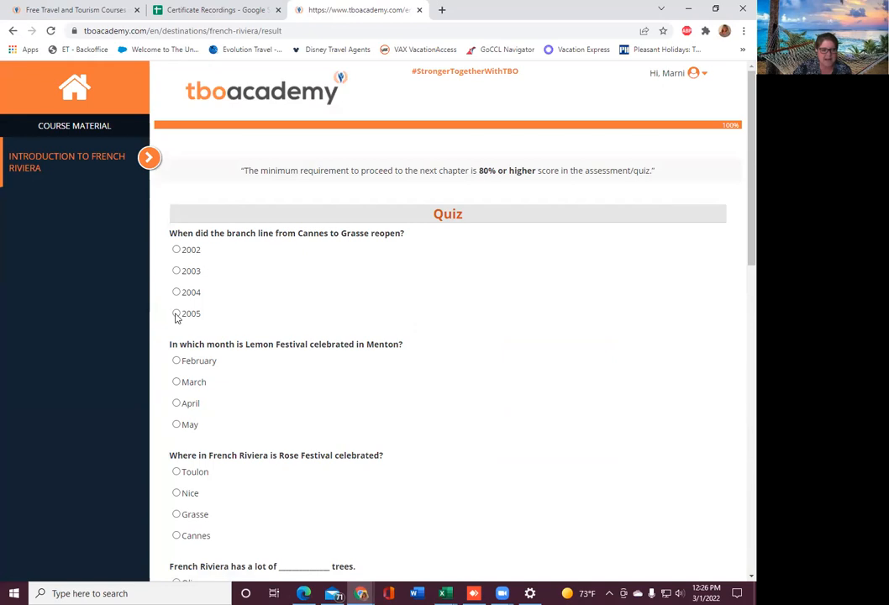
click(176, 313)
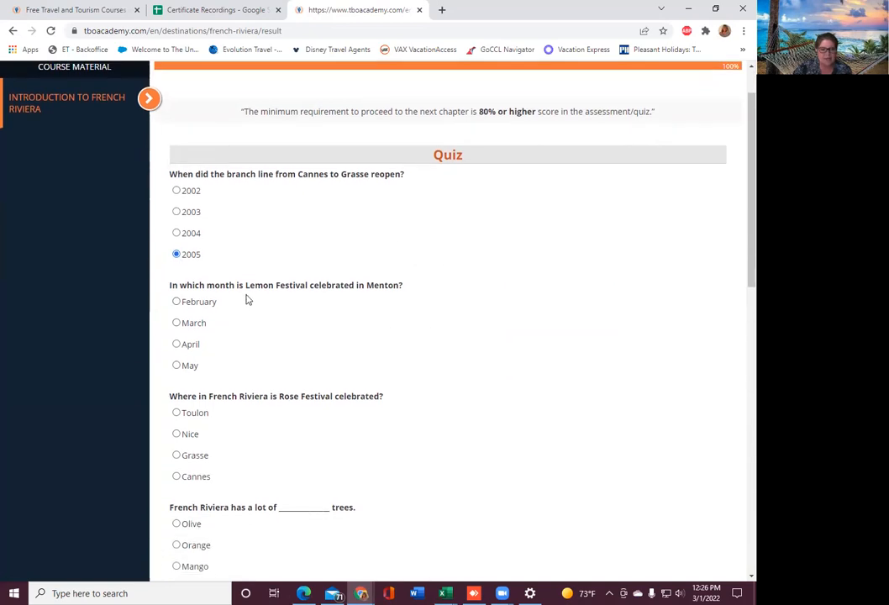
mouse_move(369, 296)
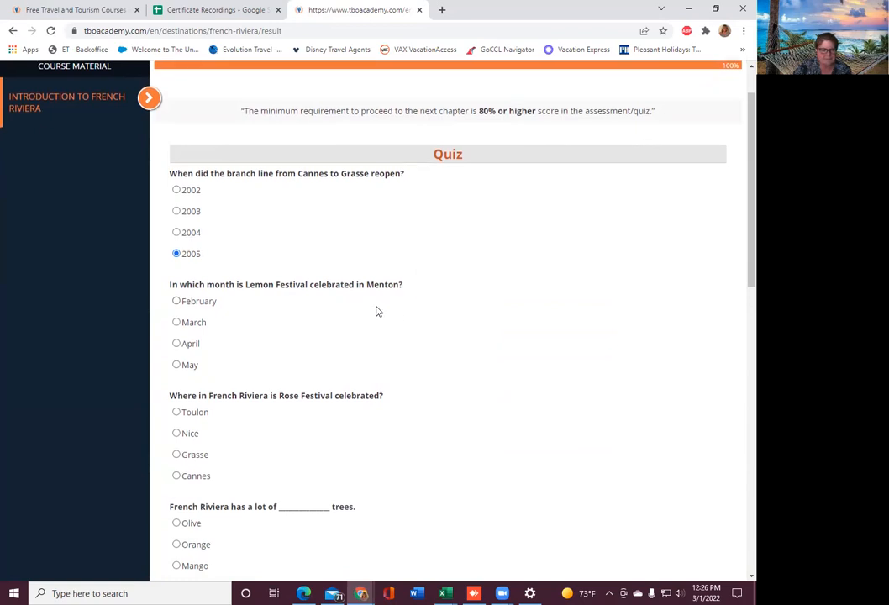
scroll(down, 3)
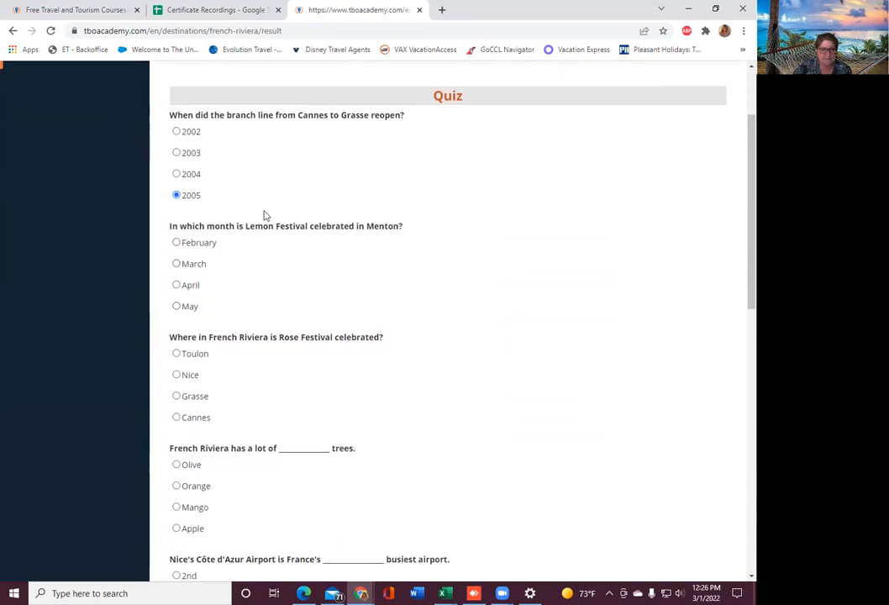
mouse_move(286, 270)
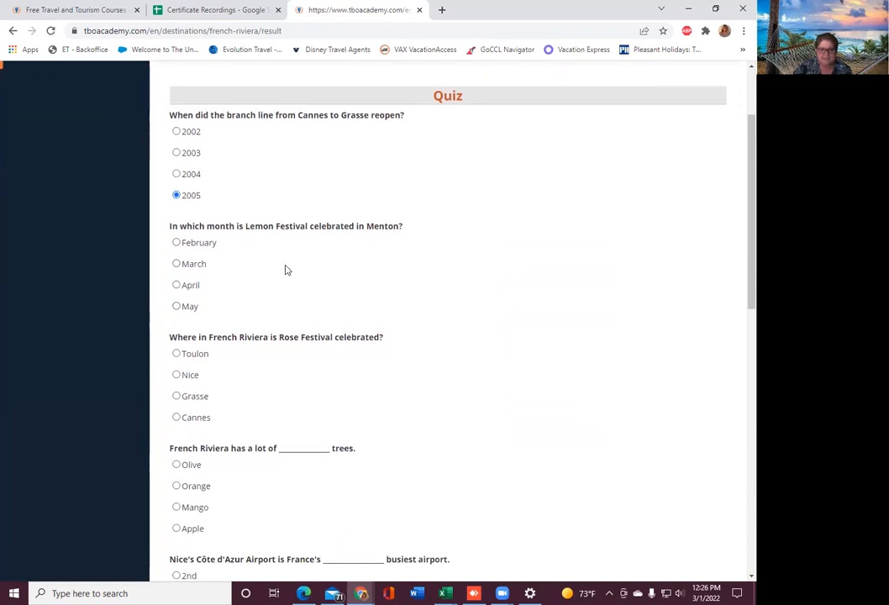
scroll(down, 3)
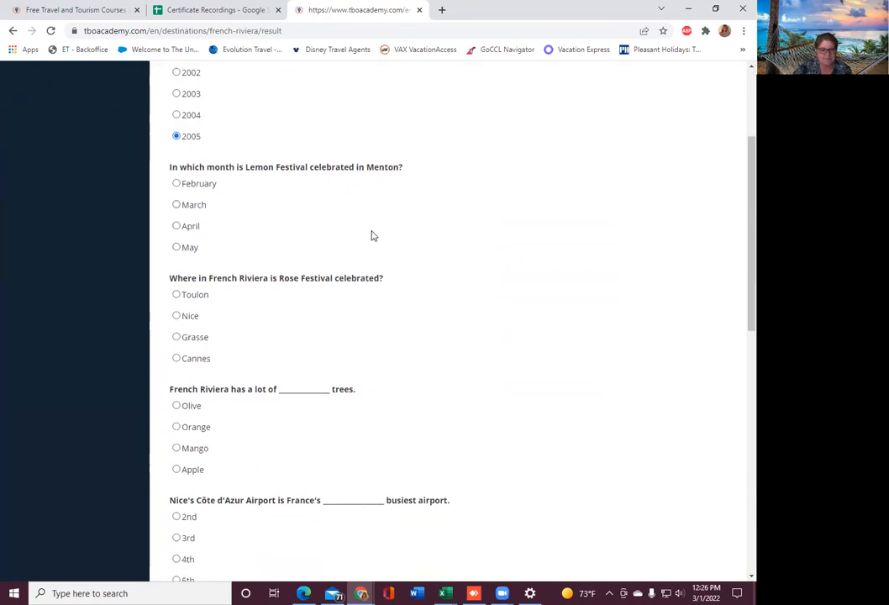
mouse_move(246, 193)
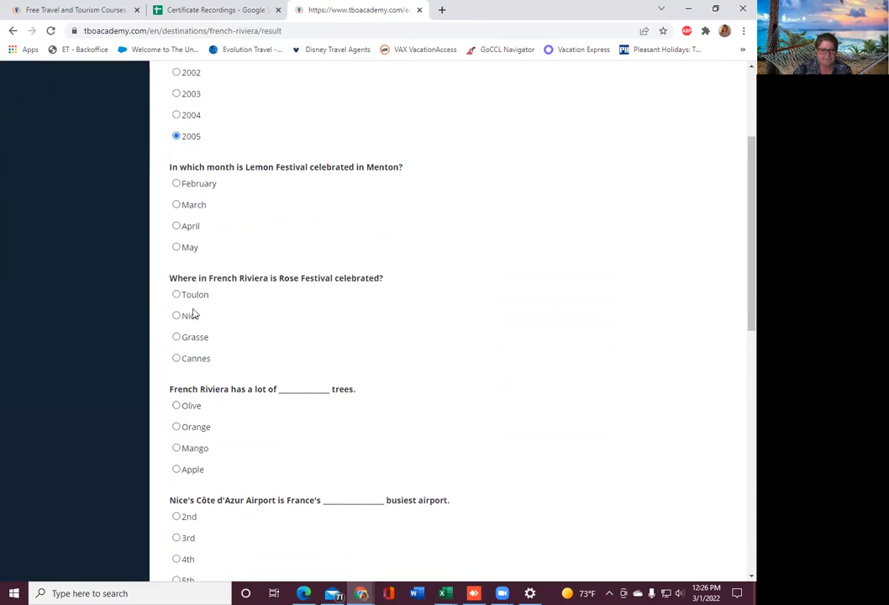
click(176, 183)
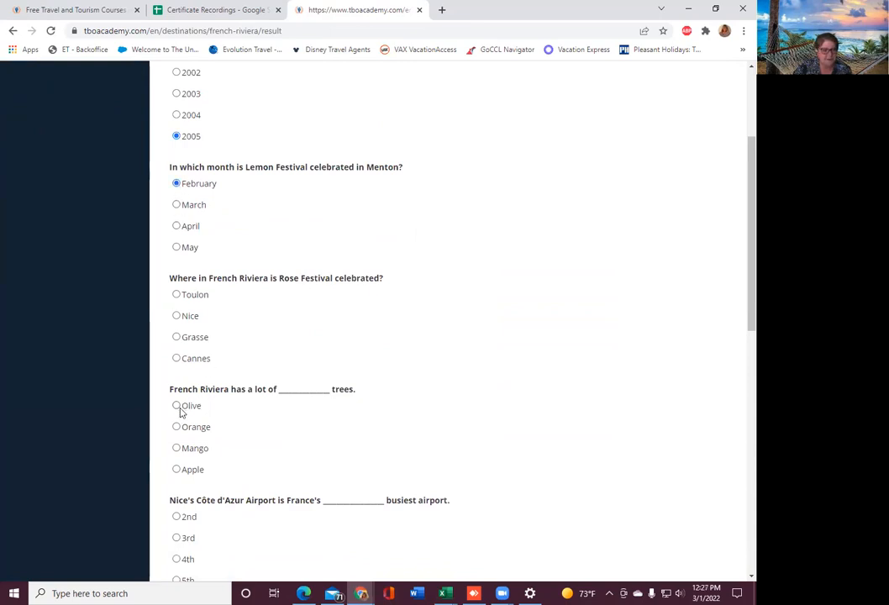
click(176, 406)
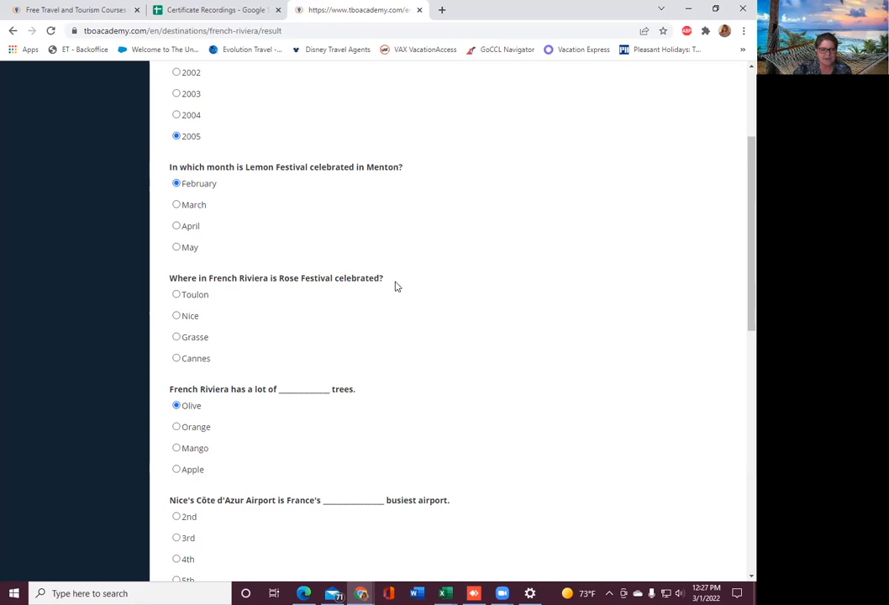
mouse_move(271, 264)
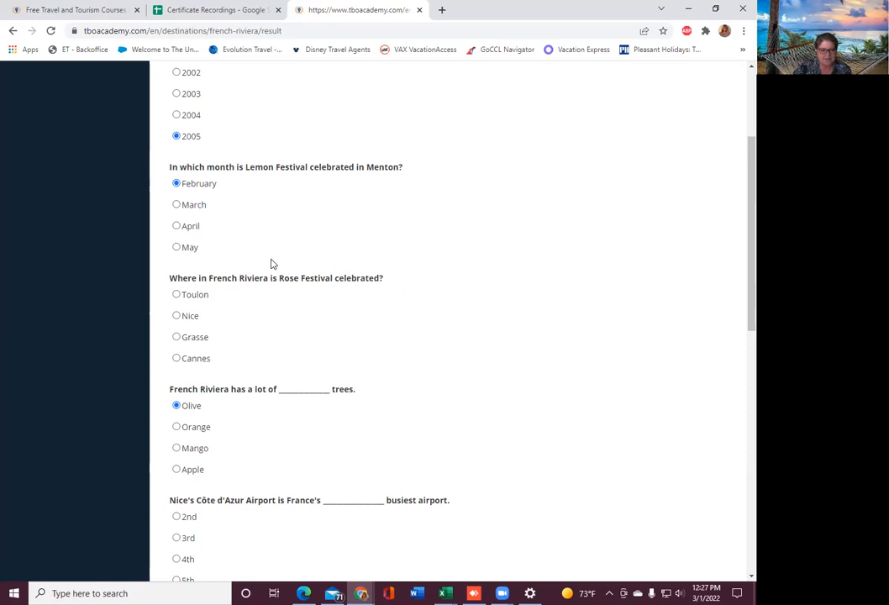
scroll(down, 3)
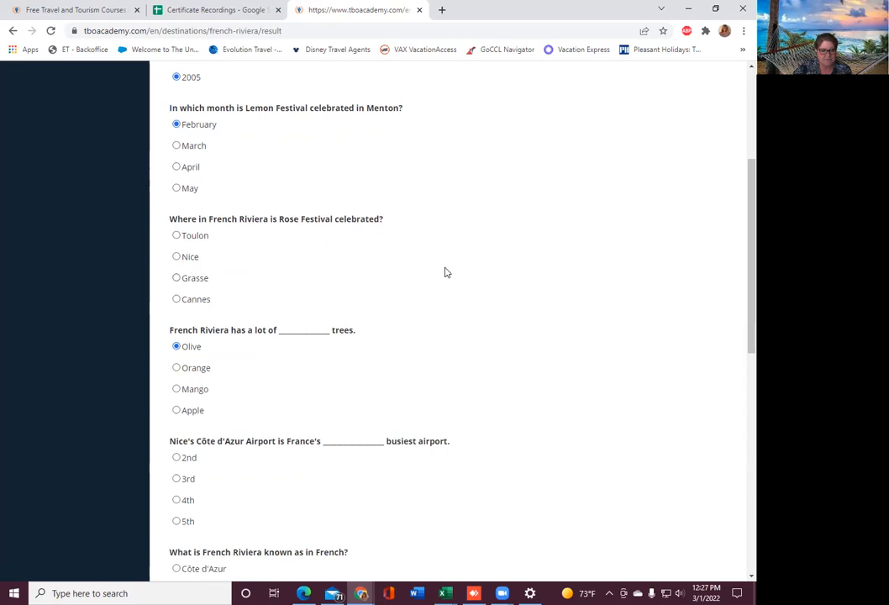
scroll(down, 3)
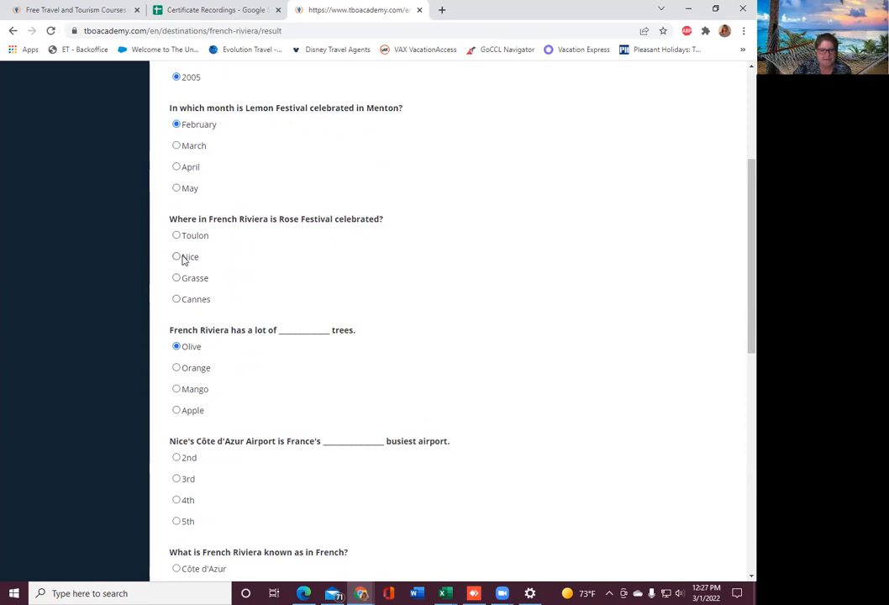
mouse_move(178, 258)
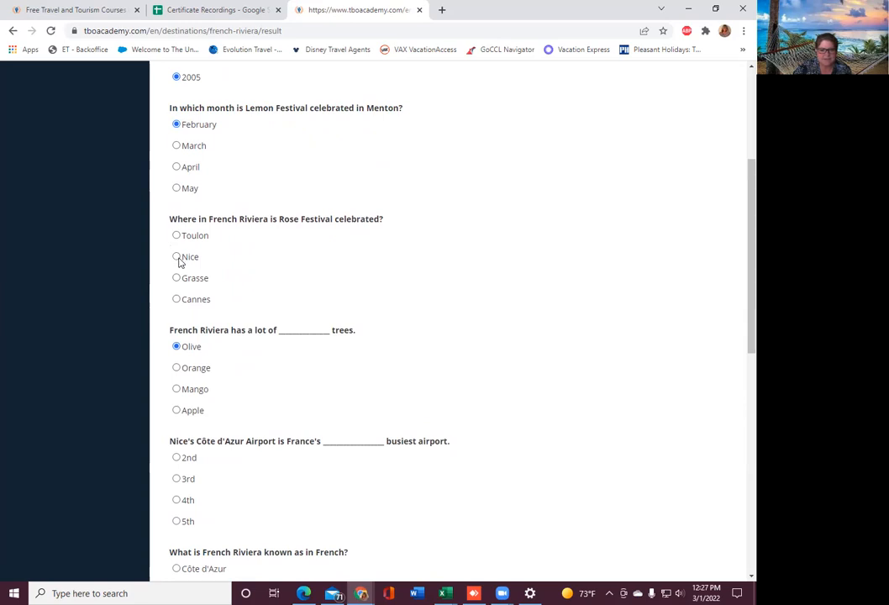
scroll(down, 3)
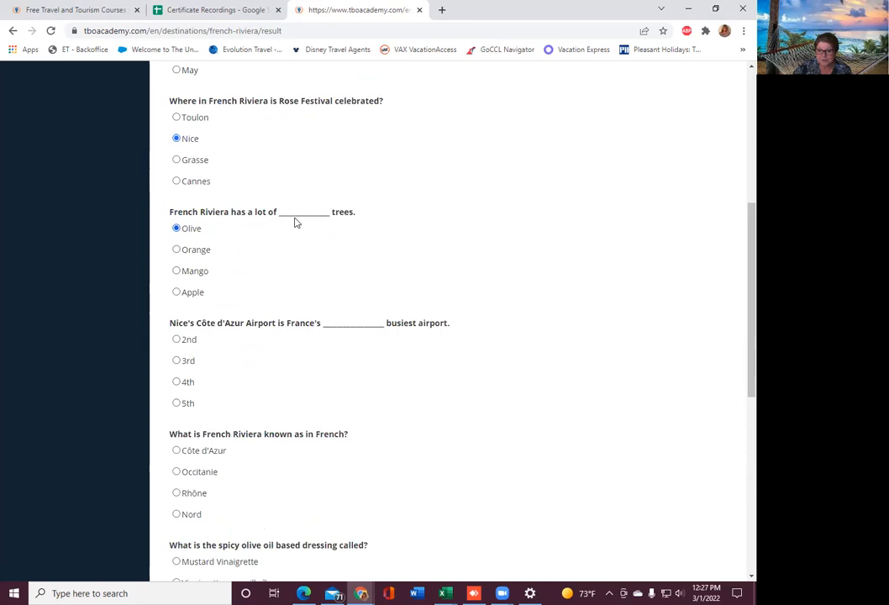
- Answer 2nd for airport ranking, Sauce Piment for the spicy dressing, and Bandol for wine
scroll(down, 3)
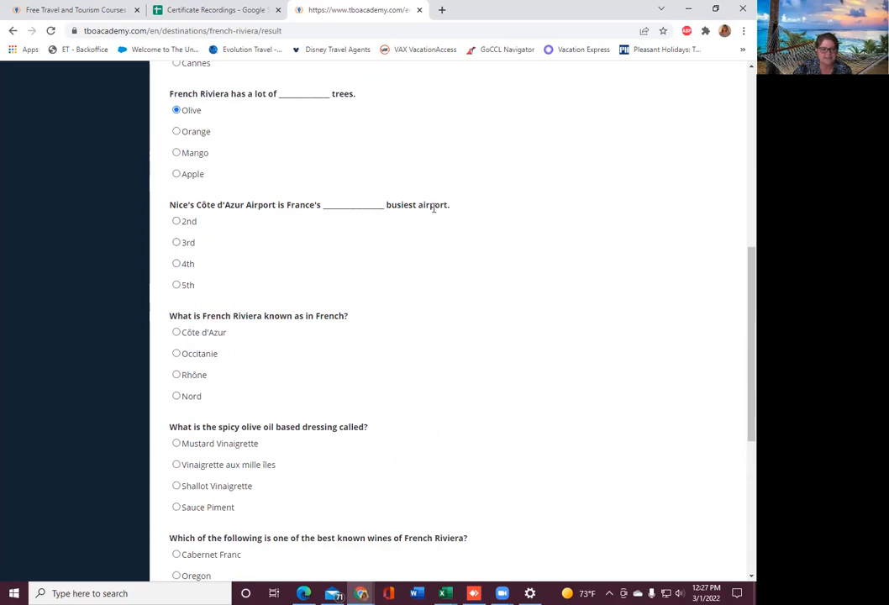
mouse_move(488, 224)
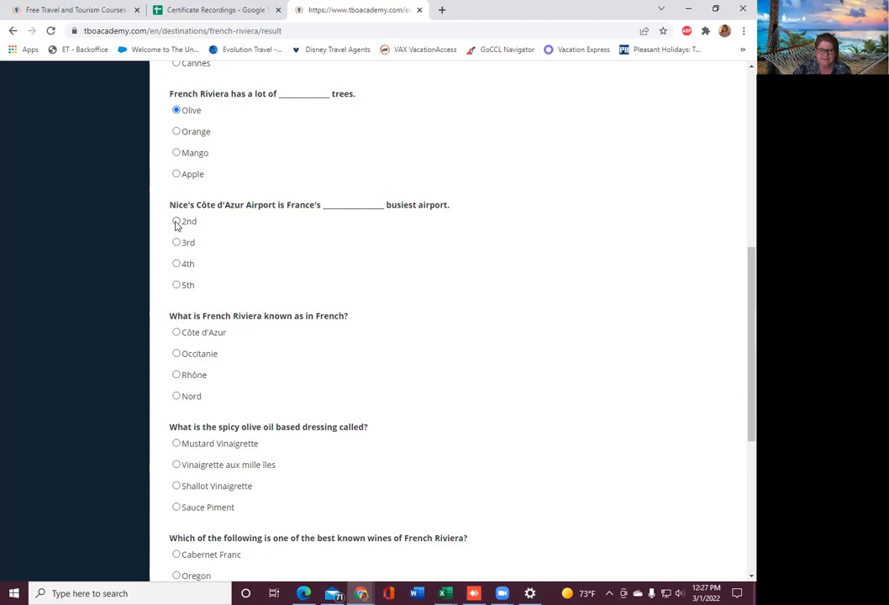
click(177, 220)
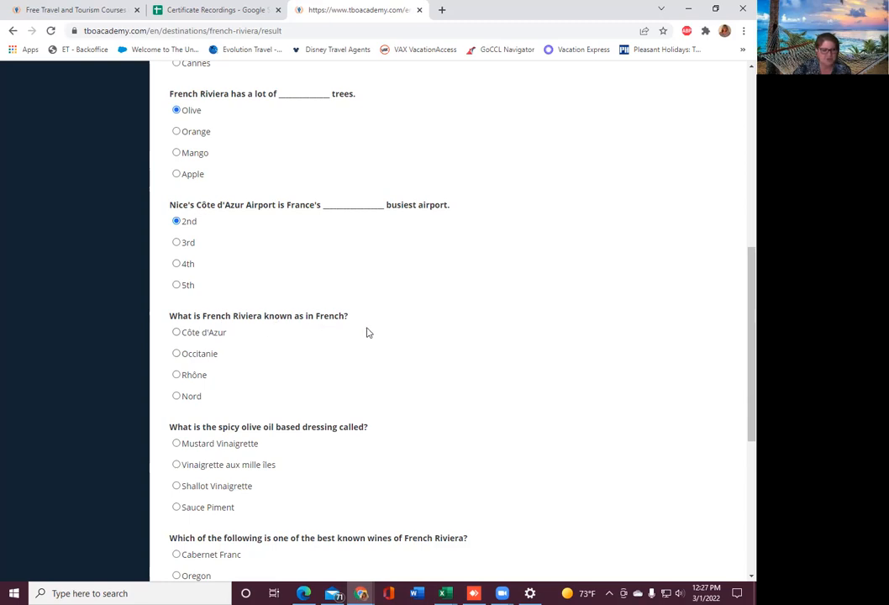
scroll(down, 3)
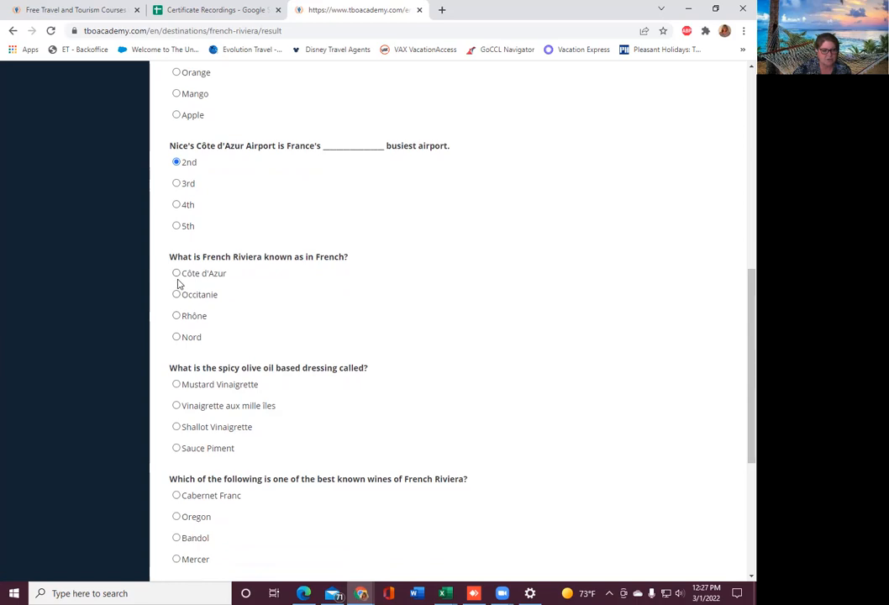
mouse_move(179, 299)
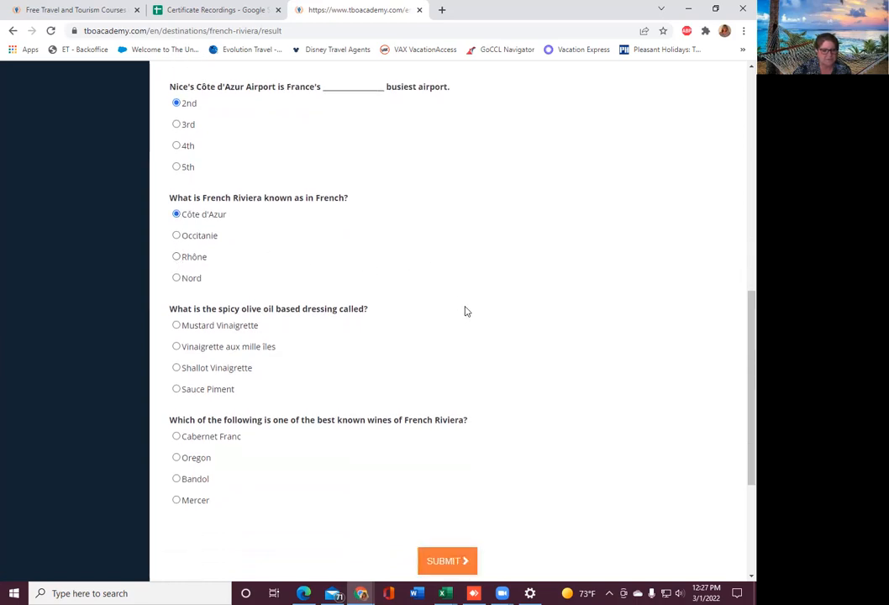
mouse_move(335, 320)
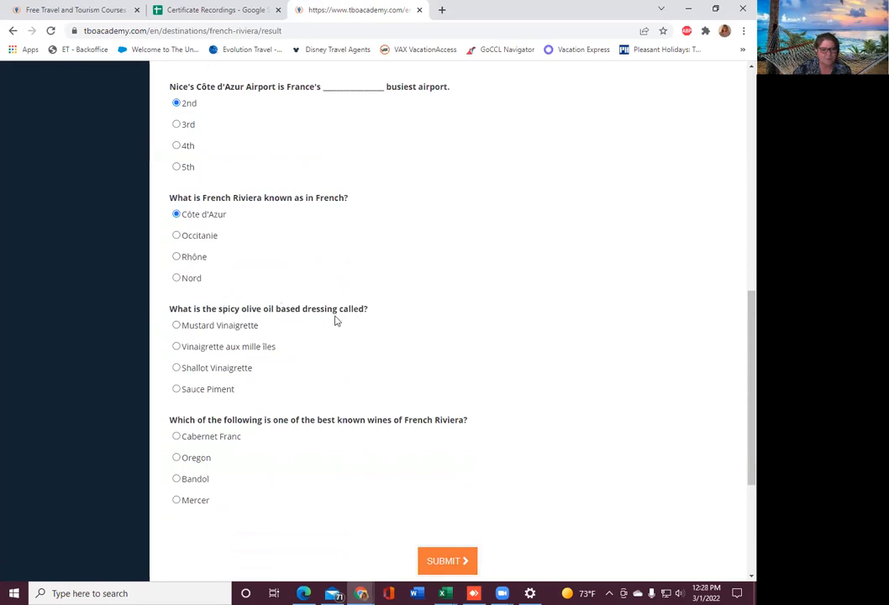
mouse_move(225, 363)
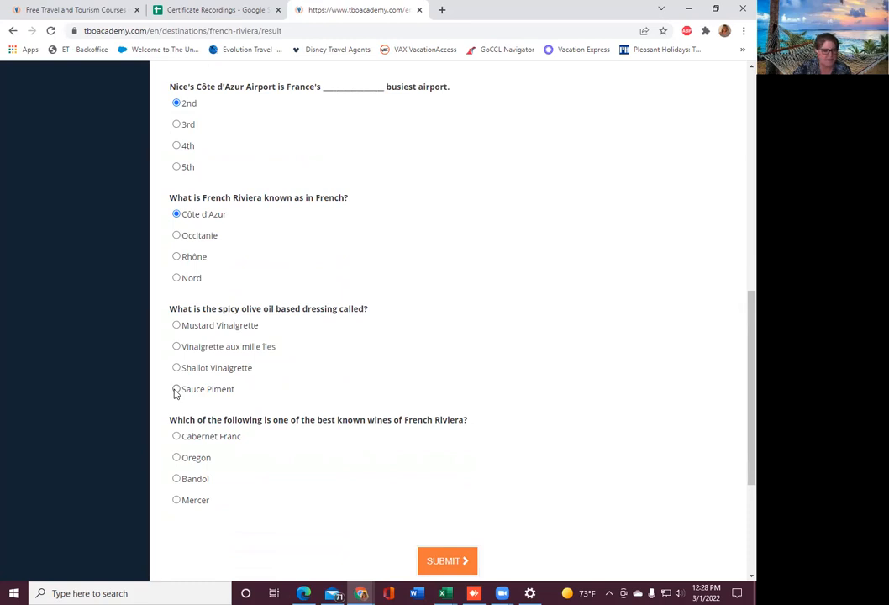
click(176, 389)
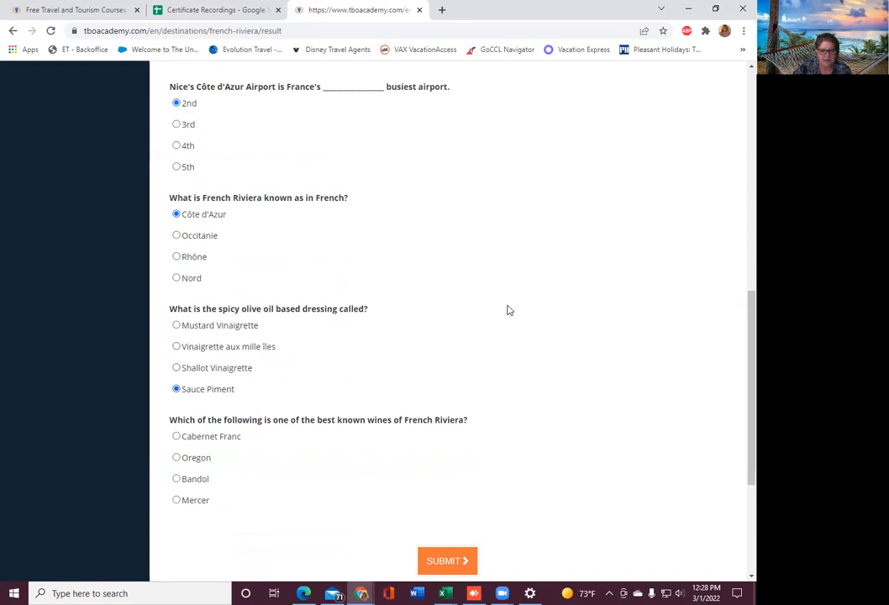
scroll(down, 3)
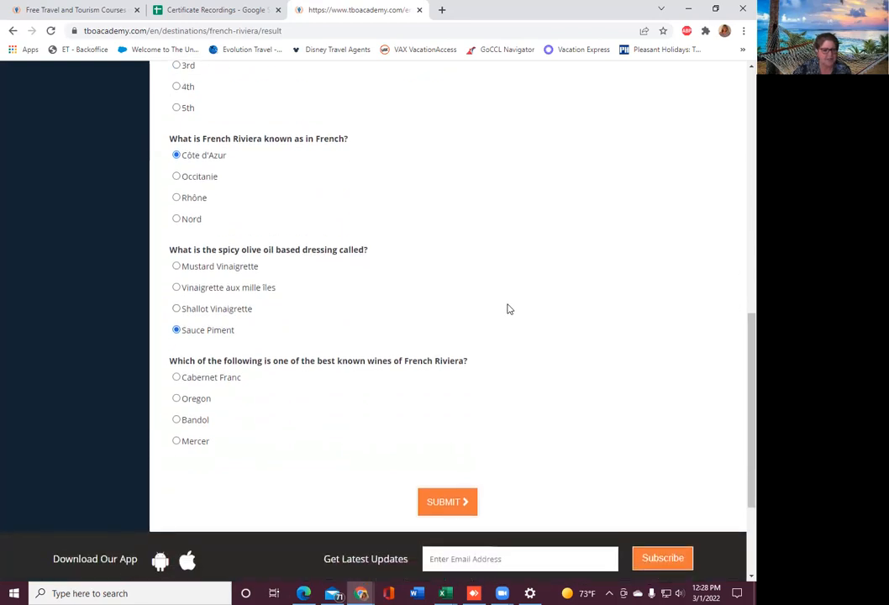
mouse_move(407, 335)
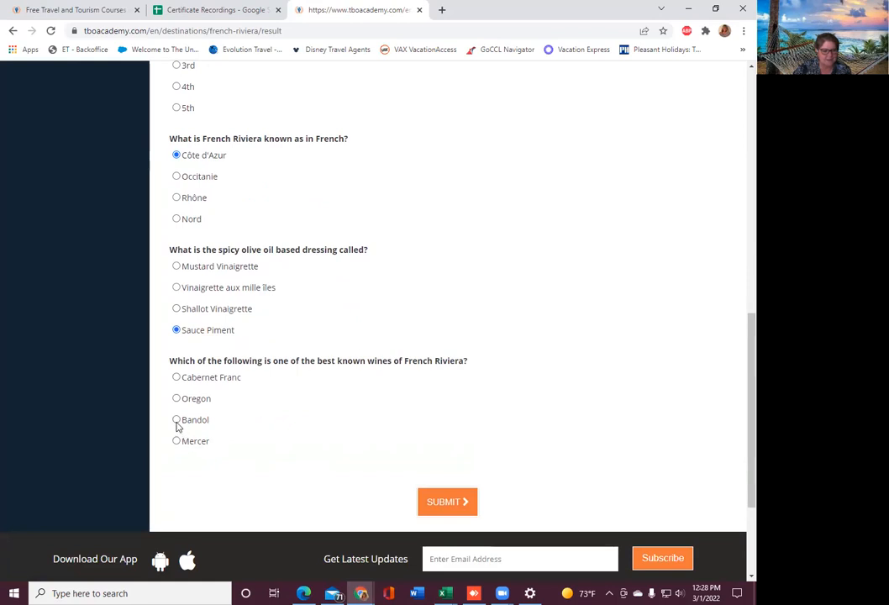
click(177, 419)
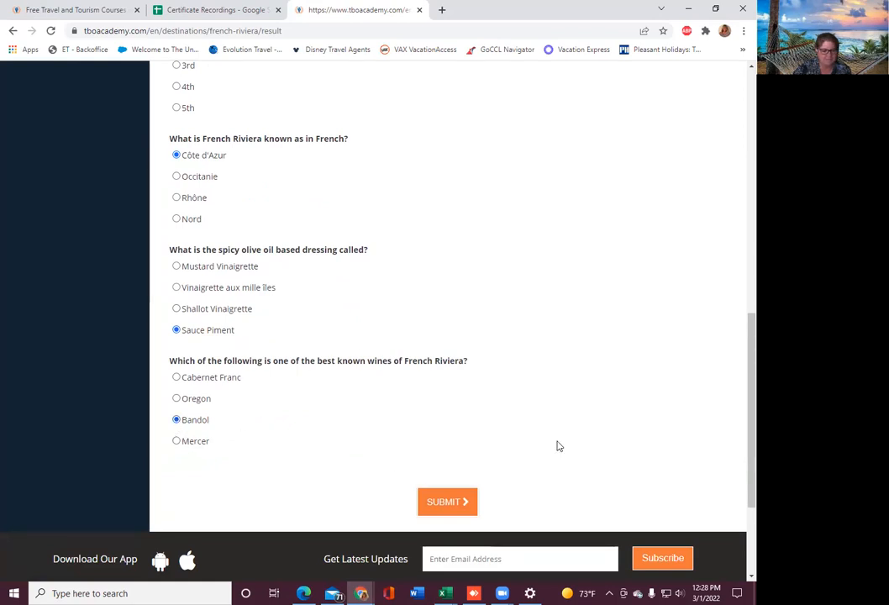
- Submit the French Riviera quiz, scoring 6 out of 8
scroll(down, 3)
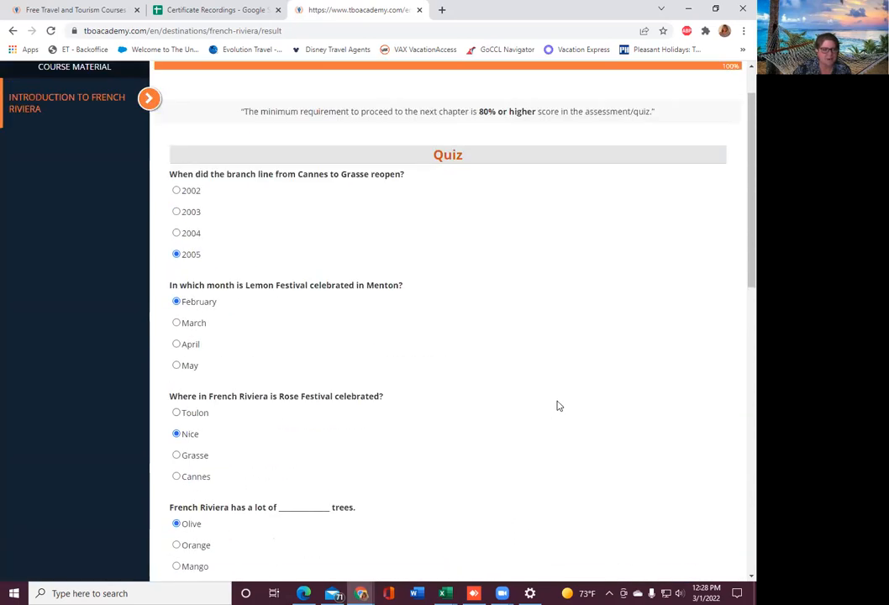
scroll(down, 3)
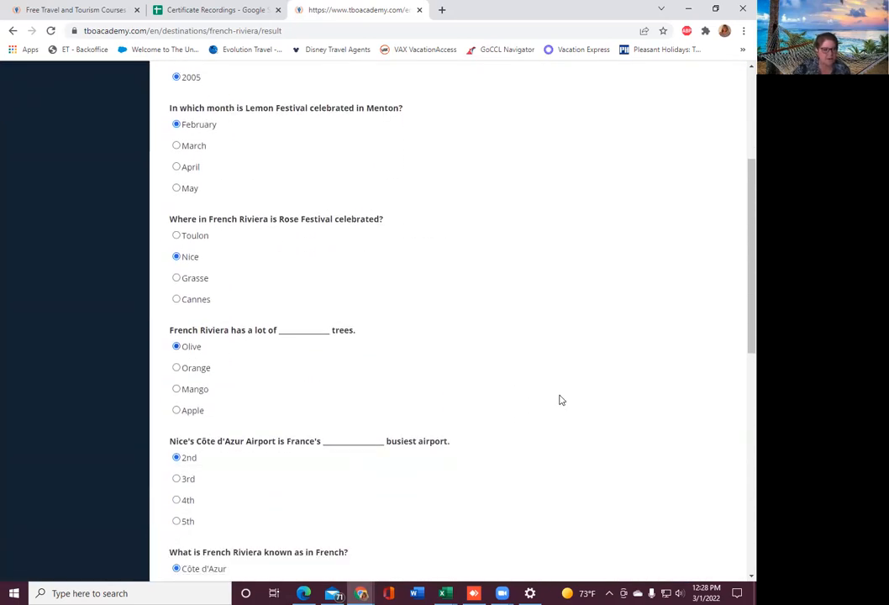
scroll(down, 3)
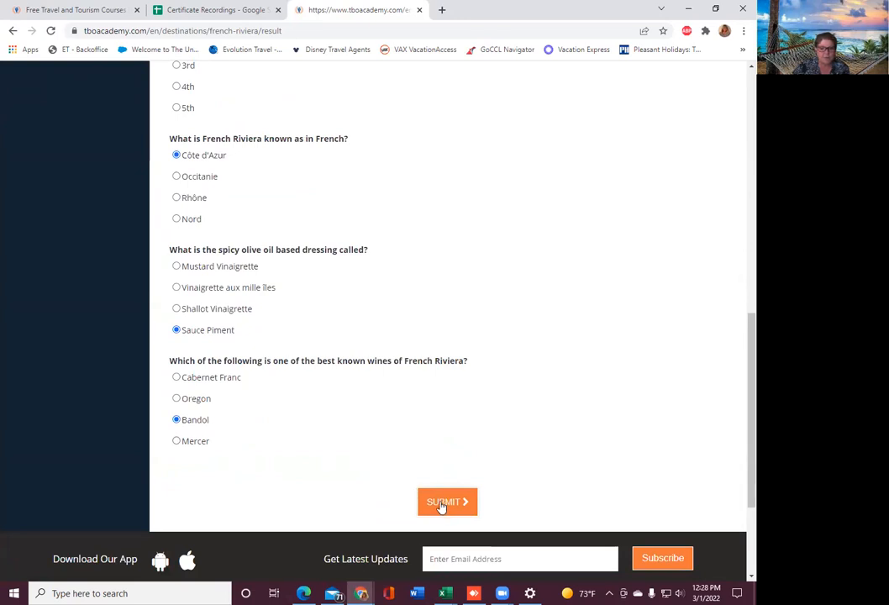
click(446, 501)
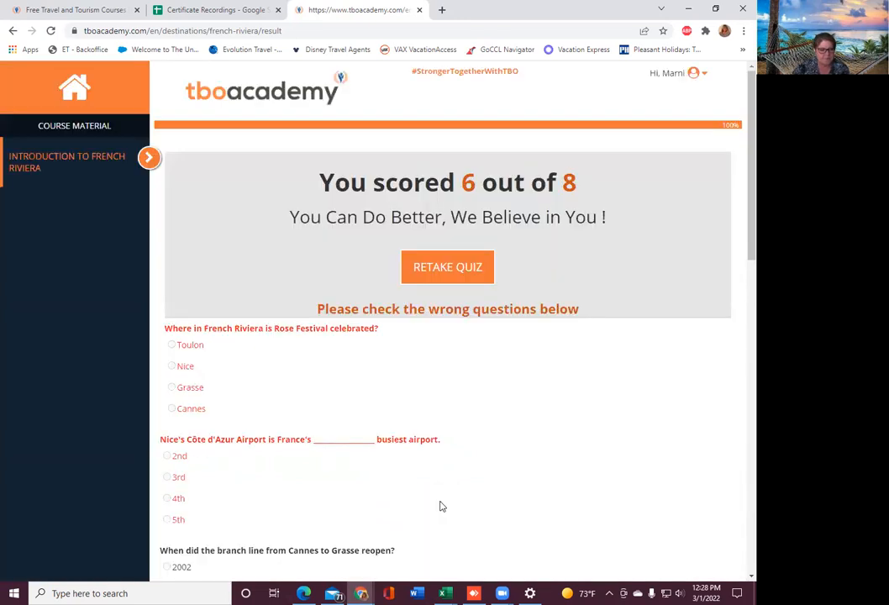
mouse_move(543, 347)
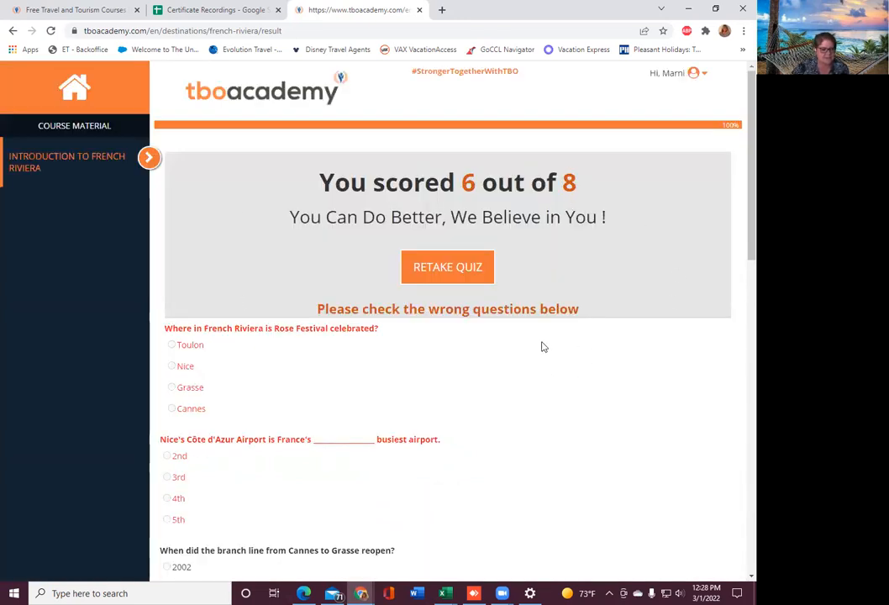
- Look over the two wrongly answered questions, then start a fresh quiz attempt
scroll(down, 3)
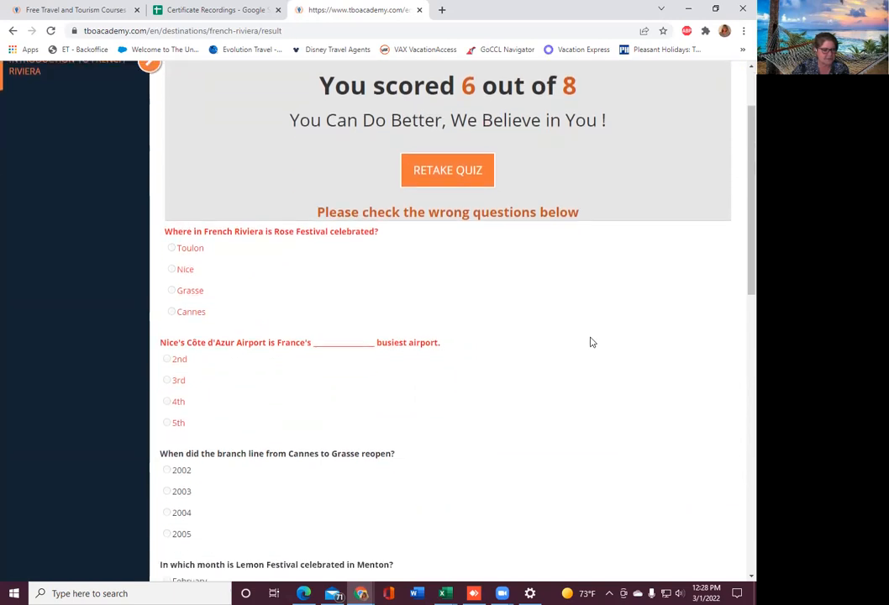
scroll(down, 3)
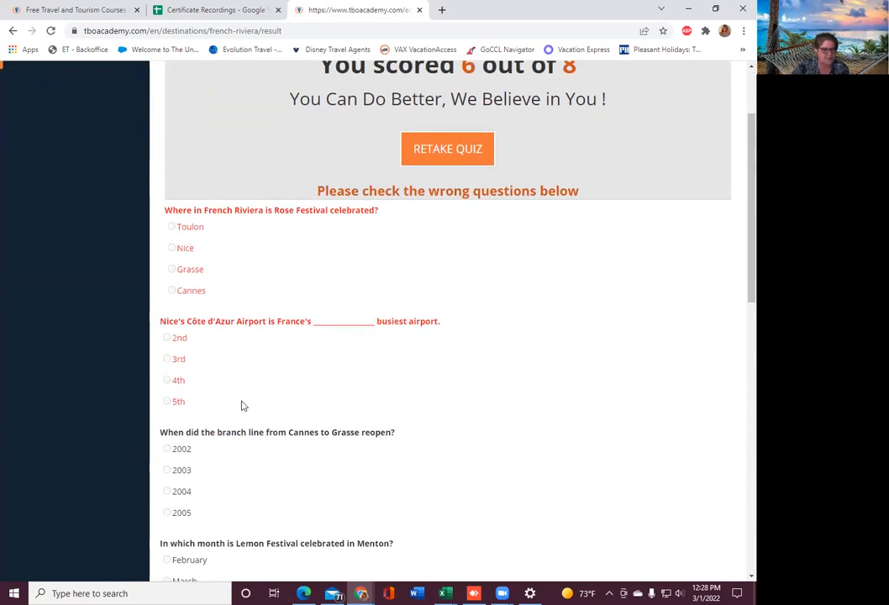
scroll(down, 3)
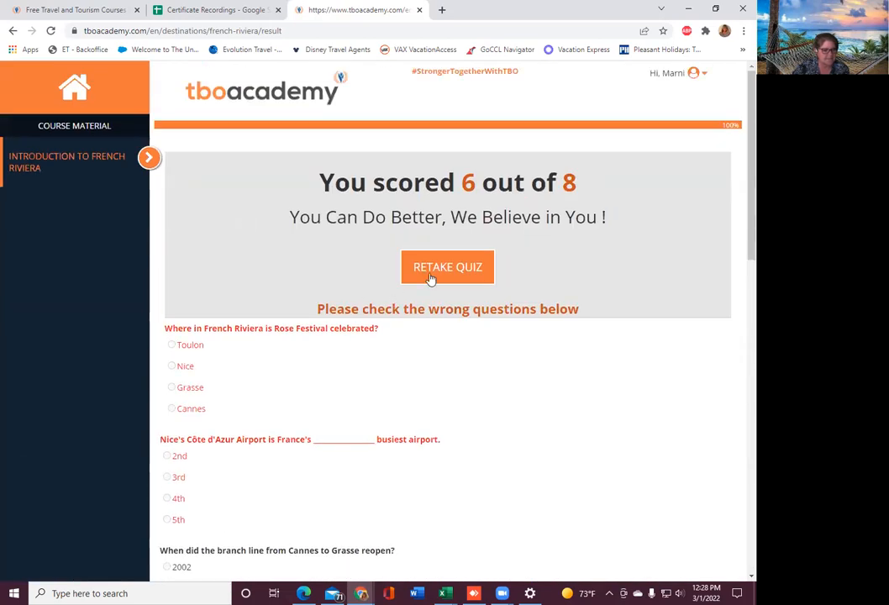
click(447, 266)
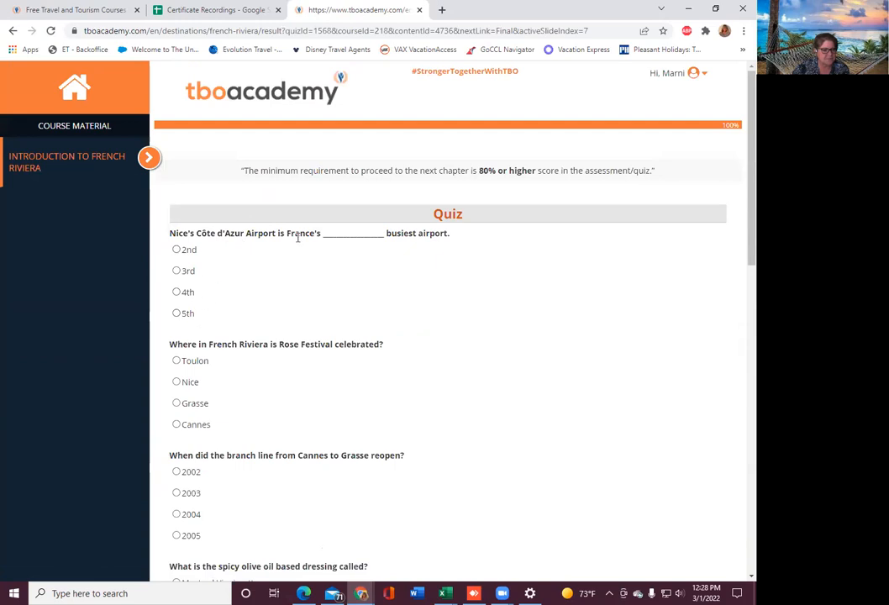
mouse_move(395, 251)
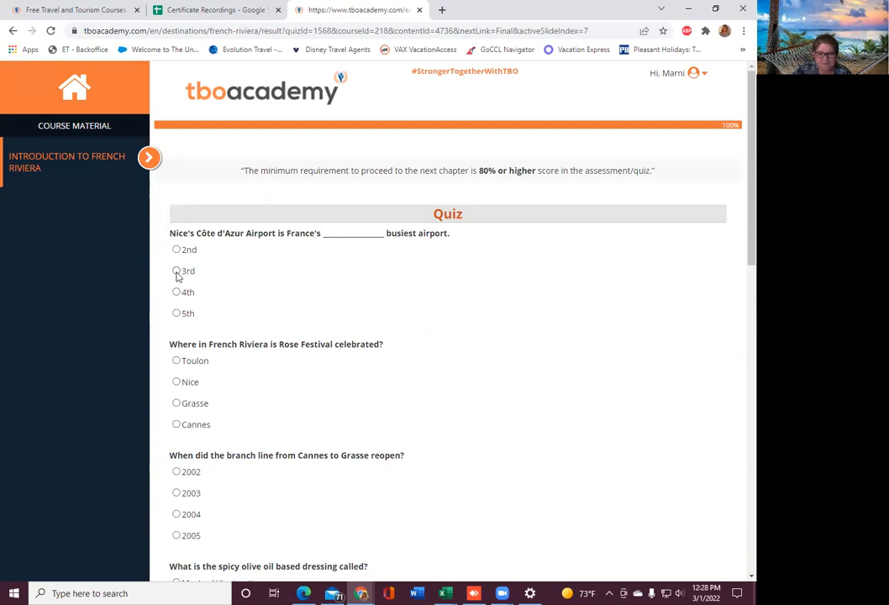
- Answer 3rd for the airport, 2005, Bandol and Olive, then submit for 8 out of 8
click(176, 270)
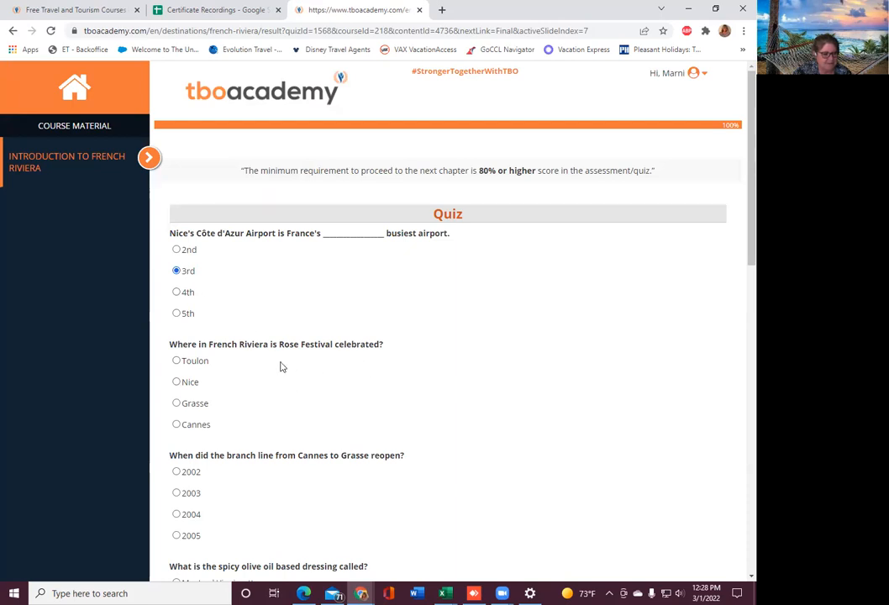
scroll(down, 3)
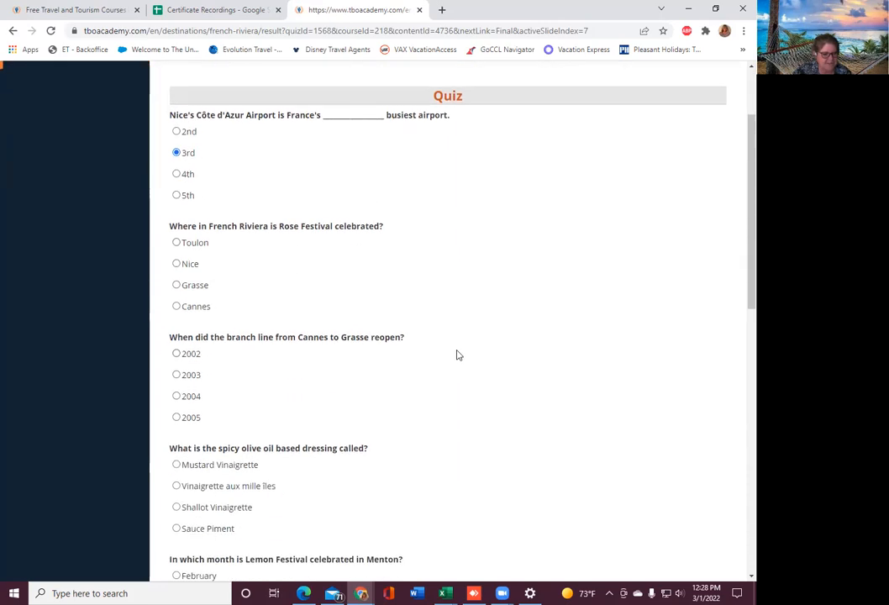
scroll(down, 3)
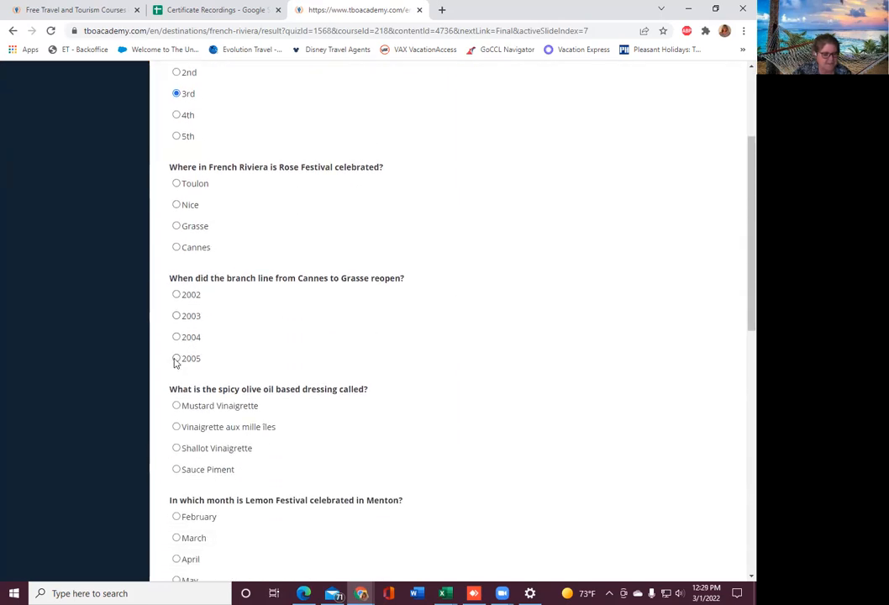
click(176, 358)
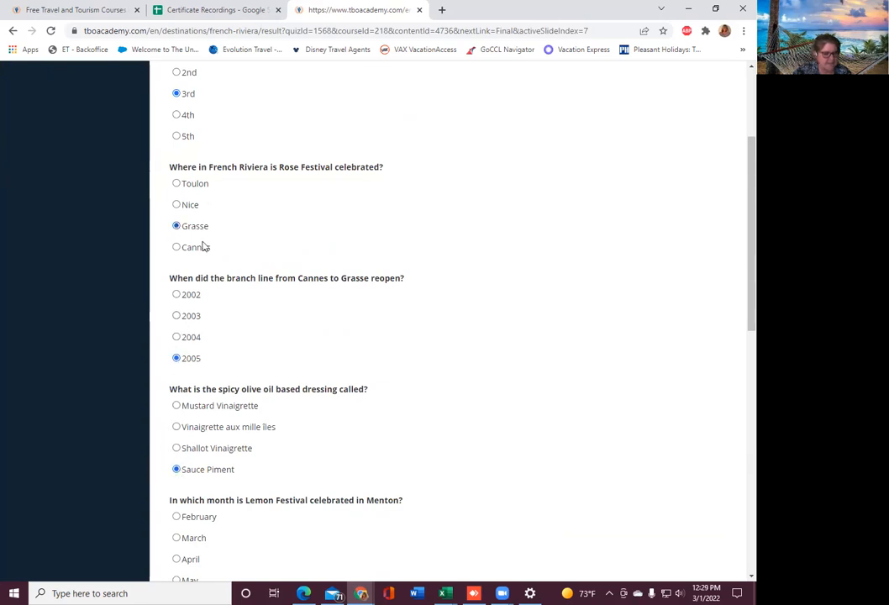
scroll(down, 3)
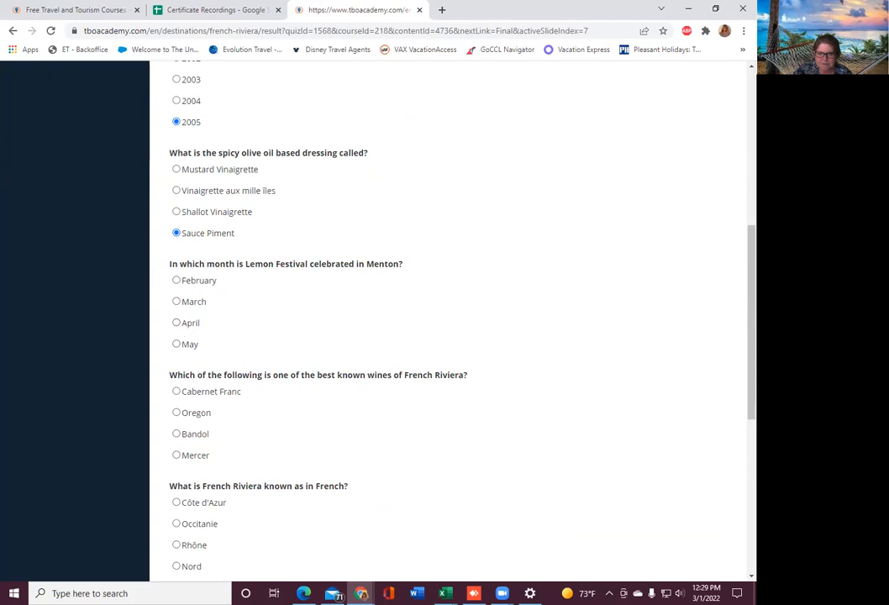
mouse_move(174, 353)
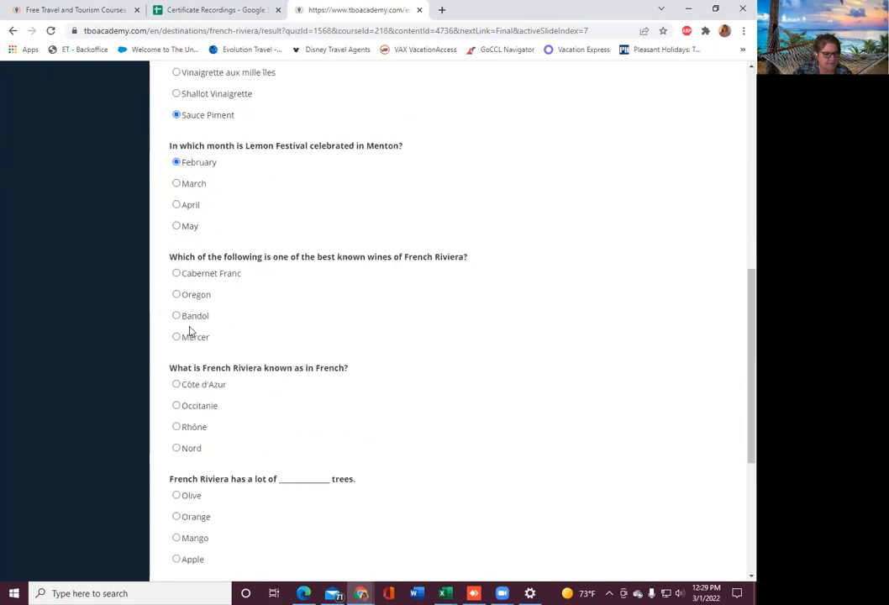
click(177, 315)
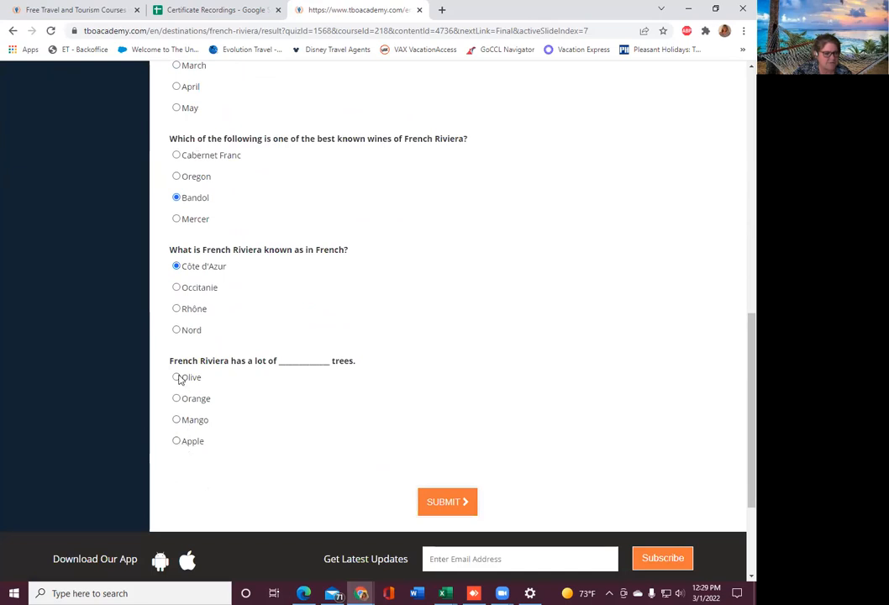
click(176, 377)
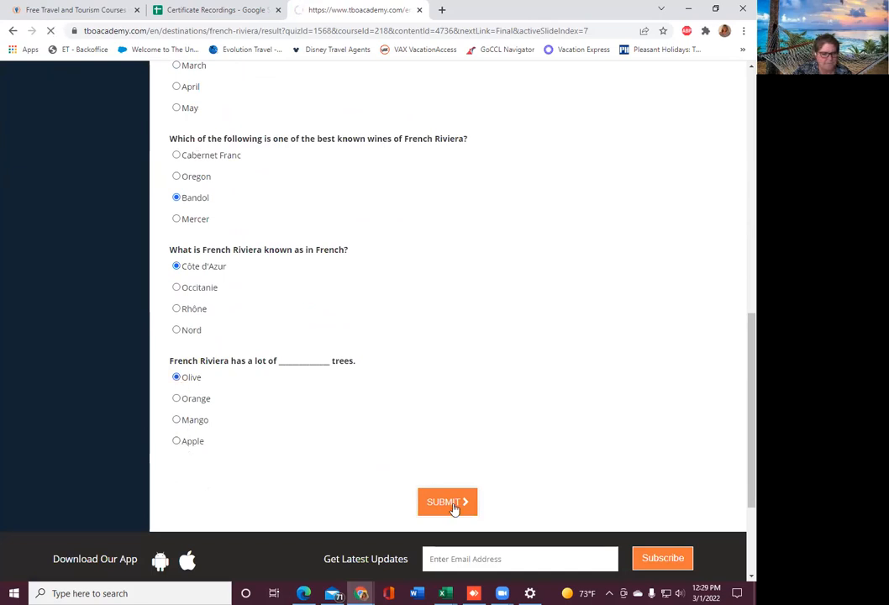
click(447, 502)
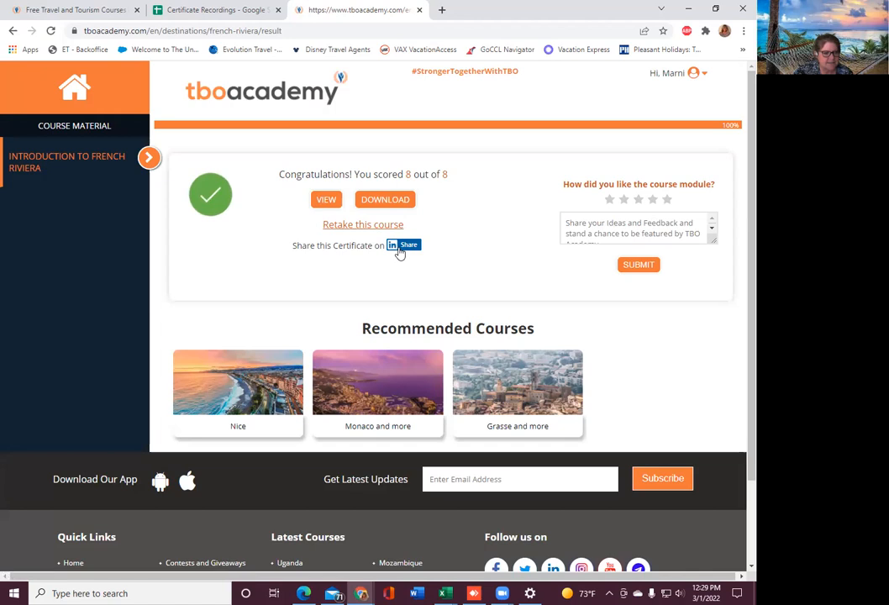
- Share the course certificate on LinkedIn as a new post
click(404, 245)
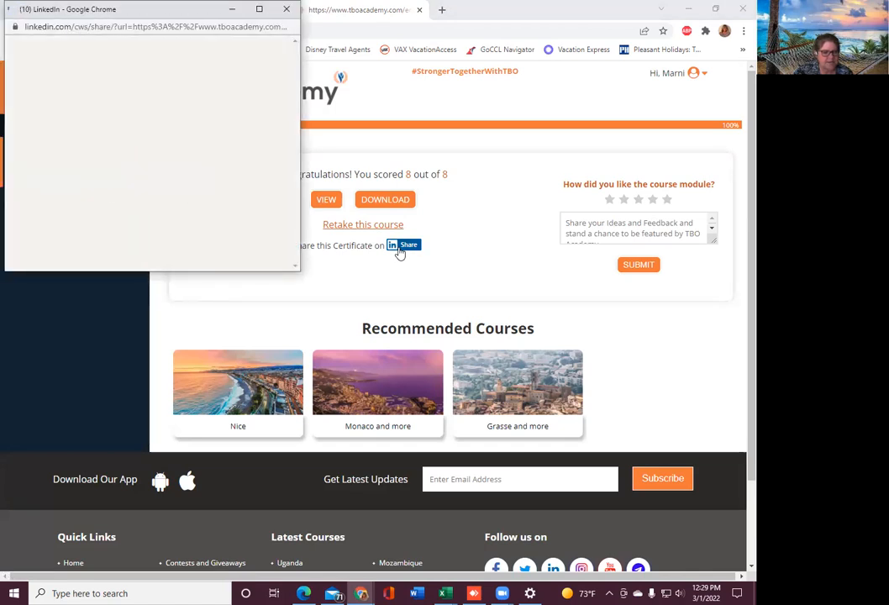
click(404, 245)
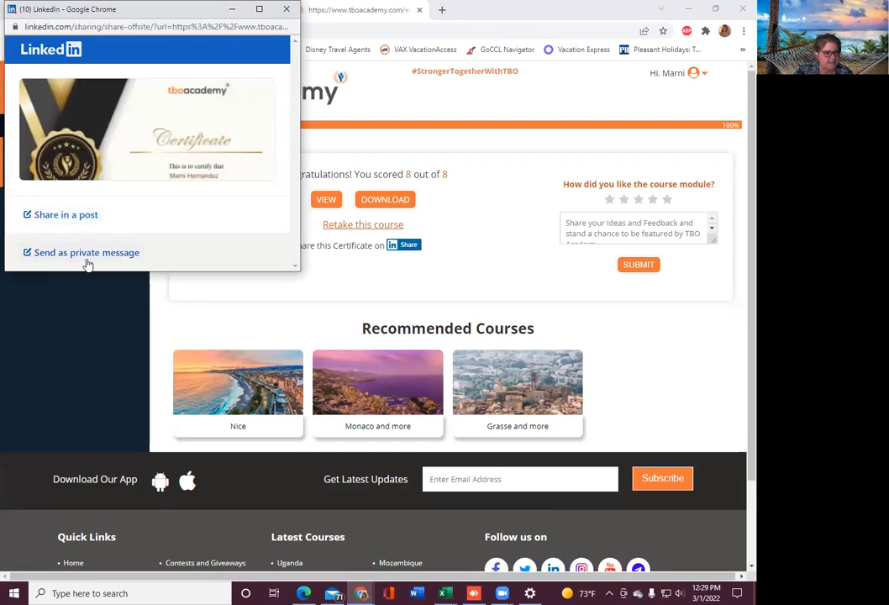
click(66, 214)
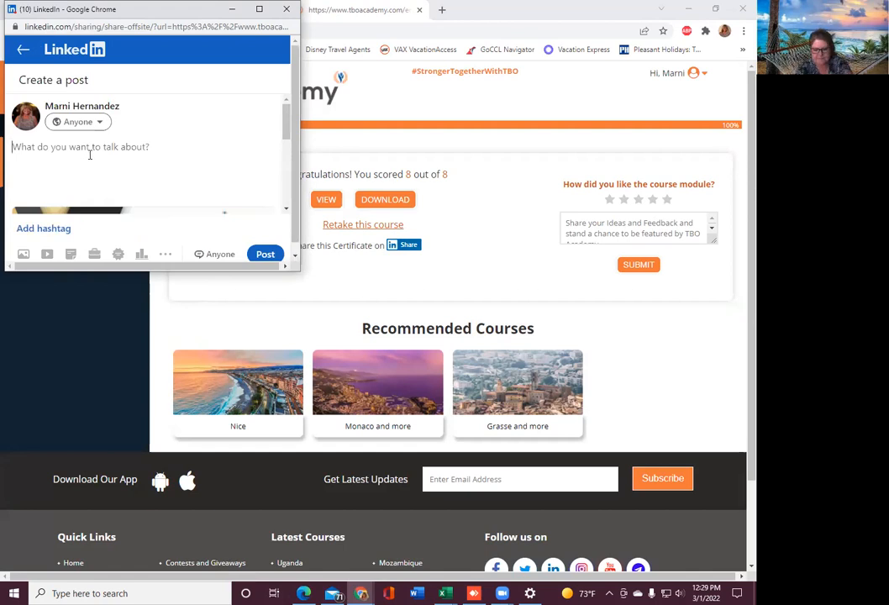
- Write 'Who wants to go to the French Riviera?' and publish the post
text(Whos)
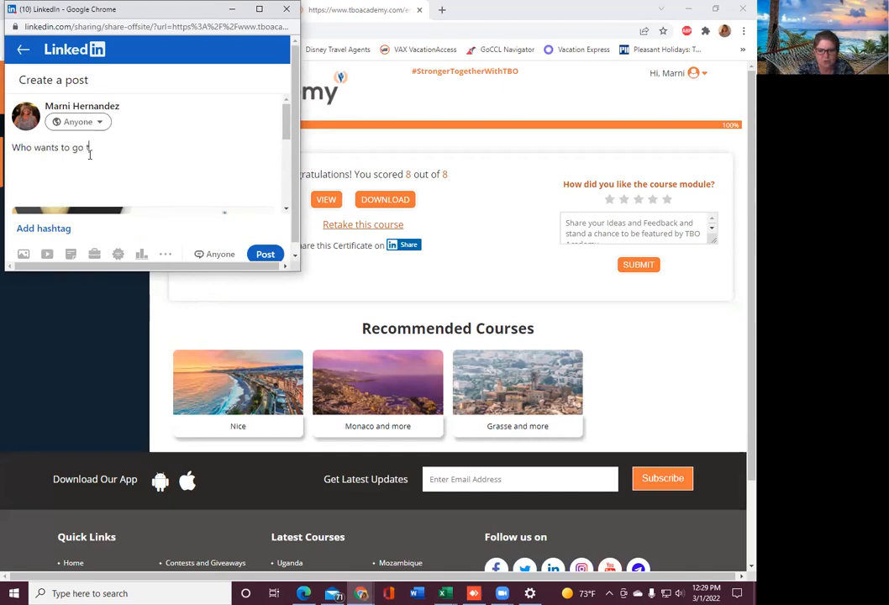
text(Itality)
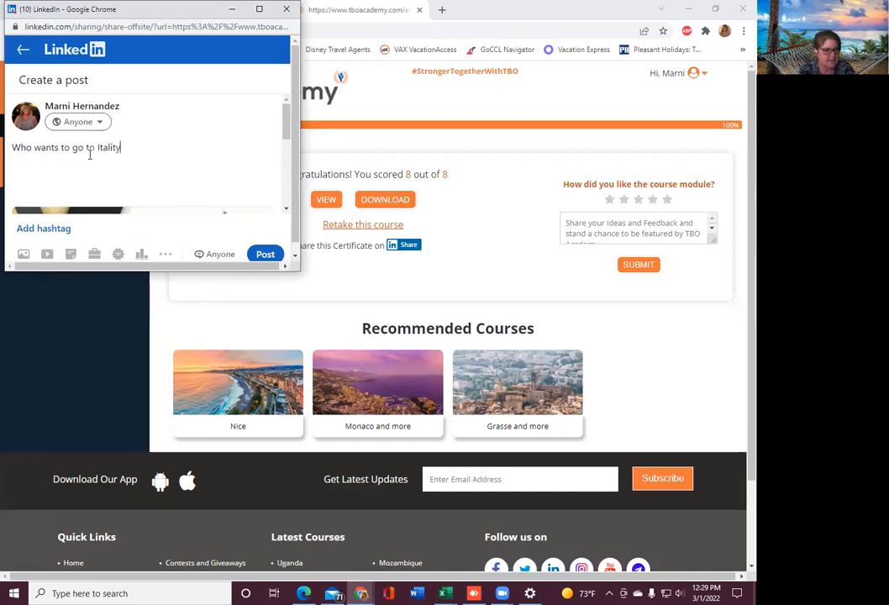
key(Backspace)
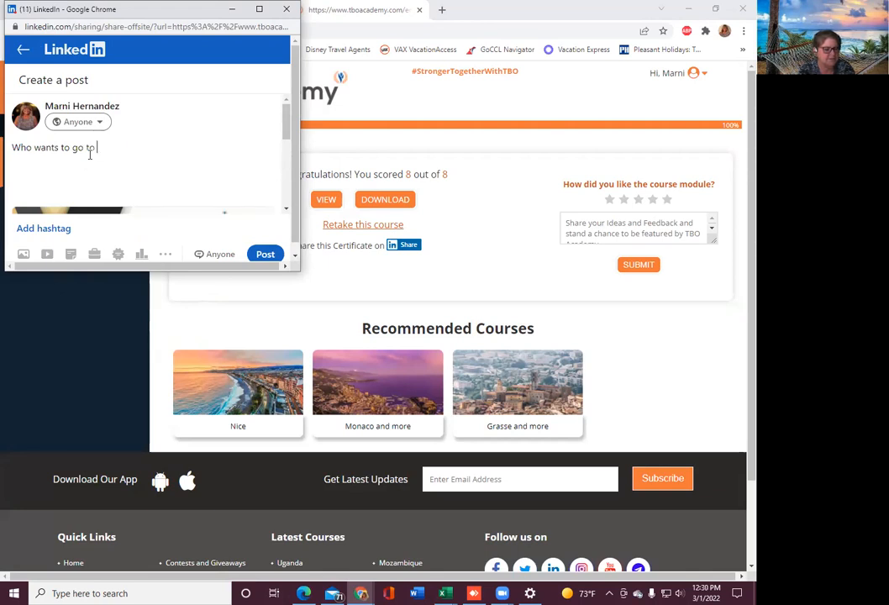
text(the French)
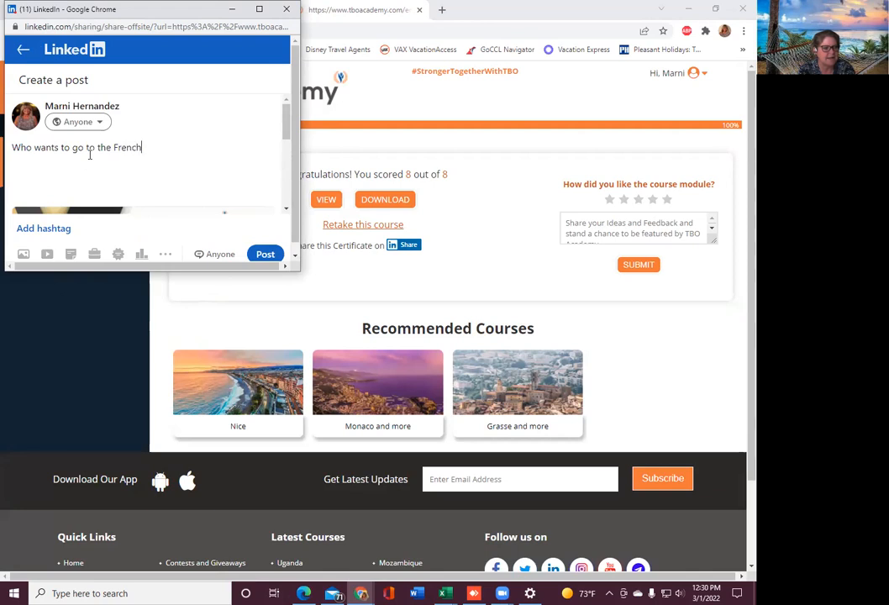
text(Riviewe)
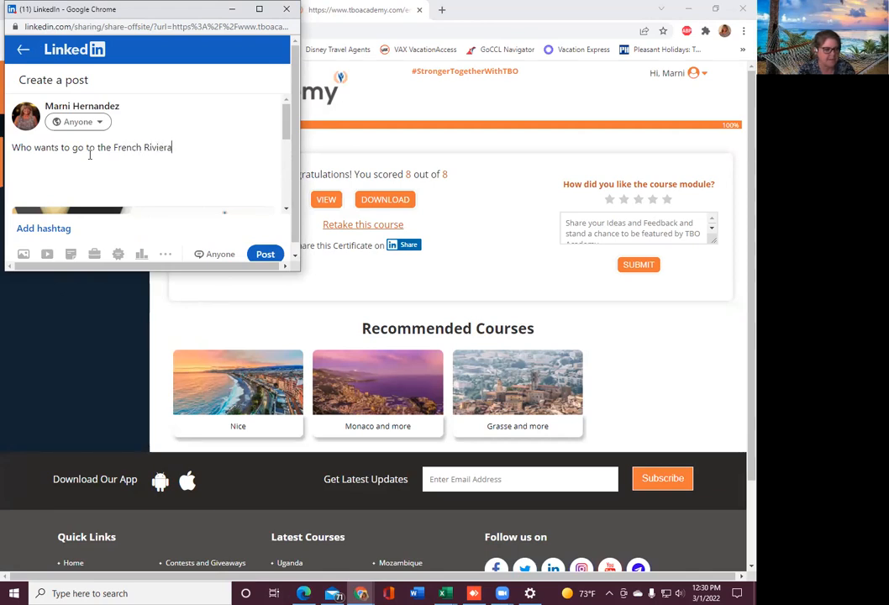
text(?)
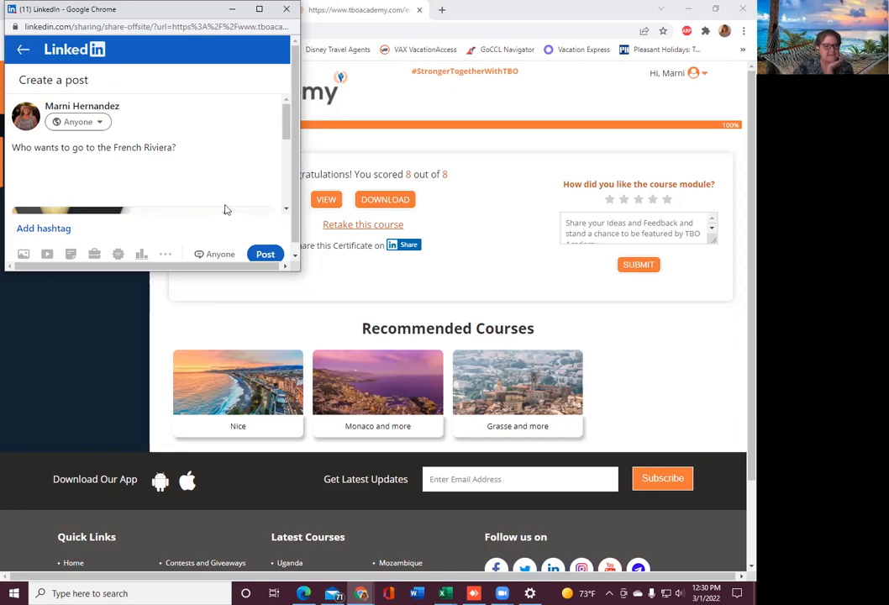
click(264, 253)
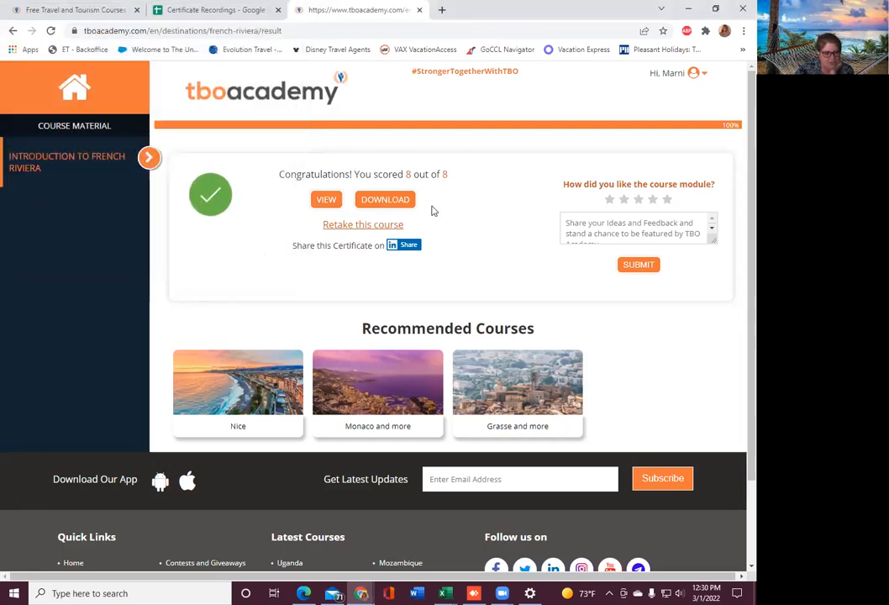
mouse_move(446, 221)
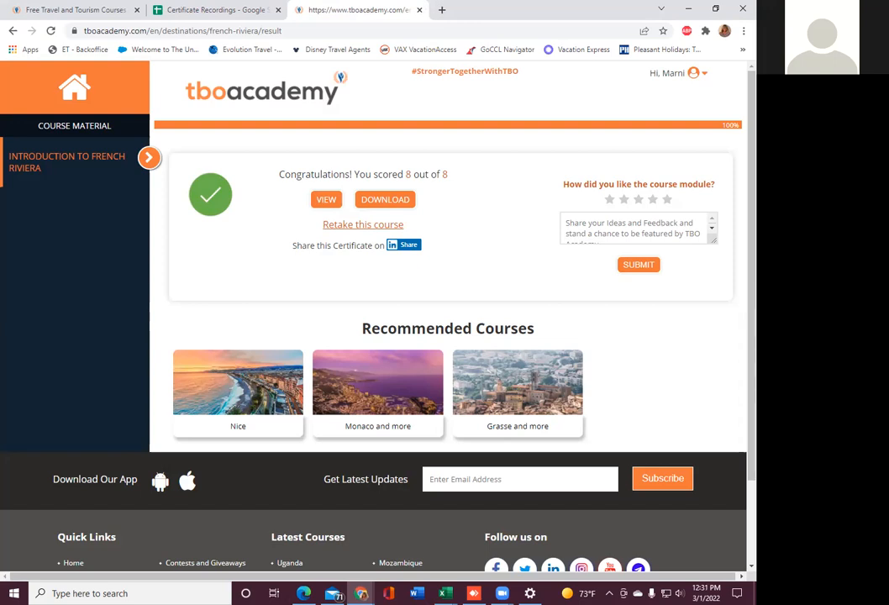
mouse_move(287, 293)
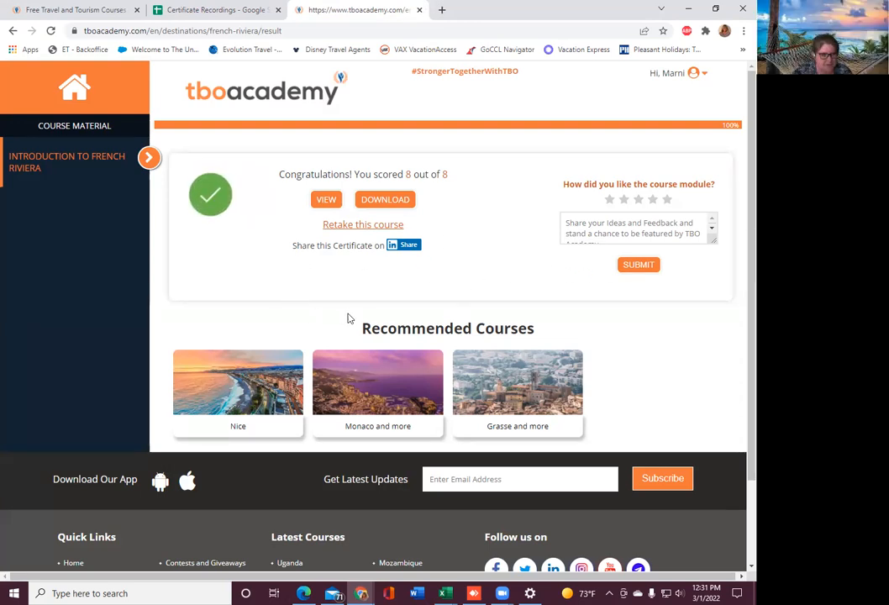
mouse_move(281, 288)
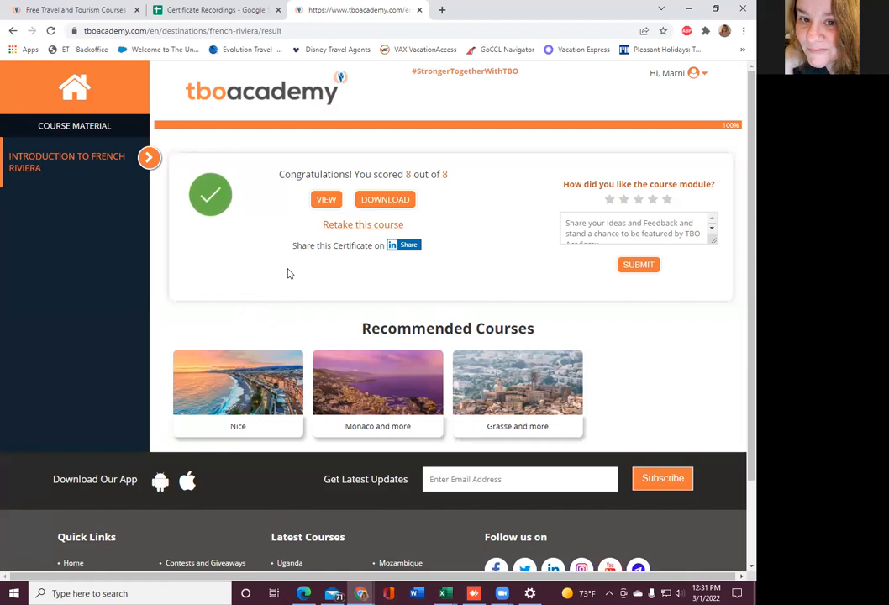
mouse_move(306, 257)
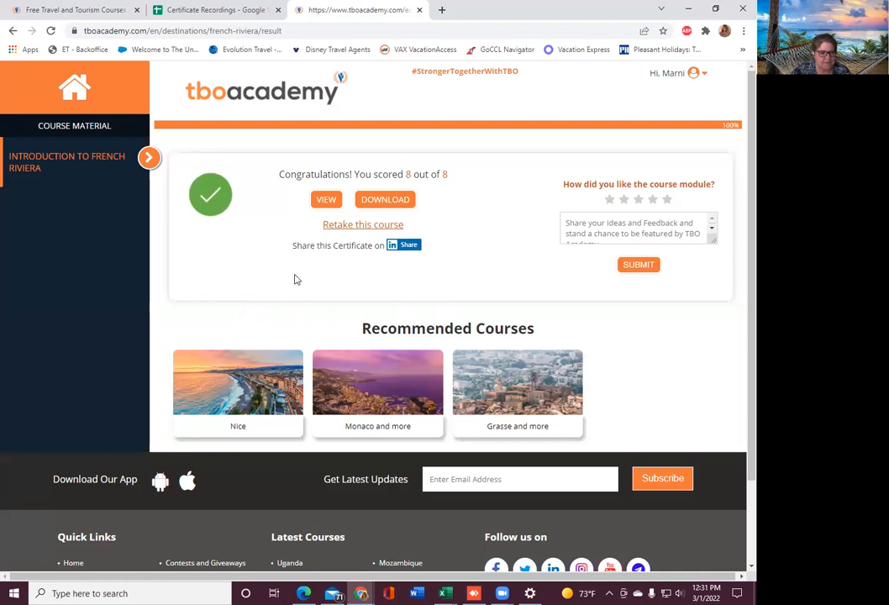
mouse_move(472, 292)
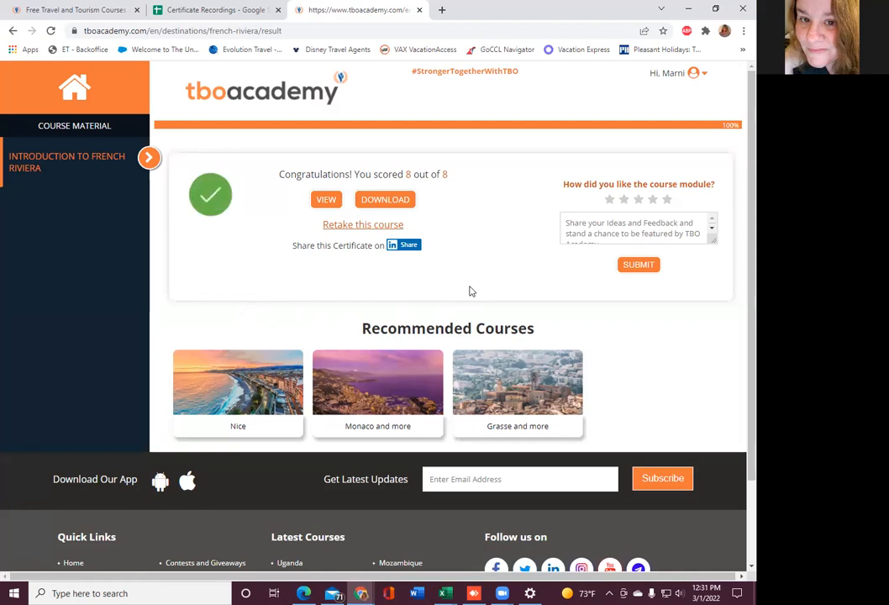
mouse_move(336, 297)
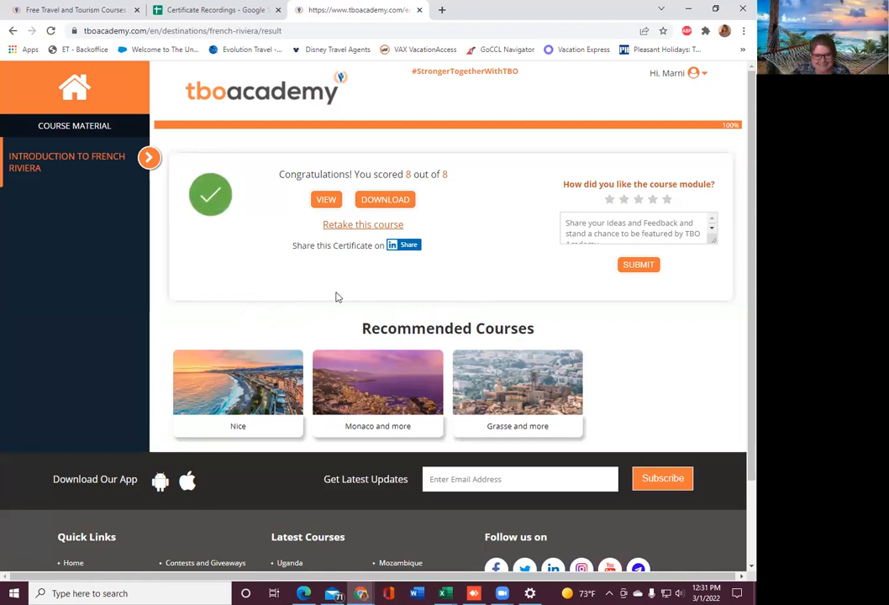
mouse_move(406, 259)
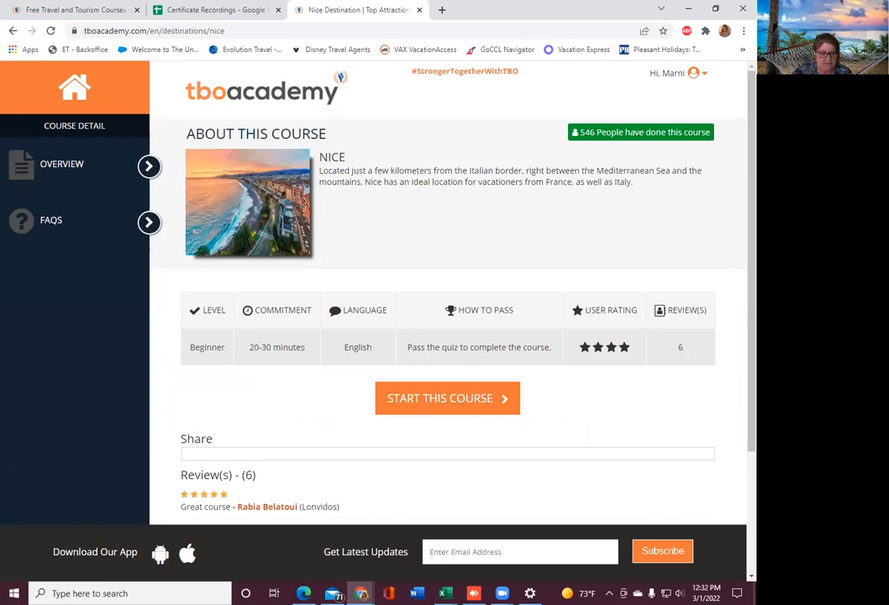
mouse_move(416, 217)
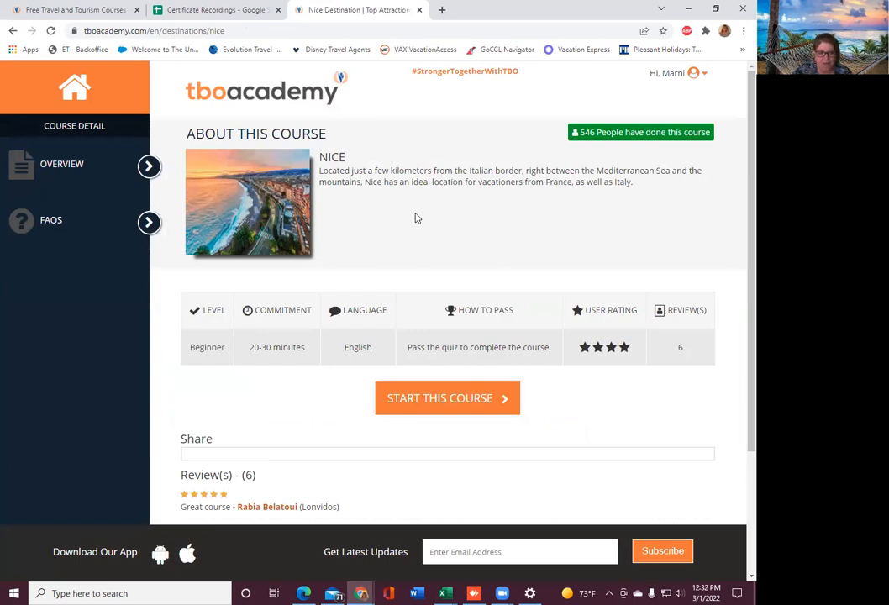
mouse_move(521, 240)
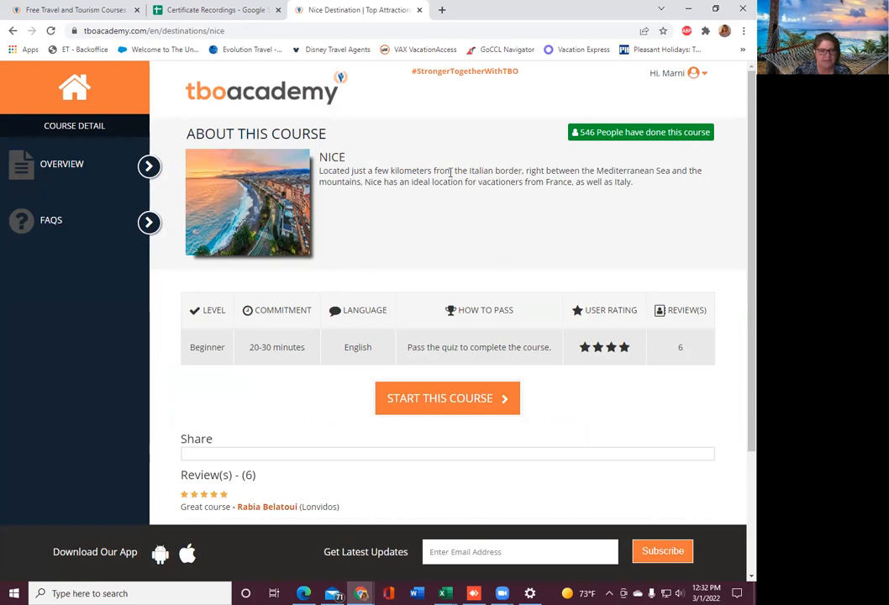
mouse_move(553, 231)
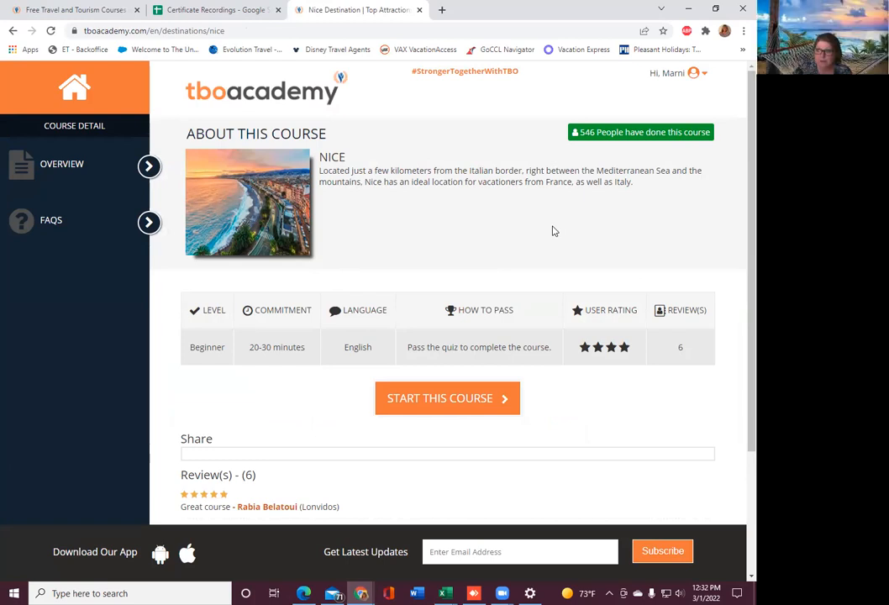
mouse_move(255, 270)
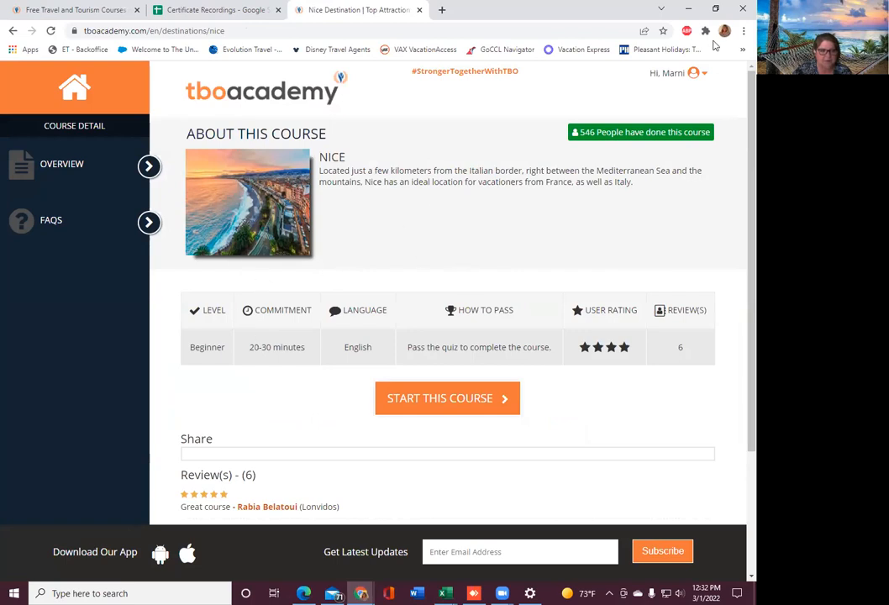
mouse_move(624, 98)
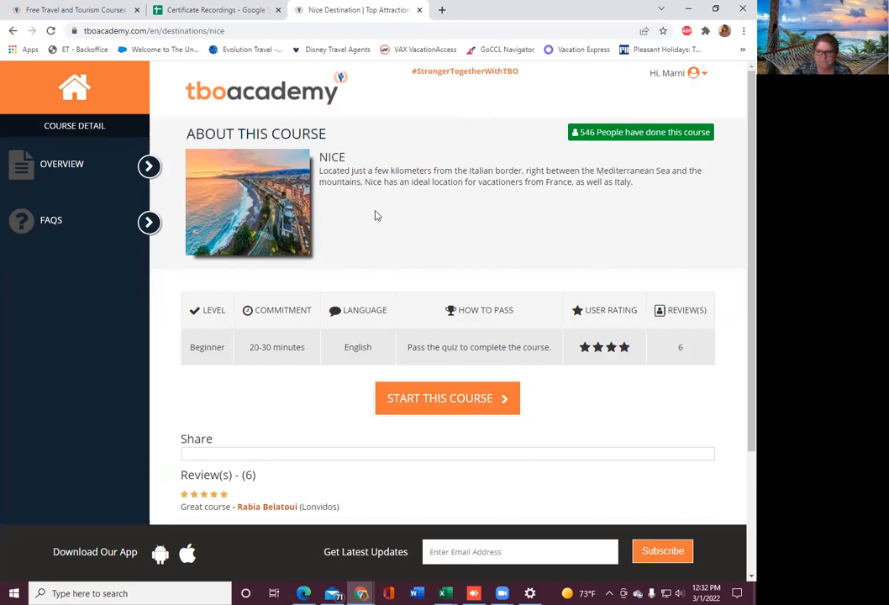
mouse_move(460, 195)
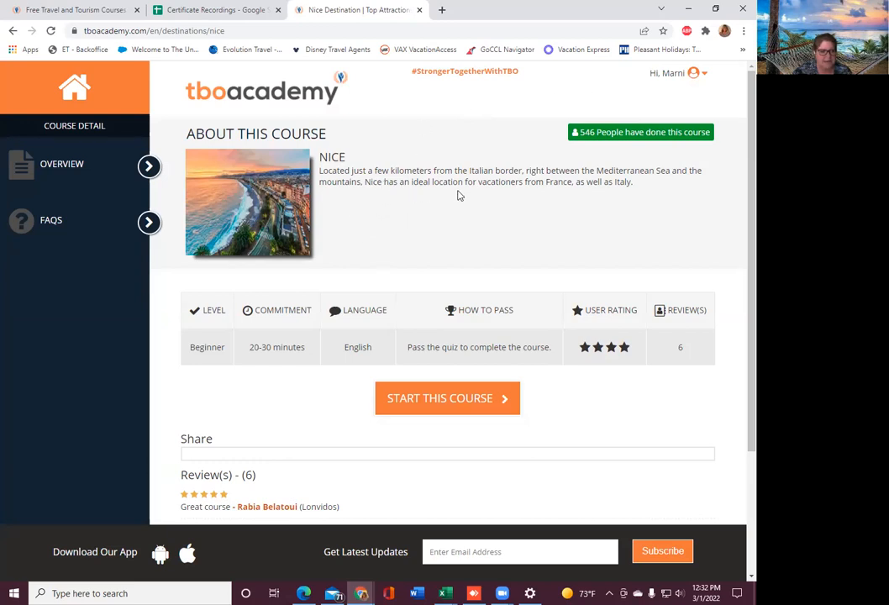
mouse_move(492, 194)
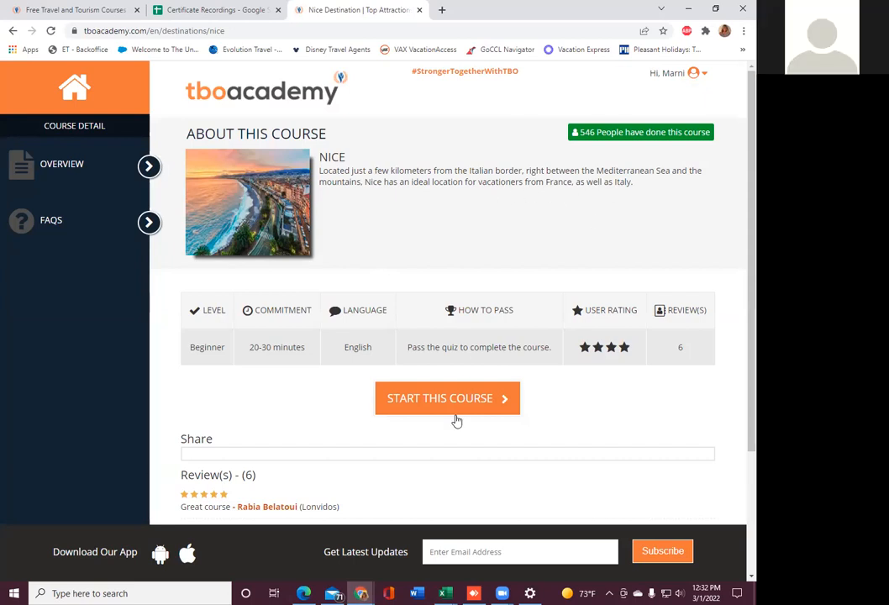
mouse_move(538, 195)
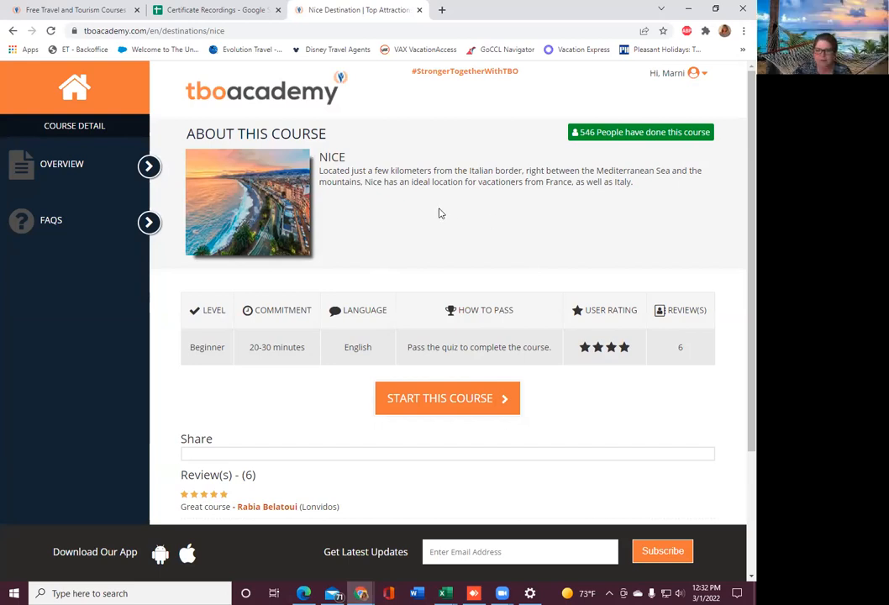
mouse_move(141, 99)
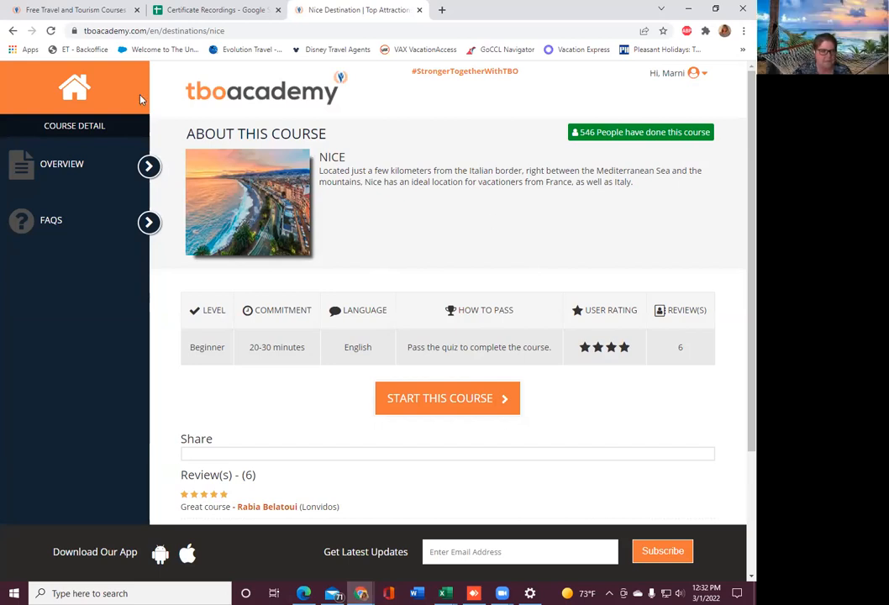
mouse_move(12, 32)
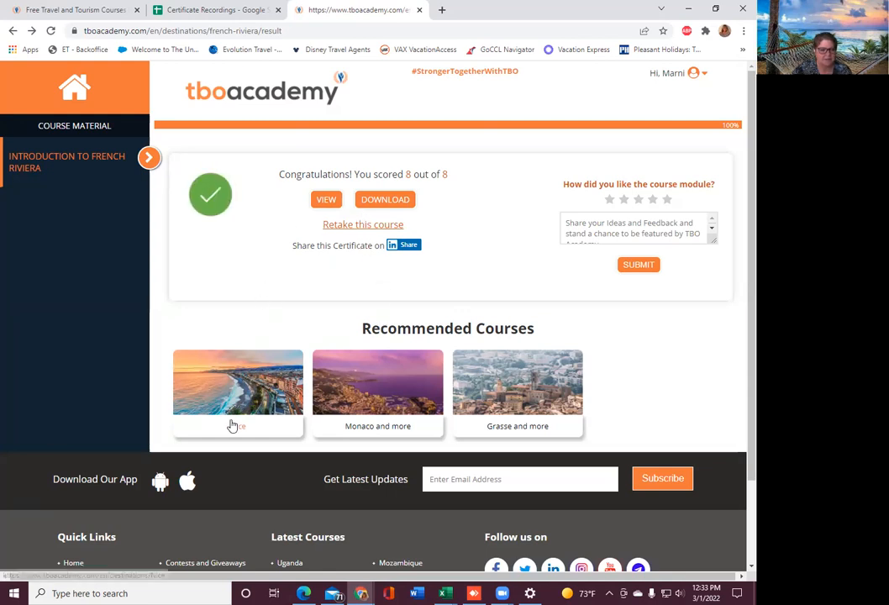
- Open the recommended Nice course and start it
click(238, 383)
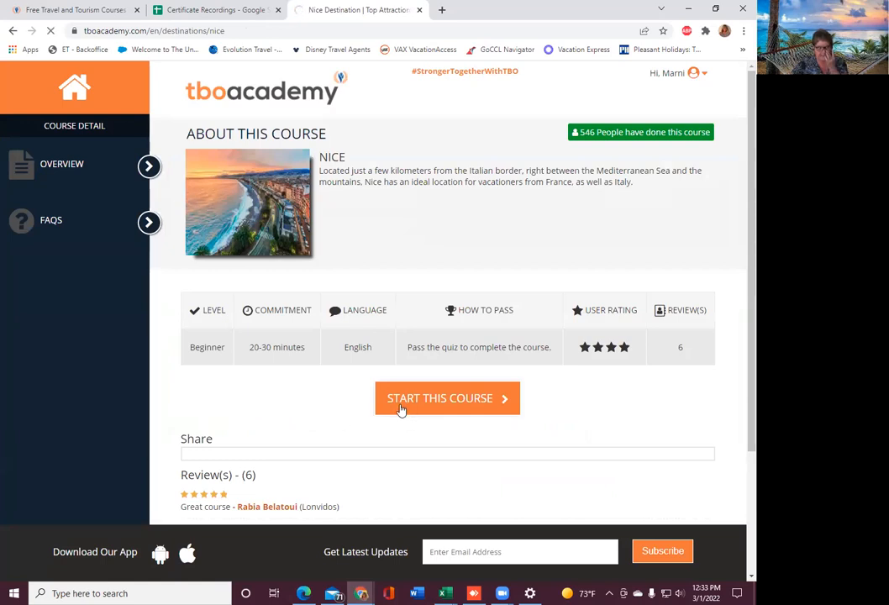
click(446, 397)
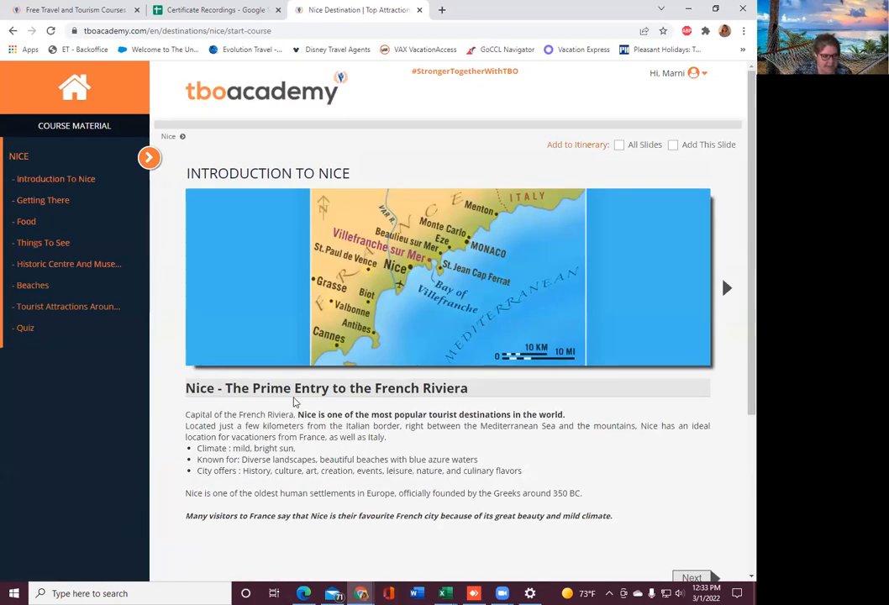
mouse_move(437, 401)
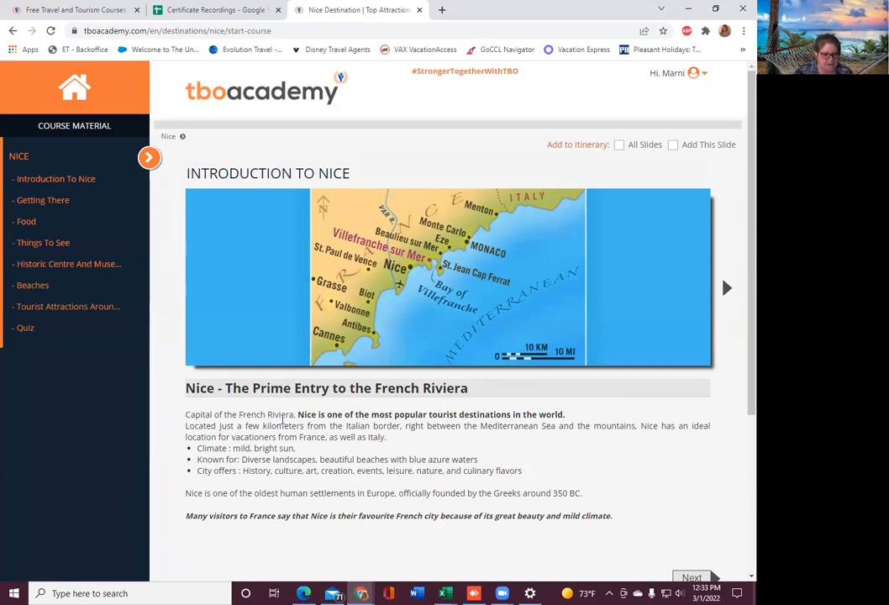
mouse_move(585, 434)
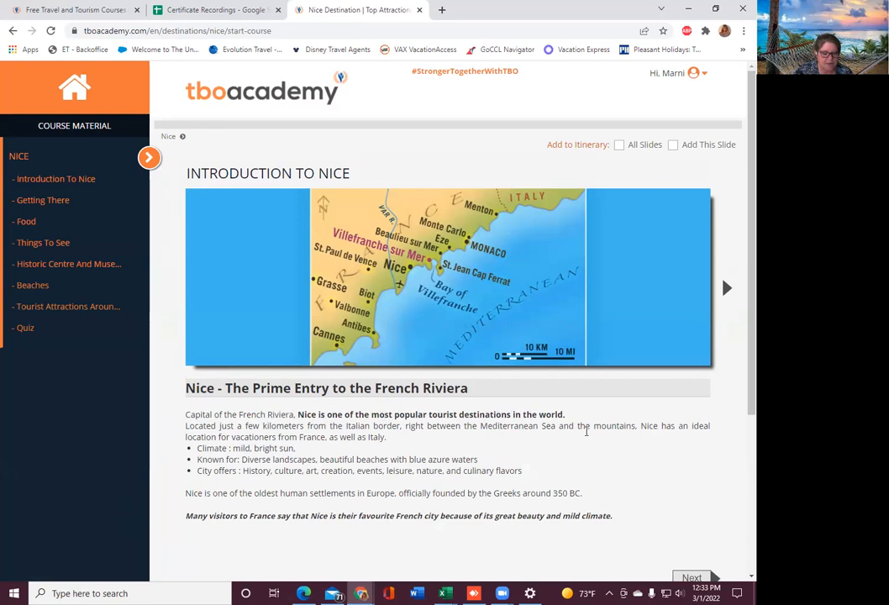
mouse_move(640, 475)
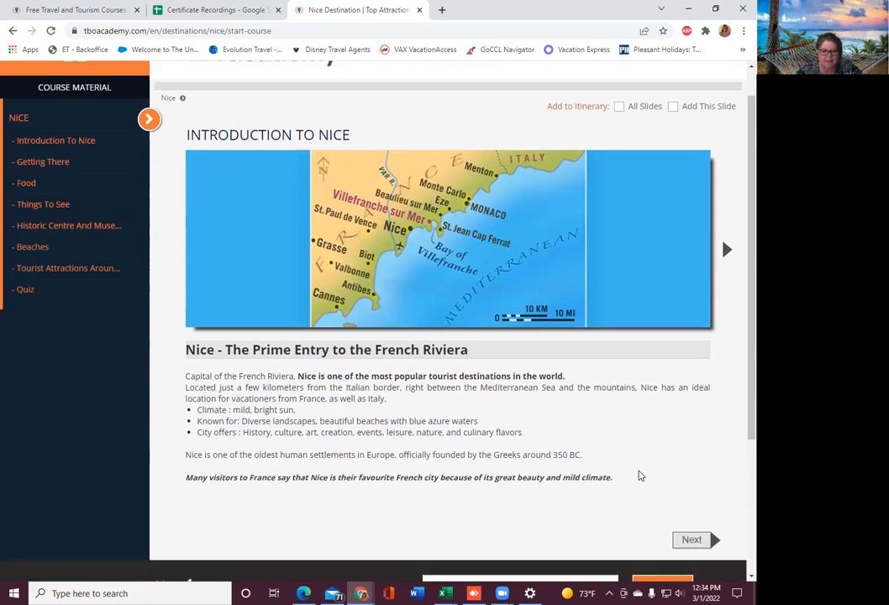
- Advance to the Getting There slide and read its plane, train, road and water options
click(691, 539)
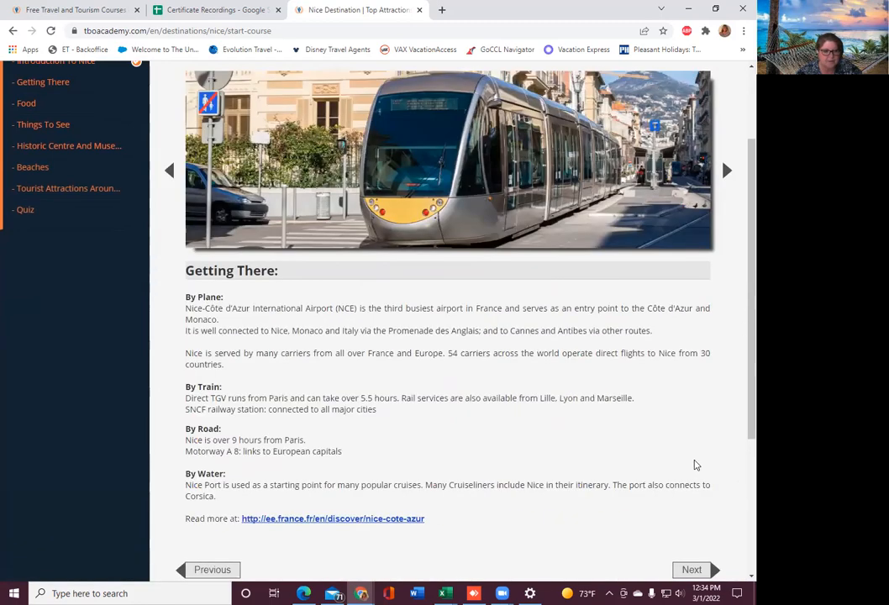
scroll(down, 3)
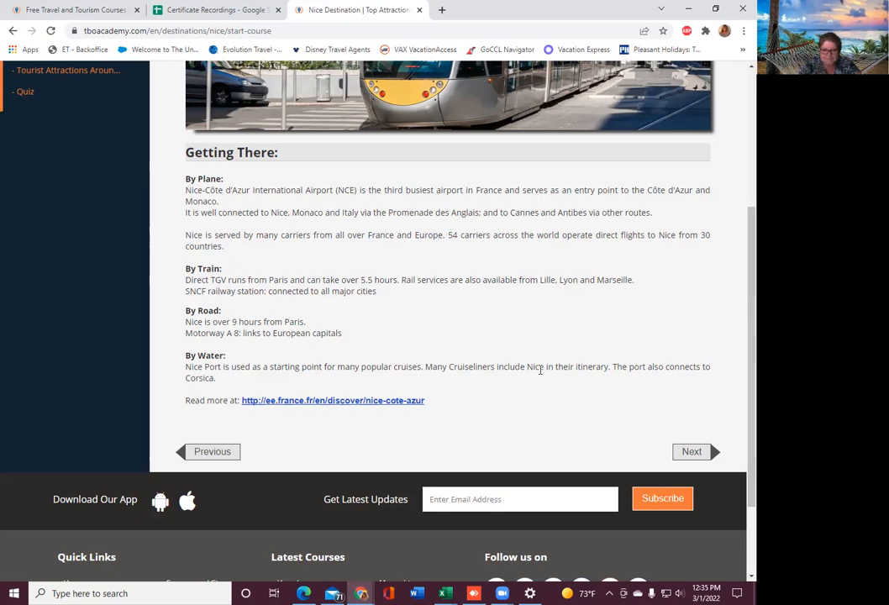
mouse_move(504, 310)
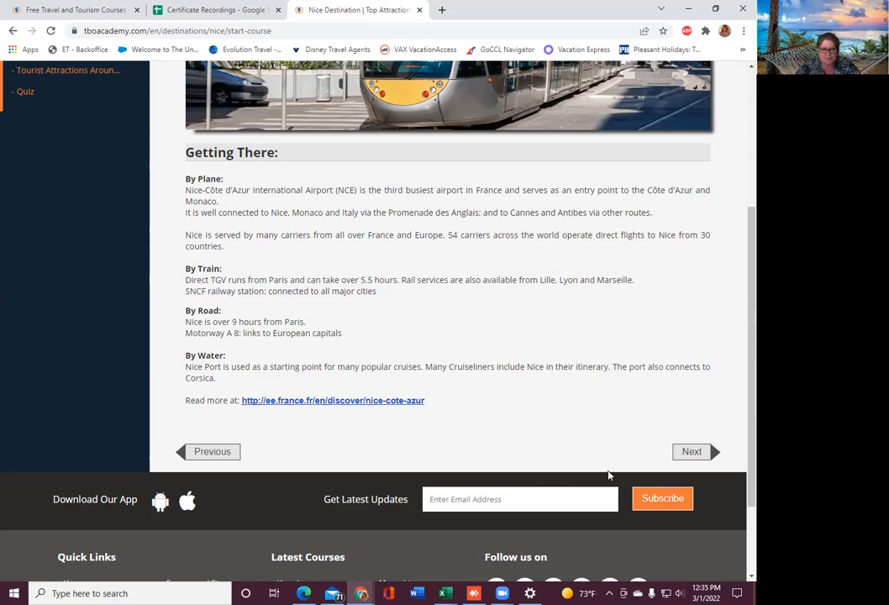
- Advance to the Food slide and scroll through Nice's local specialities
click(690, 451)
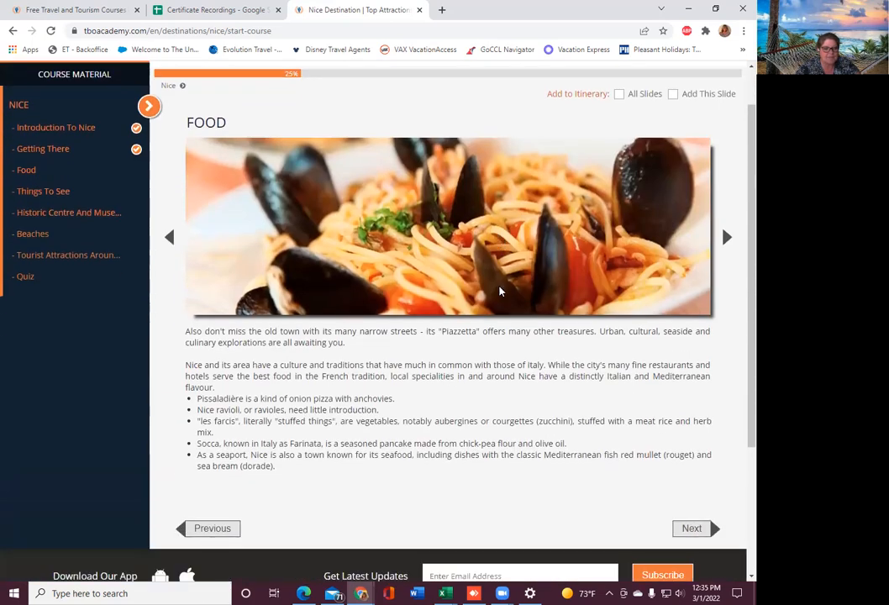
scroll(down, 3)
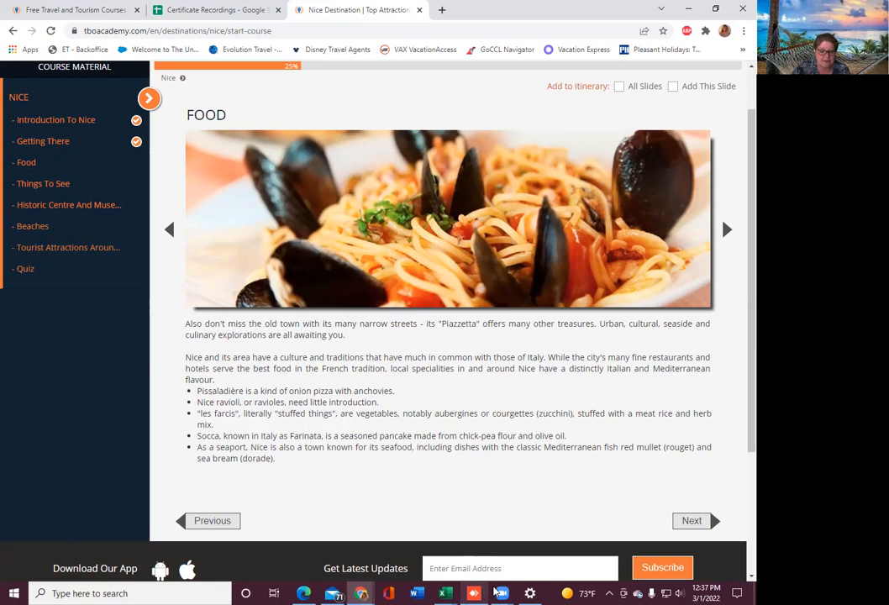
- Browse the Things To See photo gallery, then continue to Historic Centre And Museums
click(691, 520)
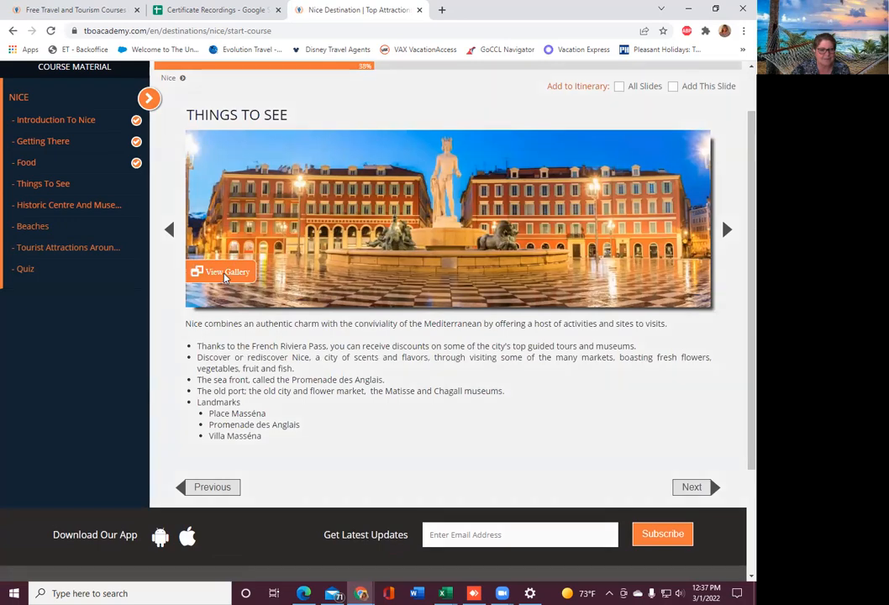
click(221, 272)
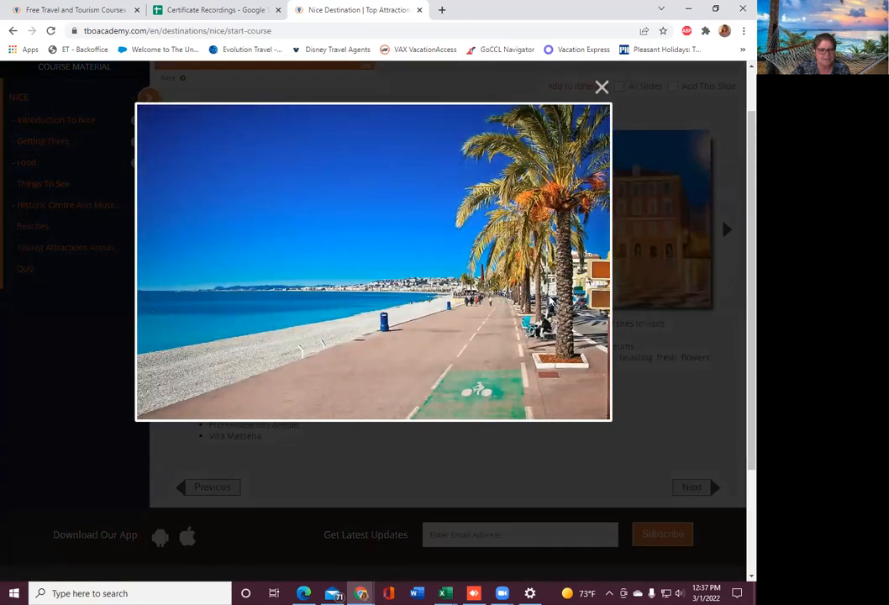
click(601, 87)
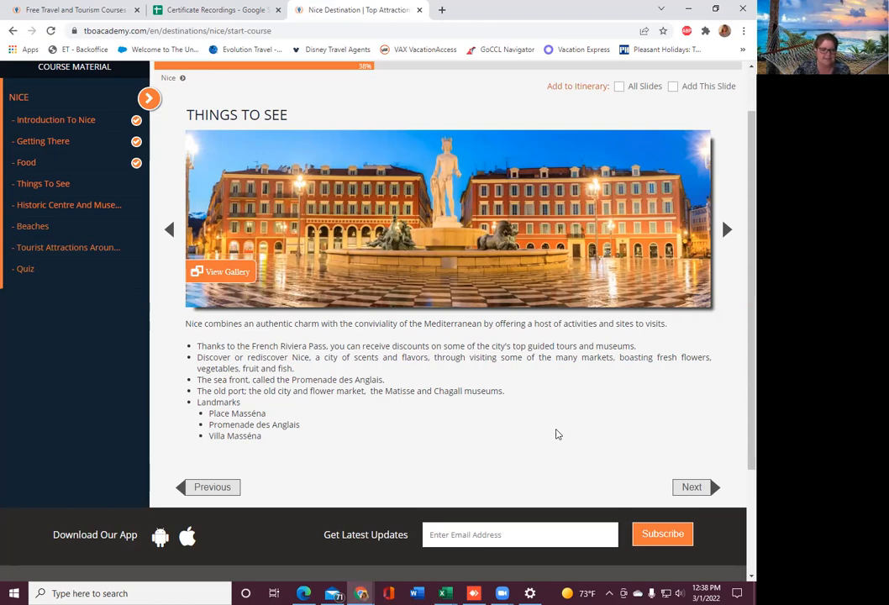
mouse_move(644, 459)
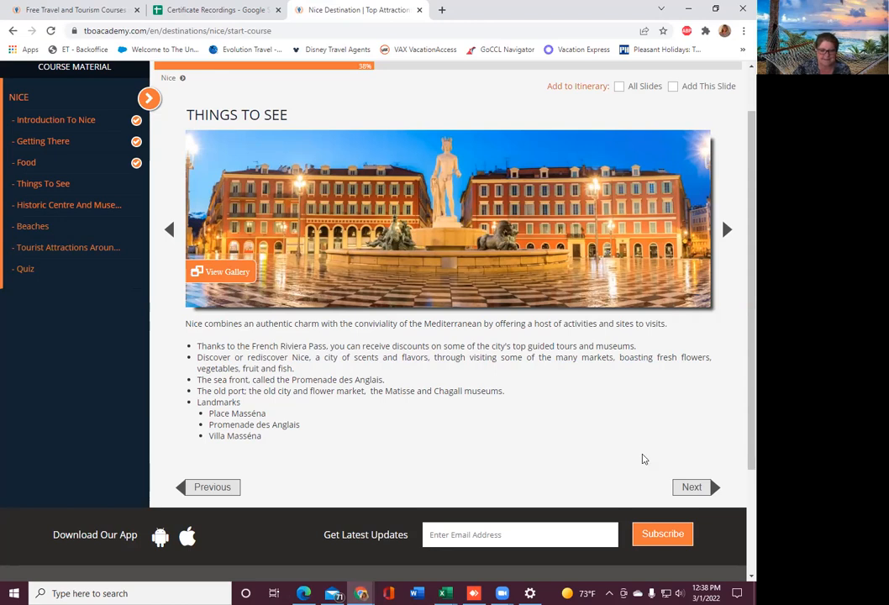
click(690, 486)
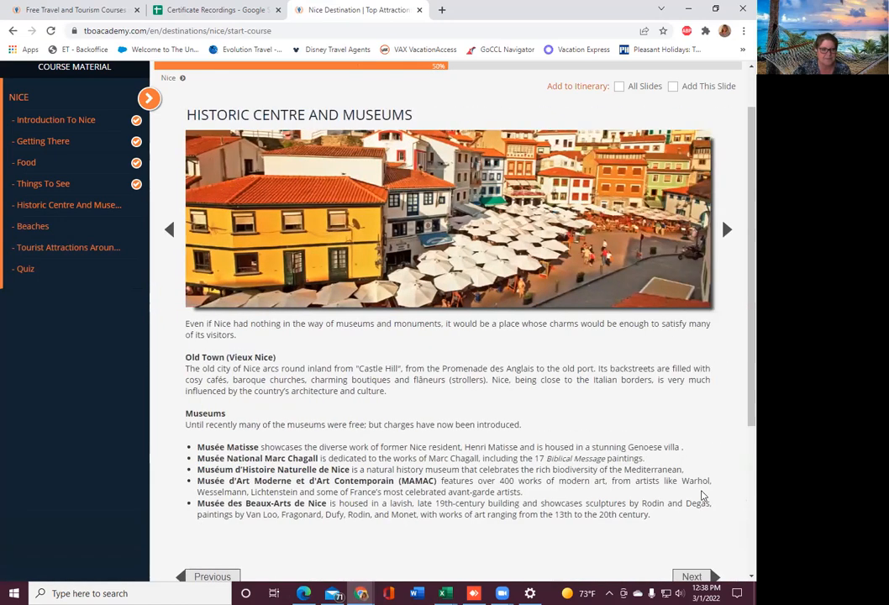
mouse_move(467, 169)
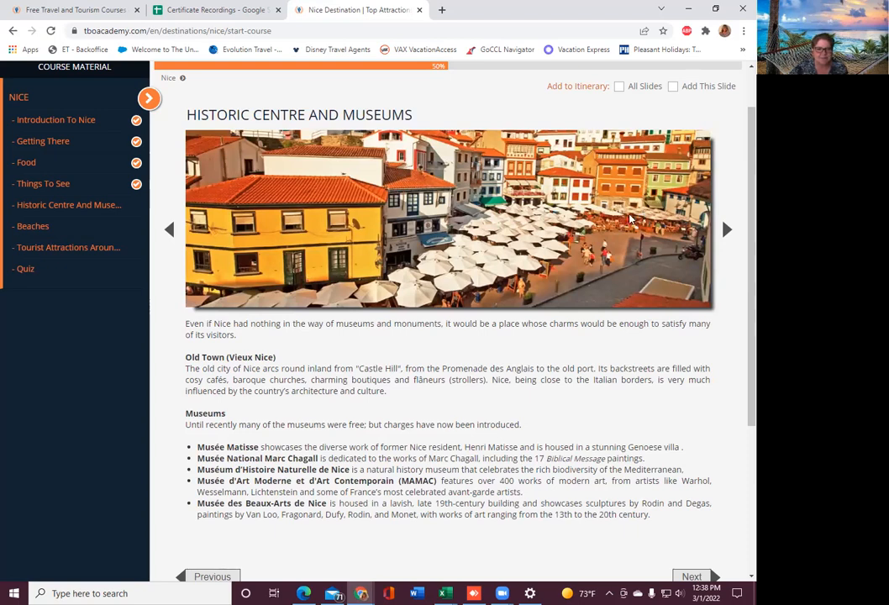
mouse_move(584, 225)
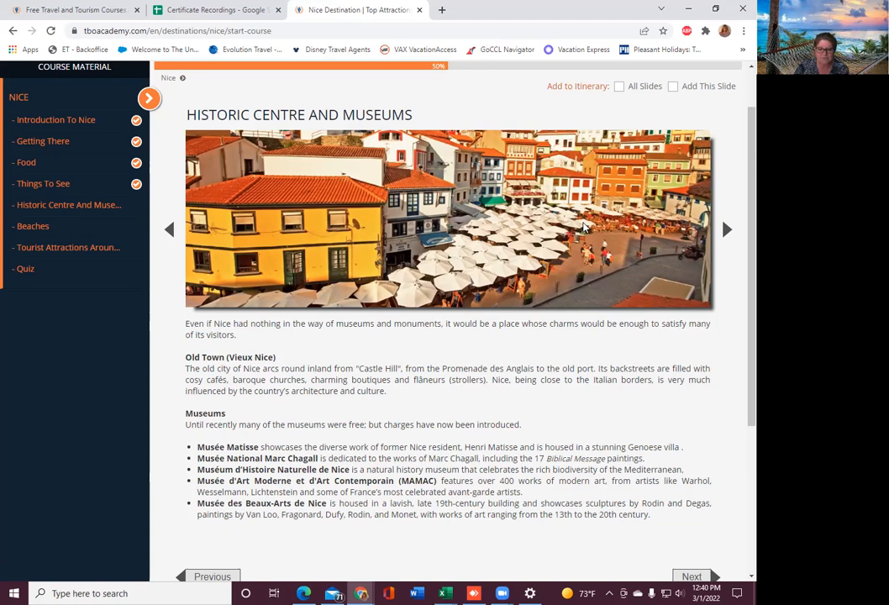
mouse_move(567, 233)
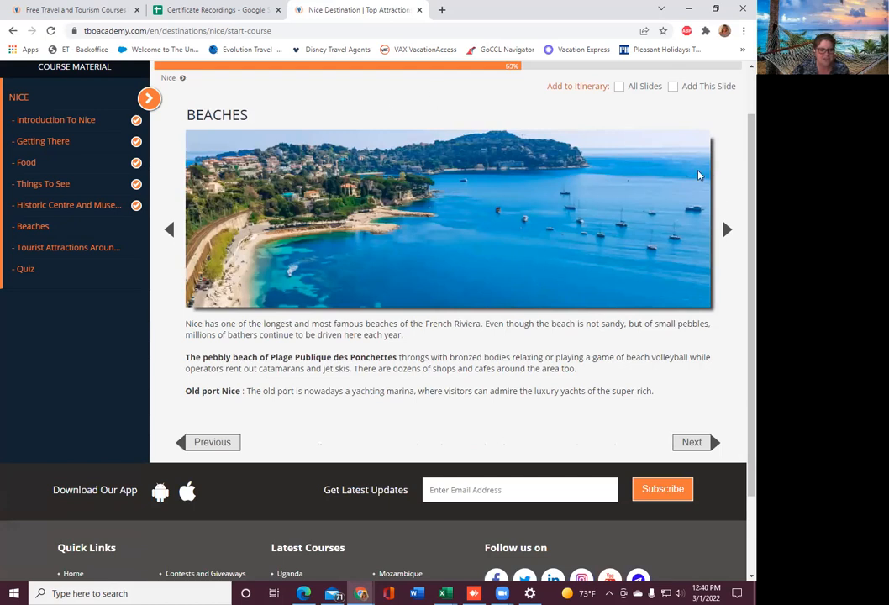
mouse_move(508, 264)
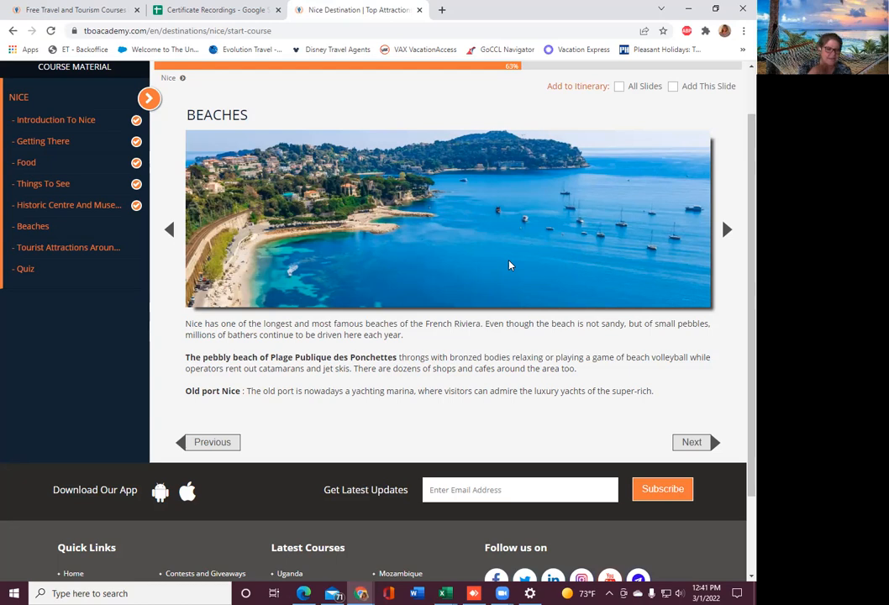
mouse_move(427, 322)
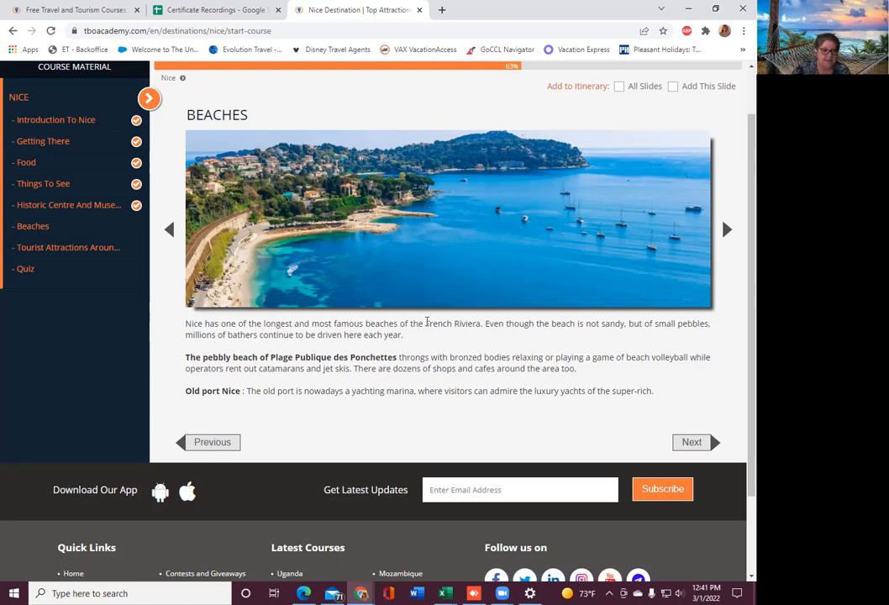
mouse_move(402, 407)
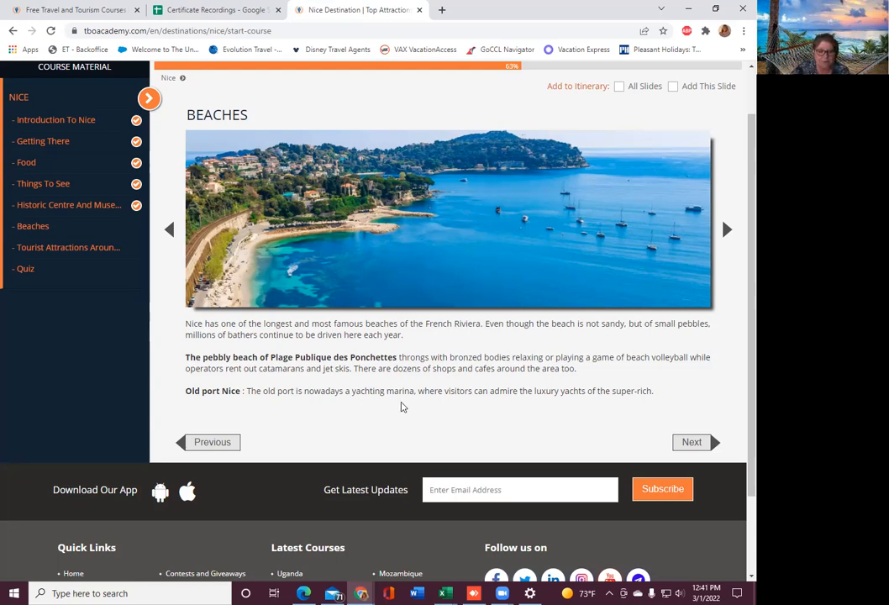
mouse_move(498, 403)
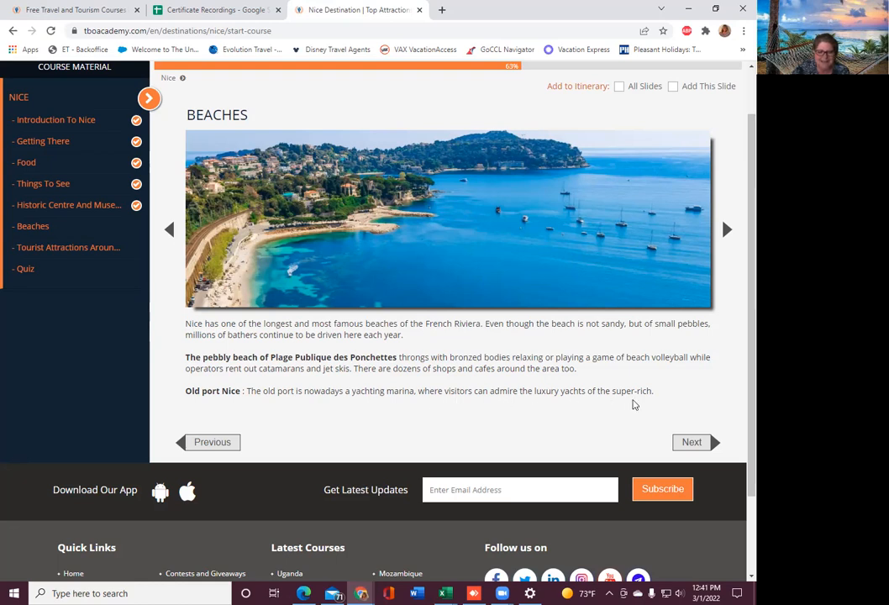
- Advance from Beaches to the Tourist Attractions Around Nice slide
click(690, 442)
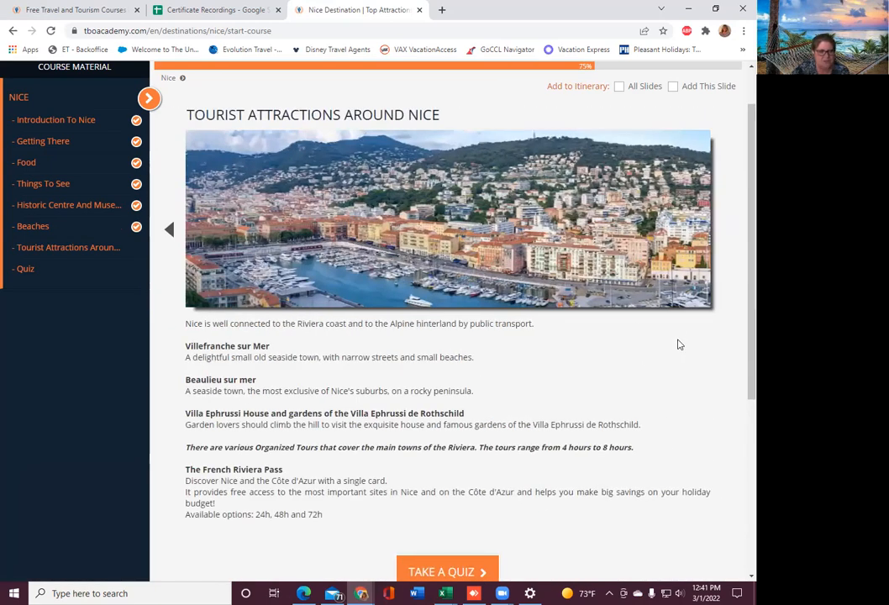
- Finish the Tourist Attractions Around Nice slide and start the Nice quiz
scroll(down, 3)
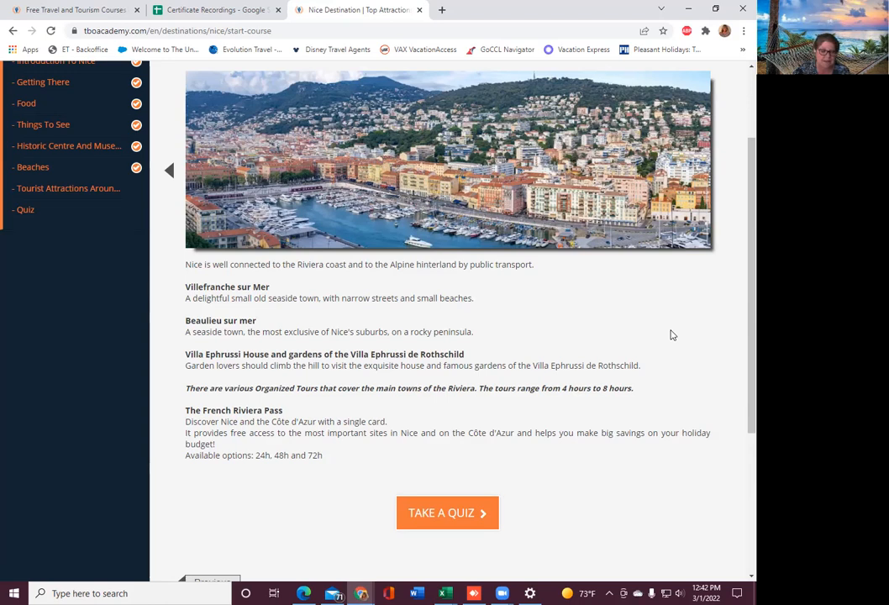
mouse_move(149, 414)
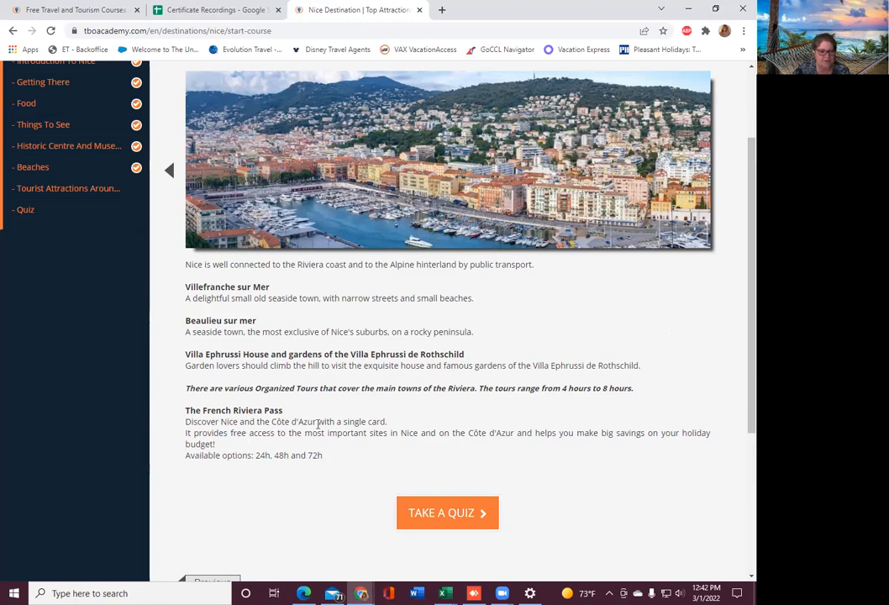
mouse_move(460, 428)
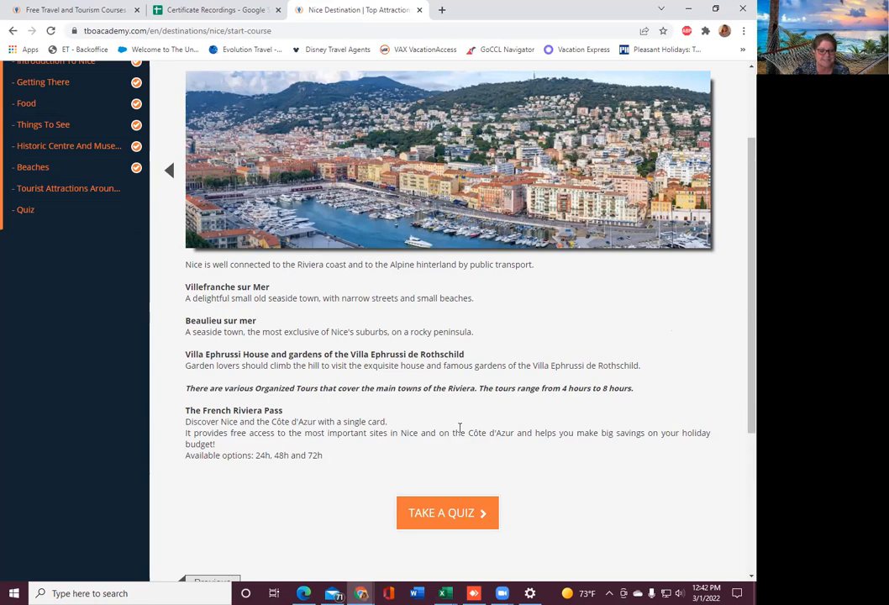
mouse_move(352, 451)
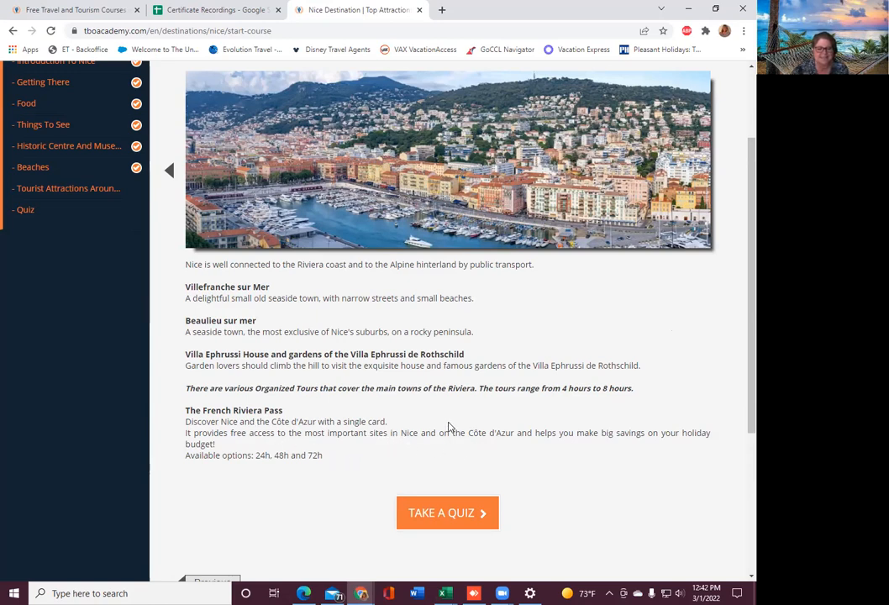
mouse_move(601, 461)
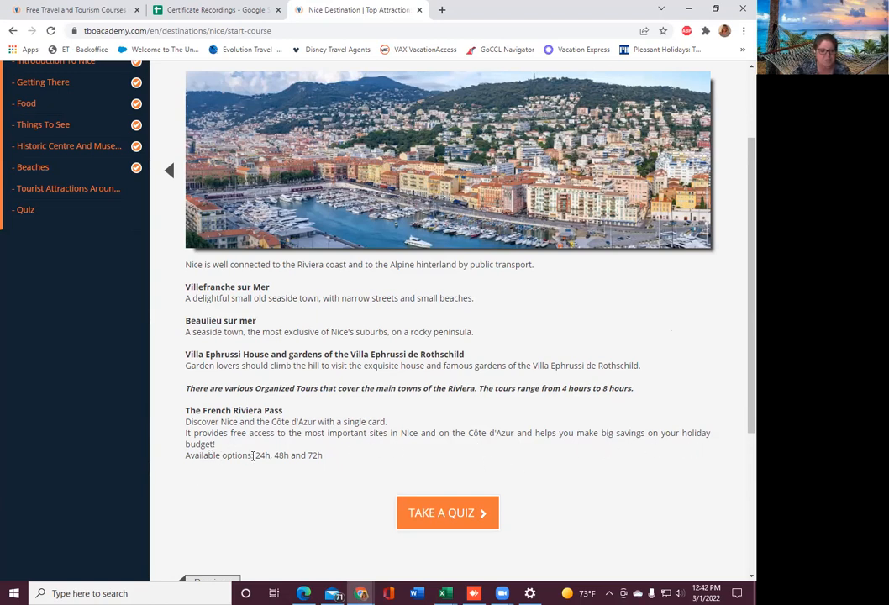
mouse_move(459, 524)
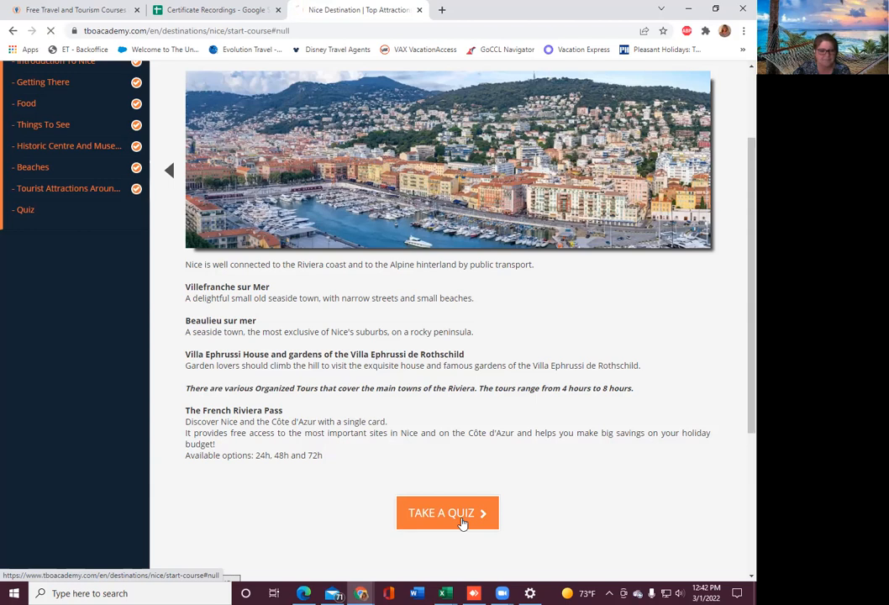
click(446, 512)
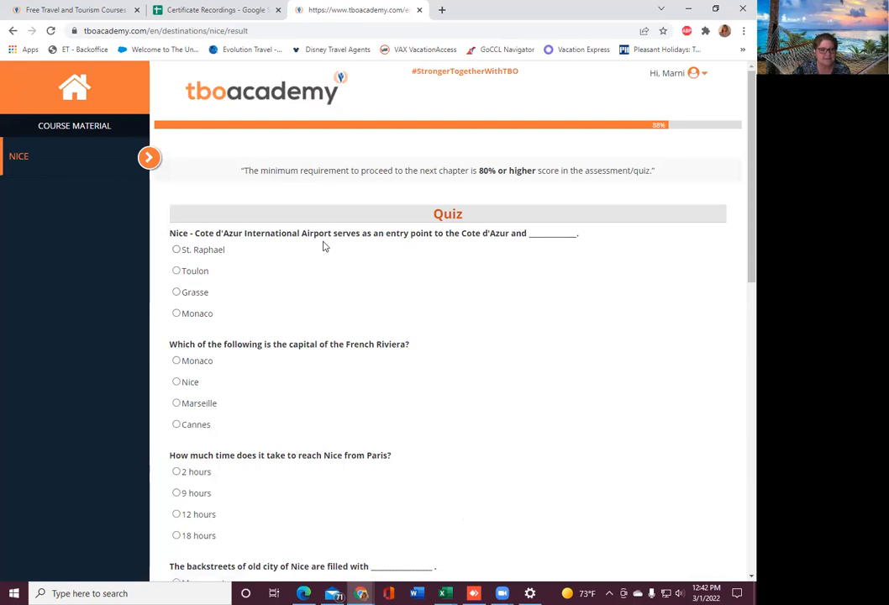
mouse_move(448, 236)
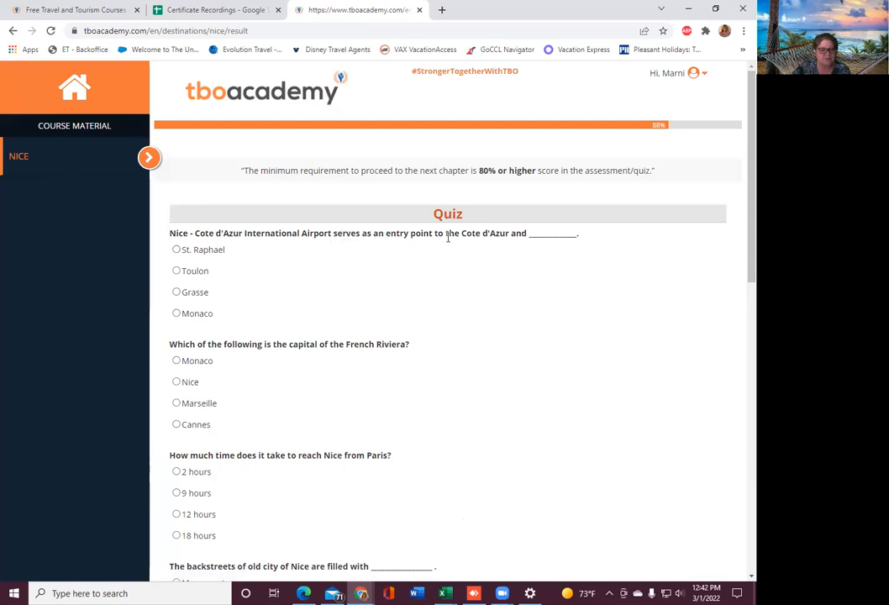
mouse_move(577, 245)
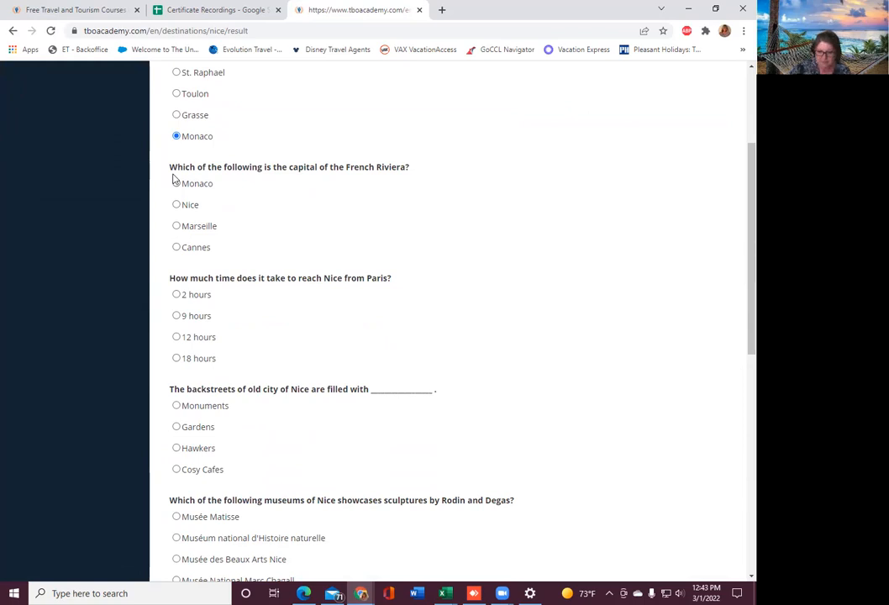
mouse_move(145, 223)
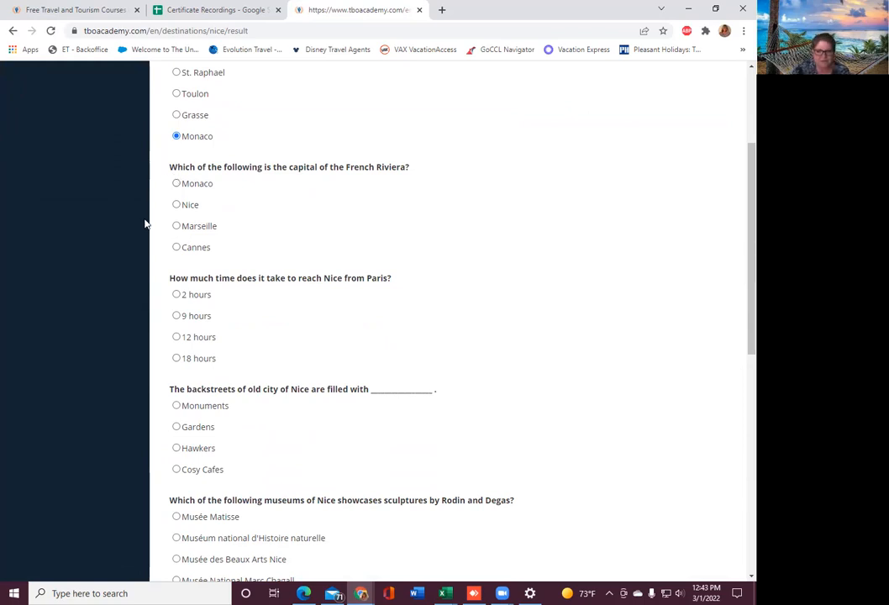
- Answer Nice as the capital of the French Riviera
click(176, 204)
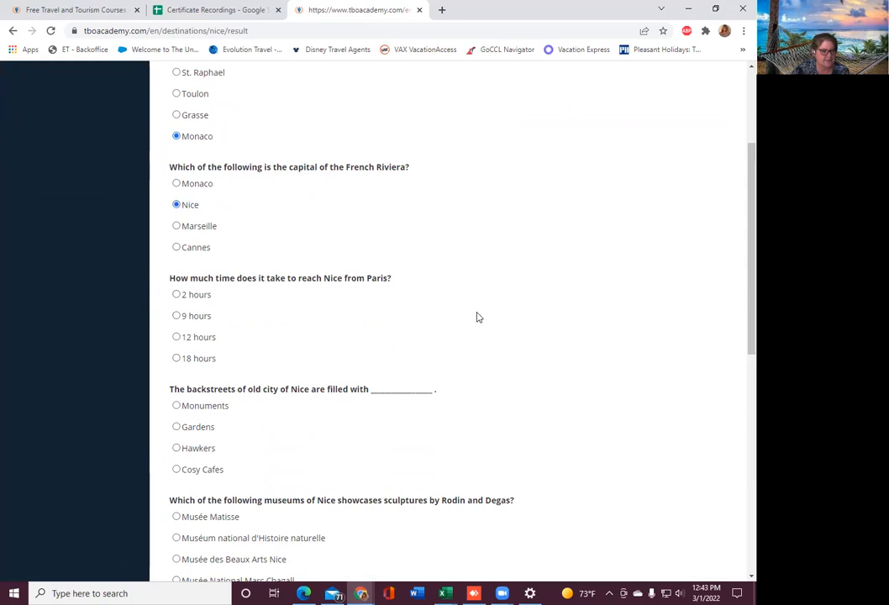
mouse_move(277, 277)
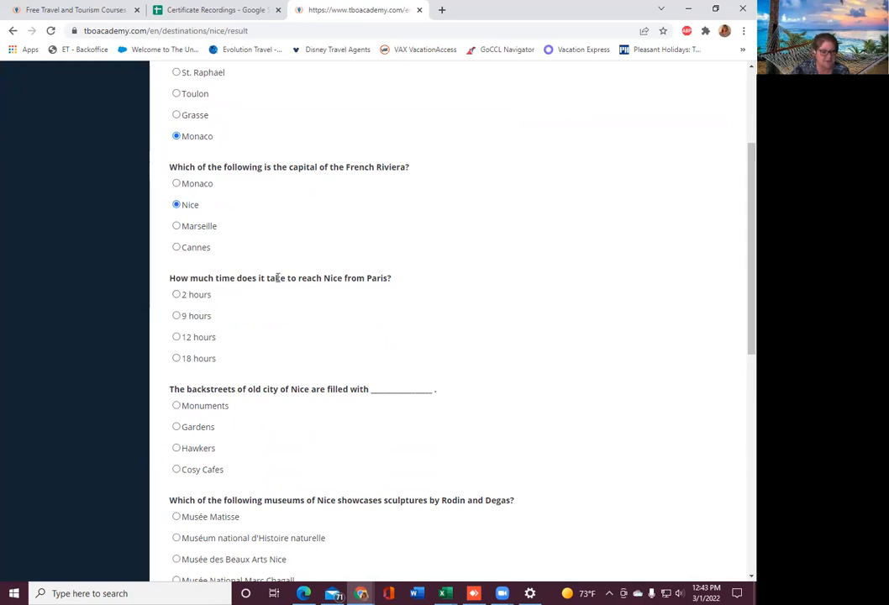
mouse_move(423, 291)
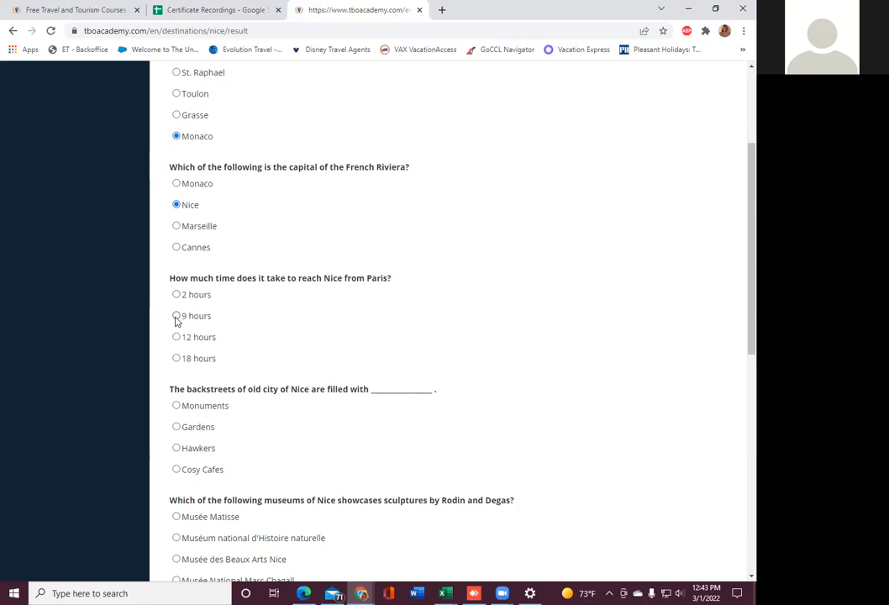
scroll(down, 3)
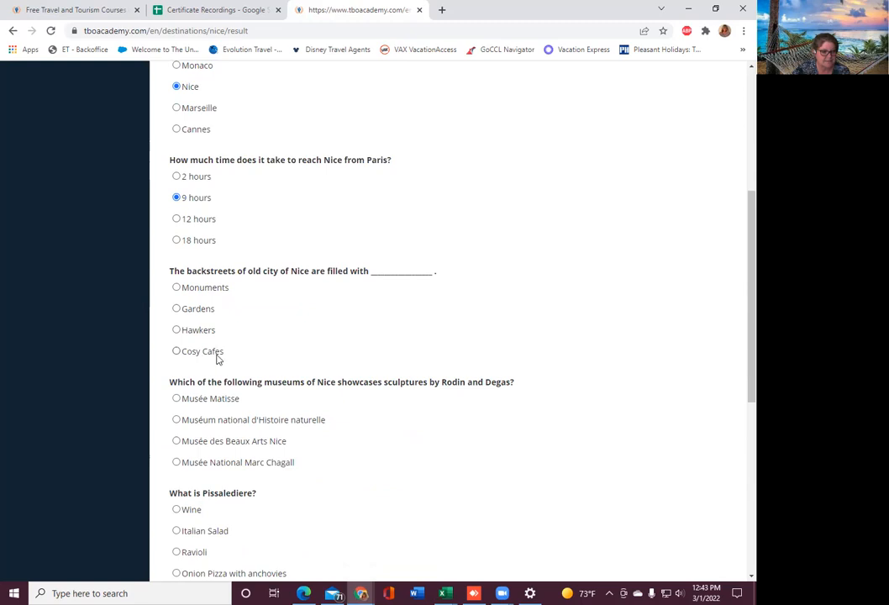
mouse_move(183, 343)
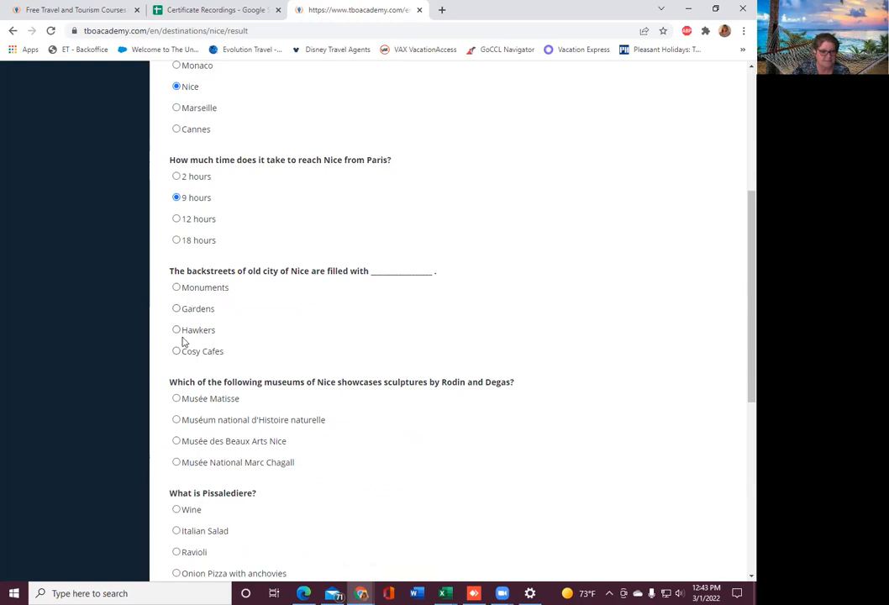
mouse_move(202, 295)
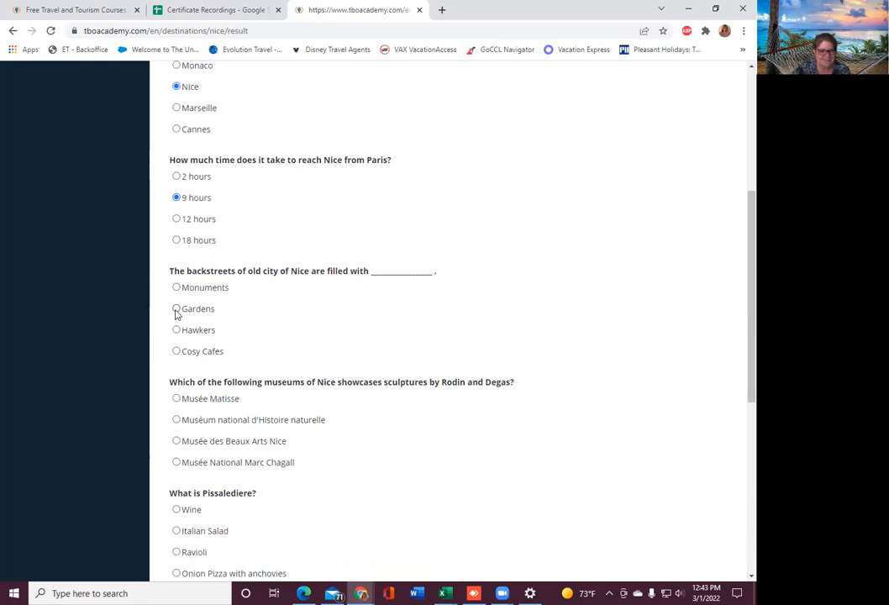
mouse_move(176, 351)
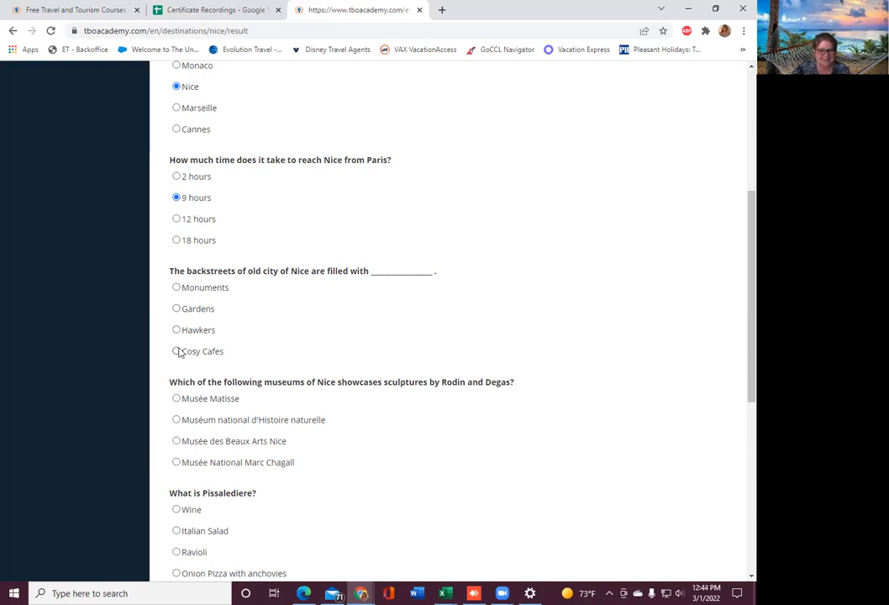
- Answer Cosy Cafes for the old city backstreets and Musée des Beaux Arts Nice for sculptures
click(177, 351)
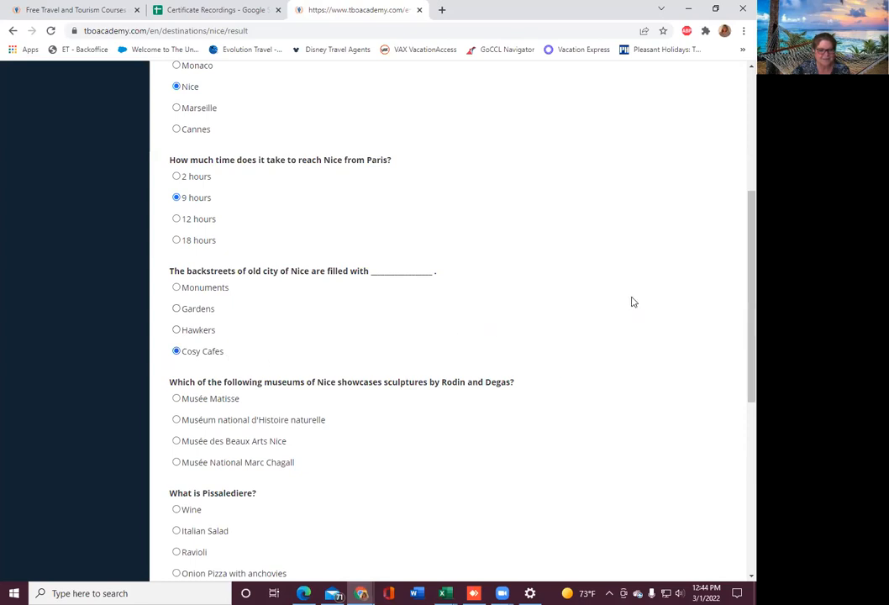
scroll(down, 3)
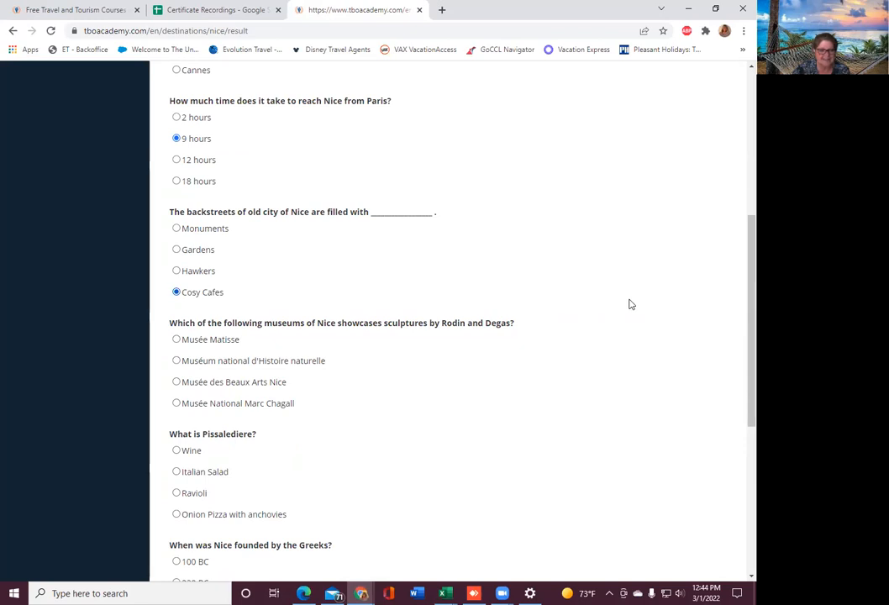
mouse_move(304, 436)
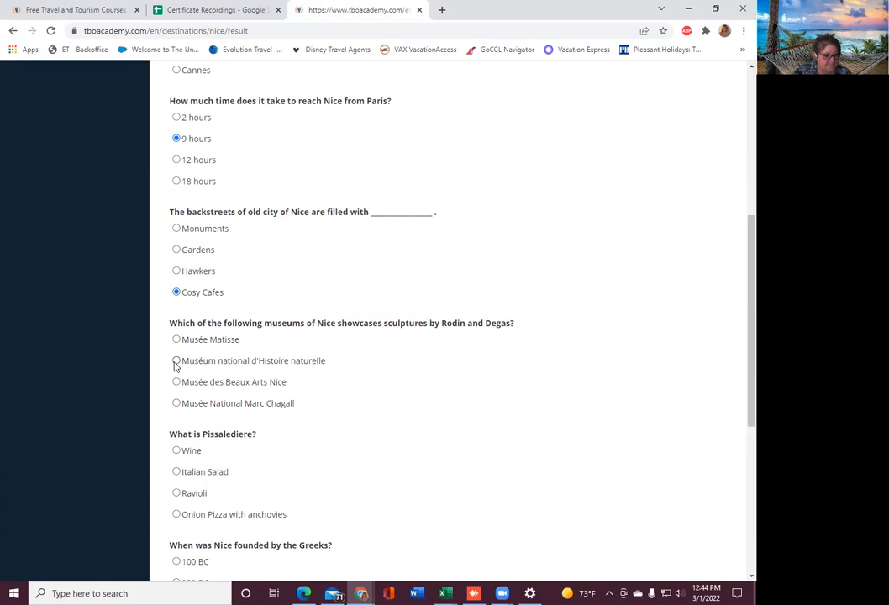
mouse_move(178, 366)
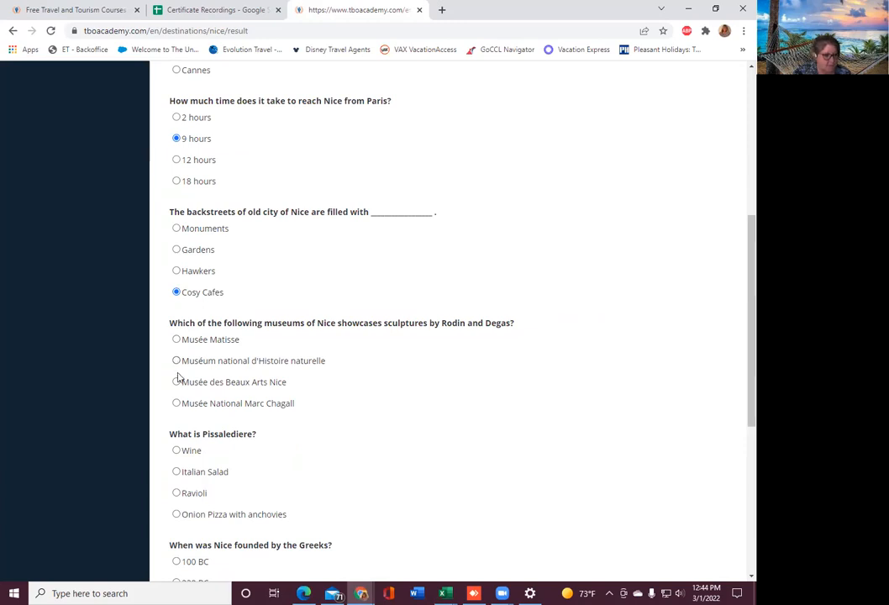
click(177, 382)
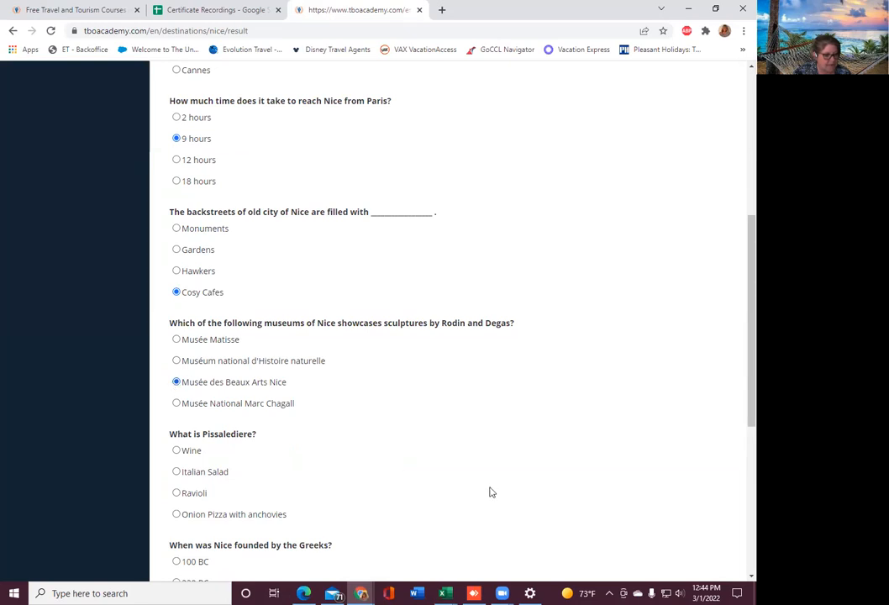
scroll(down, 3)
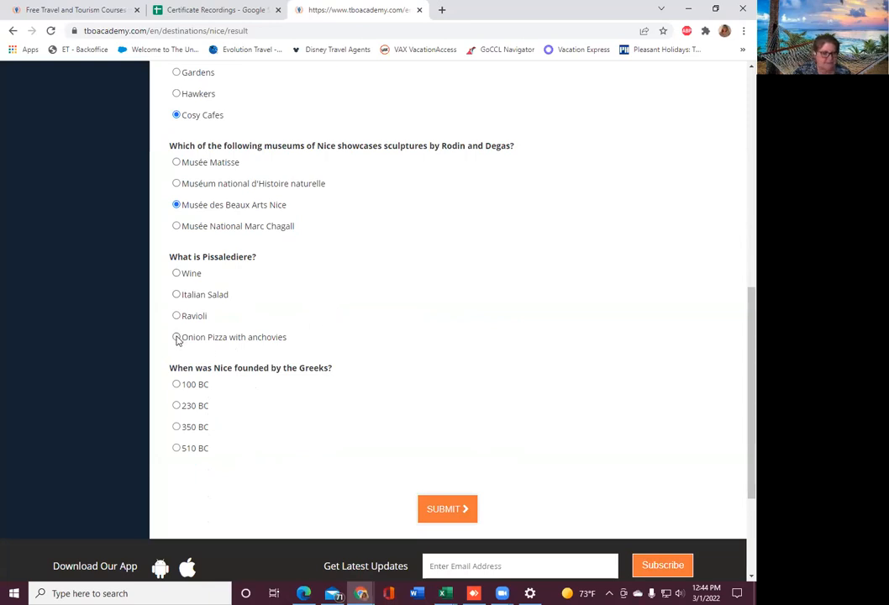
- Answer Onion Pizza with anchovies and 350 BC, then submit for a 7/7 score
click(176, 337)
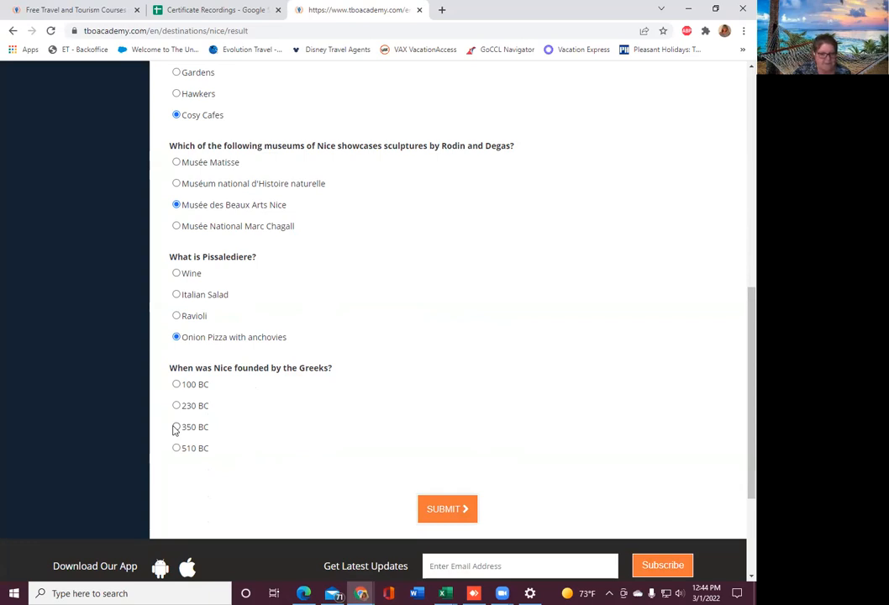
click(177, 427)
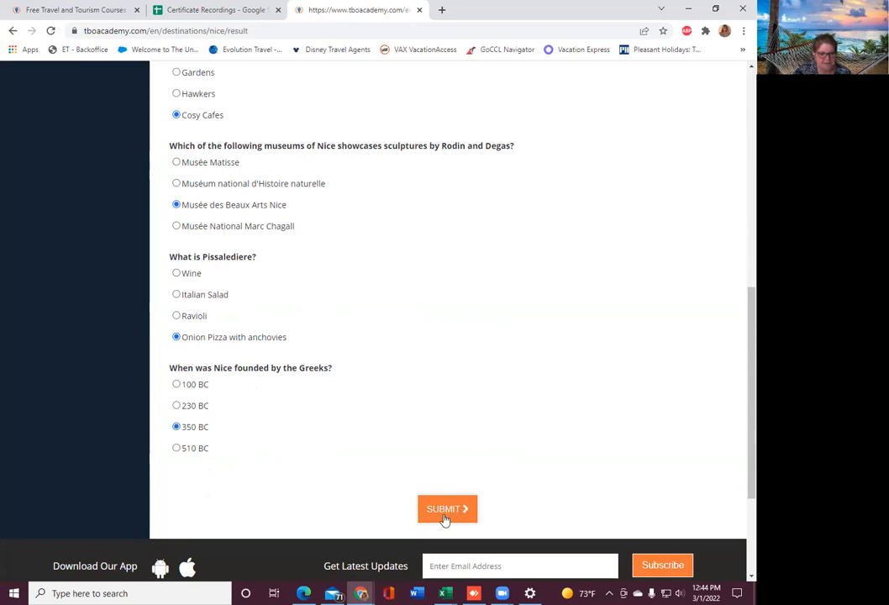
click(447, 508)
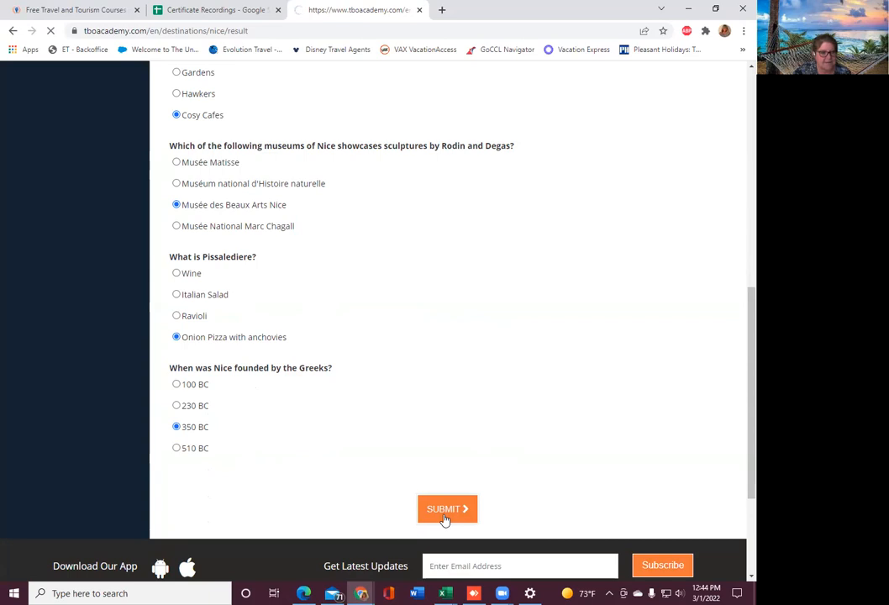
click(446, 508)
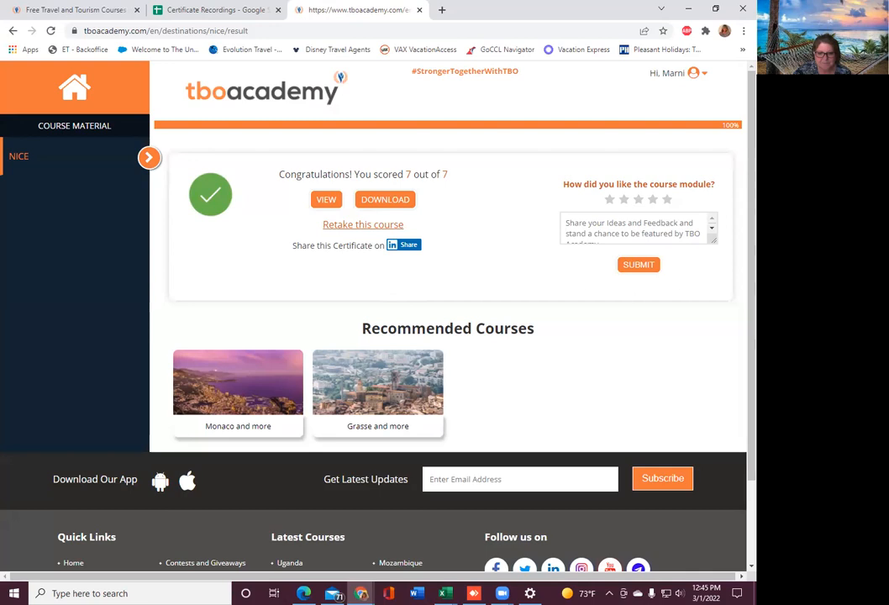
mouse_move(339, 285)
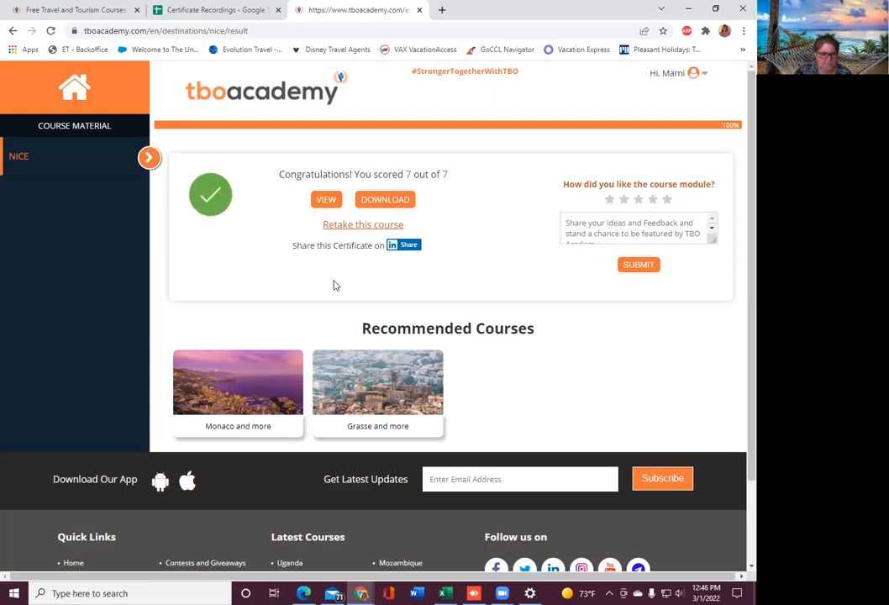
mouse_move(230, 431)
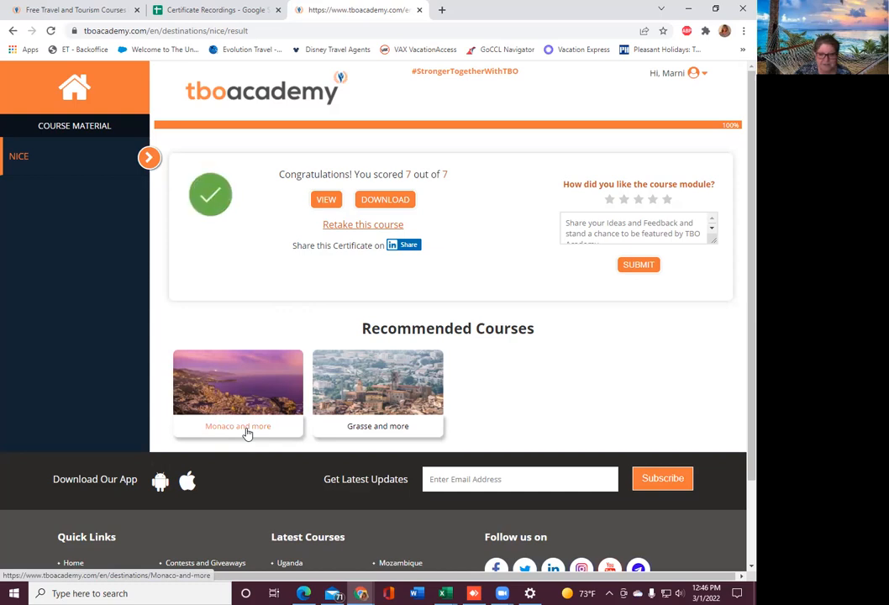
mouse_move(346, 394)
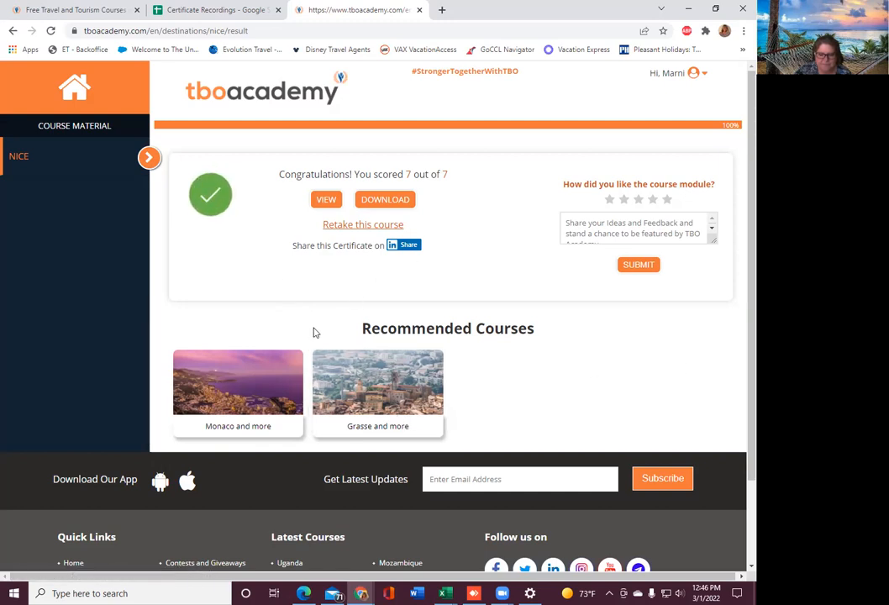
mouse_move(254, 417)
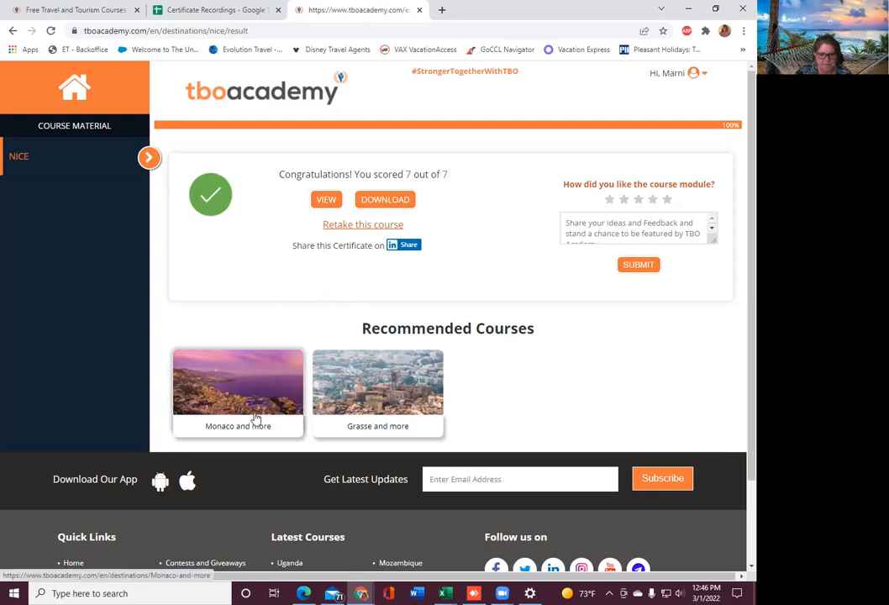
mouse_move(238, 426)
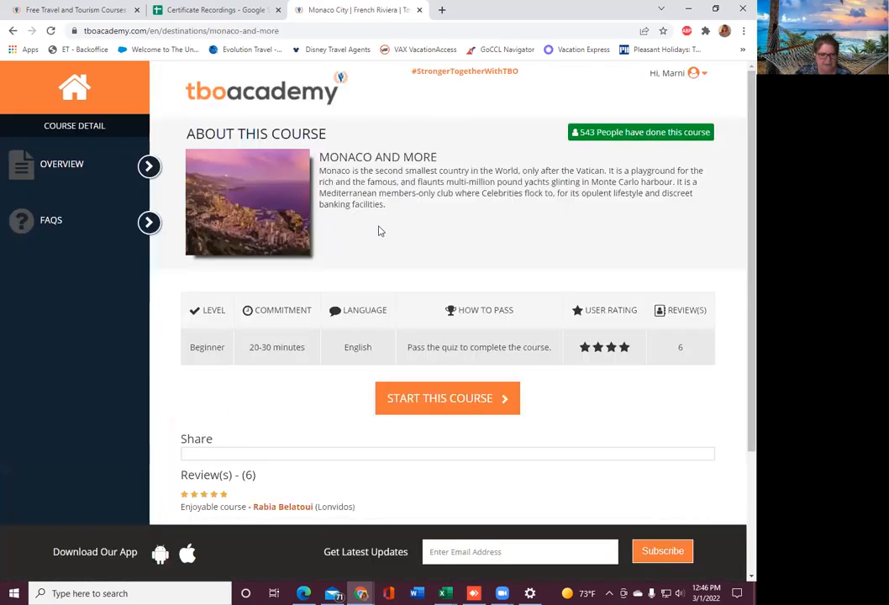
mouse_move(513, 294)
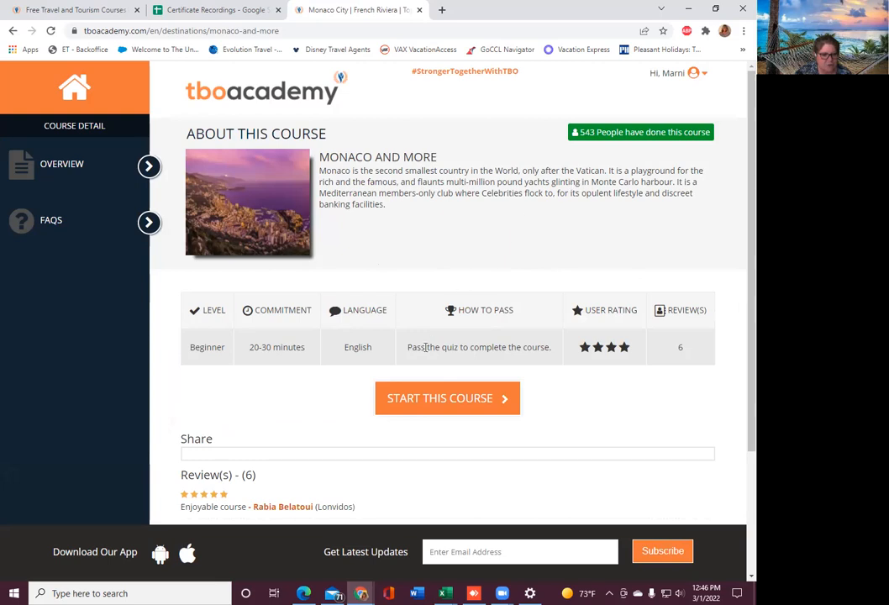
mouse_move(499, 215)
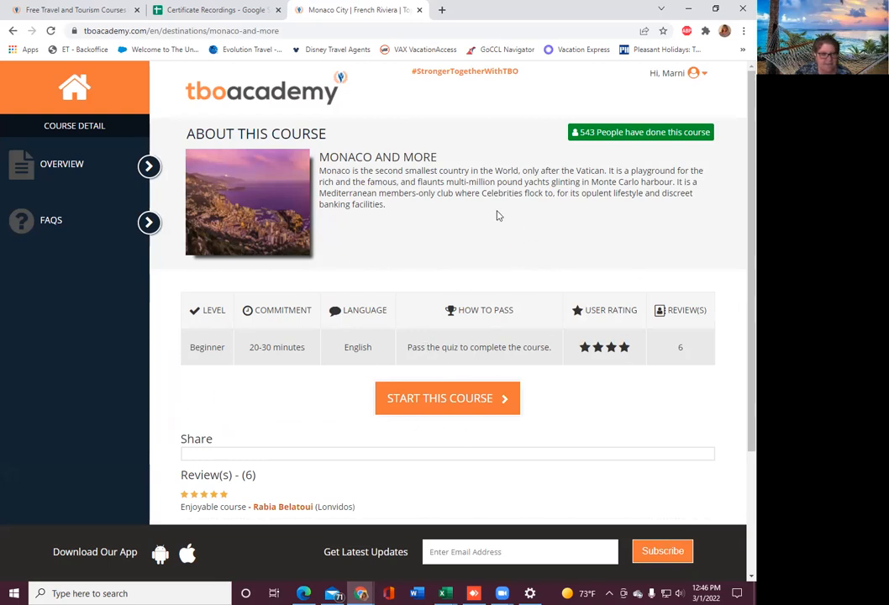
mouse_move(459, 398)
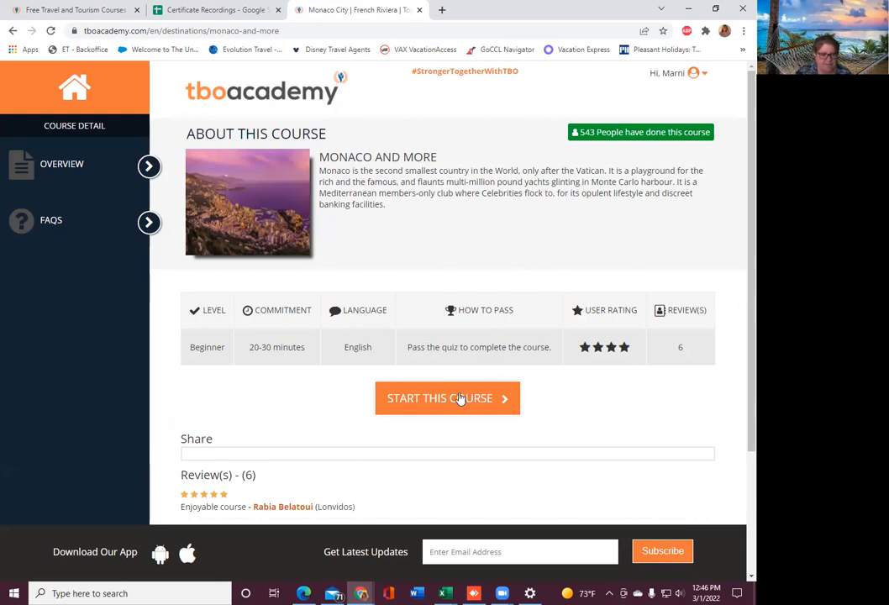
- Start the Monaco and More course from its details page
click(447, 397)
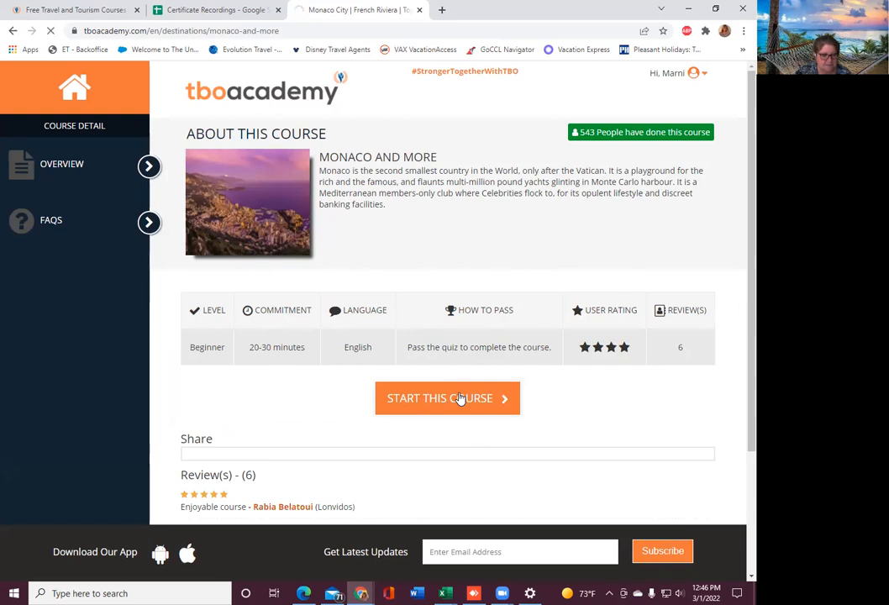
click(446, 397)
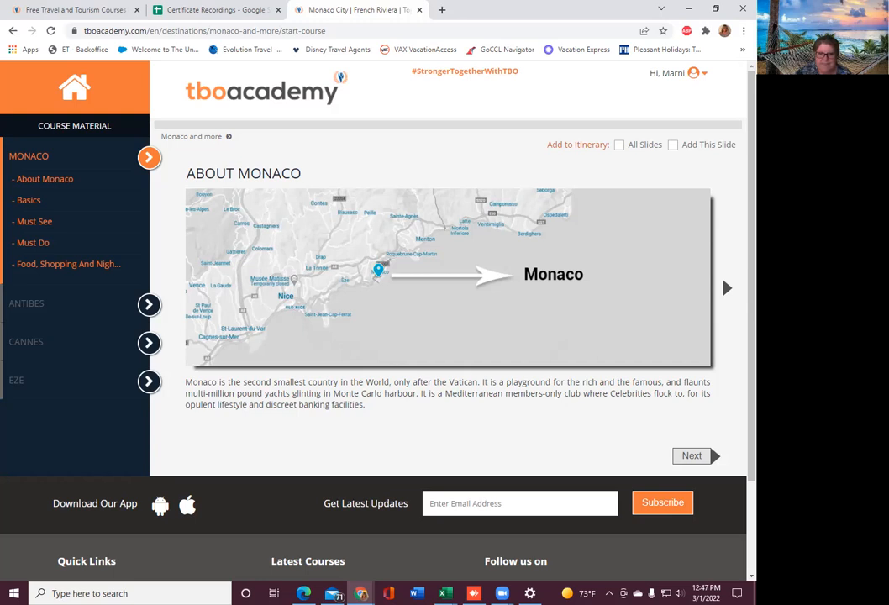
mouse_move(130, 421)
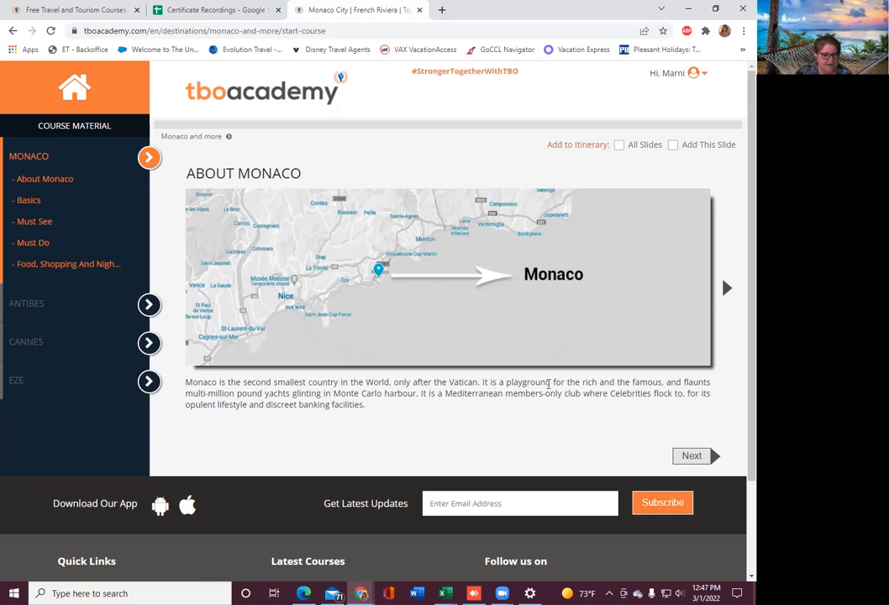
mouse_move(712, 390)
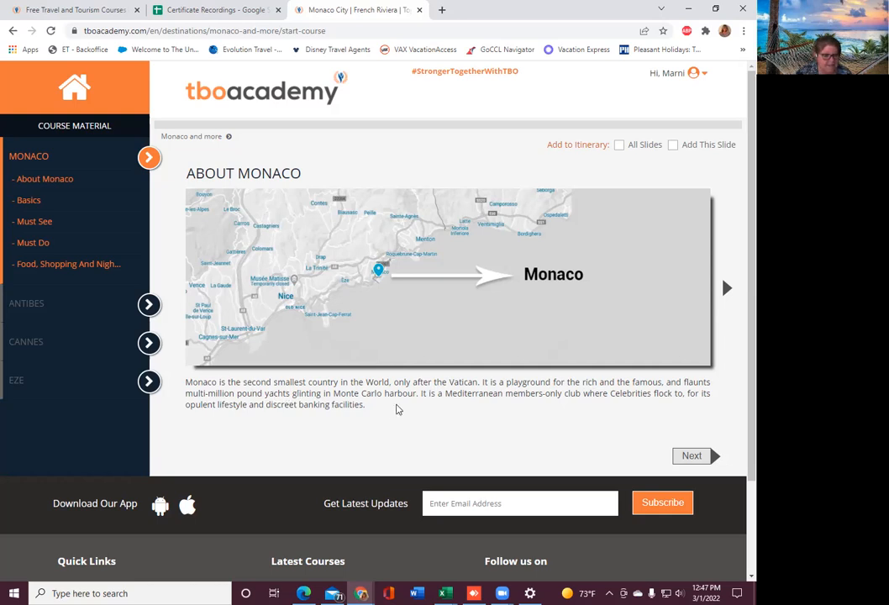
mouse_move(412, 407)
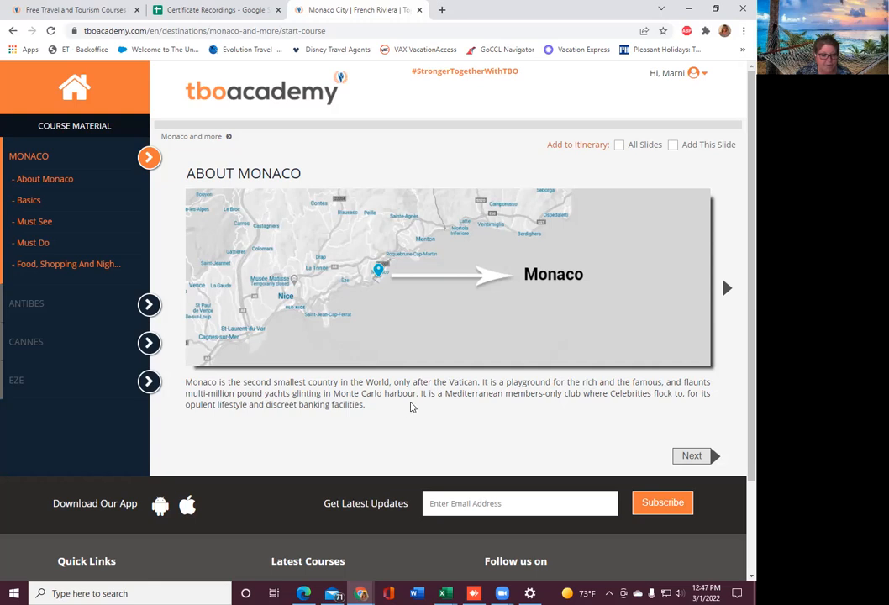
mouse_move(538, 417)
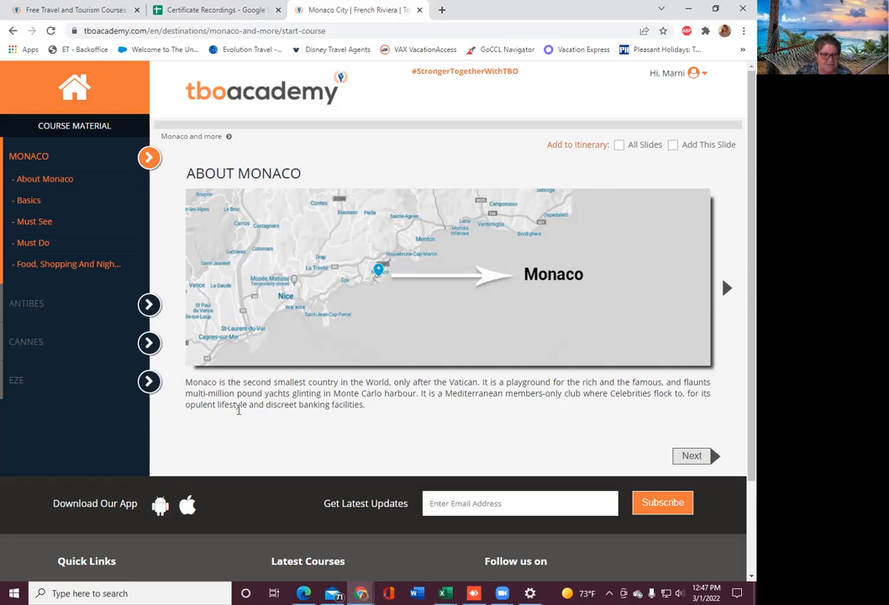
mouse_move(680, 415)
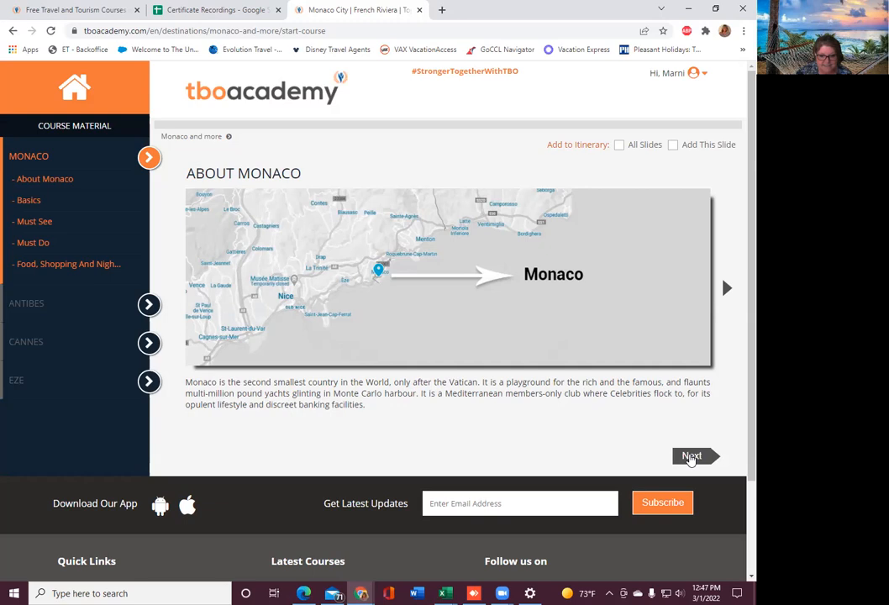
- Advance from About Monaco to the Basics slide
click(691, 455)
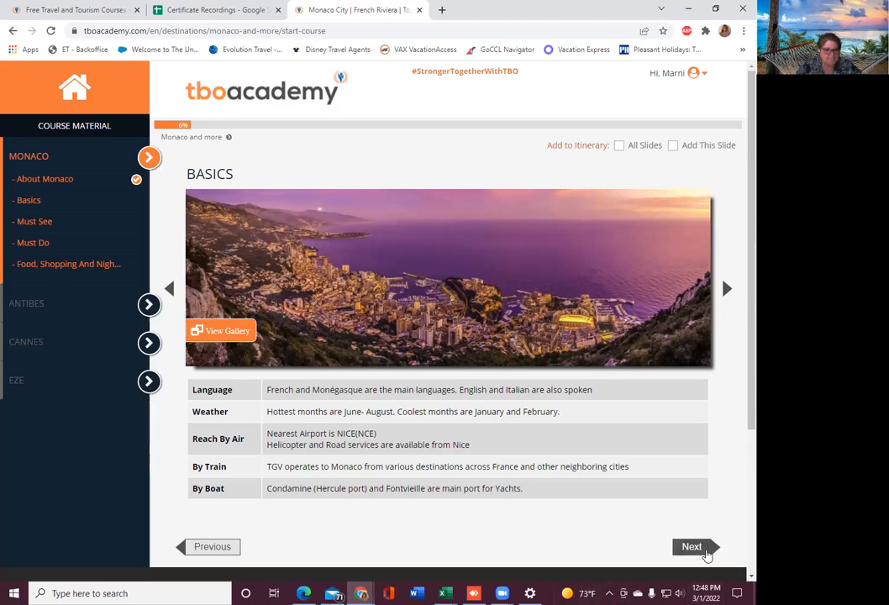
- Advance from Basics to the Must See slide
click(691, 546)
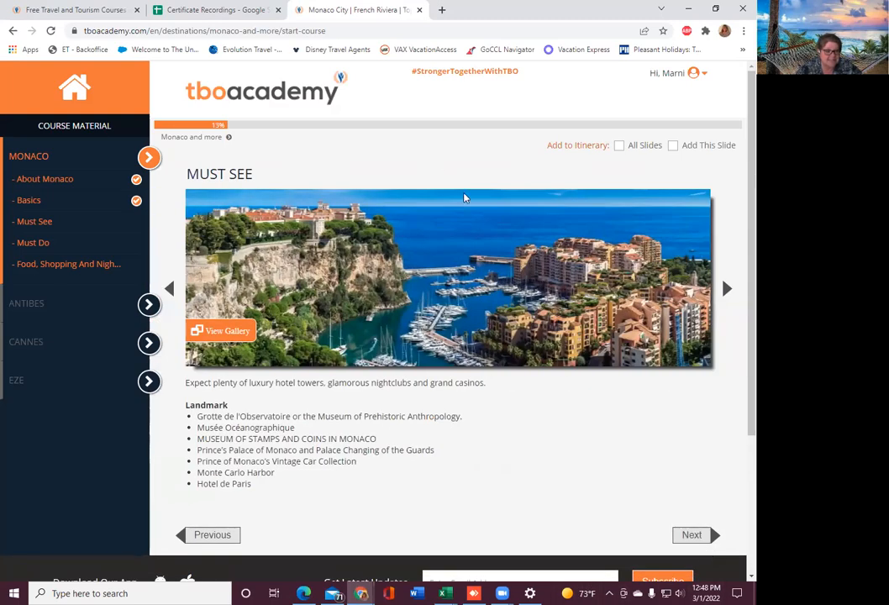
- Browse the Must See photo gallery, close it, and advance to Must Do
click(220, 329)
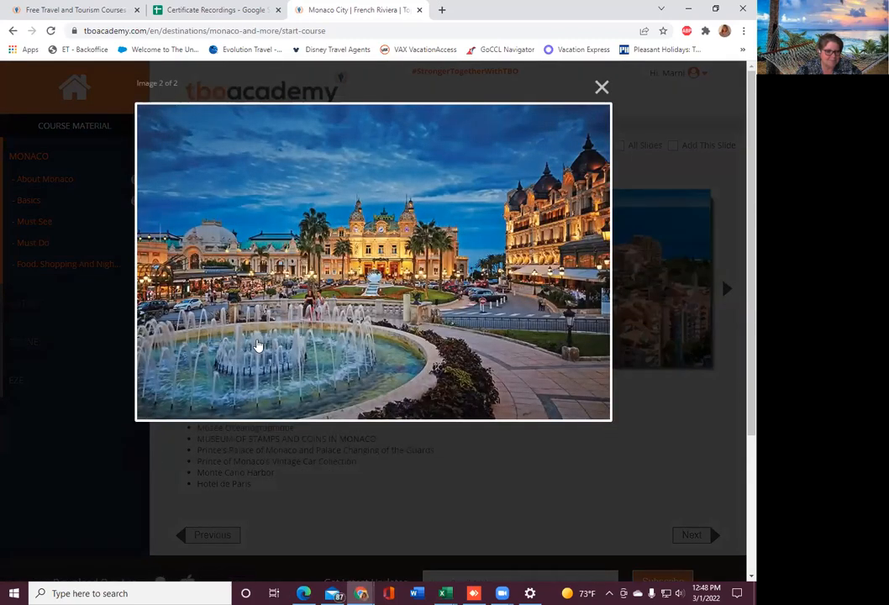
mouse_move(500, 260)
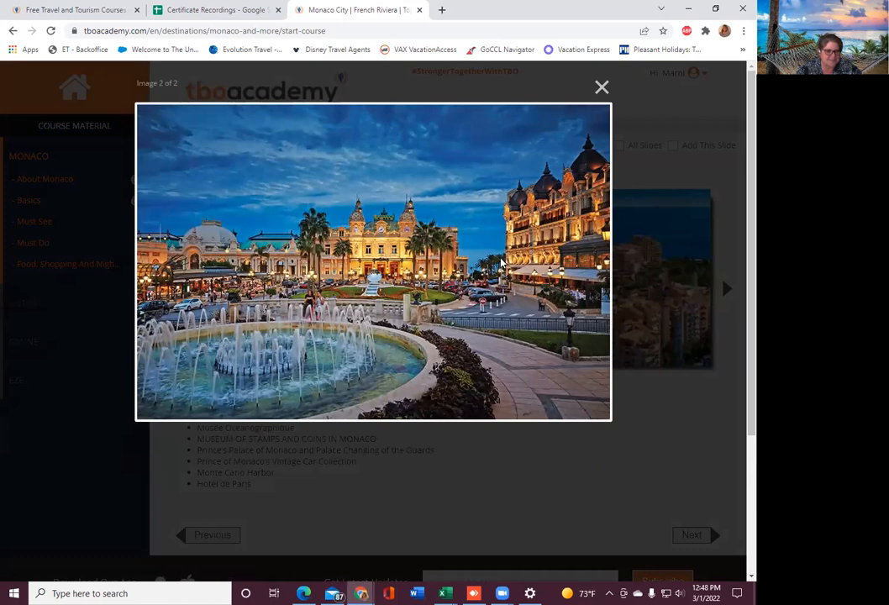
click(602, 87)
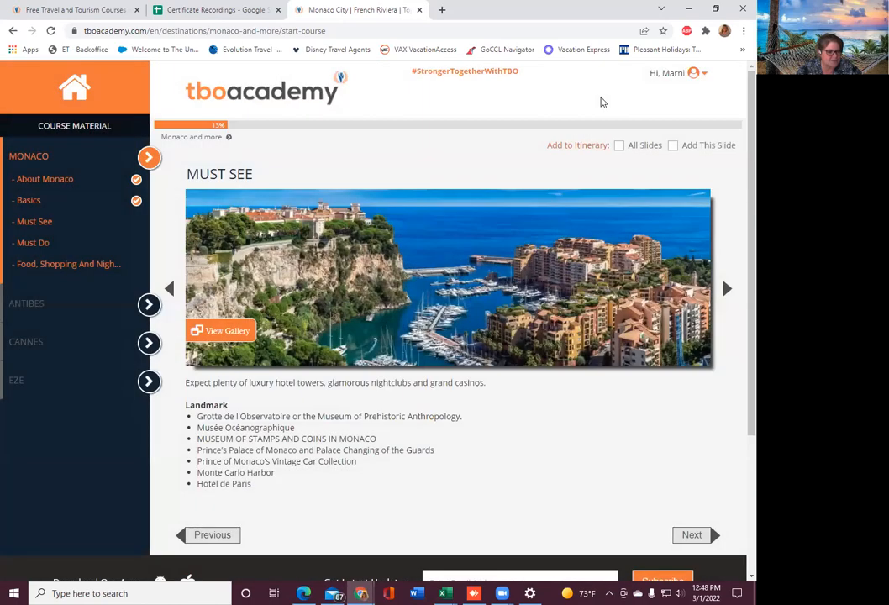
mouse_move(567, 302)
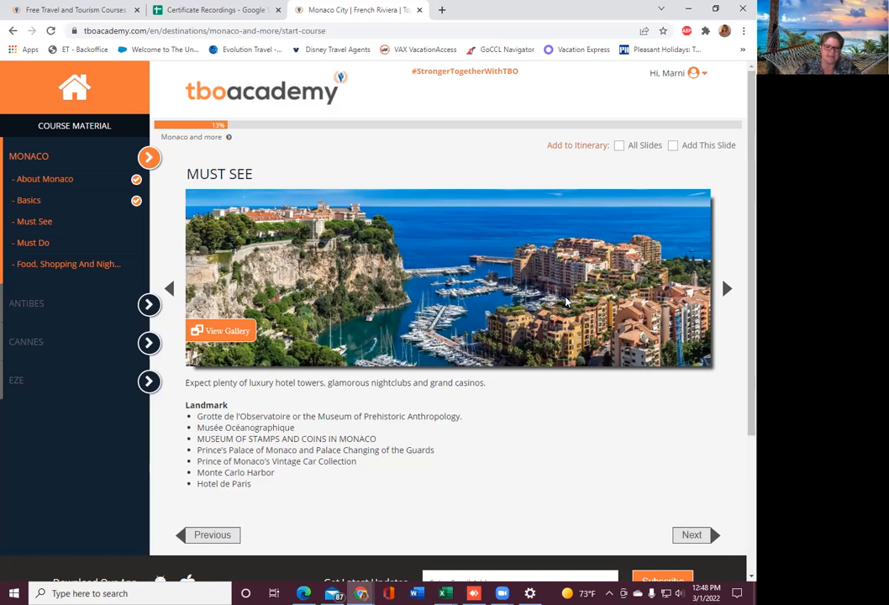
click(691, 534)
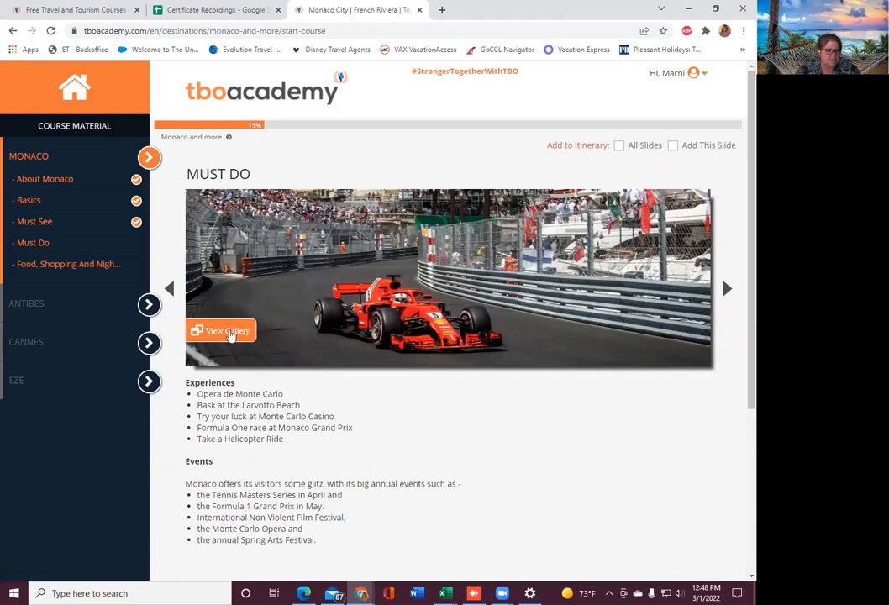
- Browse the Must Do gallery, close it, and advance to Food, Shopping and Nightlife
click(220, 330)
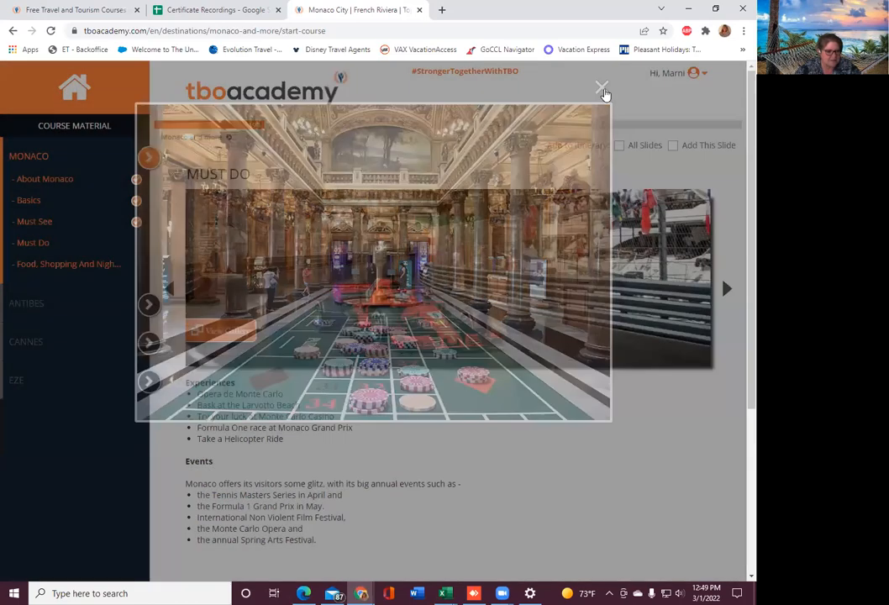
click(601, 87)
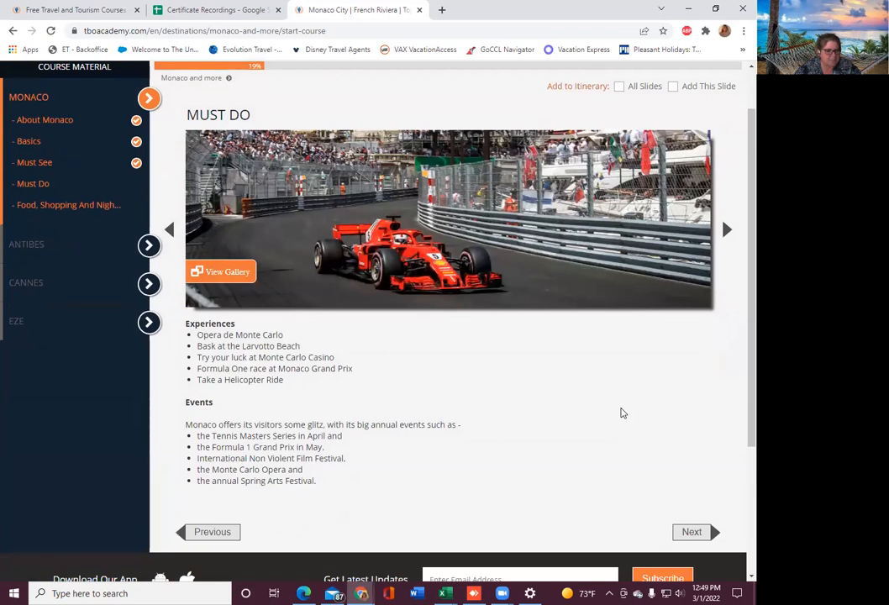
mouse_move(623, 411)
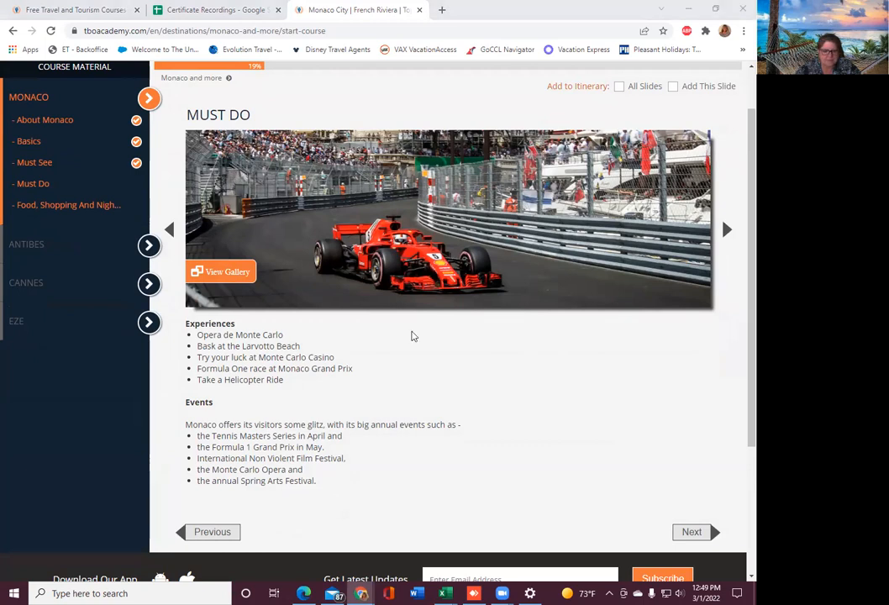
mouse_move(538, 351)
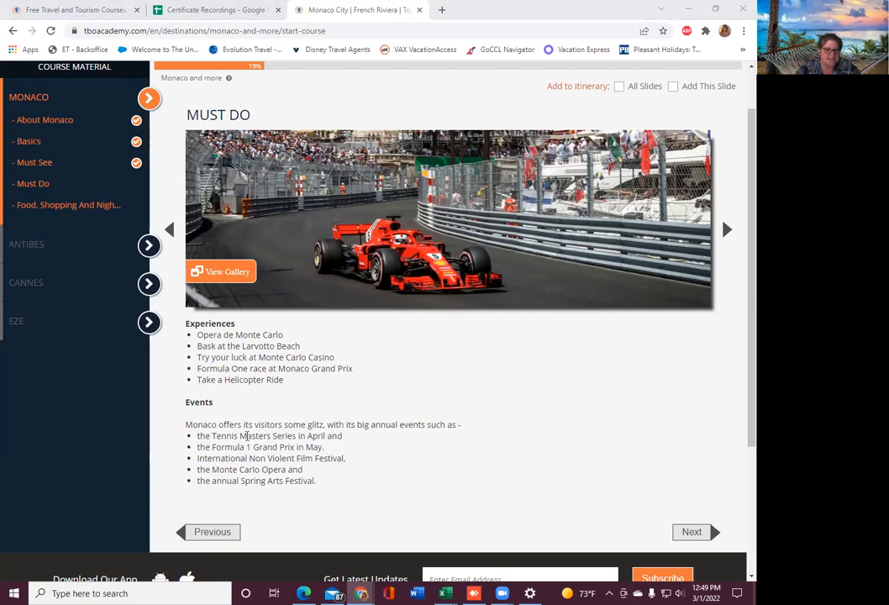
mouse_move(346, 435)
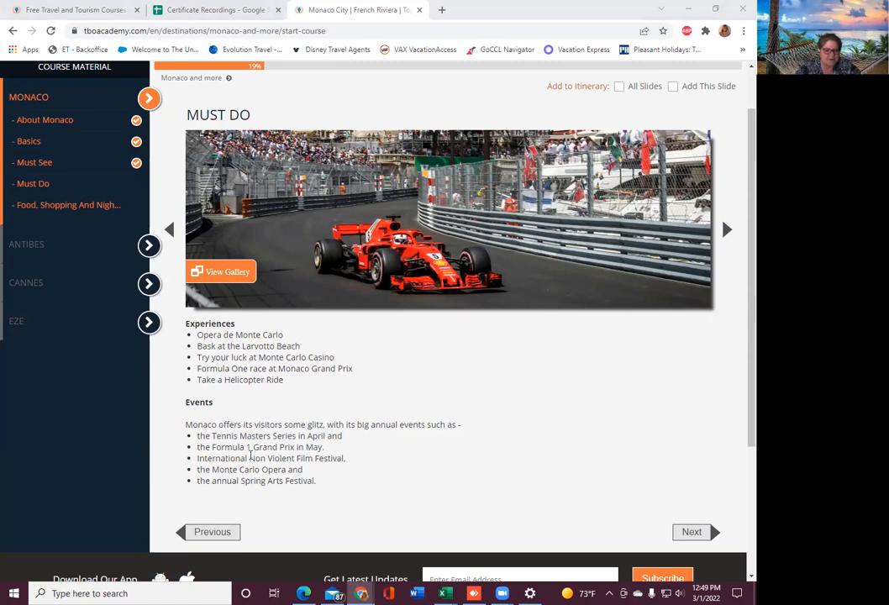
mouse_move(355, 466)
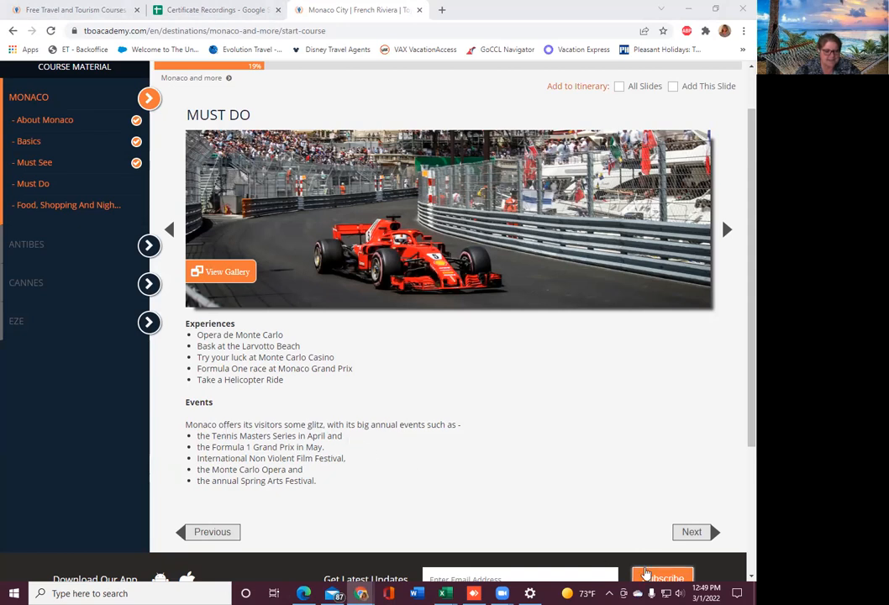
click(691, 532)
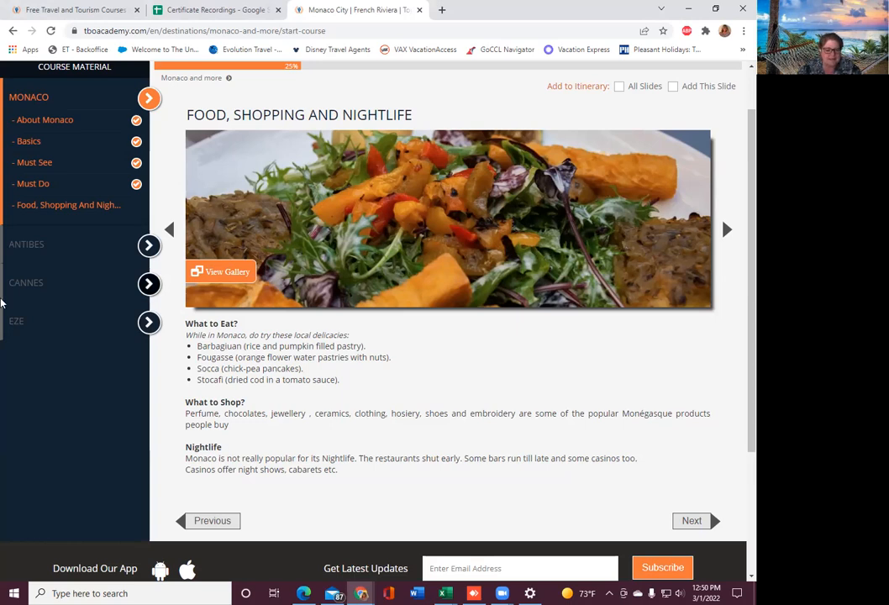
mouse_move(659, 354)
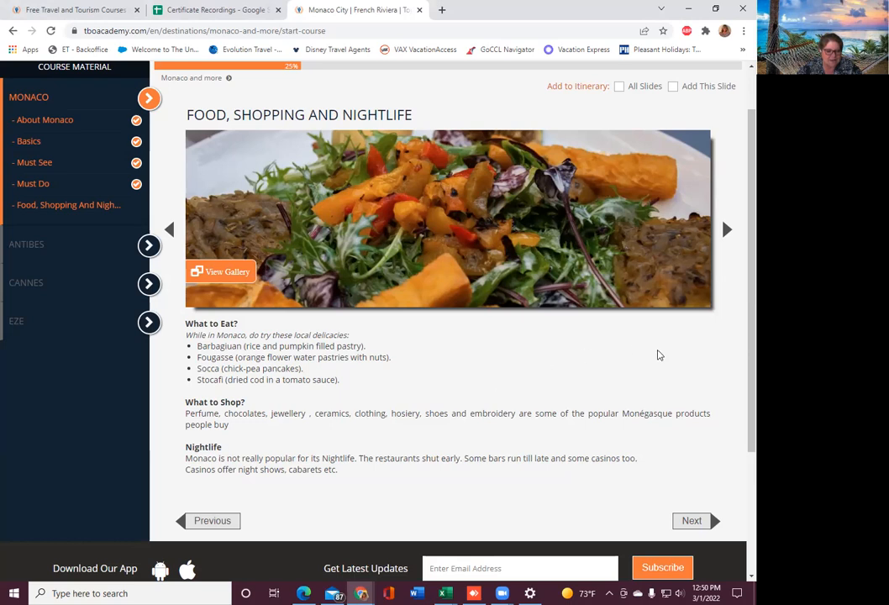
mouse_move(601, 364)
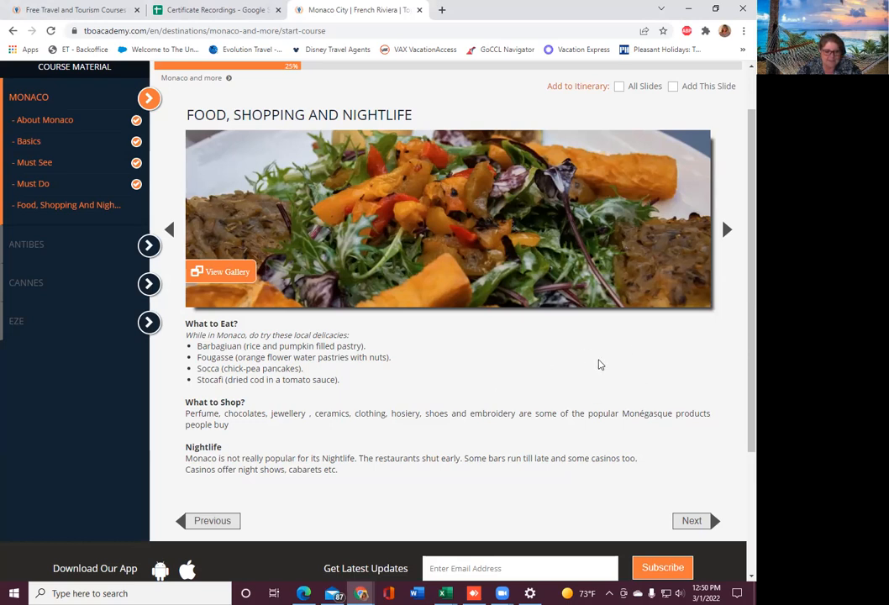
- Scroll through Food, Shopping and Nightlife and advance to About Antibes
scroll(down, 3)
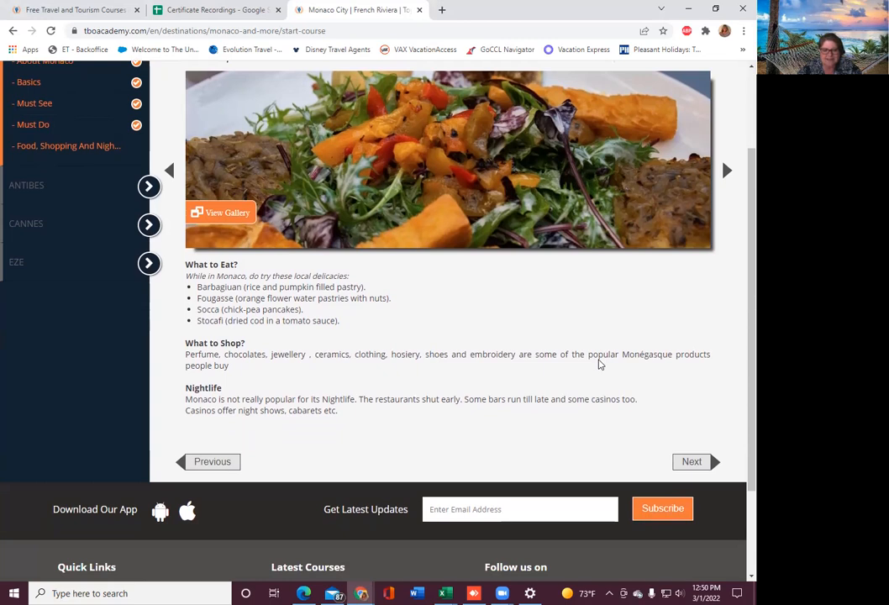
mouse_move(185, 424)
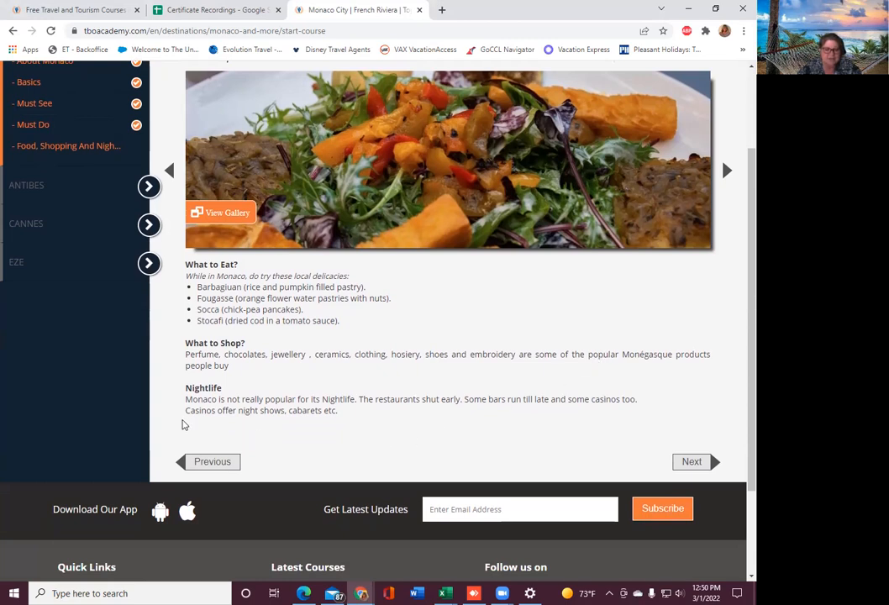
mouse_move(470, 424)
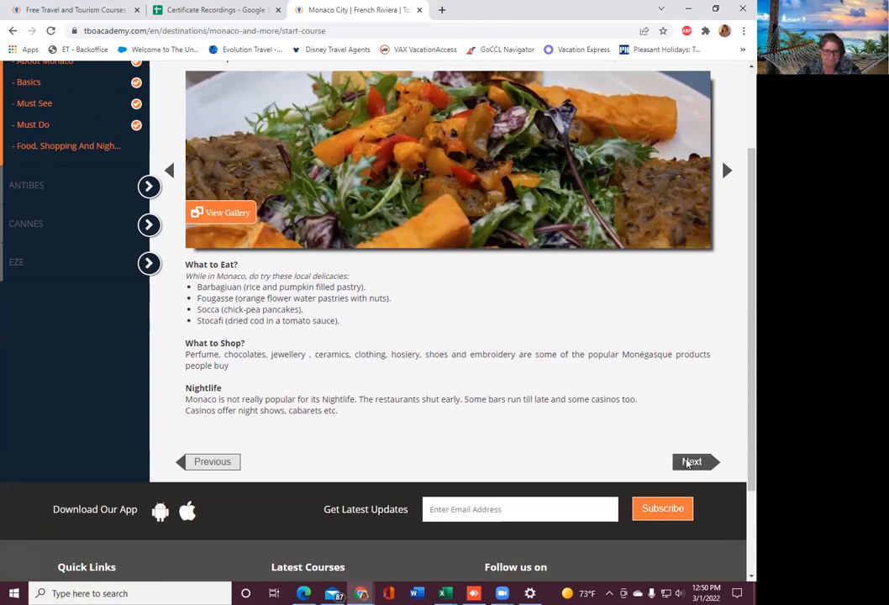
click(691, 461)
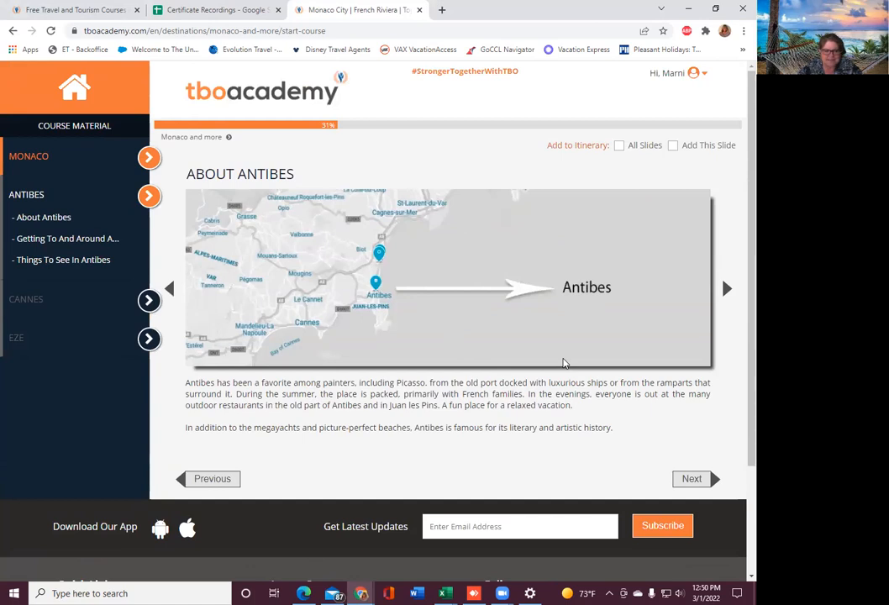
- Scroll through the About Antibes text on painters, beaches and megayachts
scroll(down, 3)
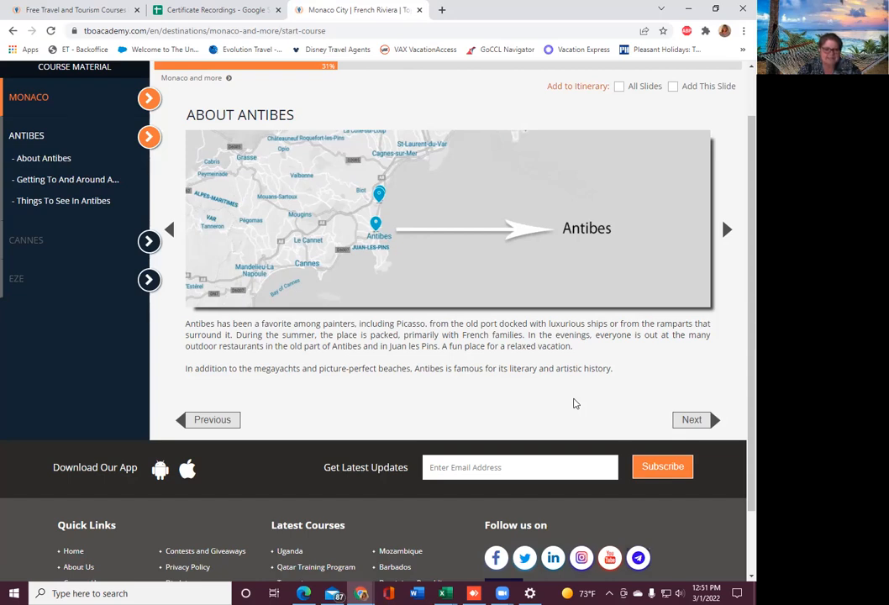
mouse_move(519, 368)
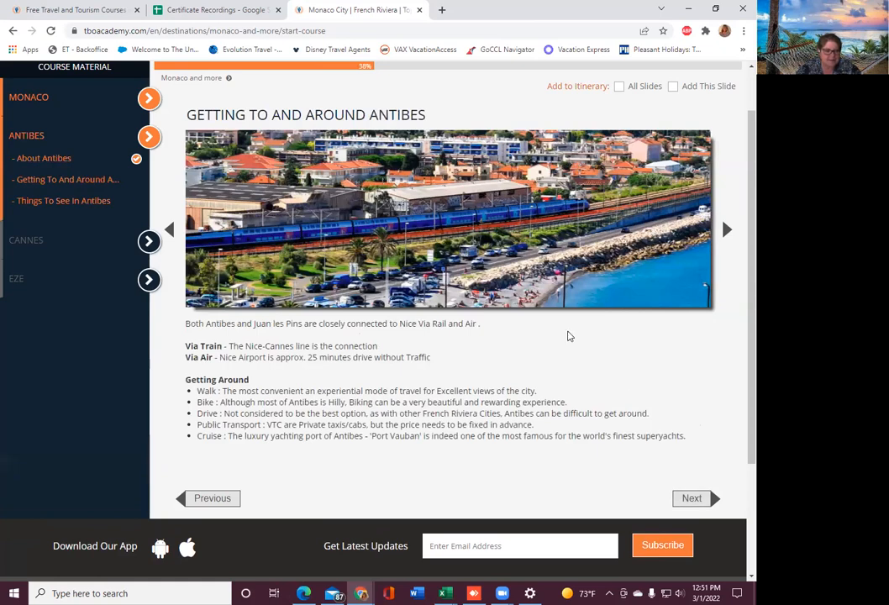
mouse_move(544, 364)
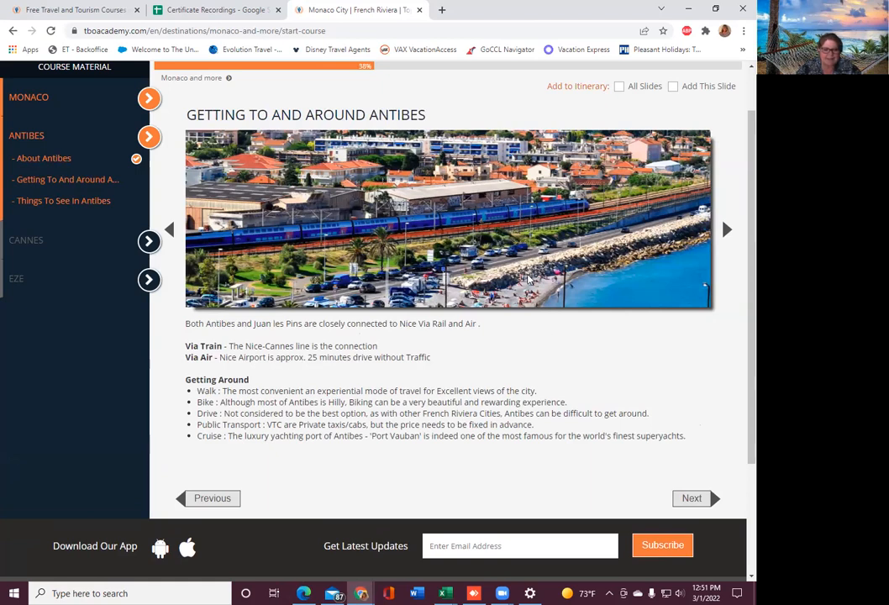
mouse_move(562, 342)
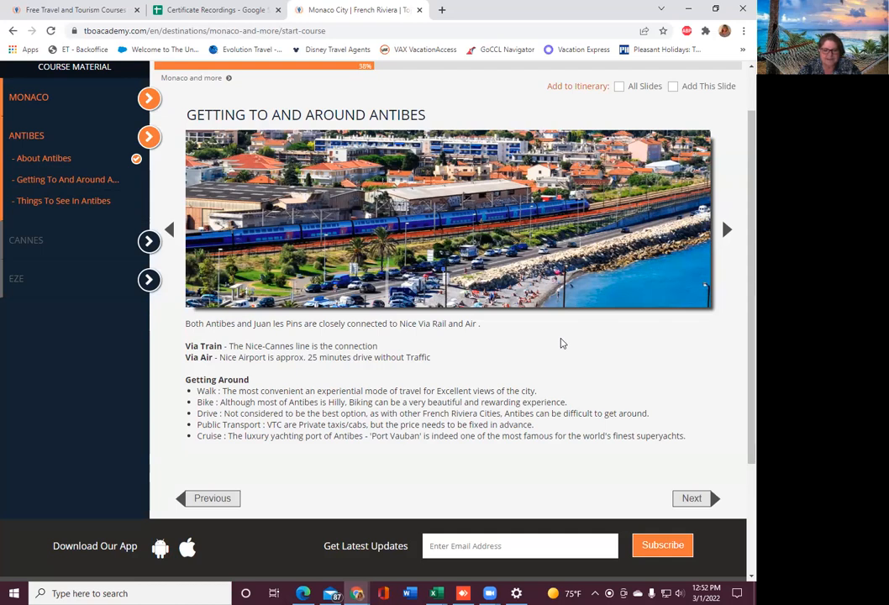
mouse_move(676, 516)
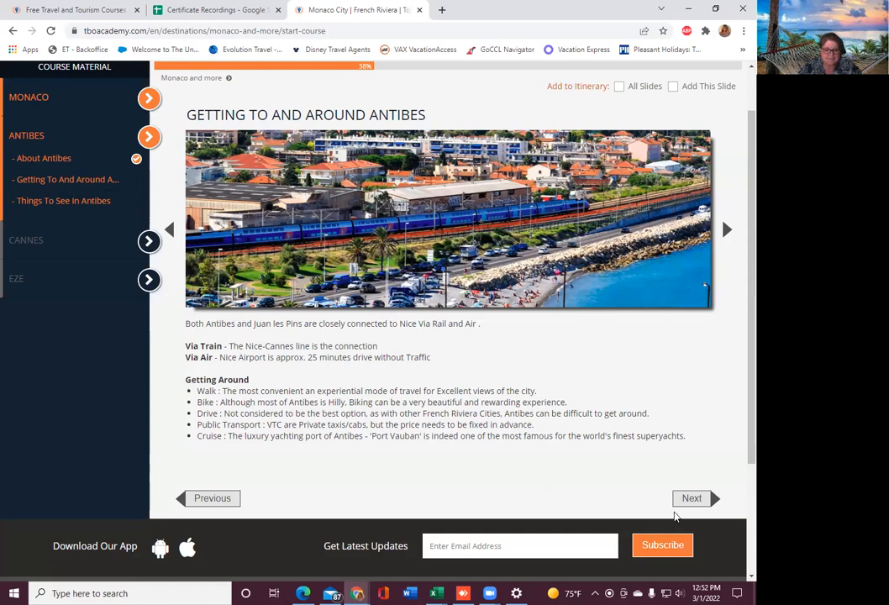
- Advance to the 'Things to See in Antibes' slide
click(691, 497)
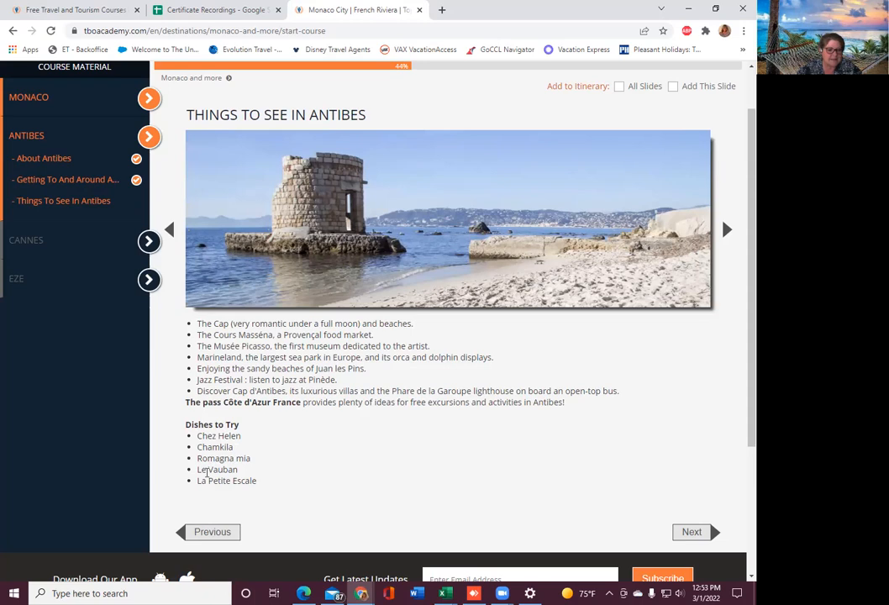
mouse_move(244, 492)
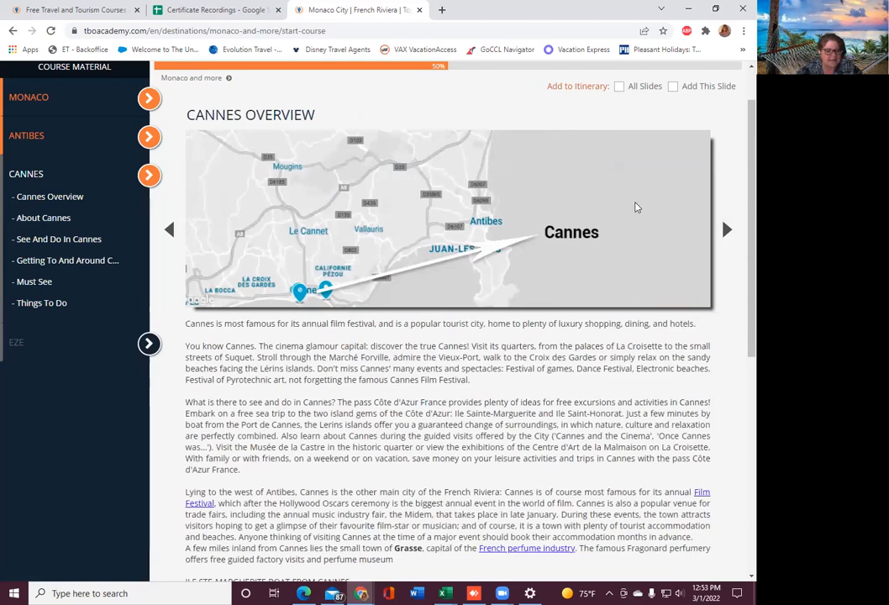
- Scroll down through the Cannes Overview slide text
scroll(down, 3)
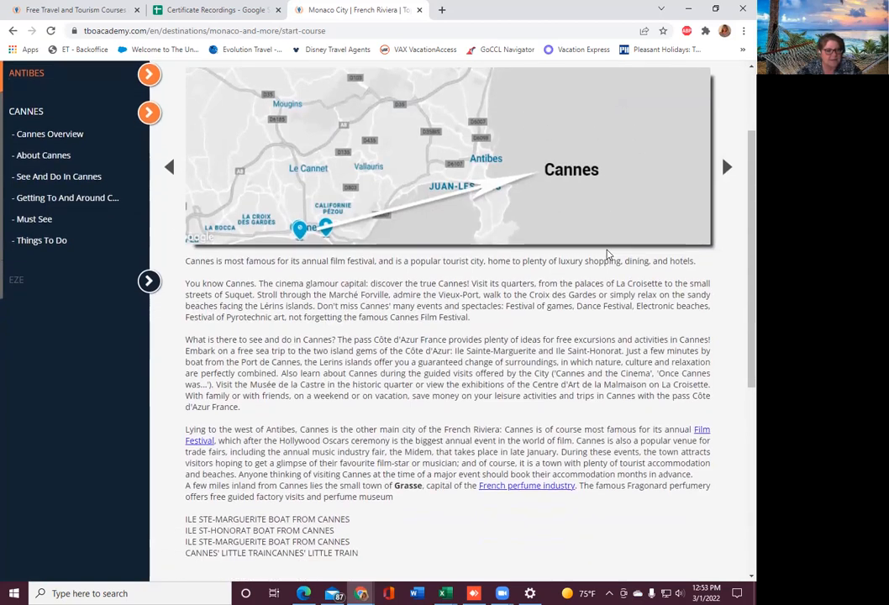
scroll(down, 3)
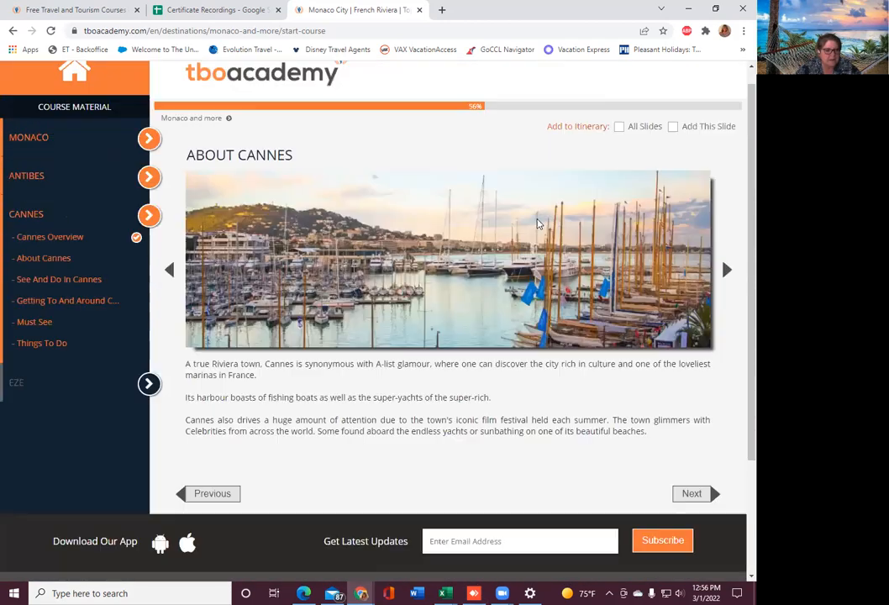
- Scroll to the end of About Cannes and advance to the next Cannes slide
scroll(down, 3)
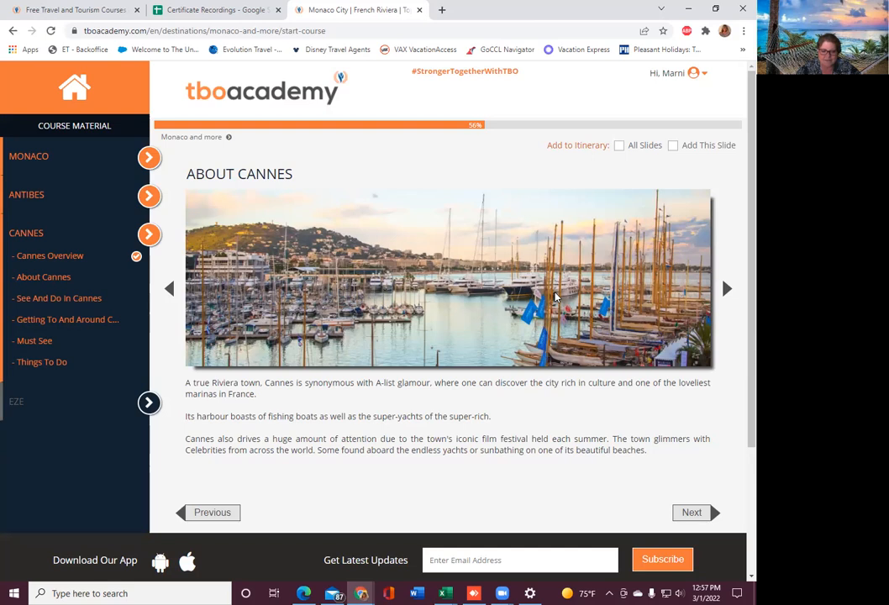
click(690, 511)
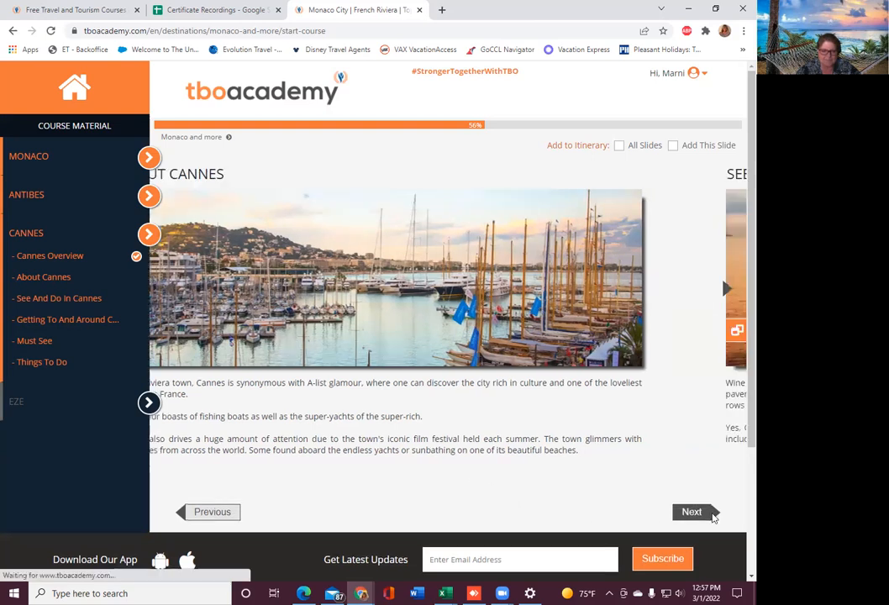
click(692, 511)
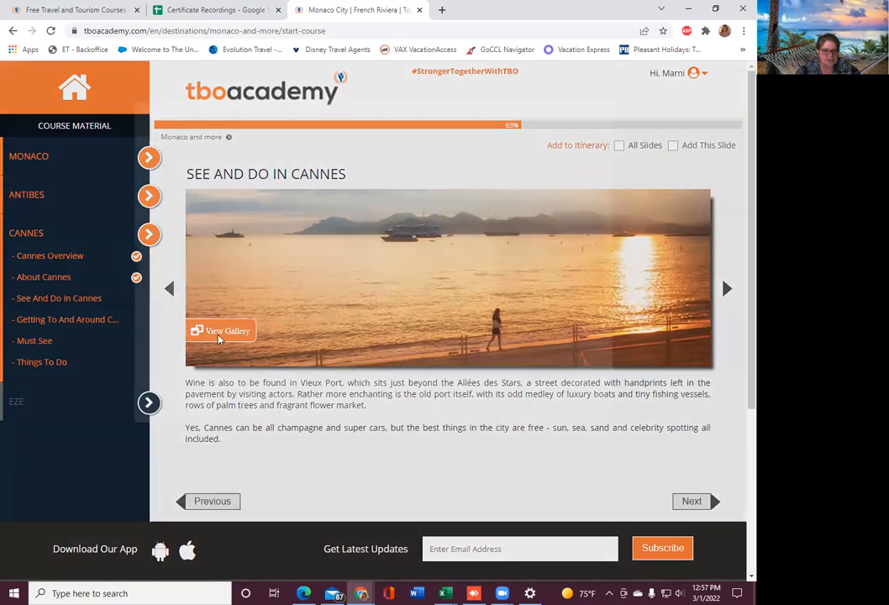
click(221, 330)
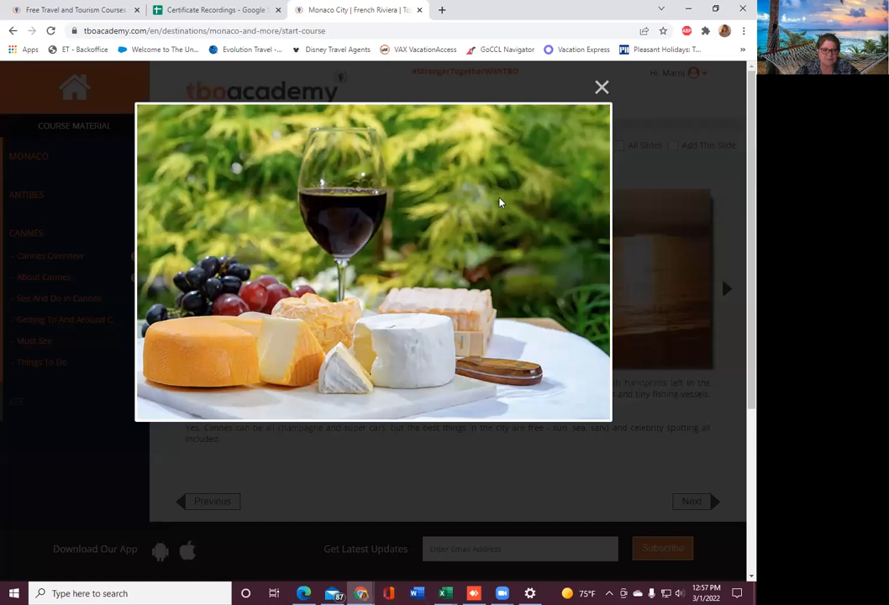
mouse_move(602, 87)
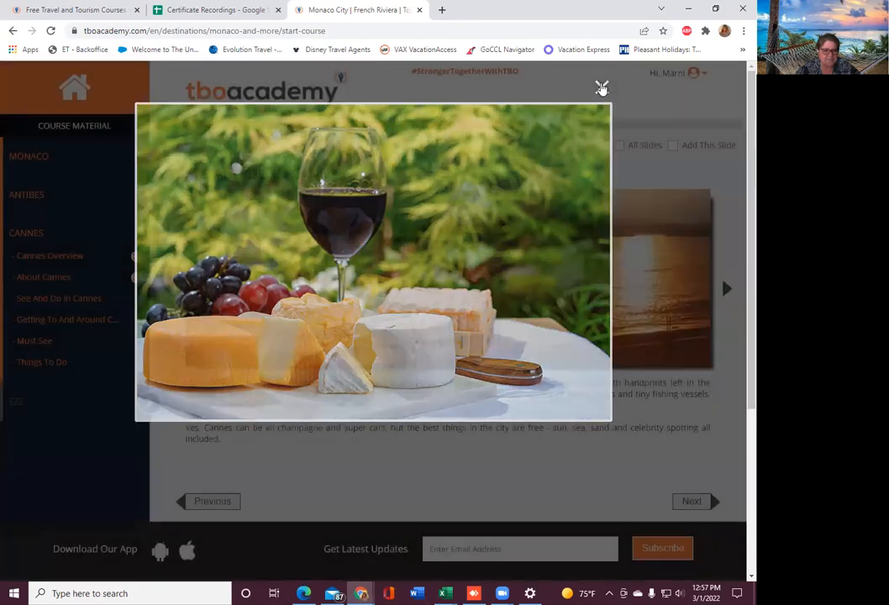
click(601, 87)
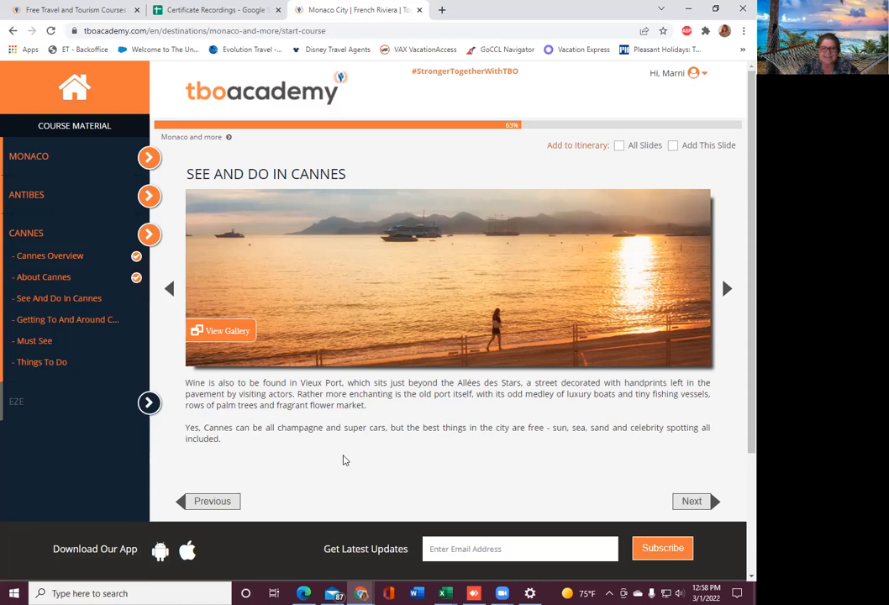
mouse_move(612, 469)
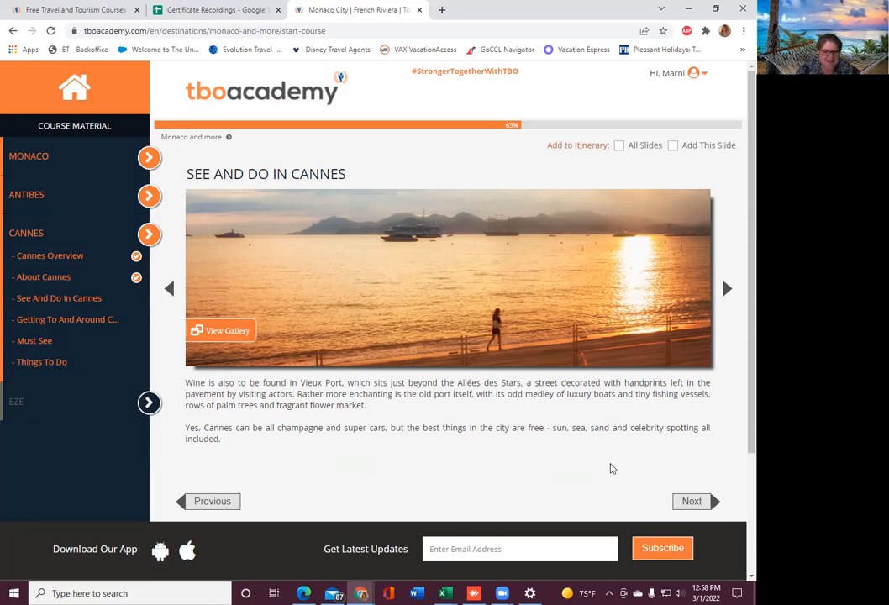
- Advance to 'Getting To and Around Cannes' and scroll through its content
click(692, 501)
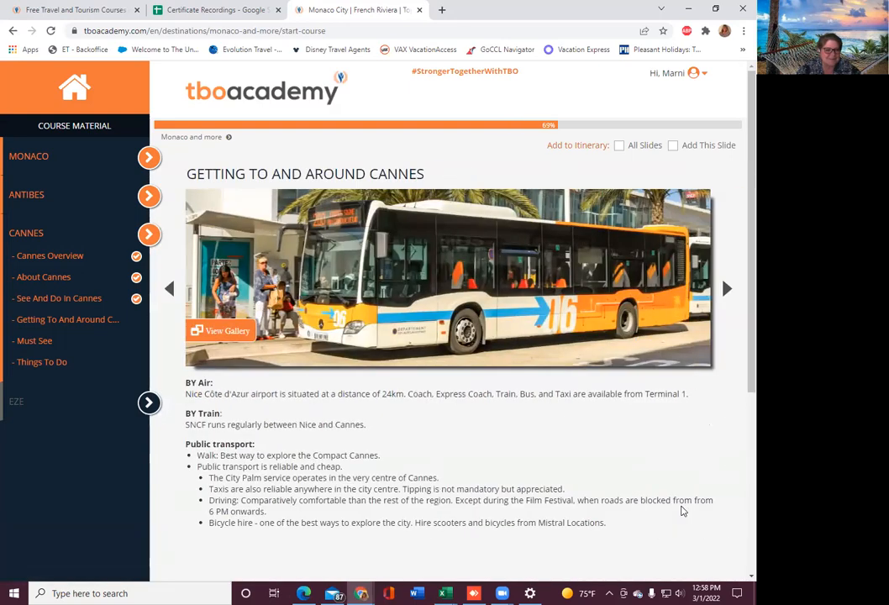
scroll(down, 3)
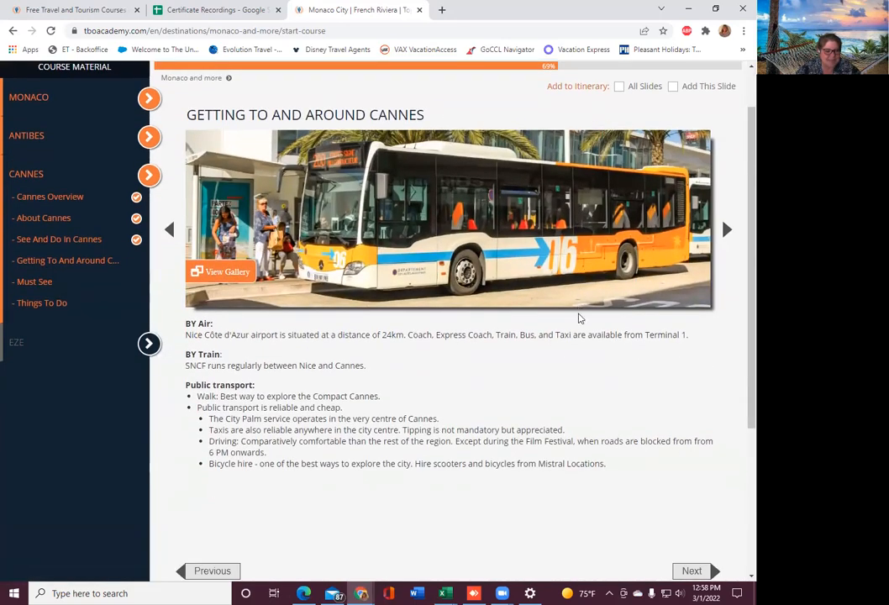
mouse_move(597, 383)
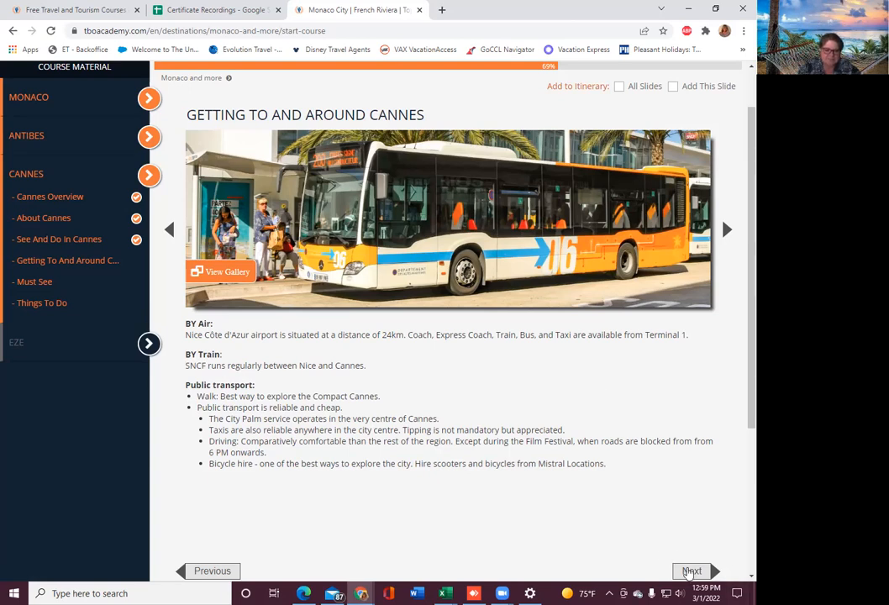
- Advance to the Cannes 'Must See' slide listing sights and tourist passes
click(691, 571)
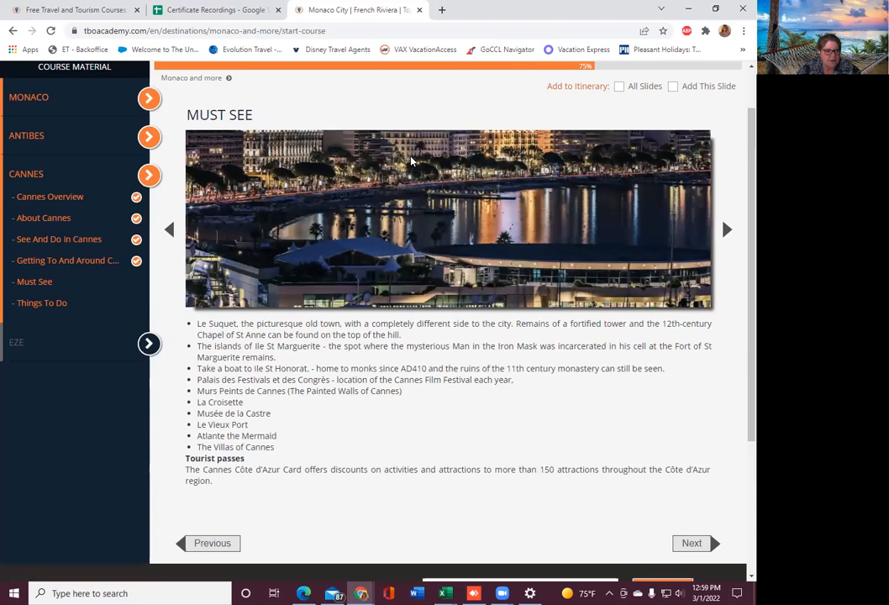
mouse_move(444, 158)
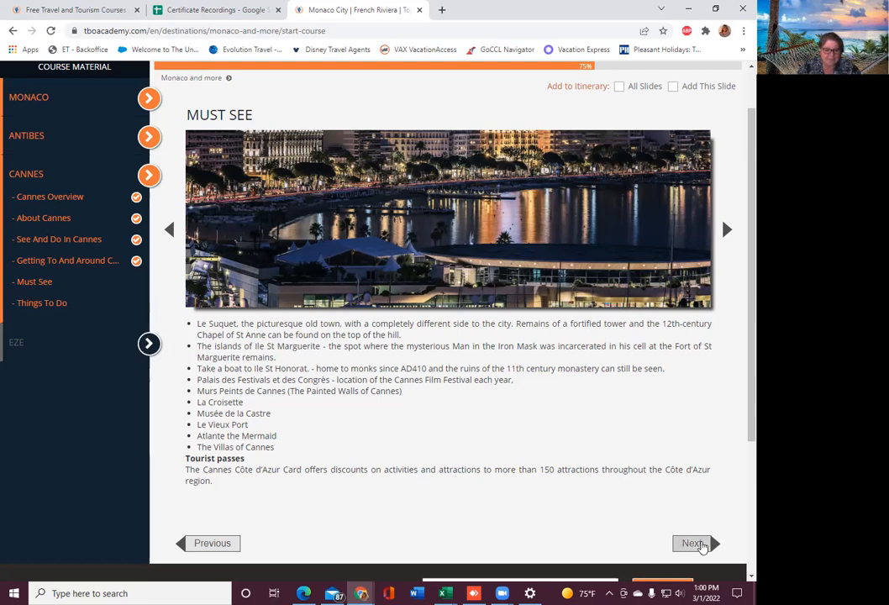
- Open the Cannes 'Things to Do' slide and read down to Nightlife
click(691, 542)
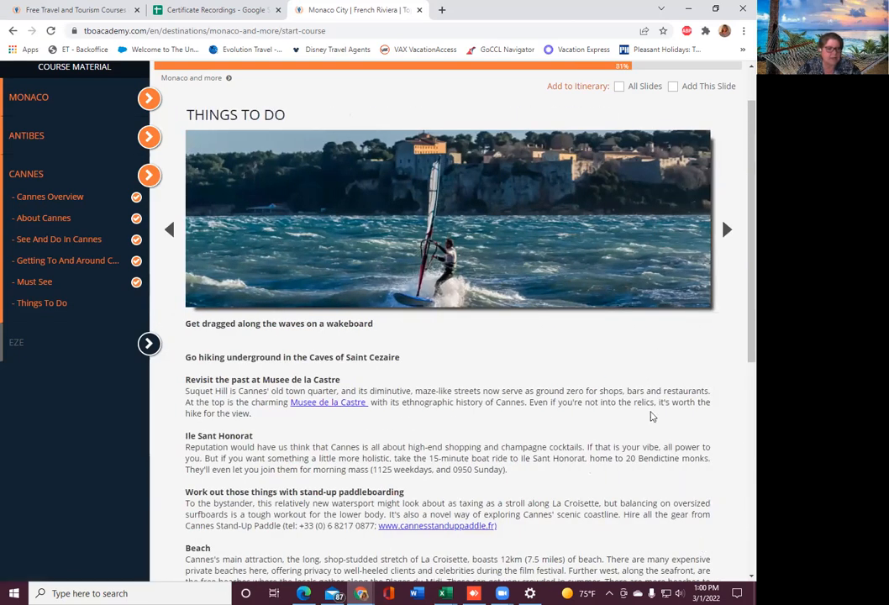
mouse_move(577, 341)
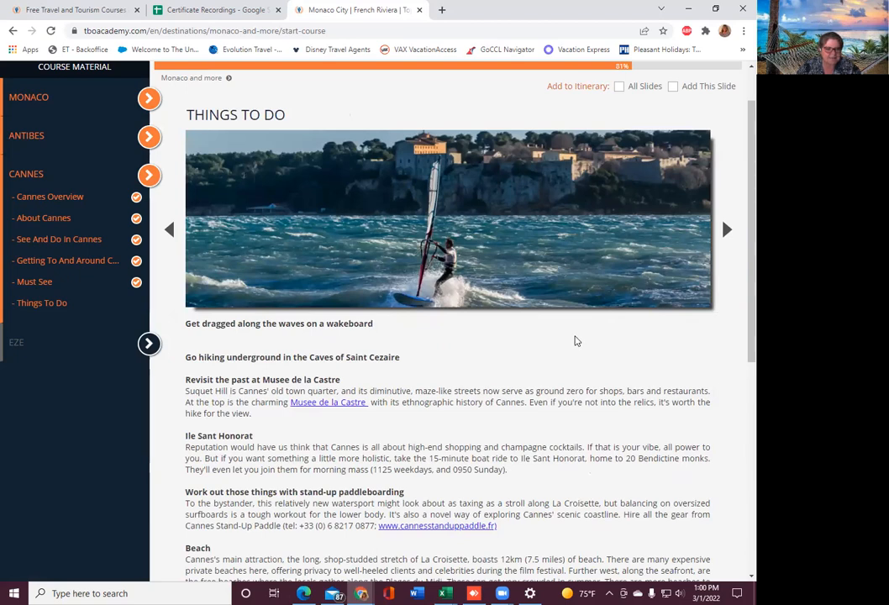
mouse_move(524, 319)
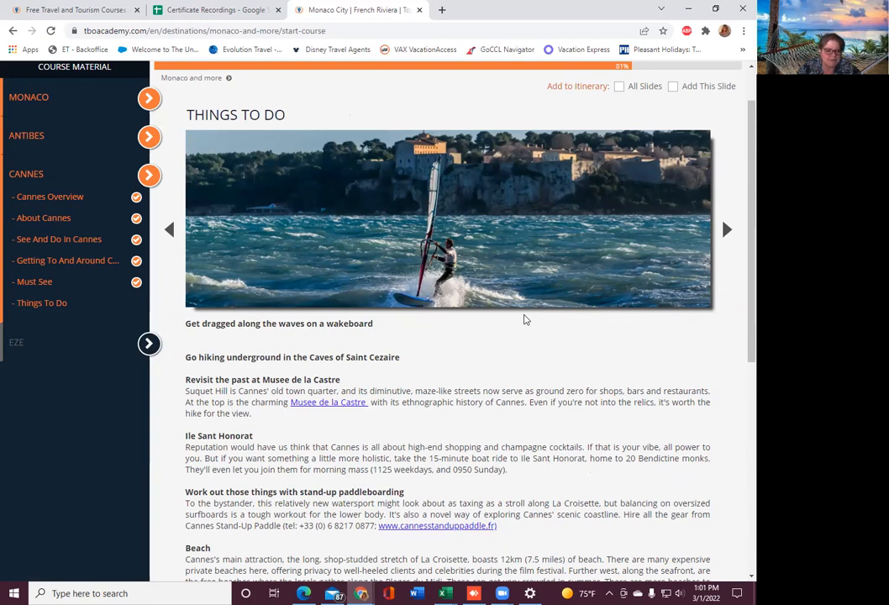
scroll(down, 3)
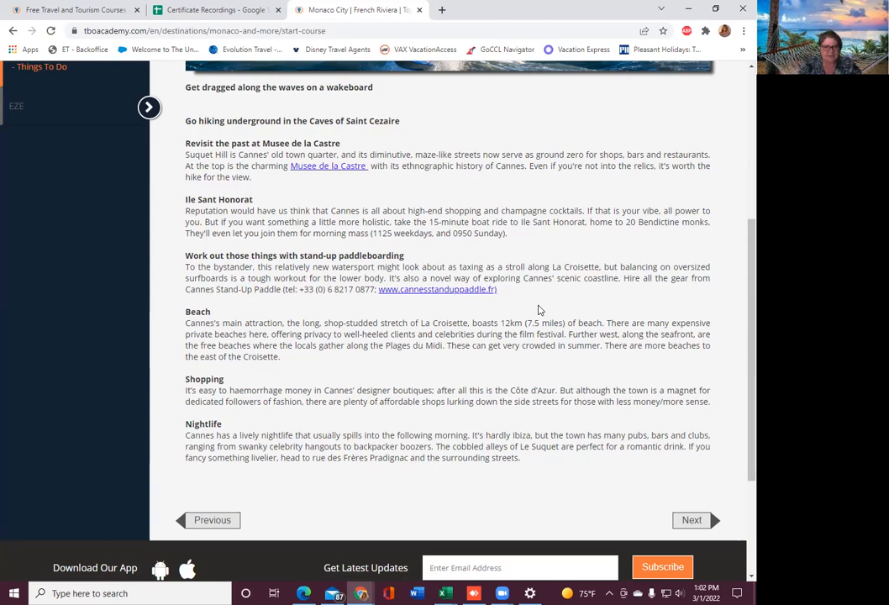
mouse_move(433, 302)
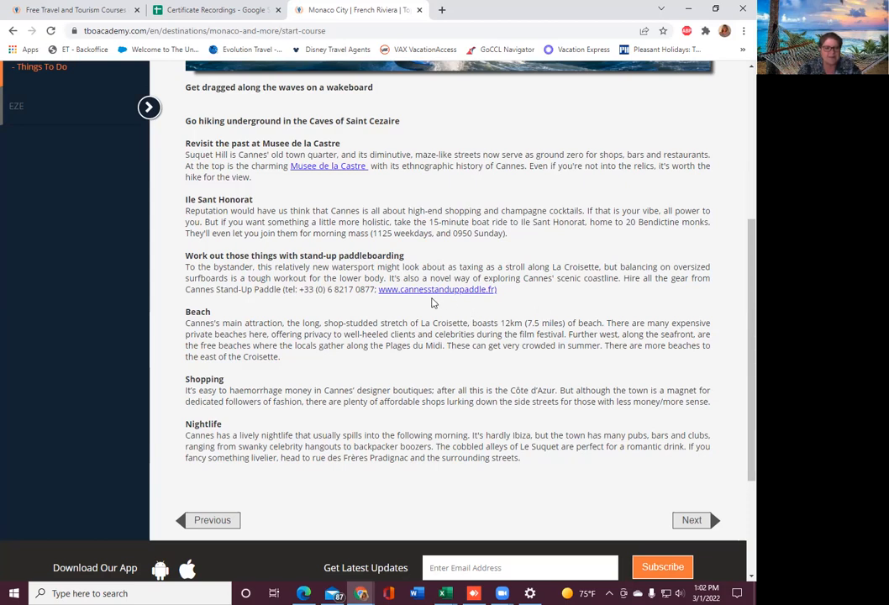
mouse_move(413, 316)
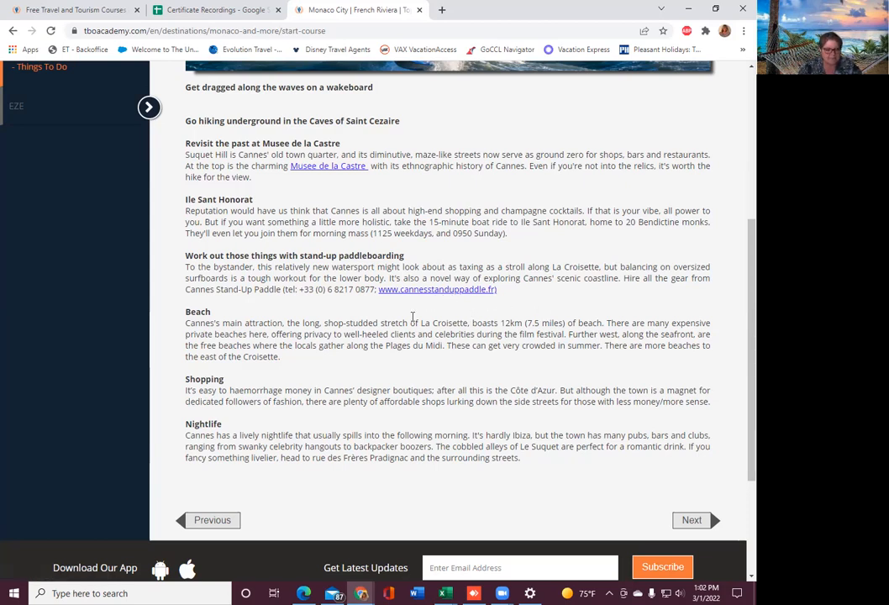
scroll(down, 3)
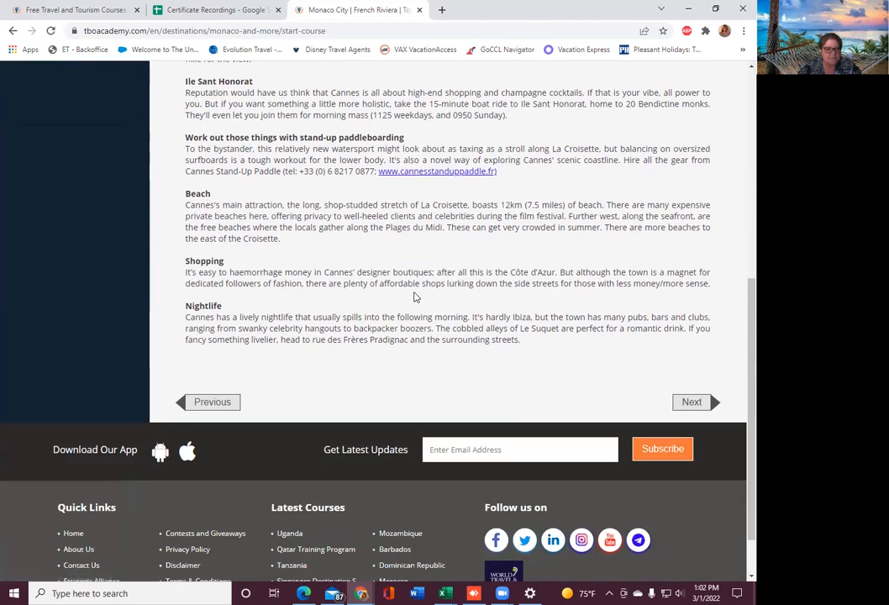
mouse_move(338, 375)
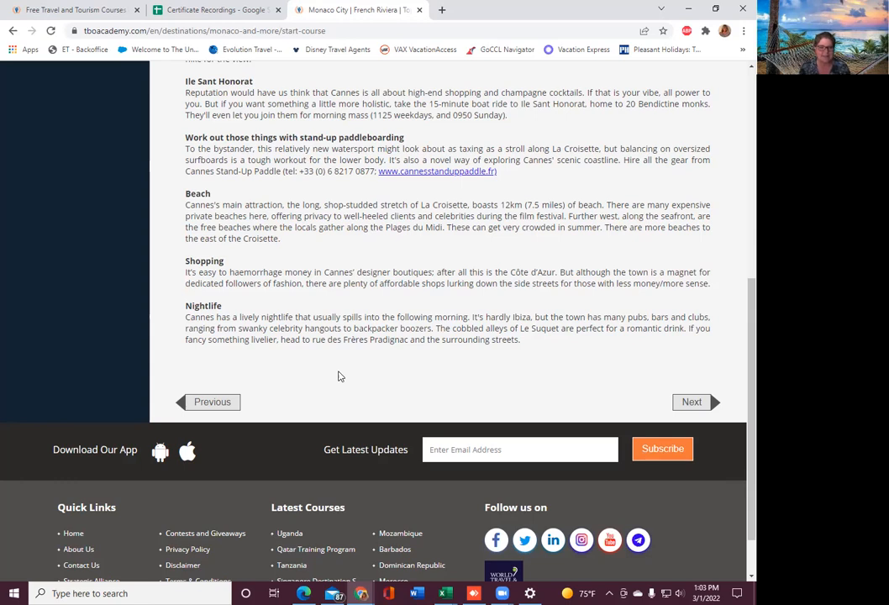
mouse_move(336, 372)
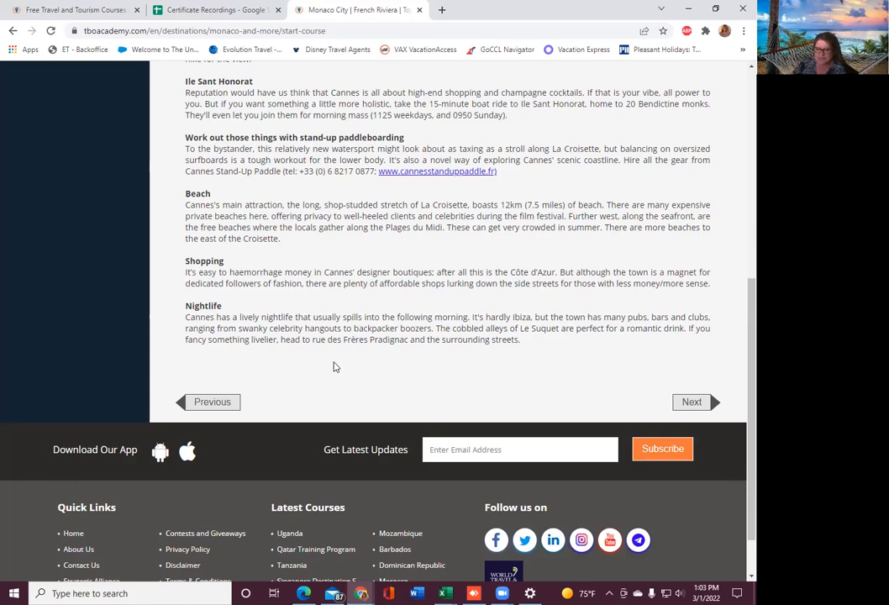
click(691, 402)
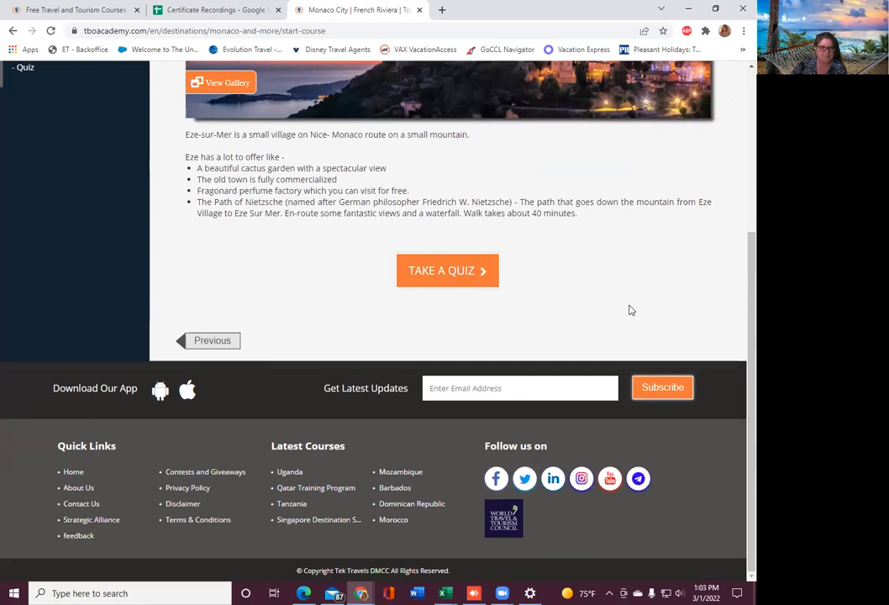
scroll(up, 3)
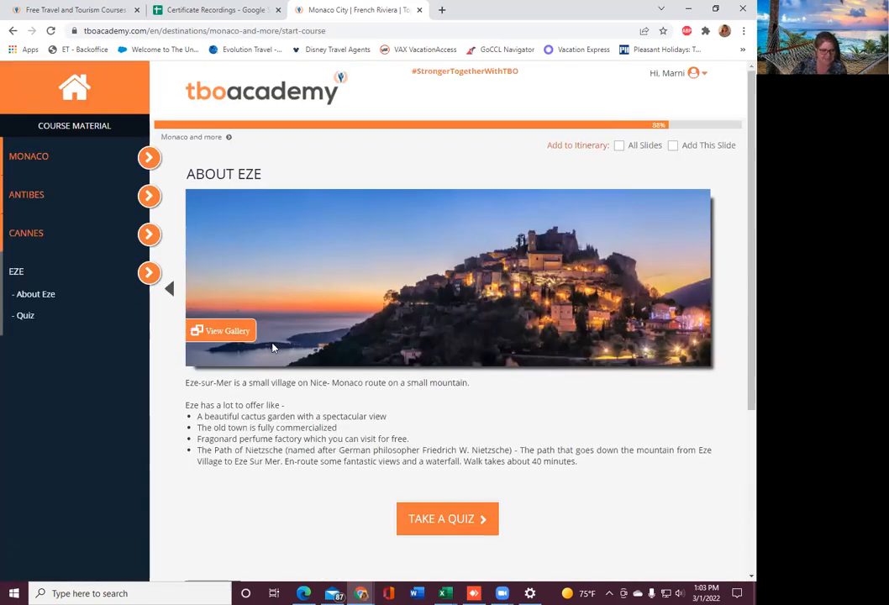
click(220, 330)
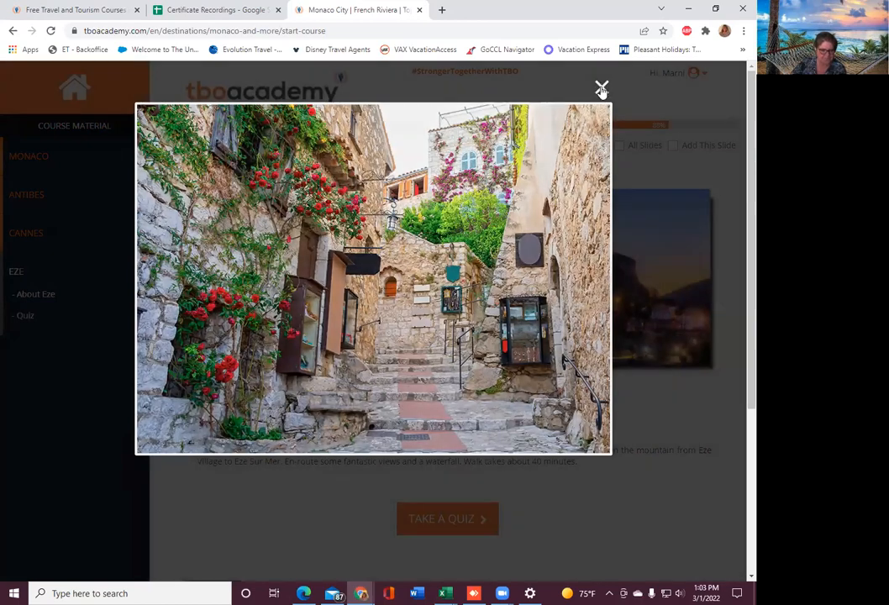
click(602, 88)
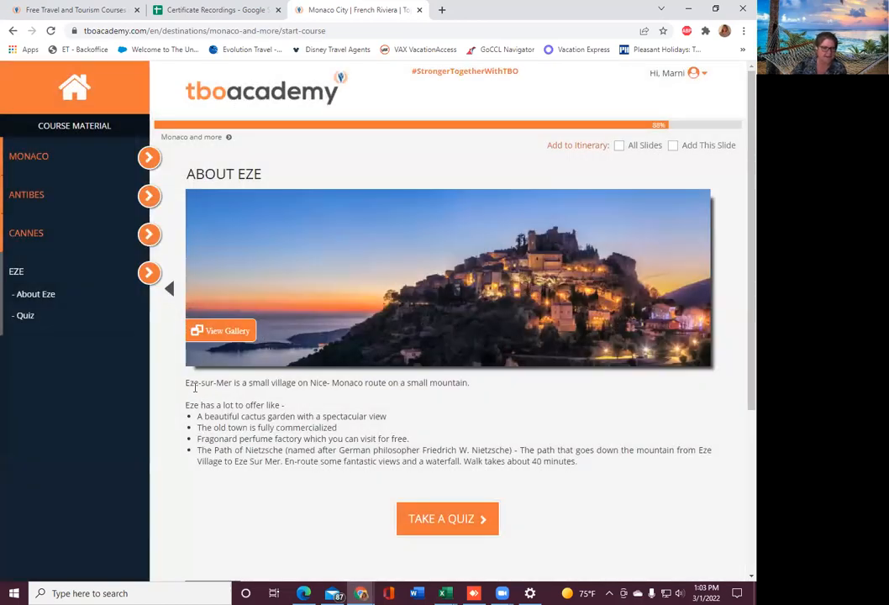
mouse_move(269, 396)
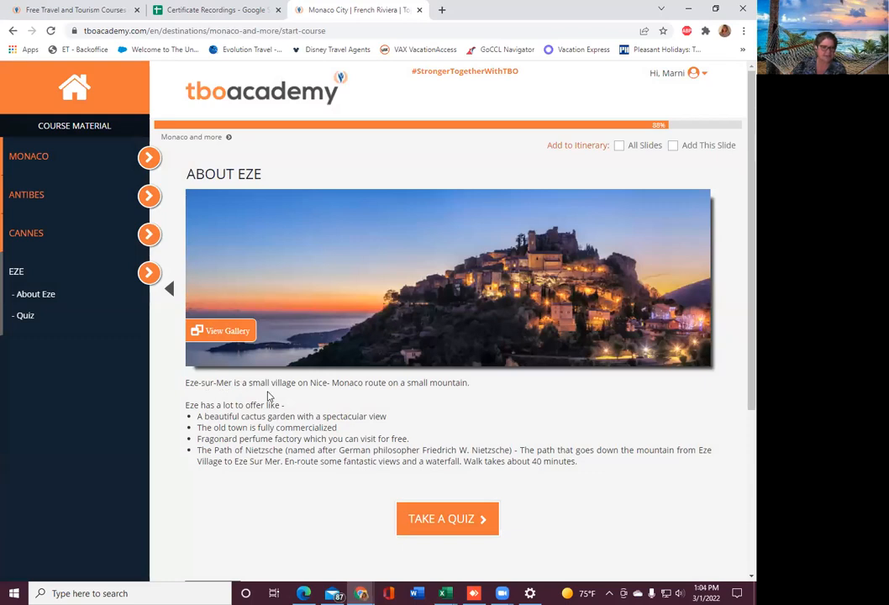
mouse_move(465, 398)
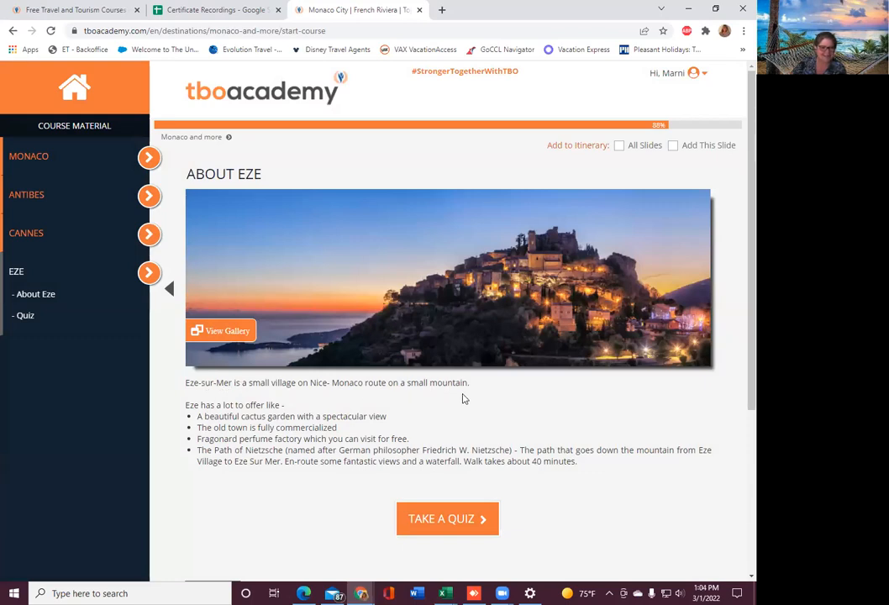
mouse_move(491, 412)
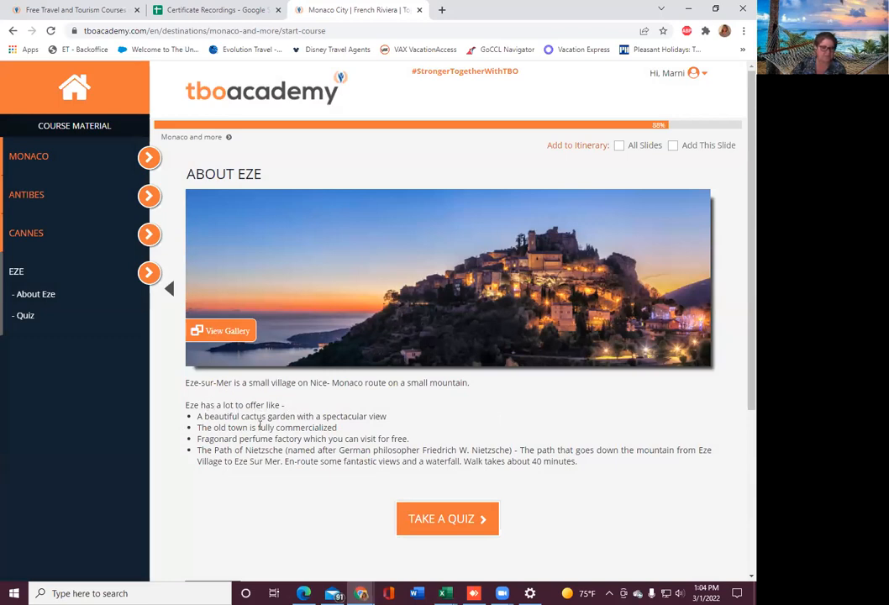
mouse_move(403, 426)
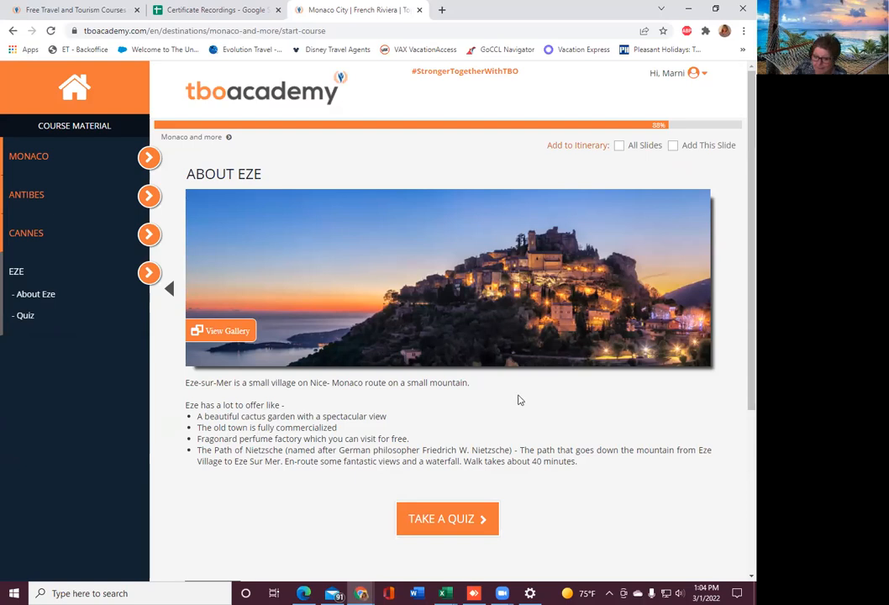
mouse_move(447, 518)
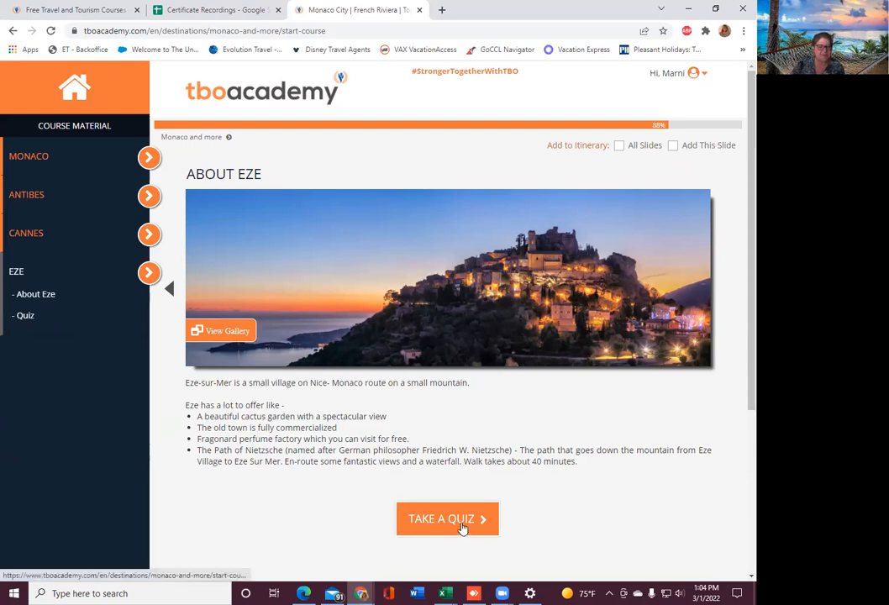
- Start the quiz, answering West for Cannes and The Path of Nietzsche for the mountain path
click(447, 518)
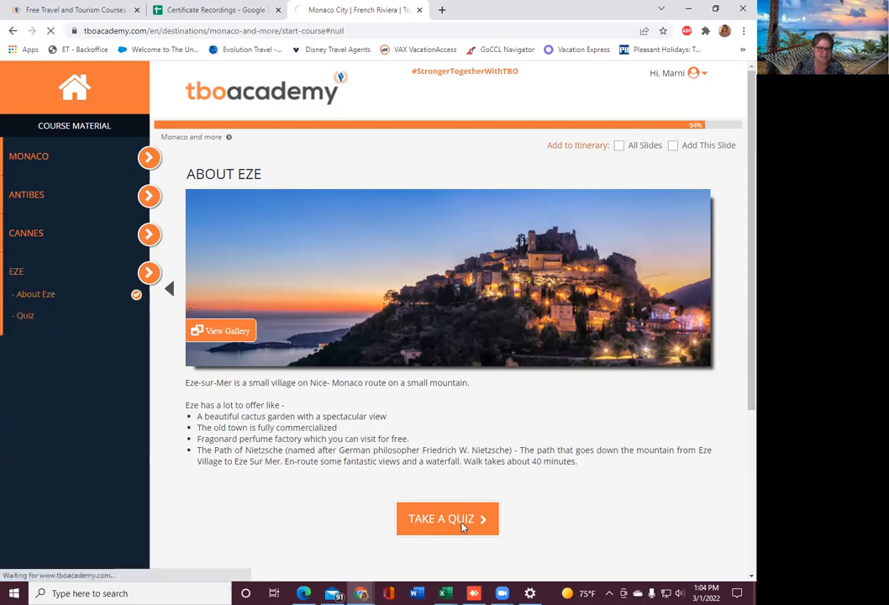
click(447, 518)
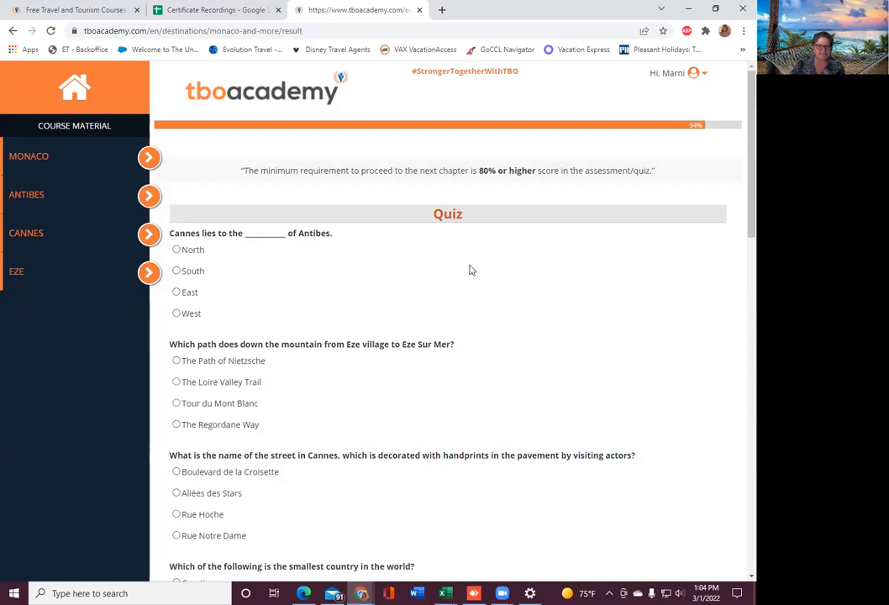
mouse_move(478, 272)
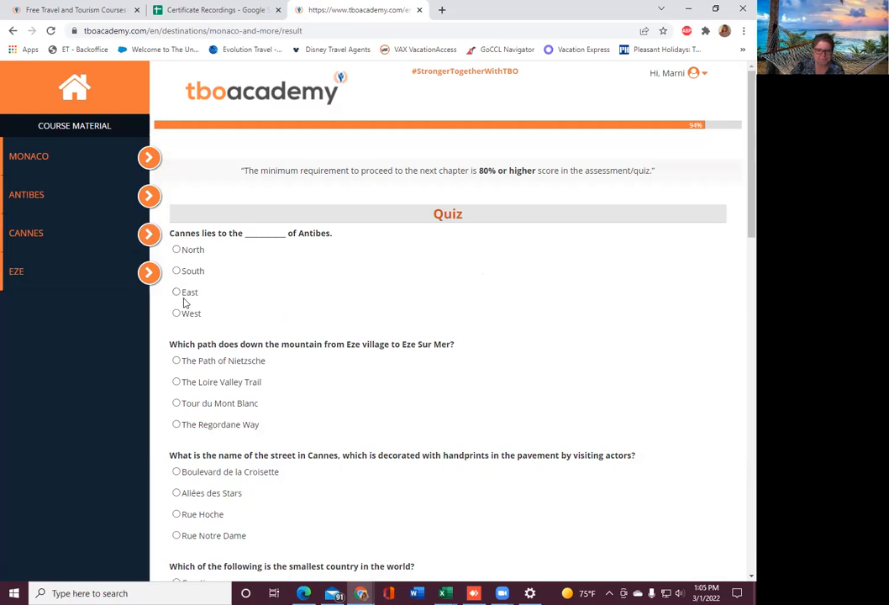
mouse_move(249, 266)
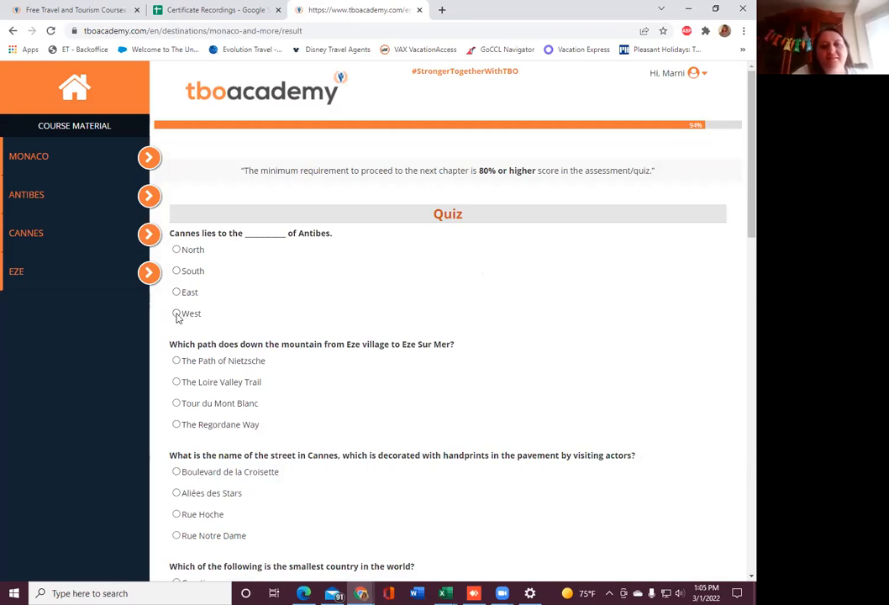
click(176, 313)
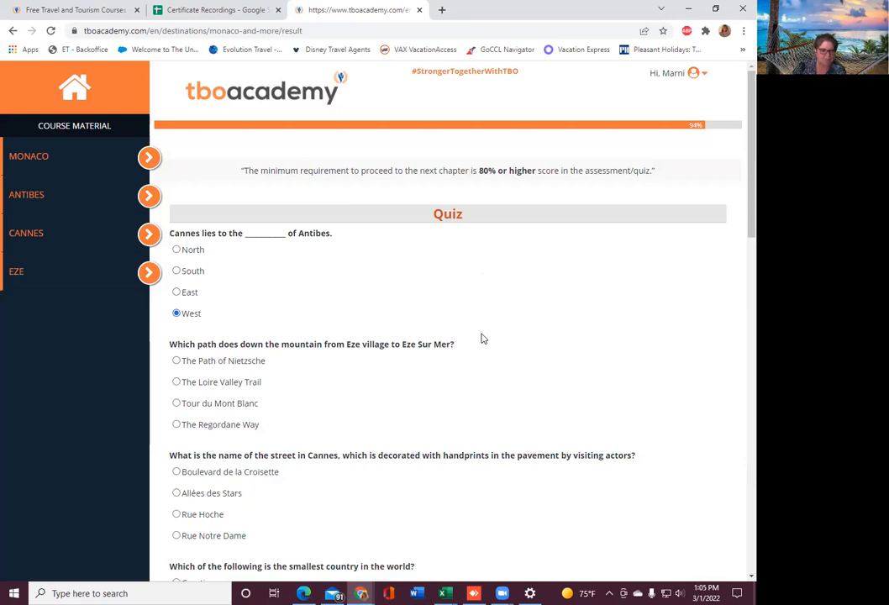
scroll(down, 3)
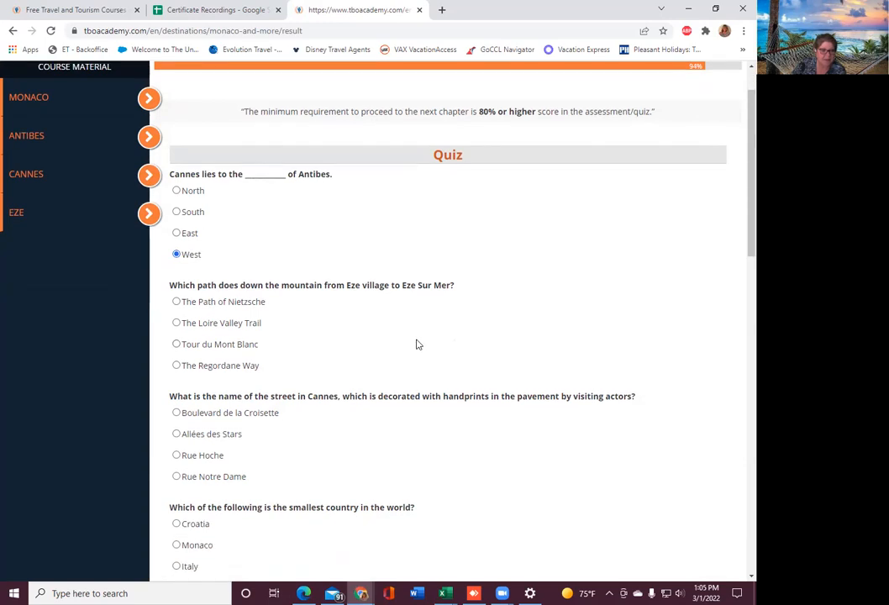
mouse_move(462, 305)
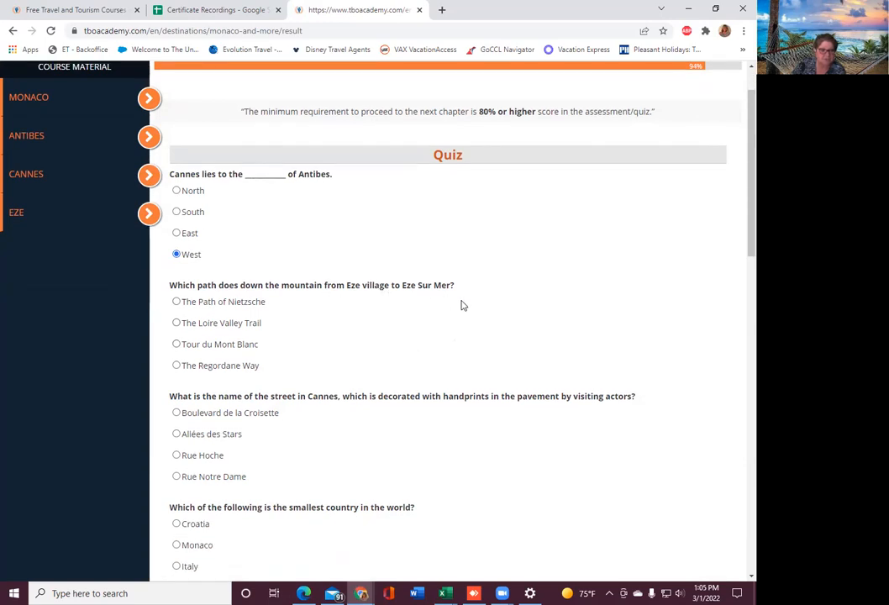
scroll(down, 3)
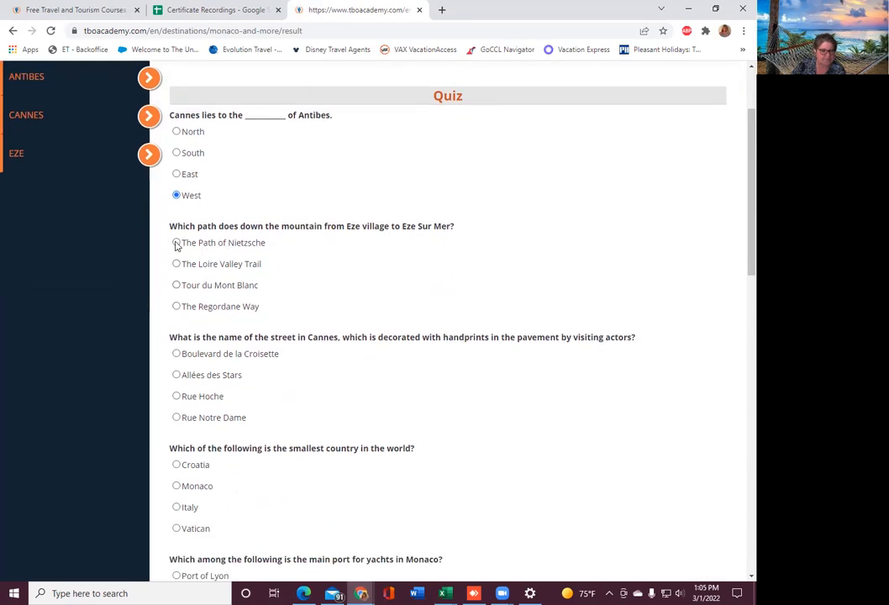
click(177, 241)
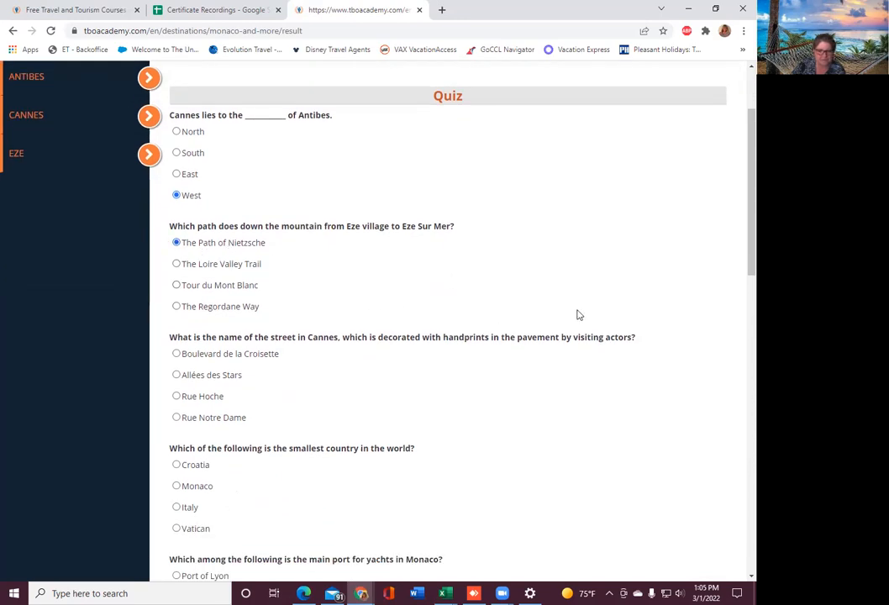
- Answer Boulevard de la Croisette, Vatican, Hercule Port, Ile Sant Honorat and Barbagiuan
scroll(down, 3)
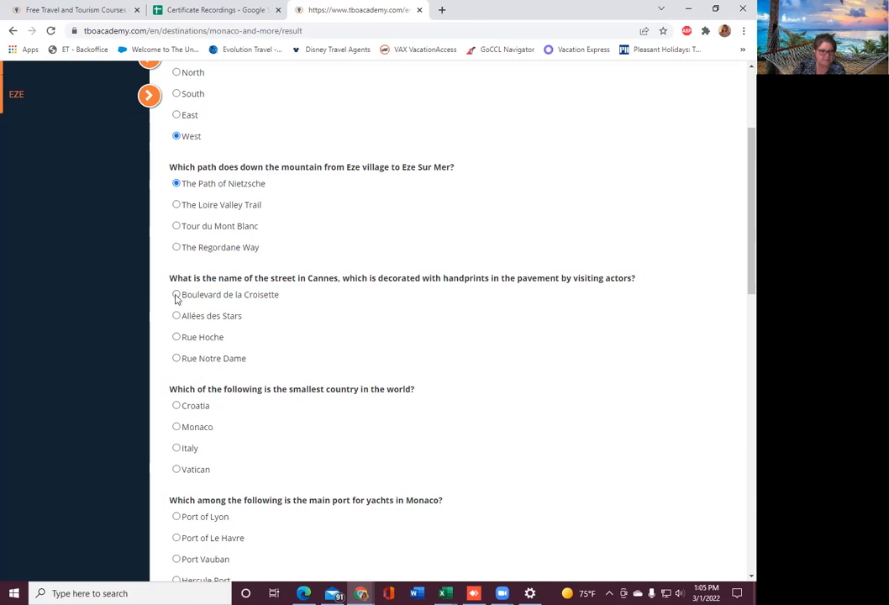
click(177, 293)
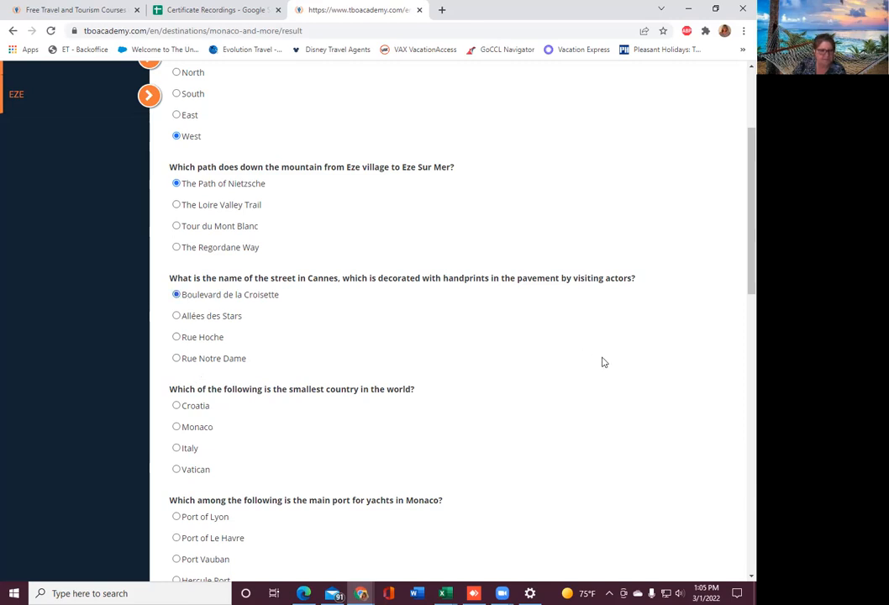
scroll(down, 3)
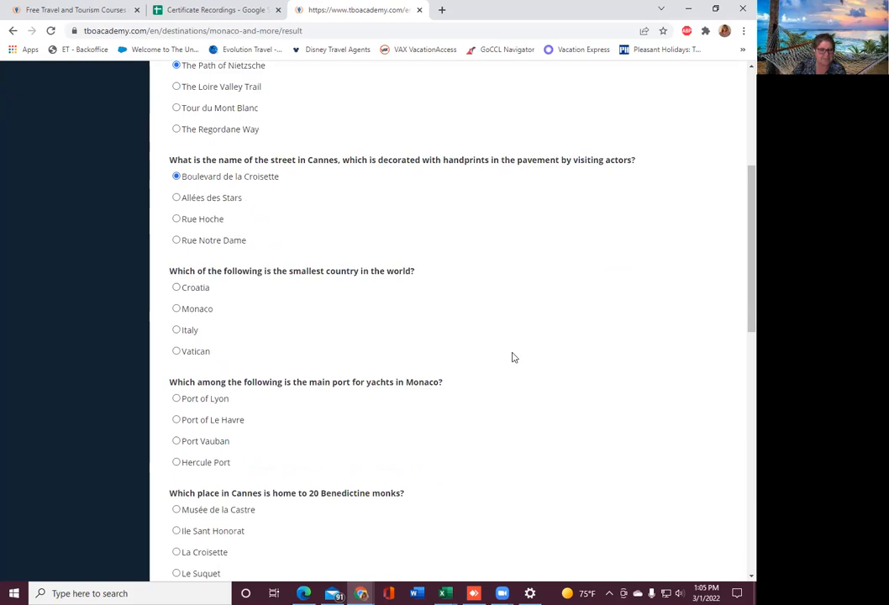
mouse_move(423, 288)
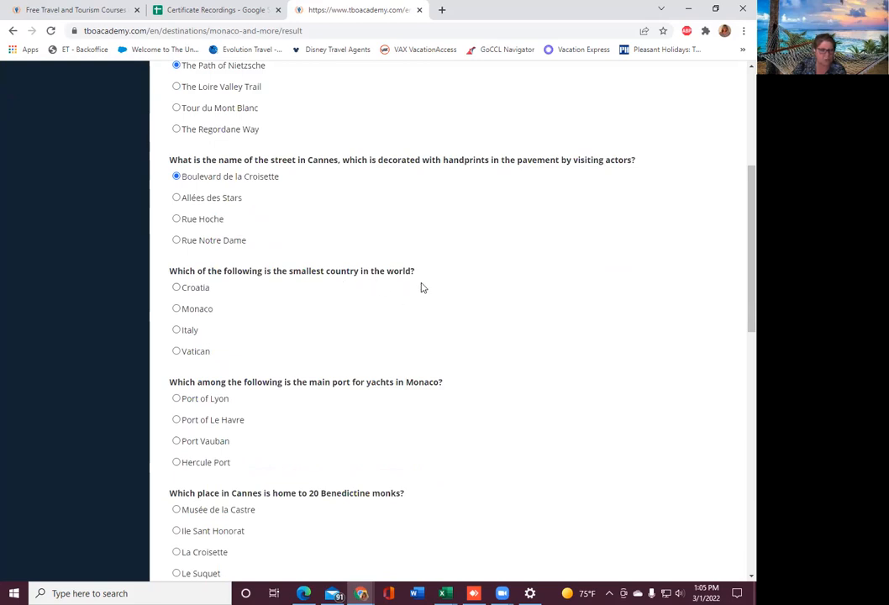
mouse_move(165, 361)
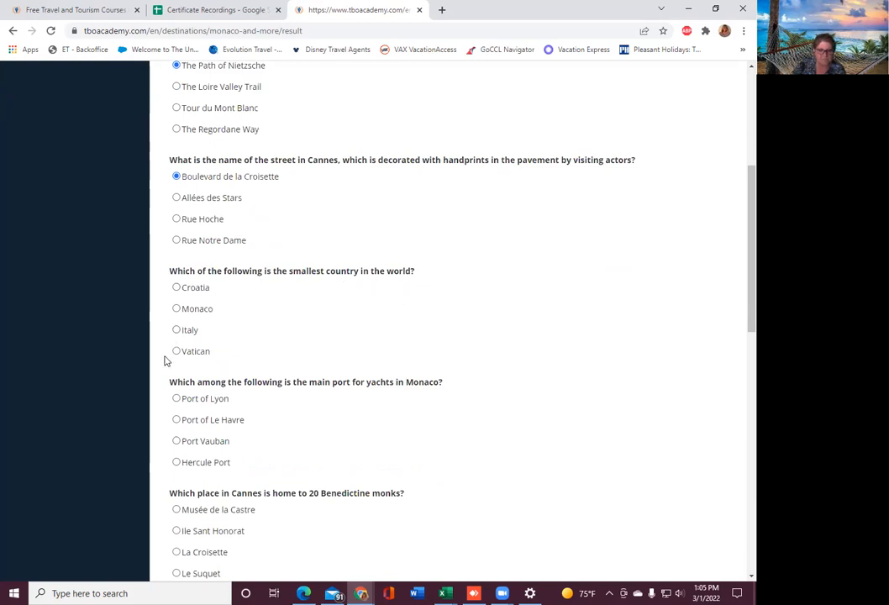
click(177, 351)
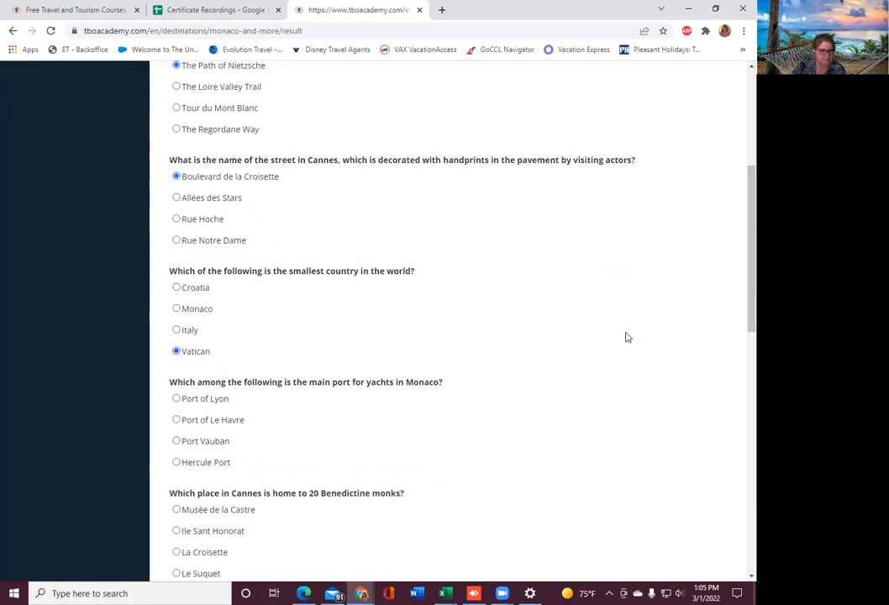
scroll(down, 3)
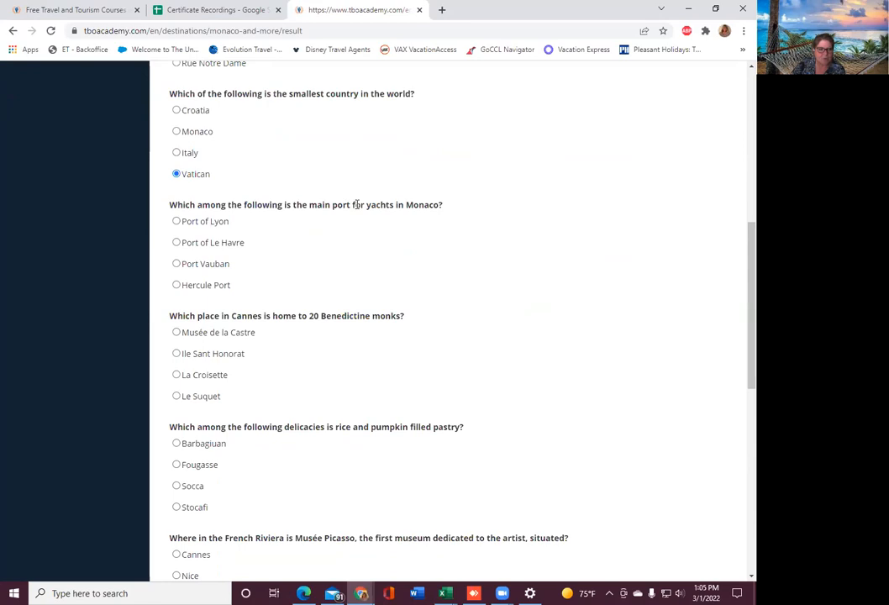
mouse_move(509, 252)
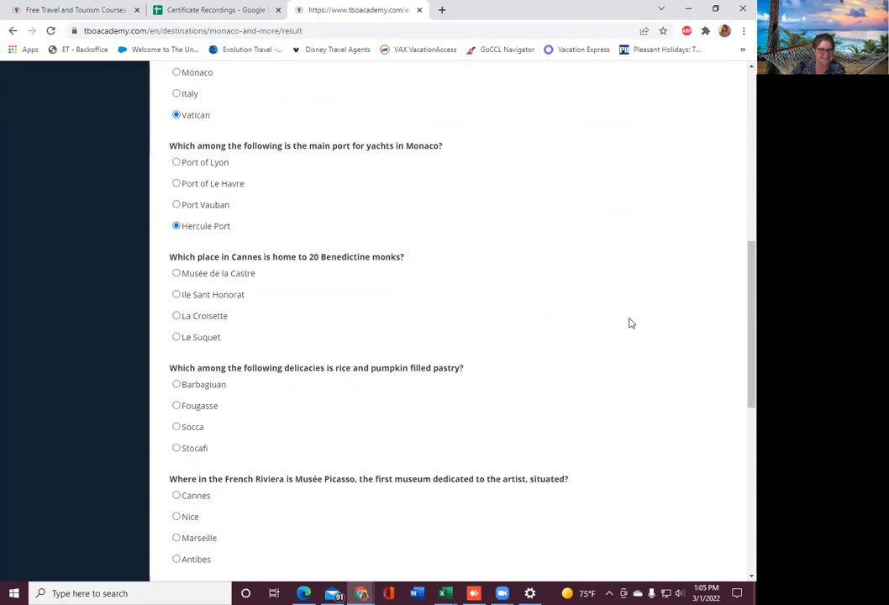
scroll(down, 3)
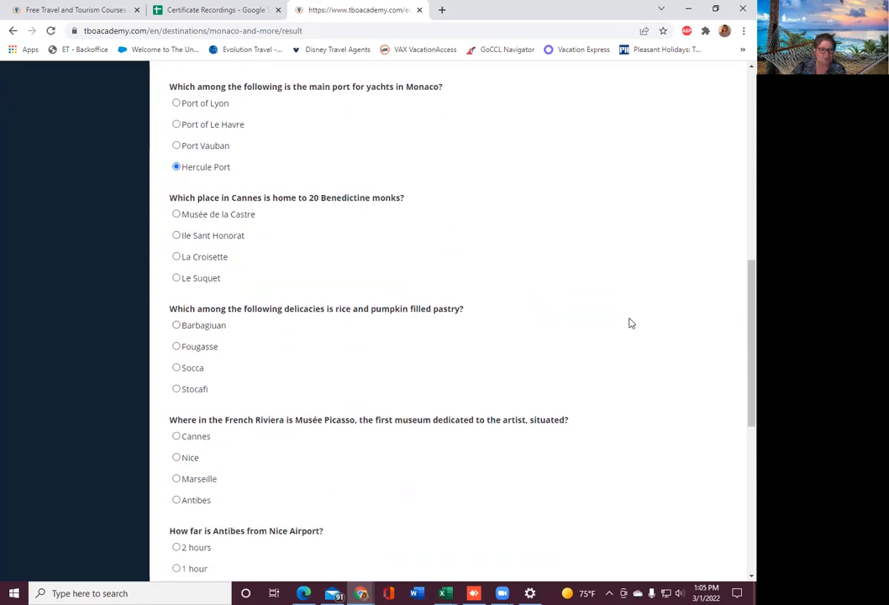
mouse_move(232, 293)
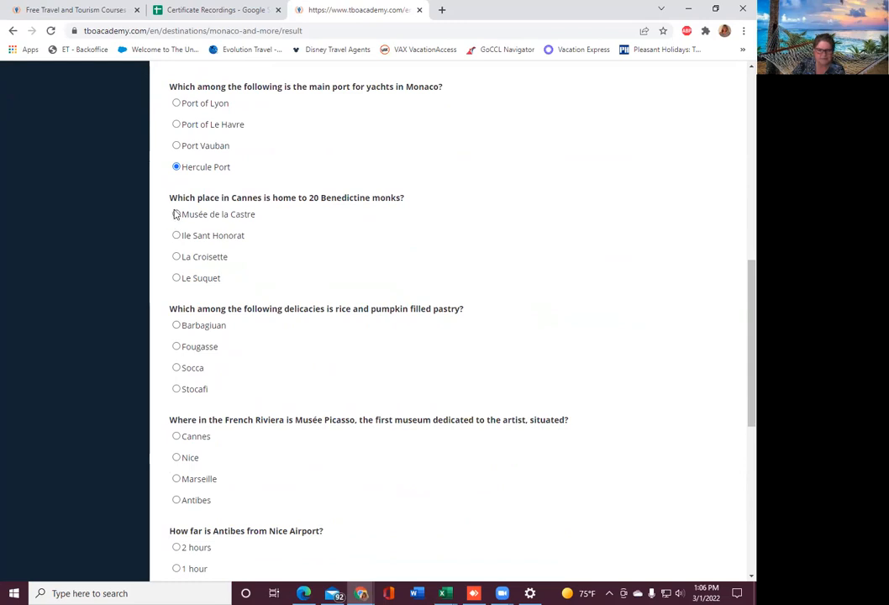
click(177, 236)
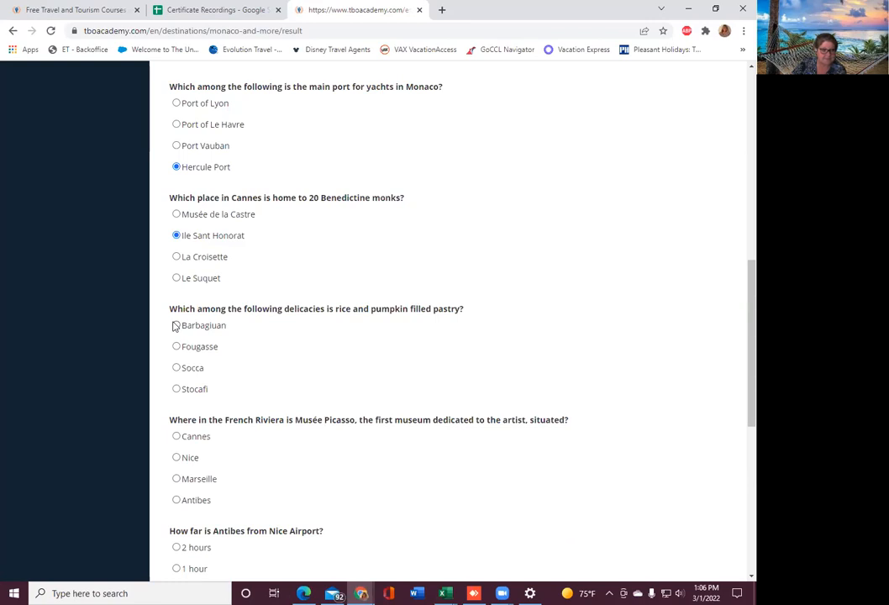
click(176, 325)
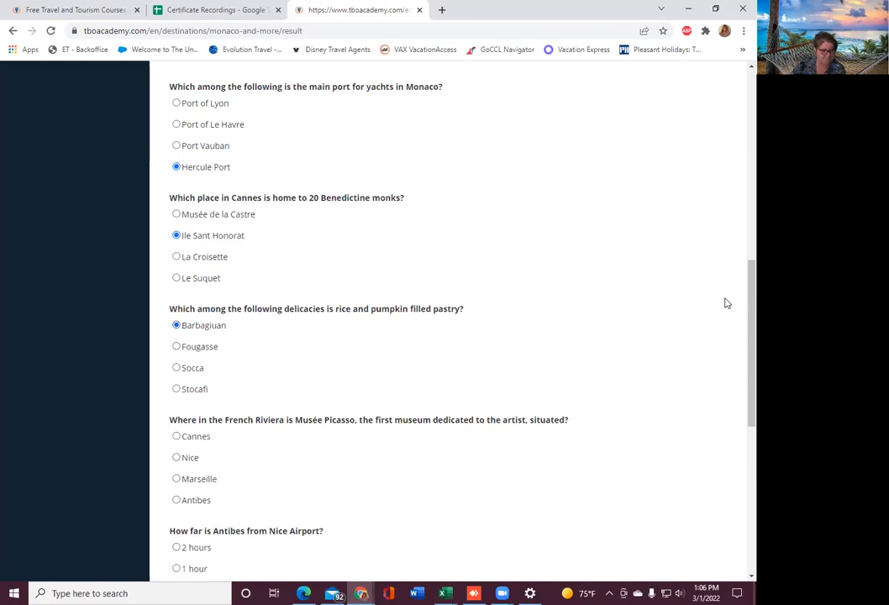
scroll(down, 3)
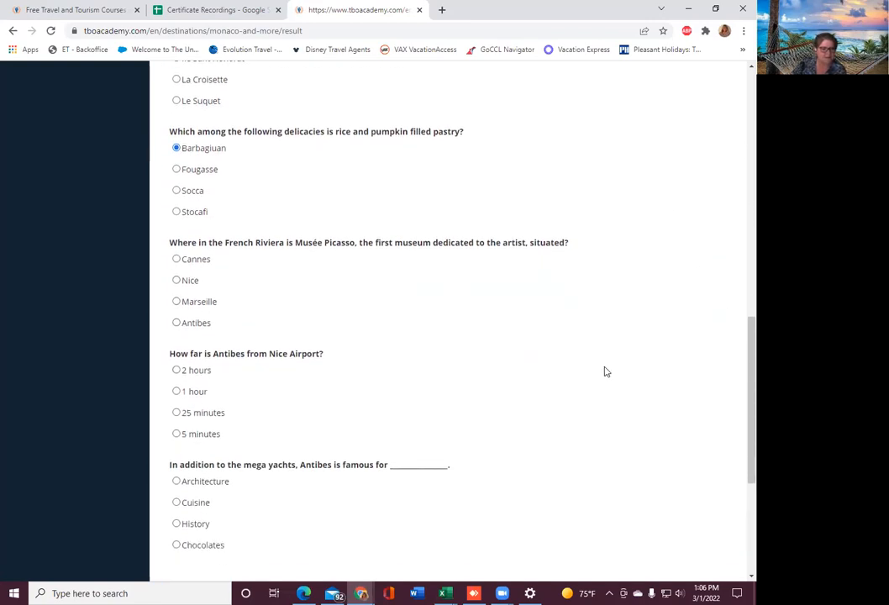
mouse_move(328, 254)
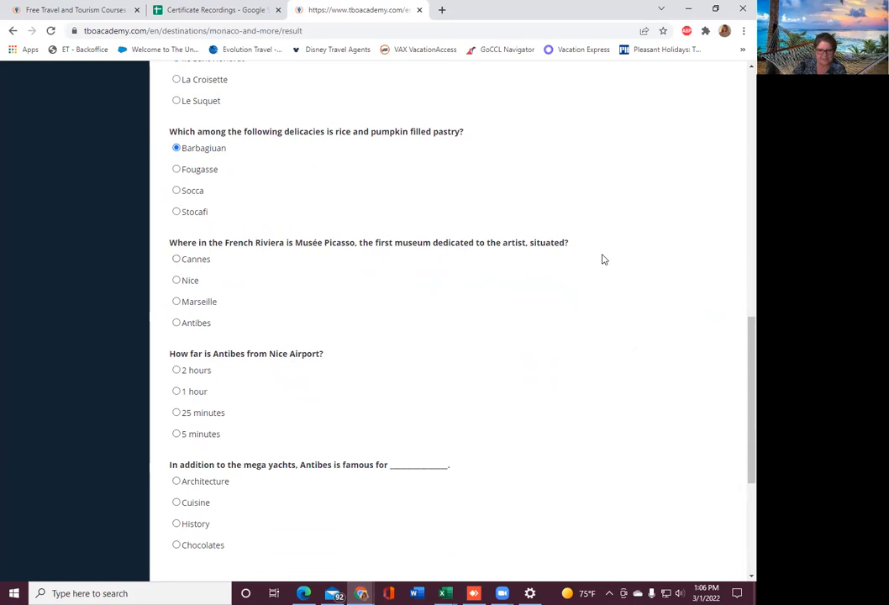
- Mark Antibes for Musée Picasso, 25 minutes from Nice Airport, and Antibes' fame
click(177, 323)
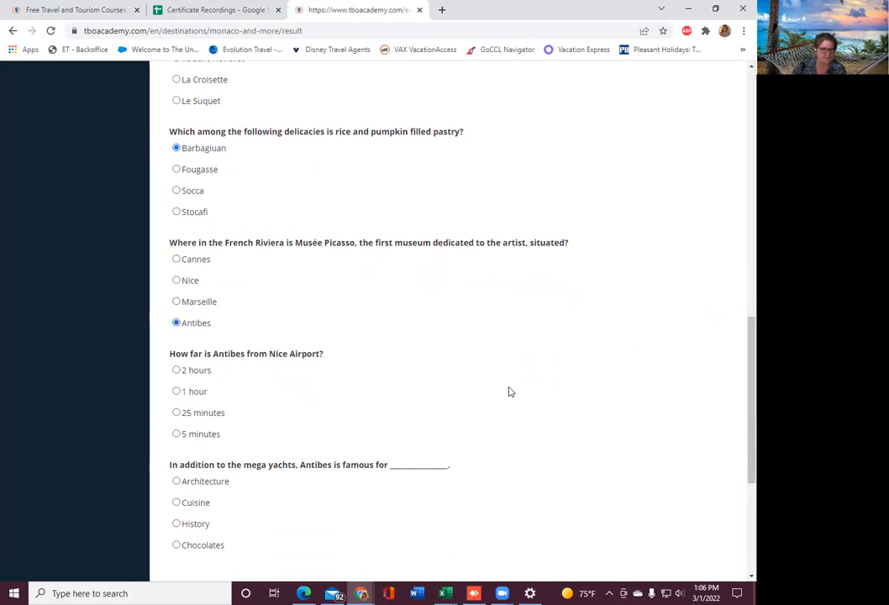
scroll(down, 3)
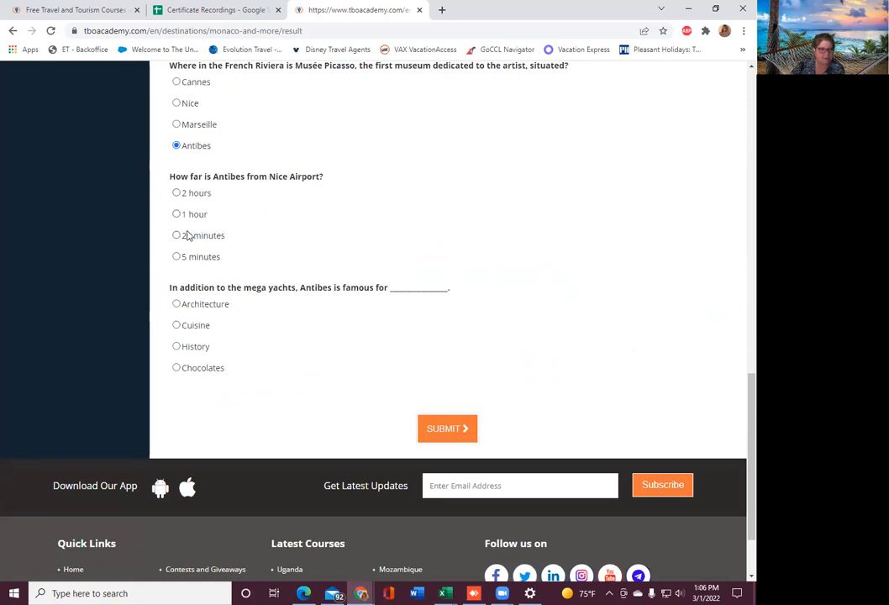
click(176, 235)
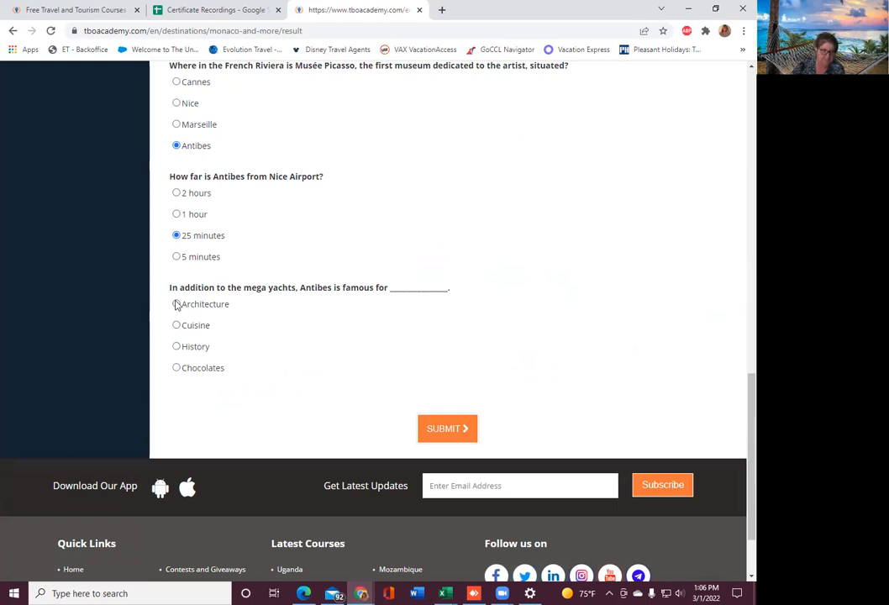
click(176, 346)
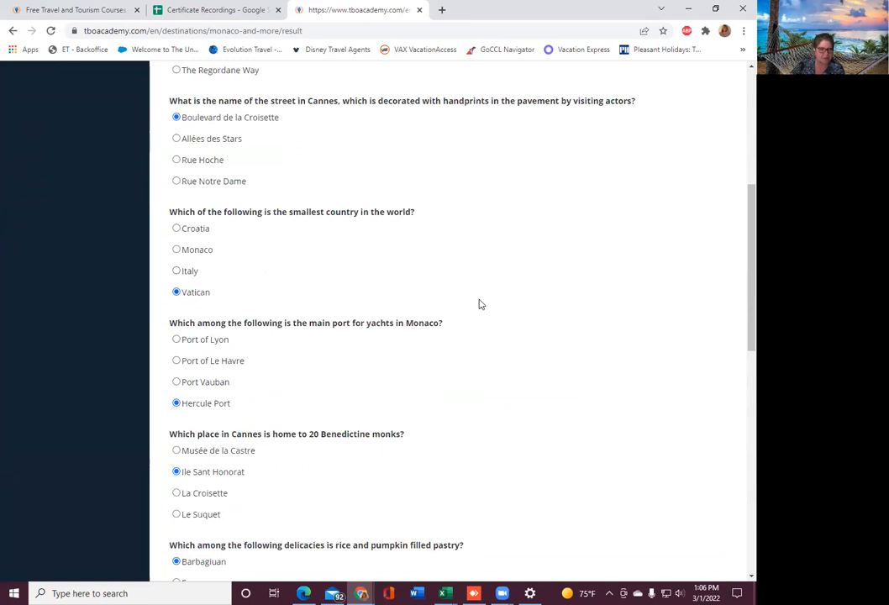
- Review the answers and submit the Monaco and More quiz, scoring 9 out of 10
scroll(down, 3)
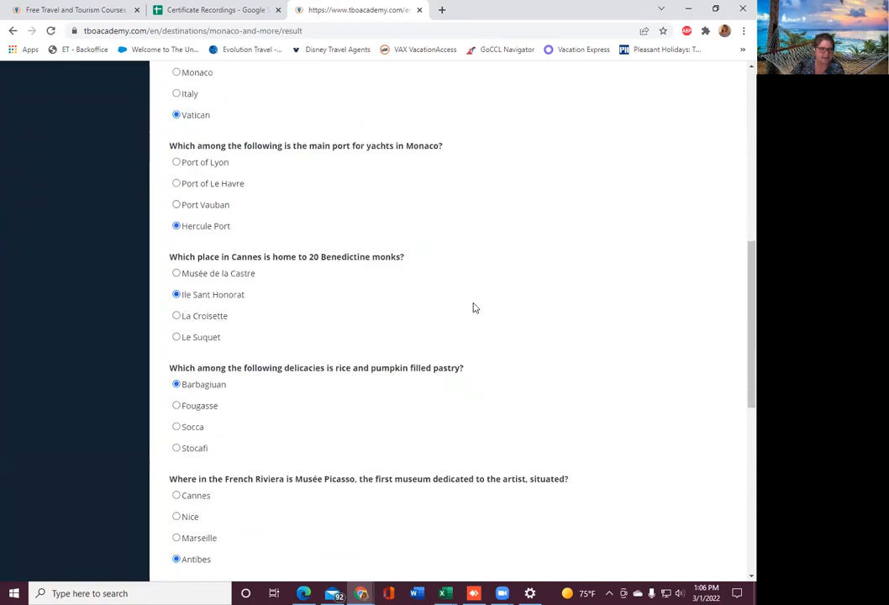
scroll(down, 3)
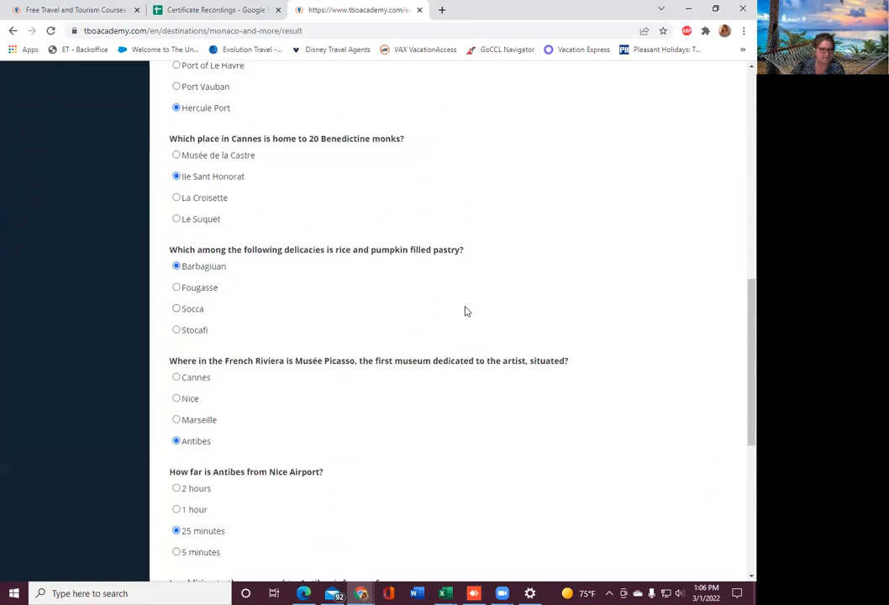
scroll(down, 3)
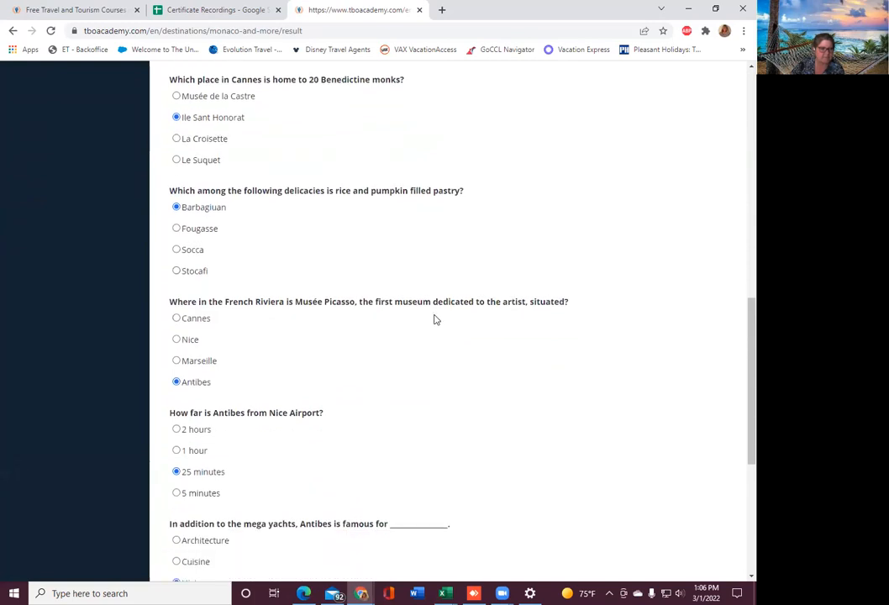
scroll(down, 3)
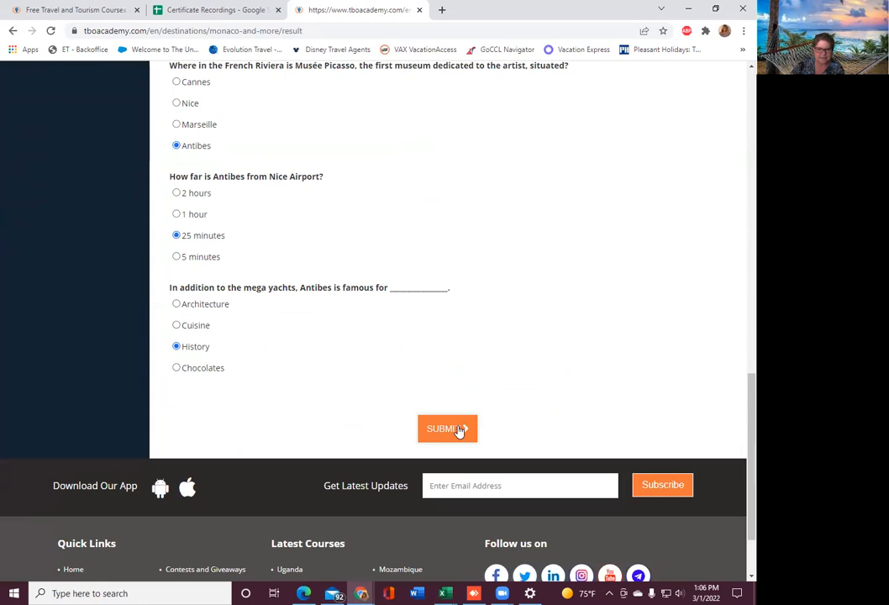
click(446, 428)
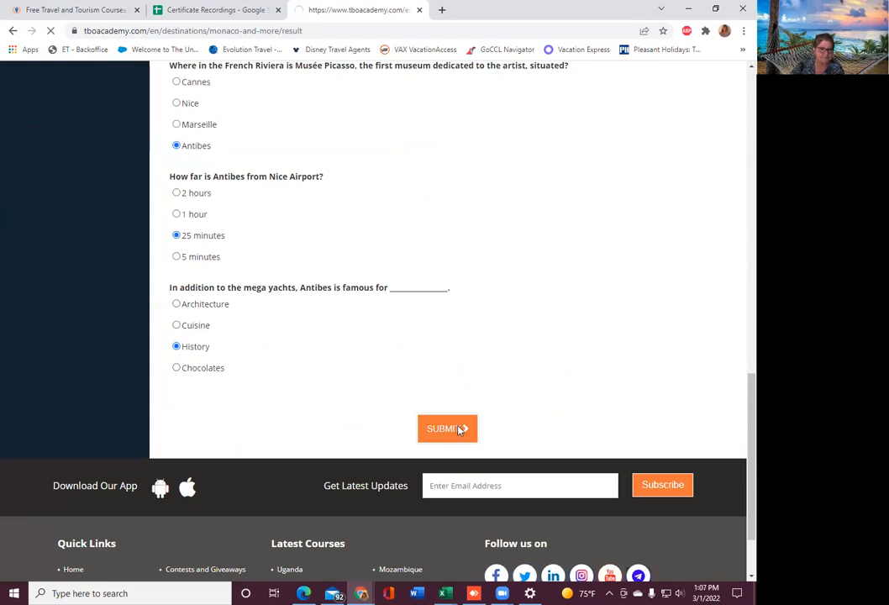
click(447, 428)
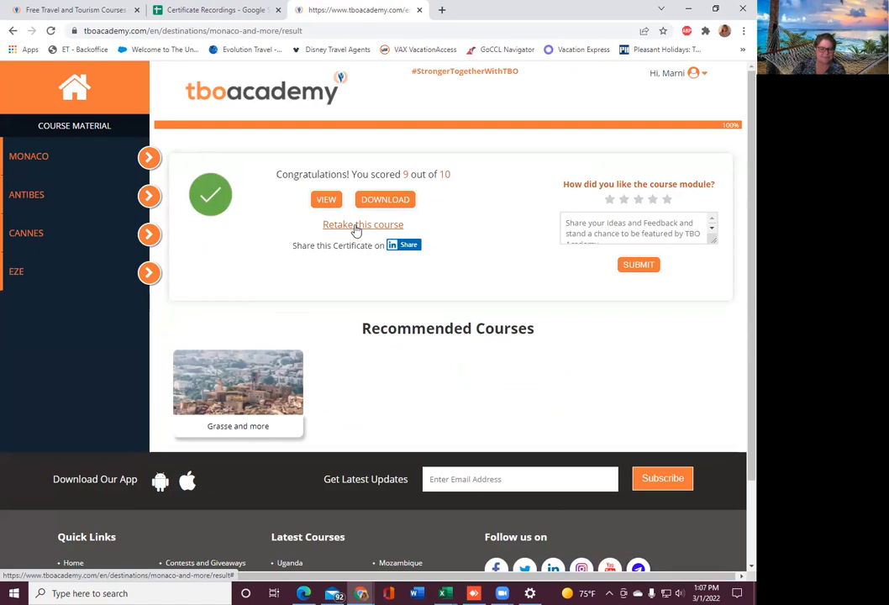
- Open the Monaco and More certificate in a new tab, then return to the home page tab
click(362, 224)
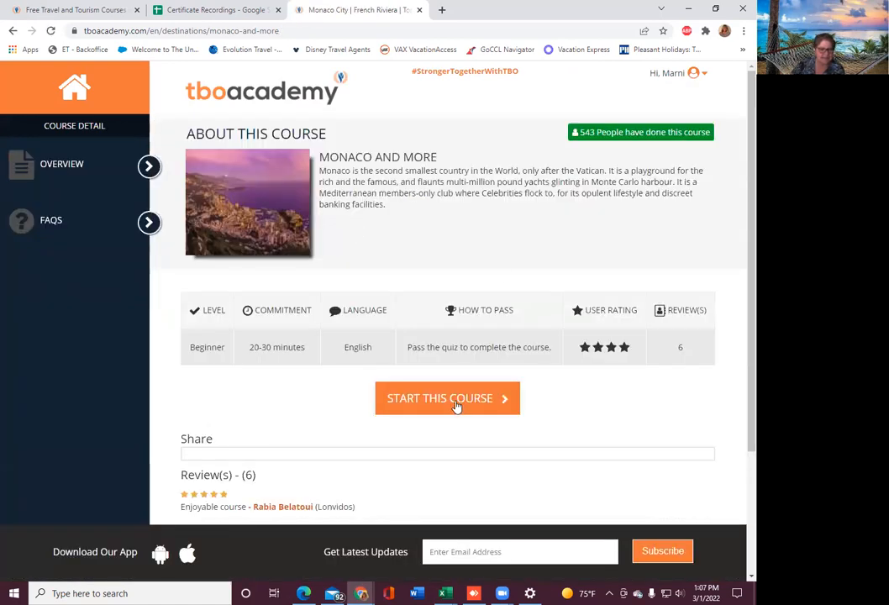
click(447, 397)
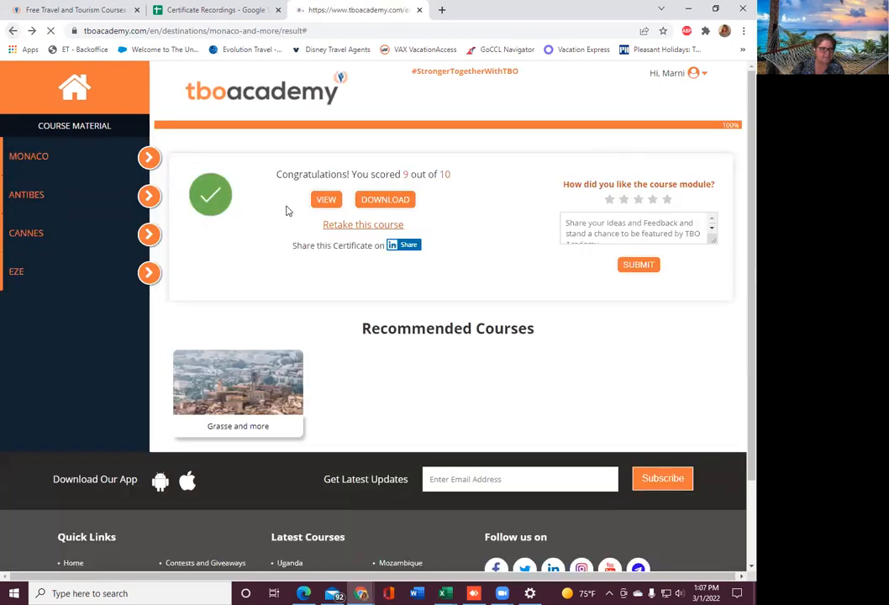
click(326, 199)
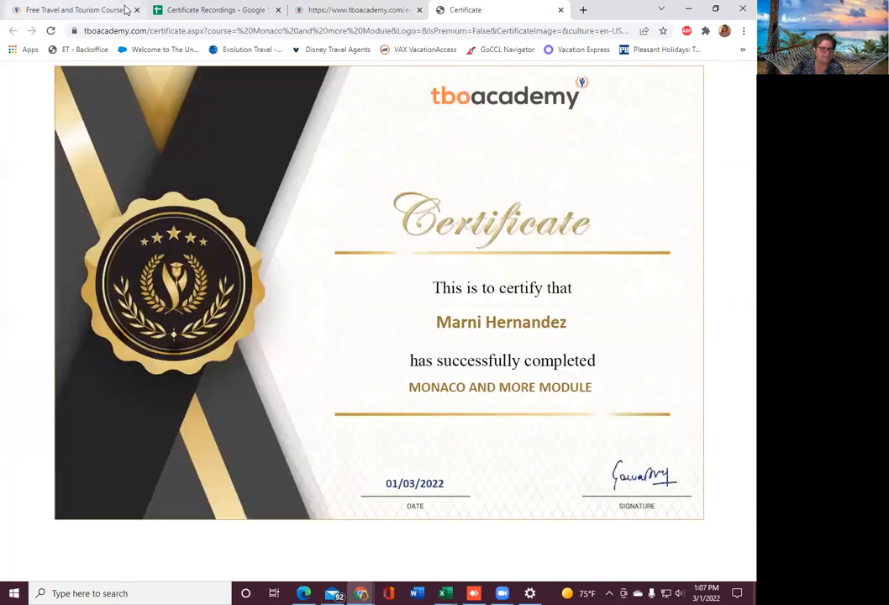
click(214, 10)
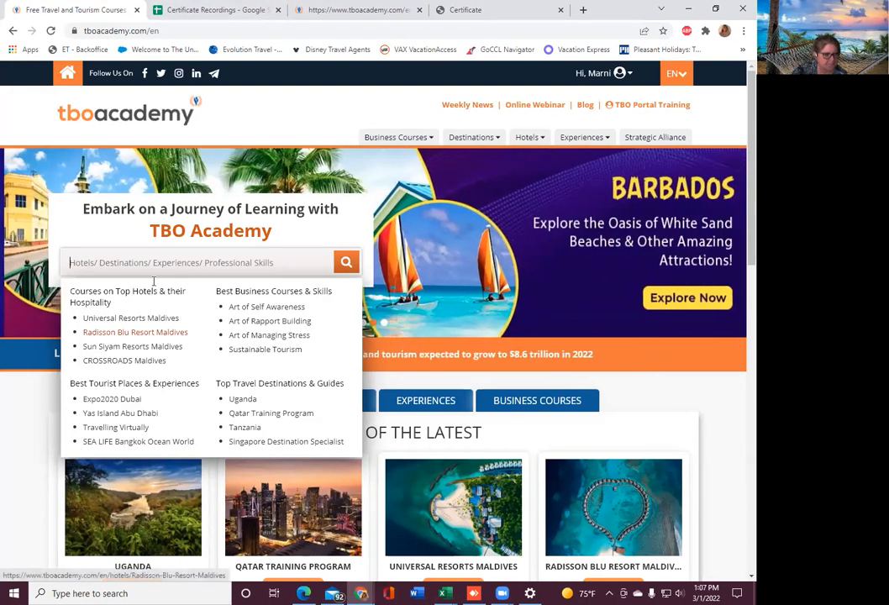
- Search 'french riv' and open the French Riviera course from Top Destinations
text(rf)
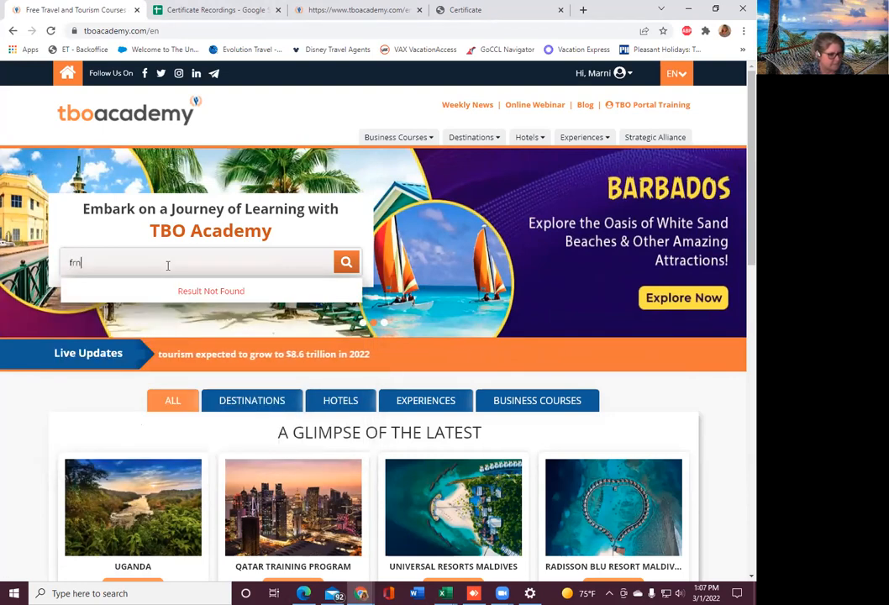
text(french riv)
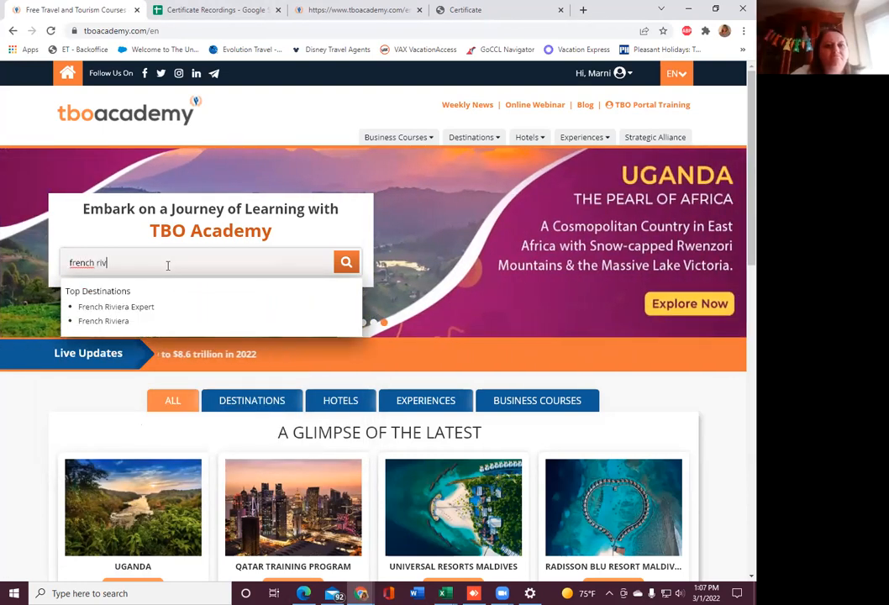
mouse_move(103, 321)
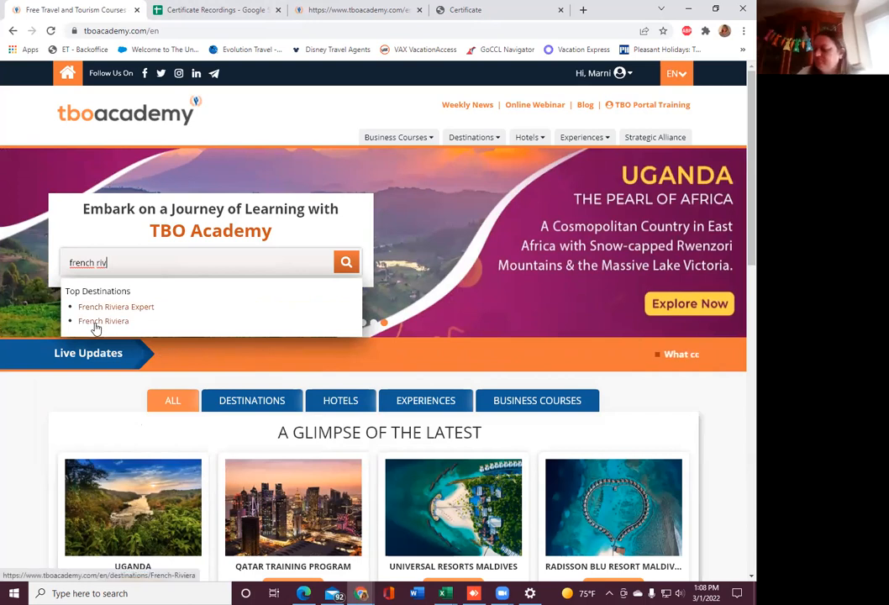
click(104, 320)
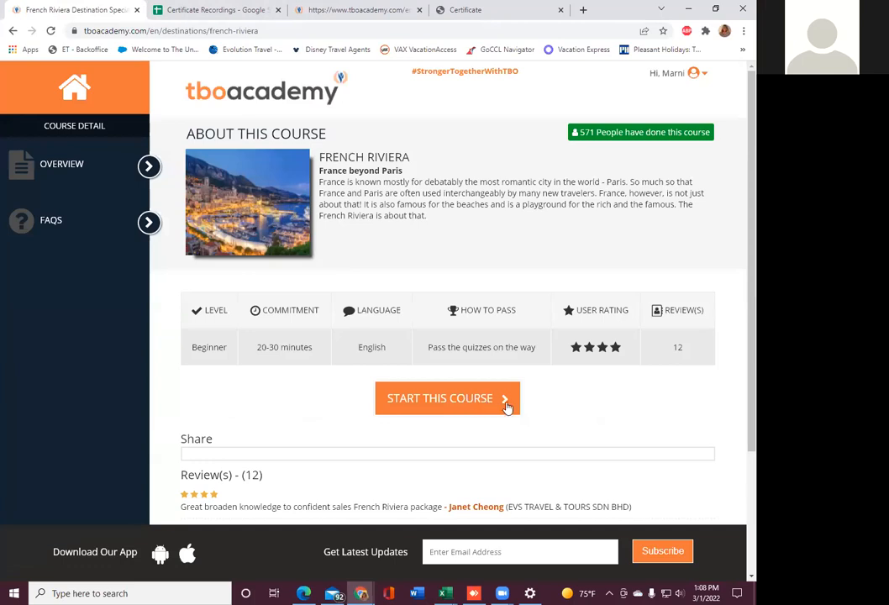
- Start the French Riviera course, reach its completed quiz page and choose Retake this course
click(447, 397)
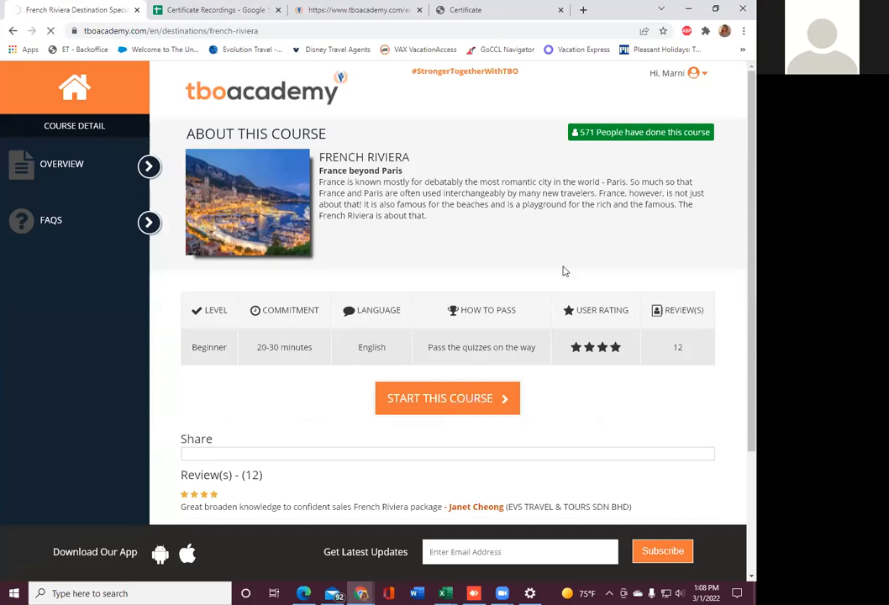
click(677, 73)
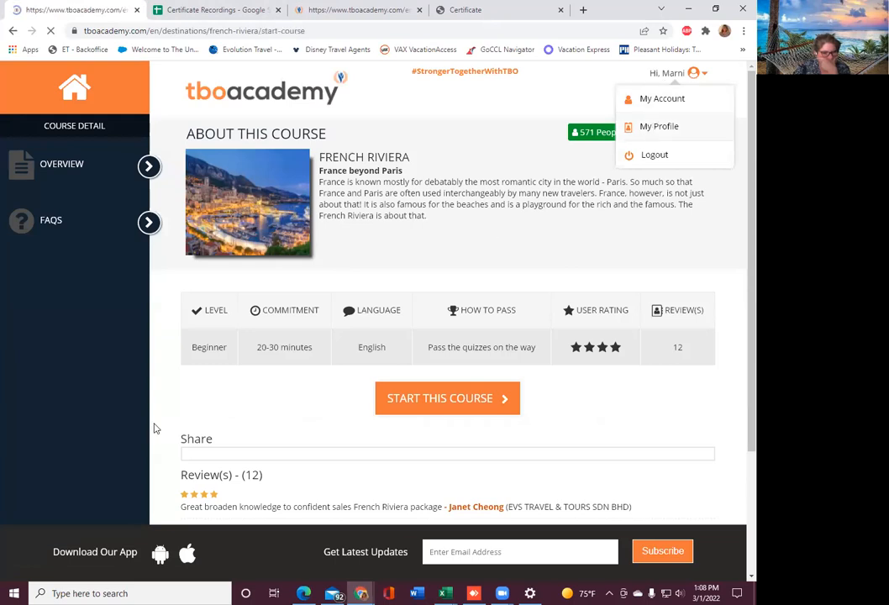
click(447, 398)
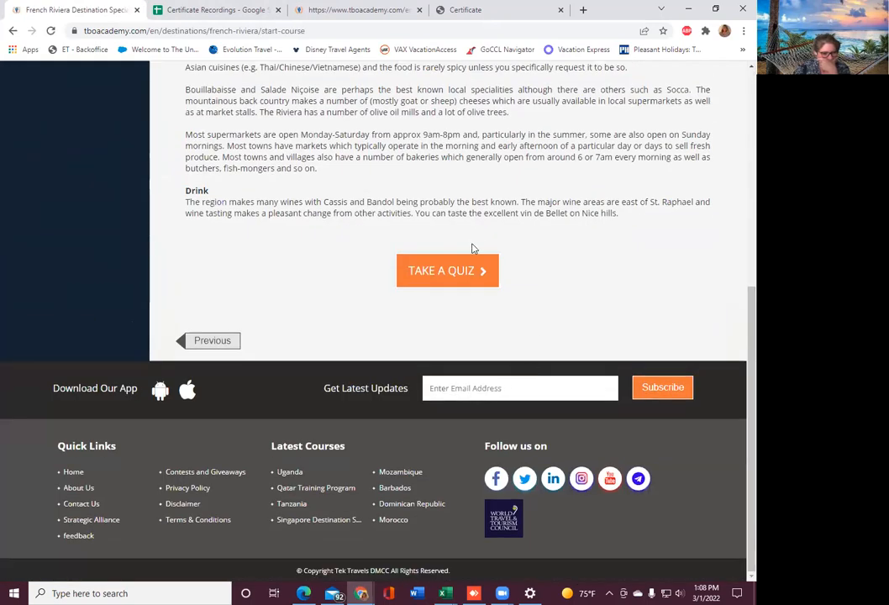
click(447, 270)
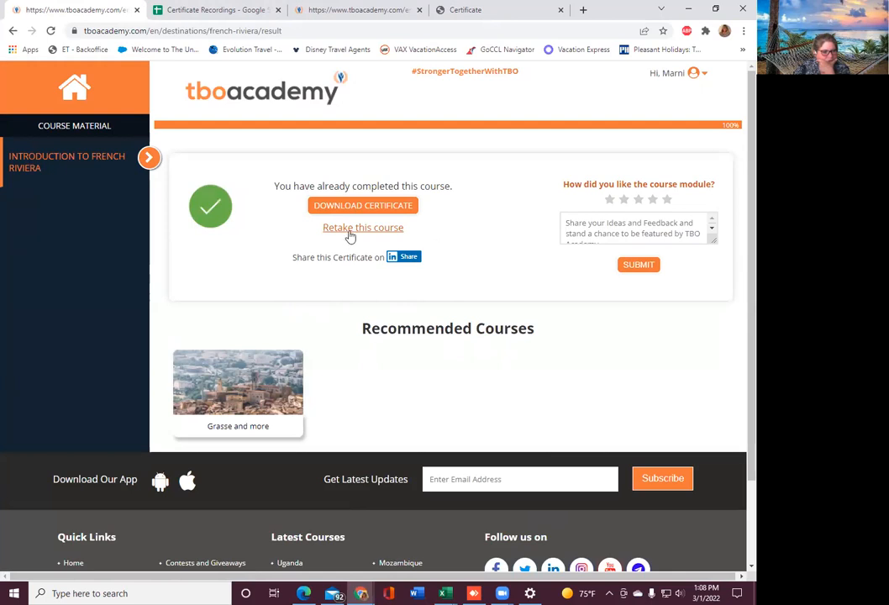
click(362, 228)
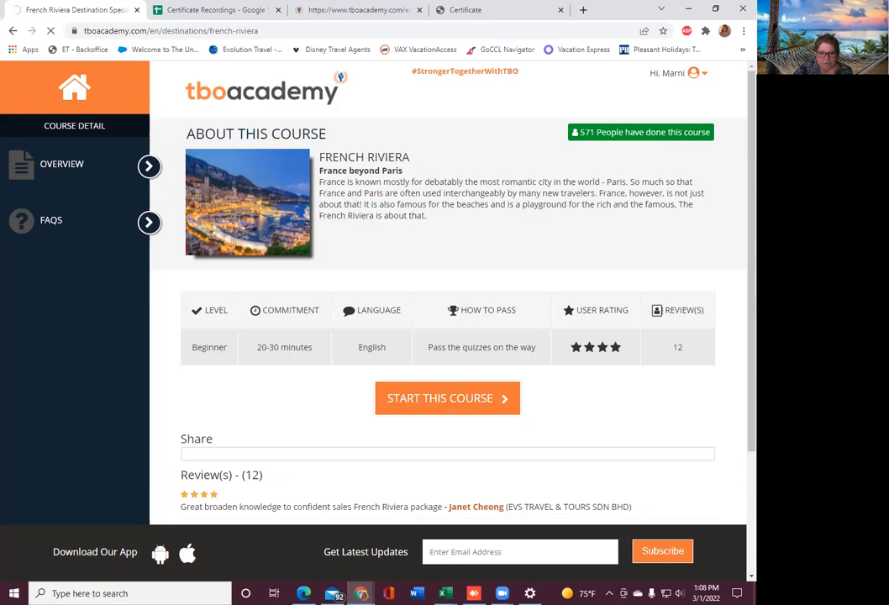
- Restart the French Riviera course, step to the Eat slide and open the quiz
click(447, 397)
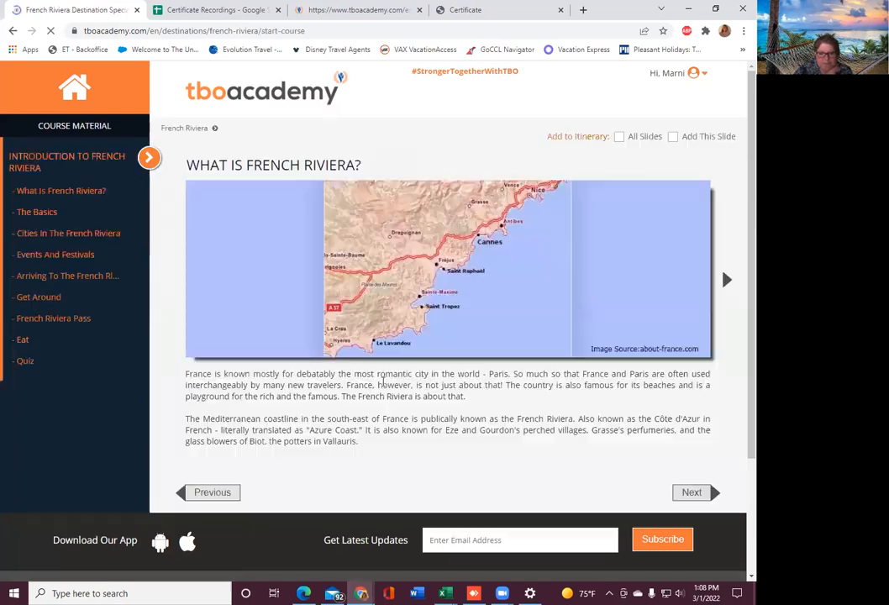
scroll(down, 3)
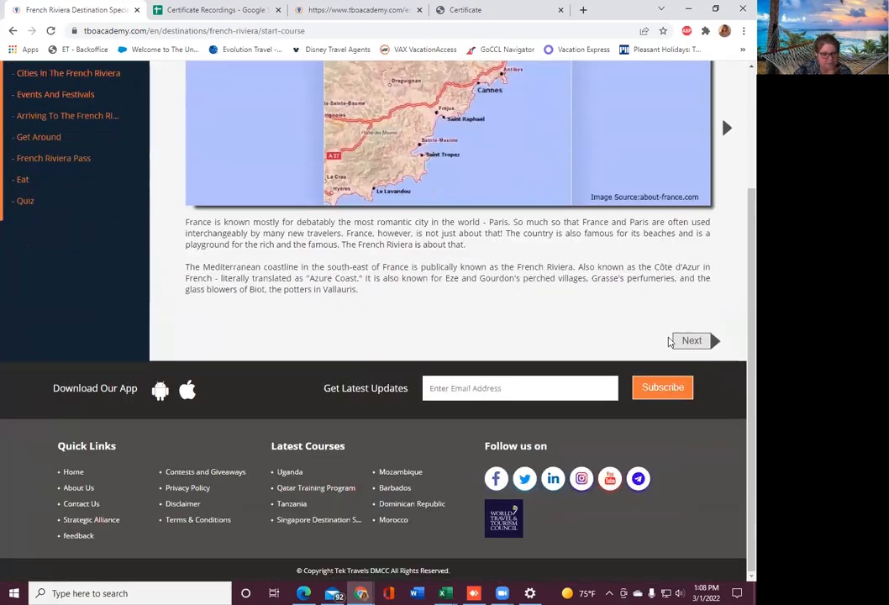
click(691, 340)
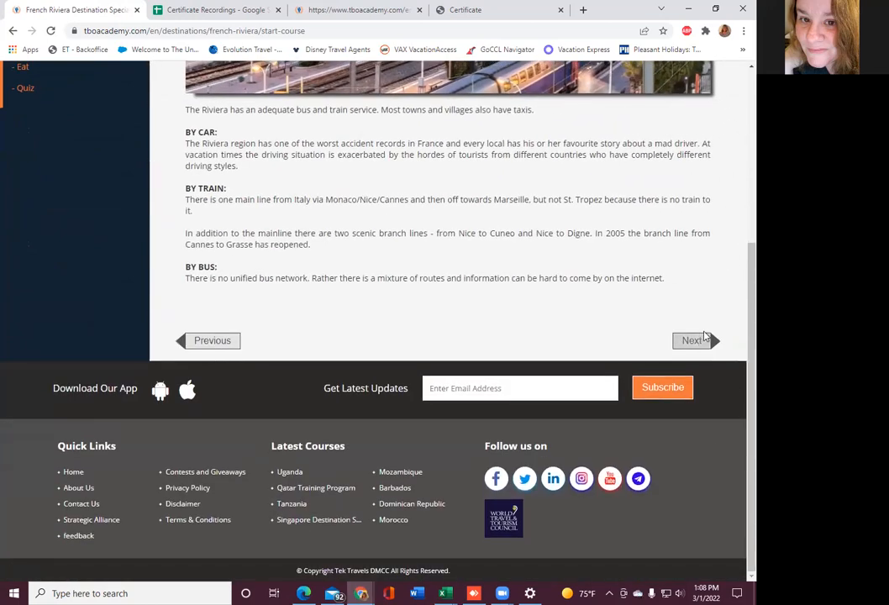
click(691, 340)
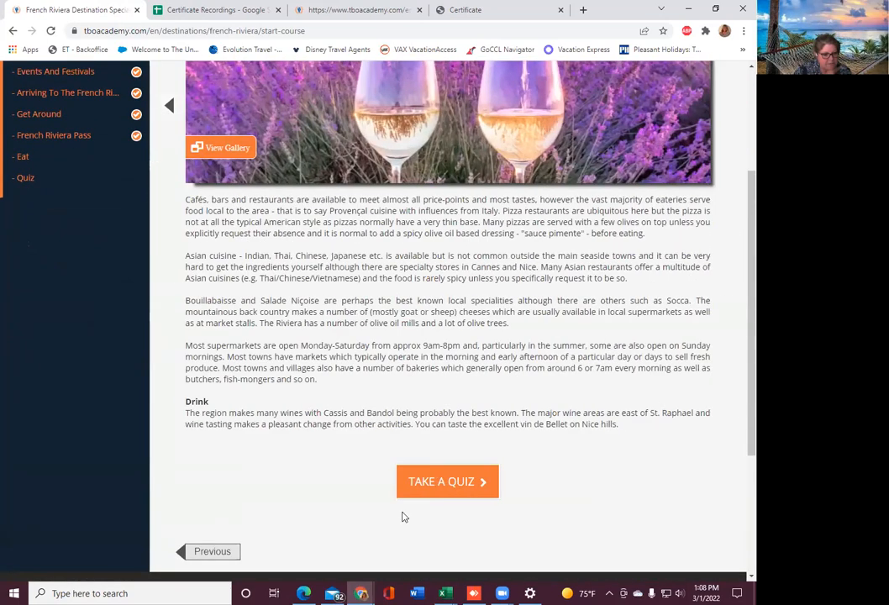
click(447, 480)
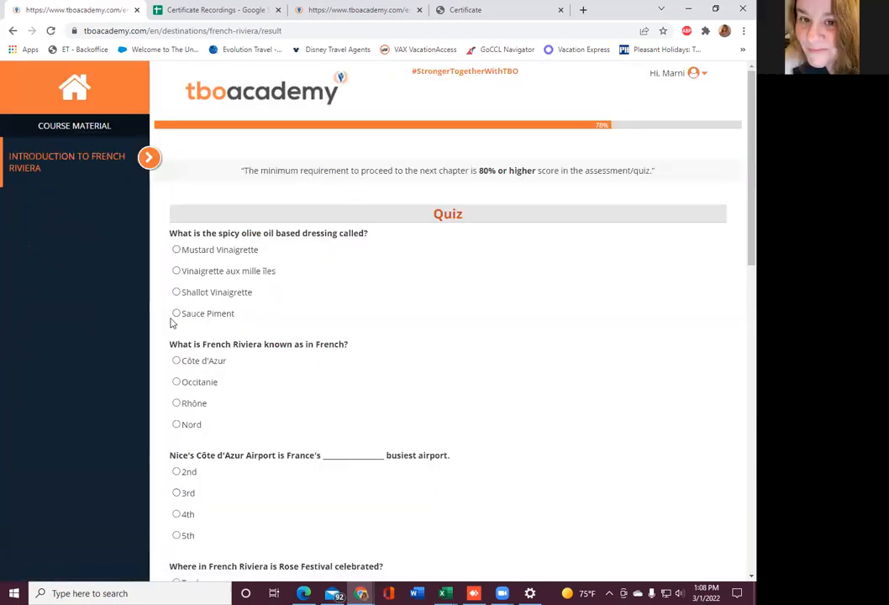
- Answer the olive oil dressing question, then choose Nice, Olive and Bandol
click(177, 313)
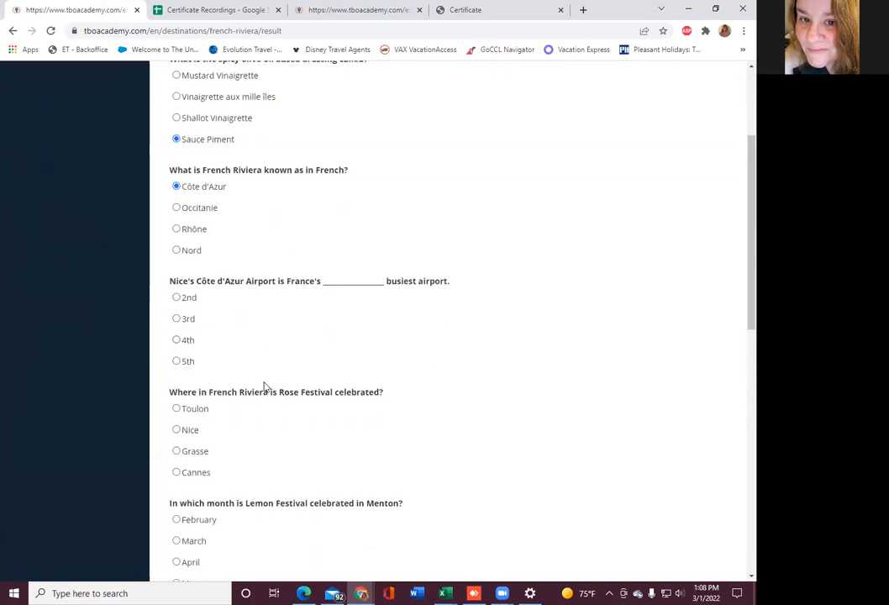
click(176, 317)
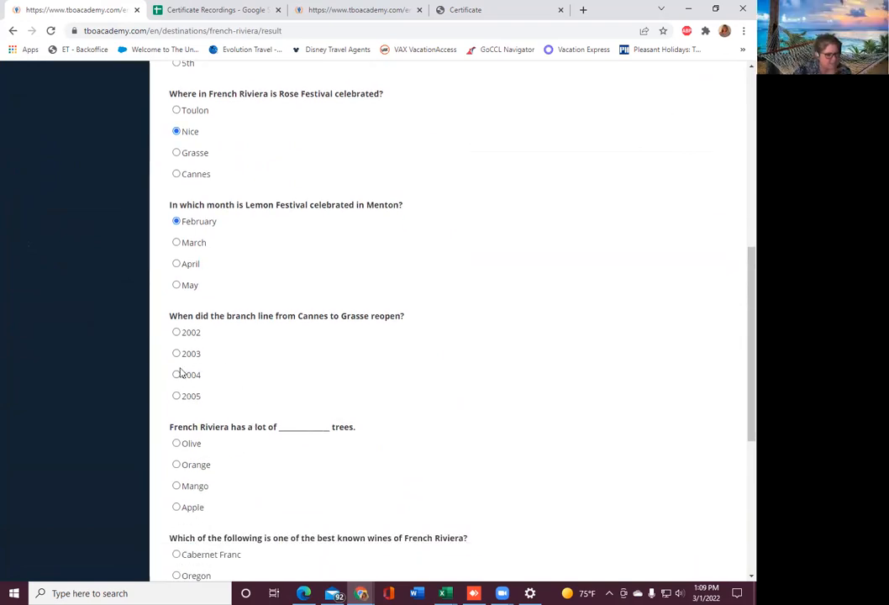
mouse_move(520, 393)
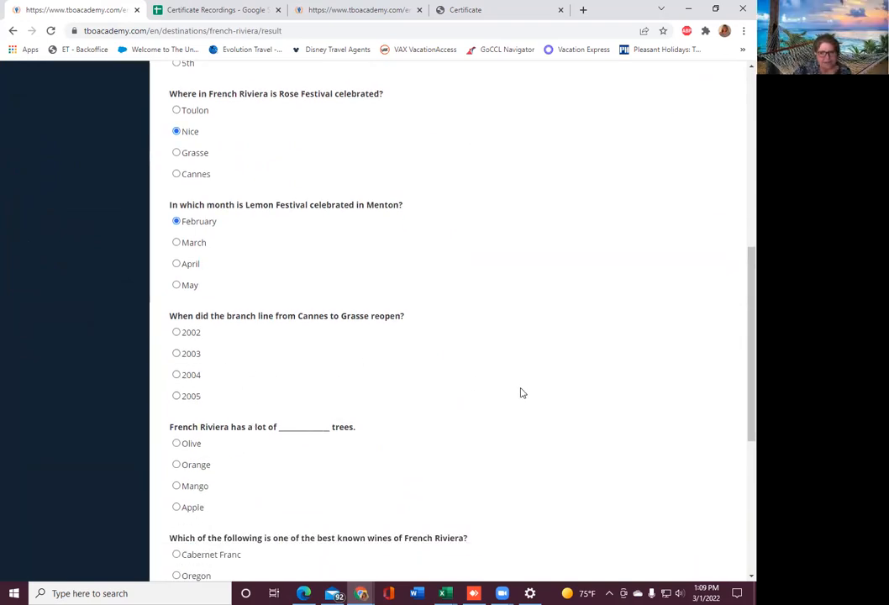
scroll(down, 3)
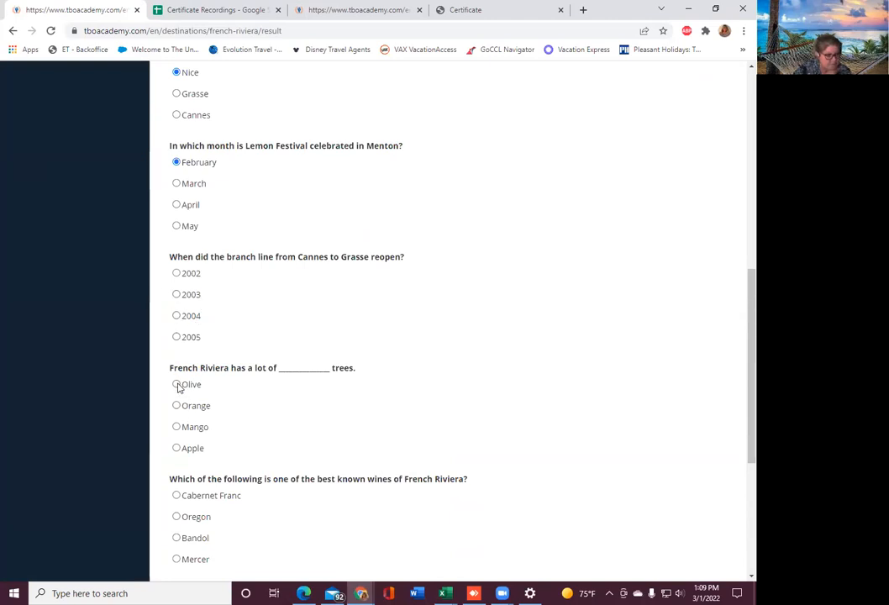
click(176, 384)
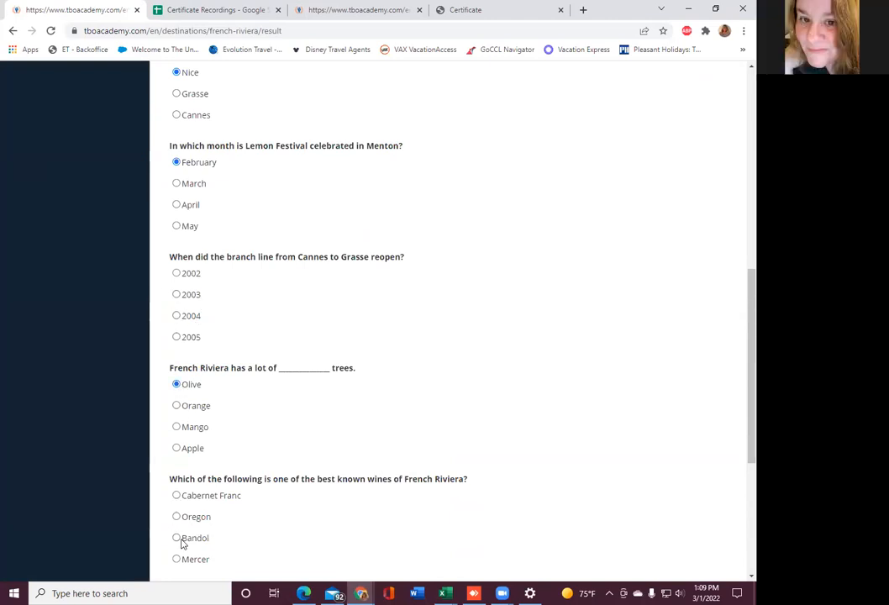
click(176, 537)
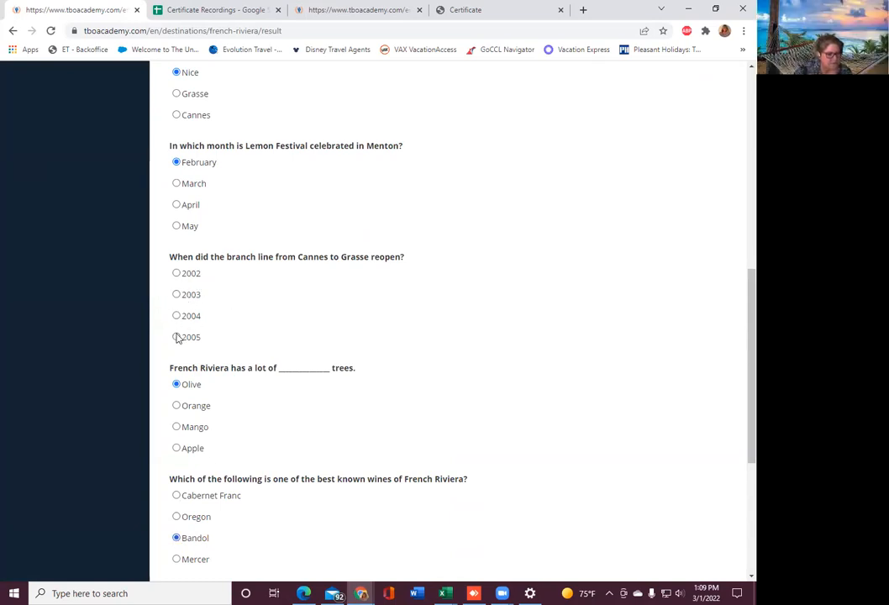
- Submit the French Riviera quiz for grading, scoring 7 out of 8
scroll(down, 3)
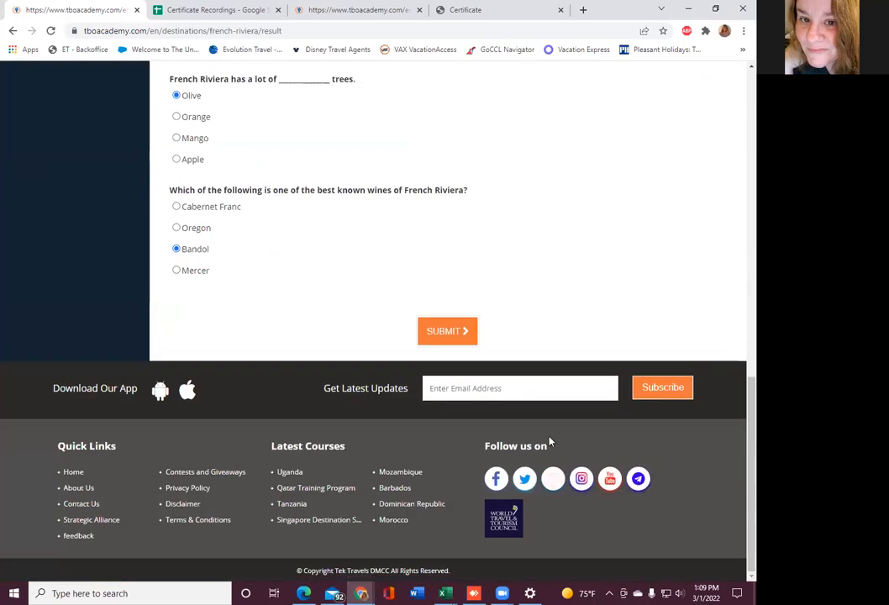
click(447, 330)
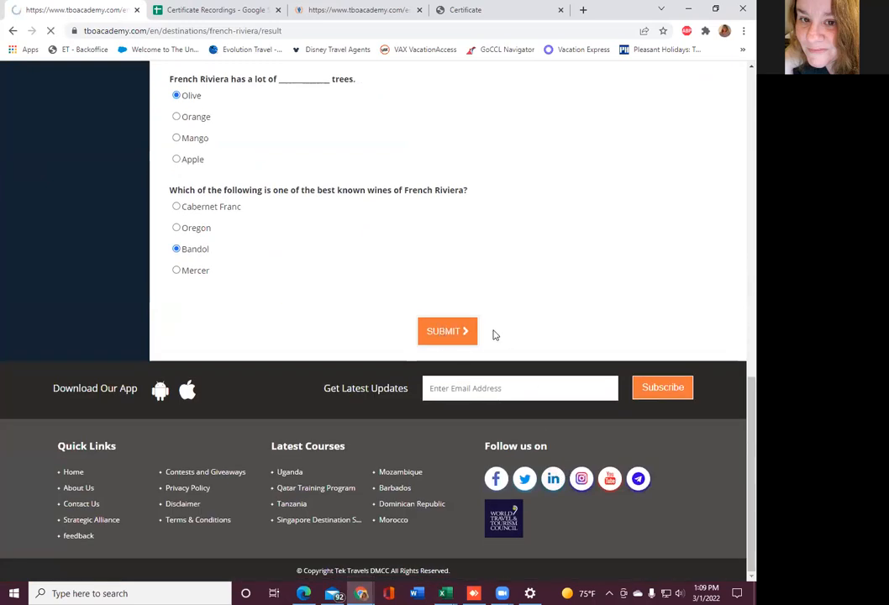
click(446, 330)
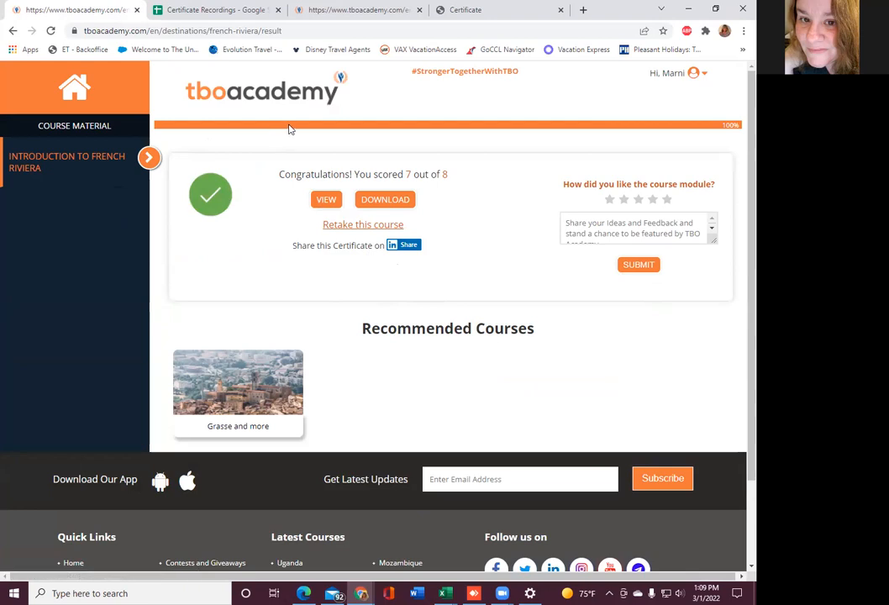
mouse_move(117, 141)
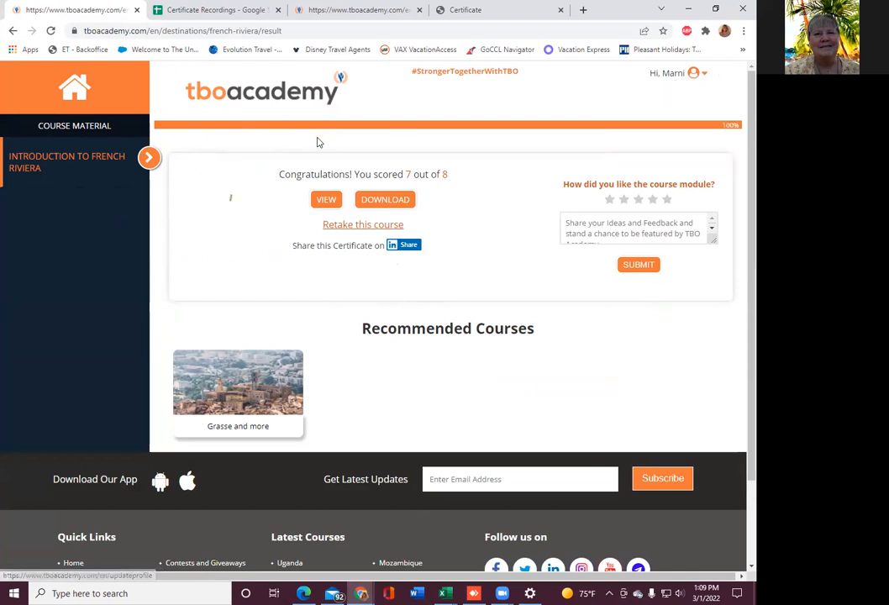
click(237, 386)
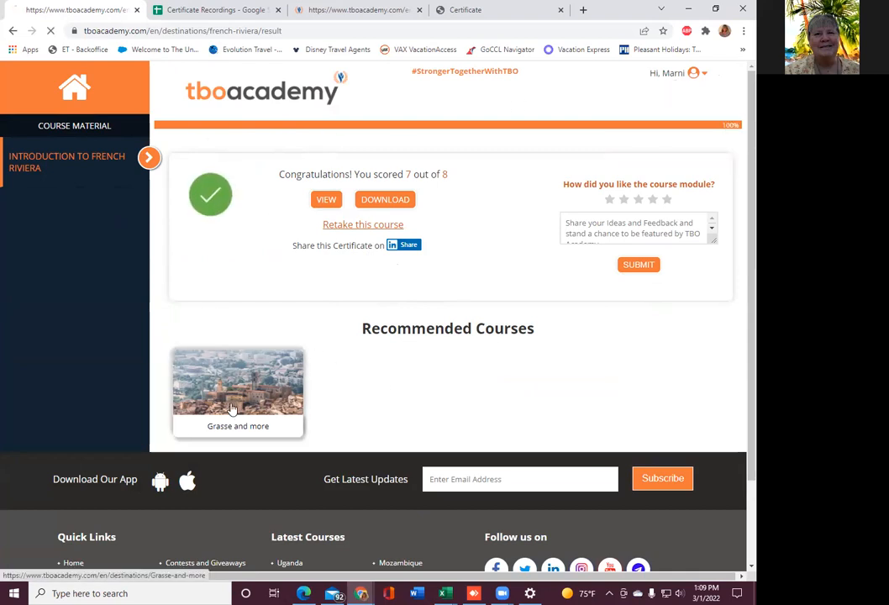
- Open the Grasse and more recommended course card
click(238, 392)
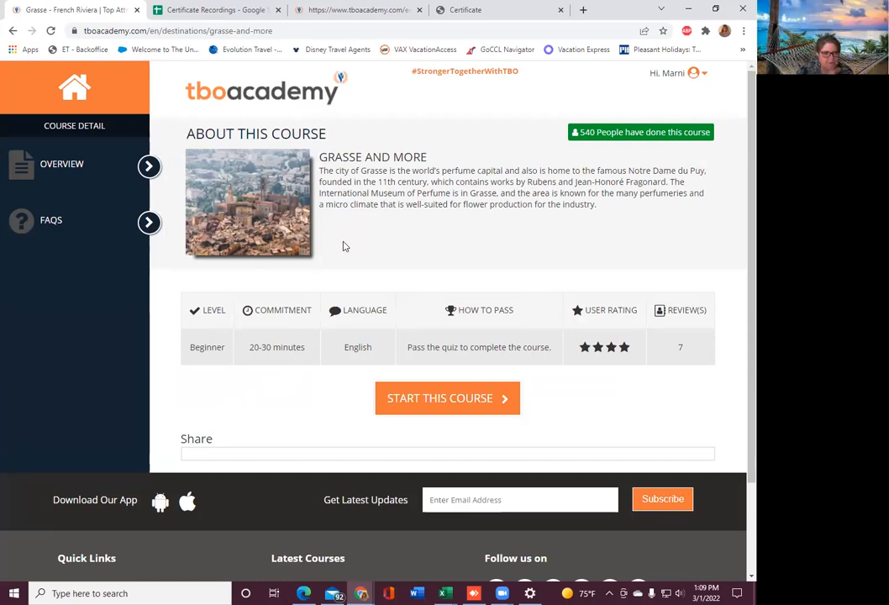
mouse_move(437, 251)
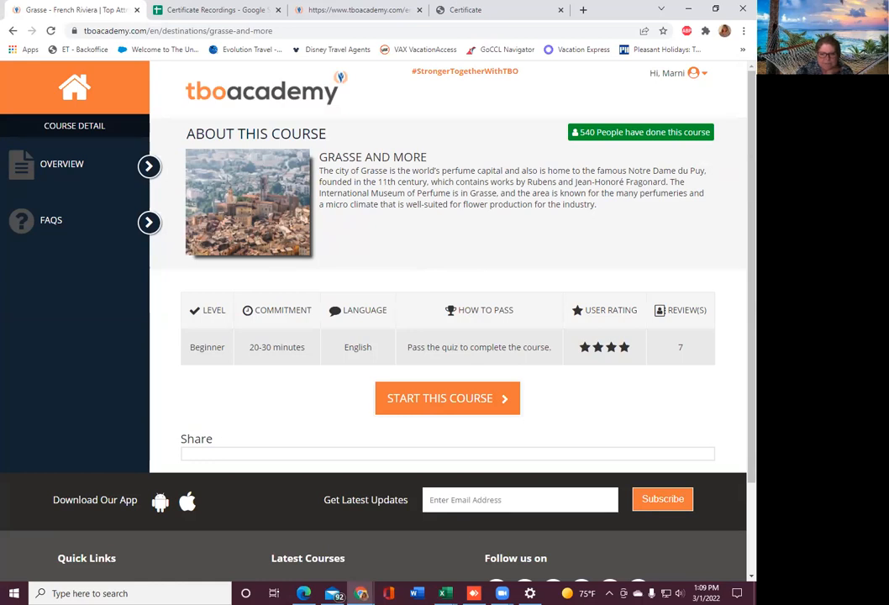
mouse_move(364, 244)
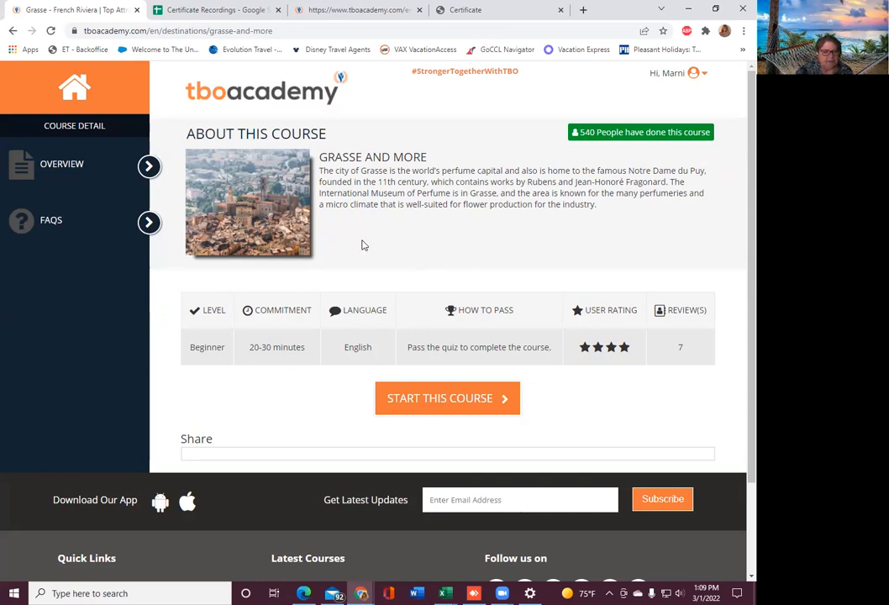
mouse_move(388, 261)
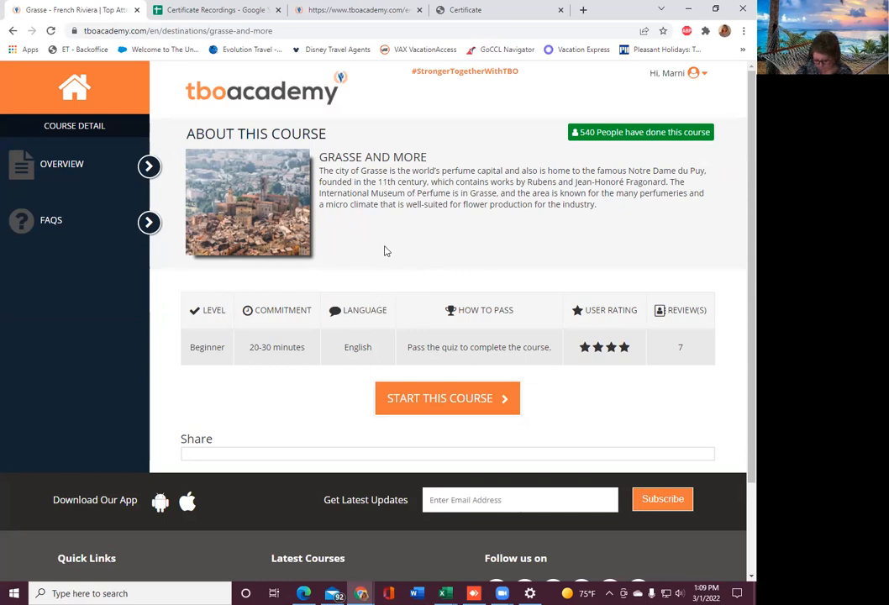
mouse_move(336, 256)
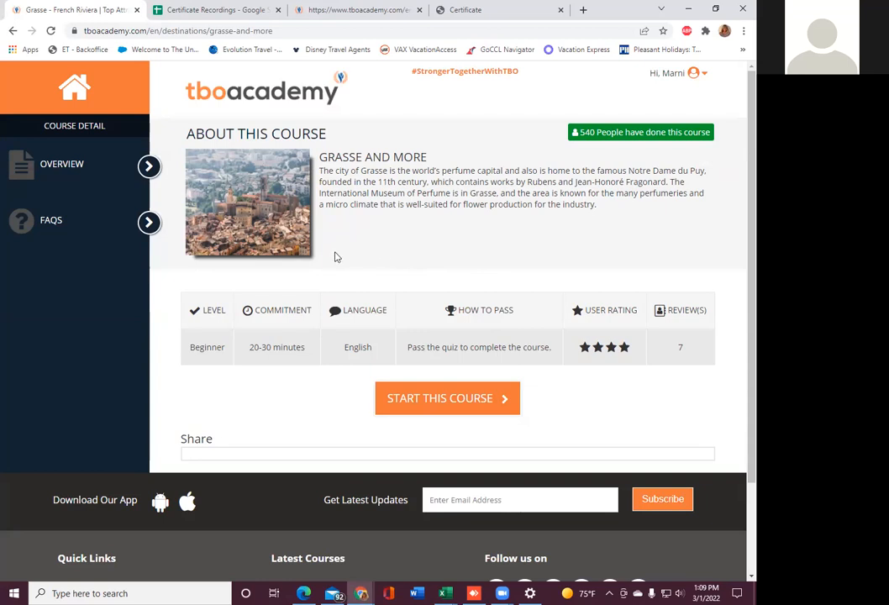
mouse_move(541, 275)
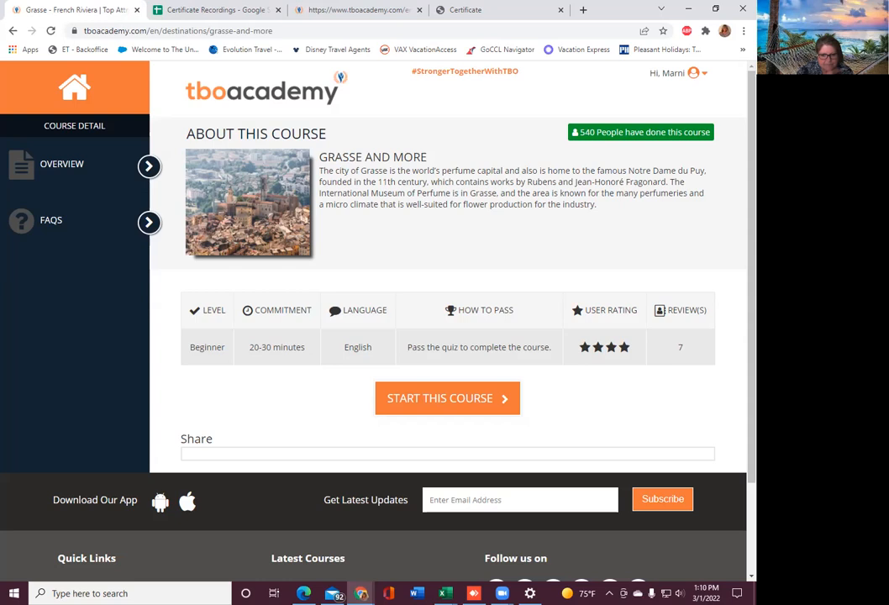
mouse_move(317, 215)
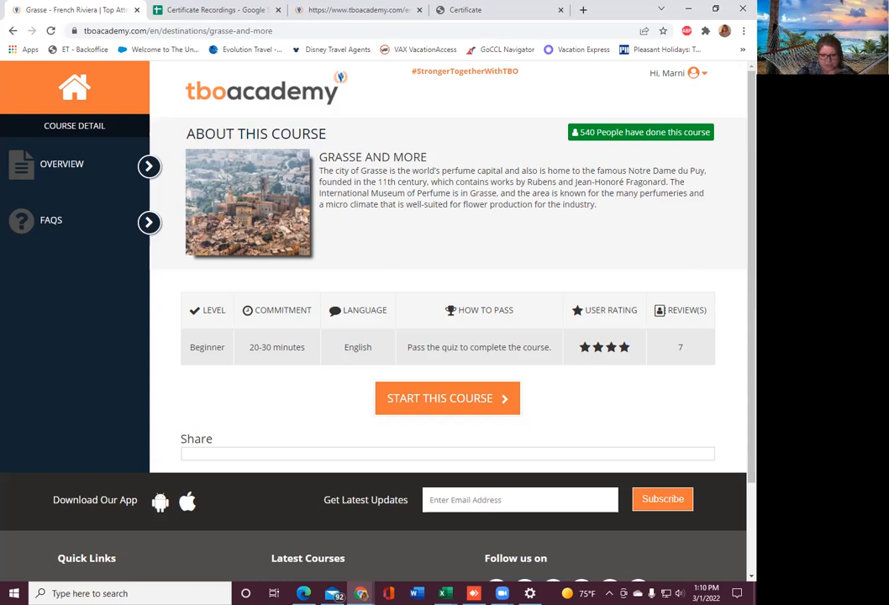
mouse_move(403, 250)
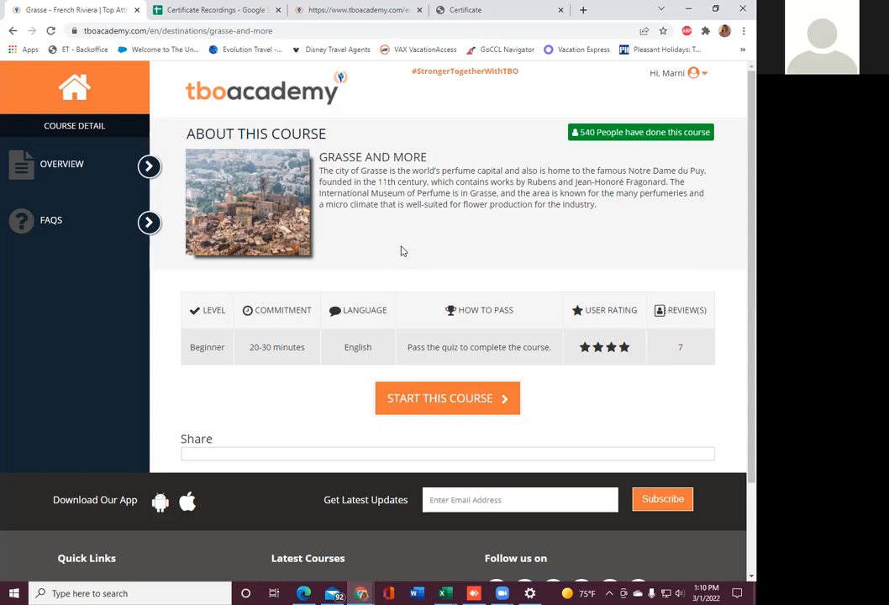
mouse_move(402, 246)
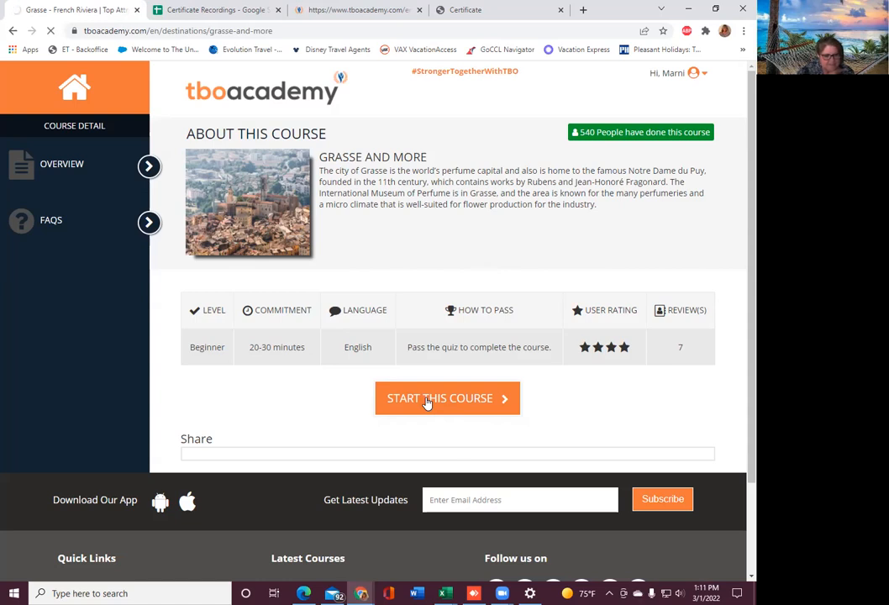
- Start the Grasse and More course and advance through Get In And Around to See And Do
click(447, 397)
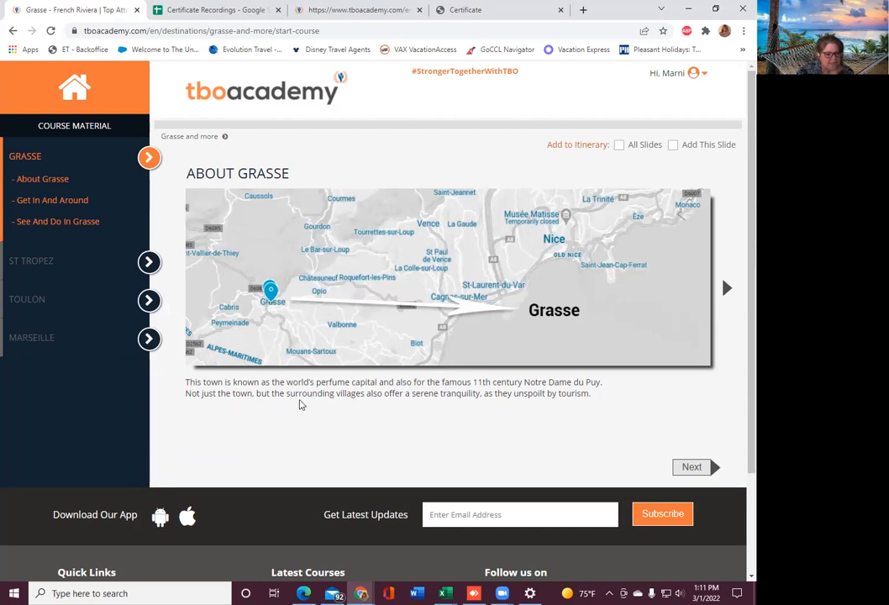
mouse_move(385, 405)
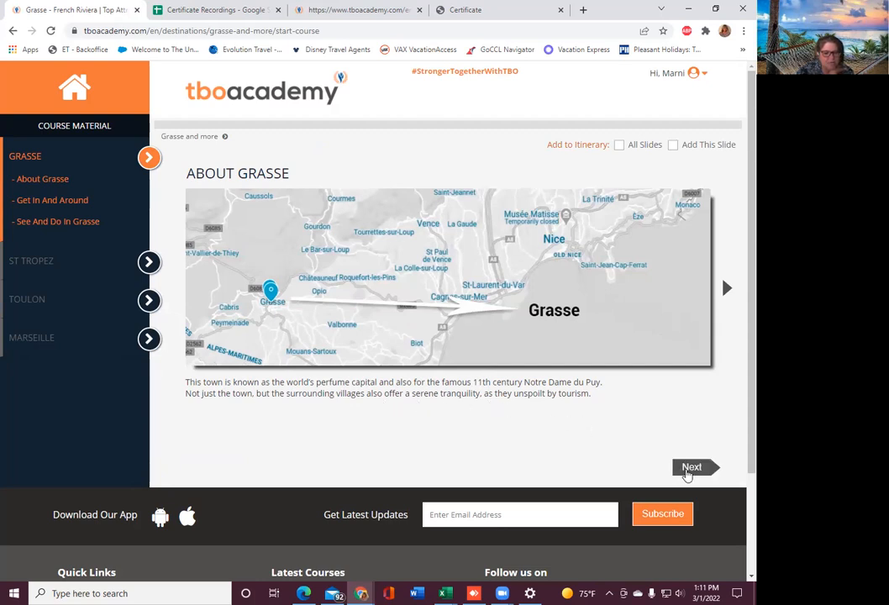
click(691, 466)
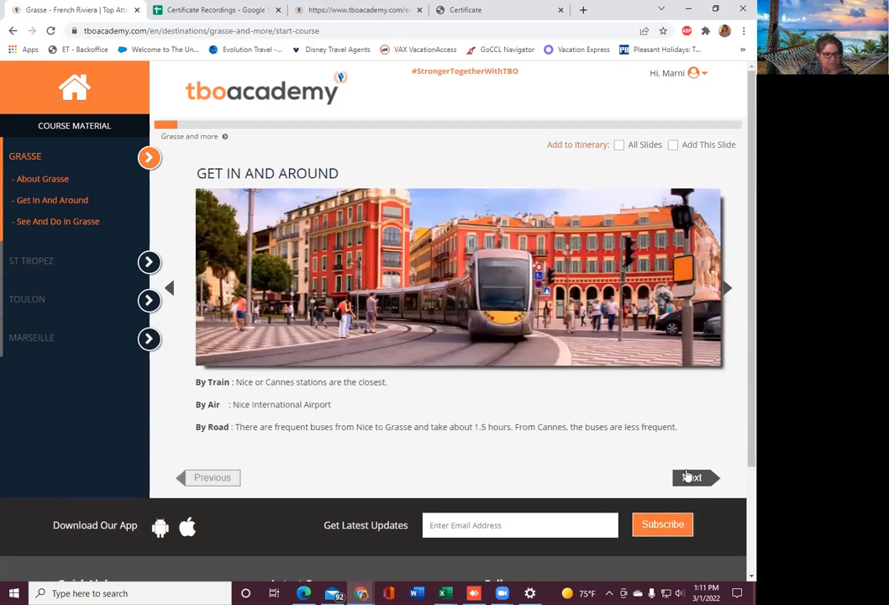
click(692, 477)
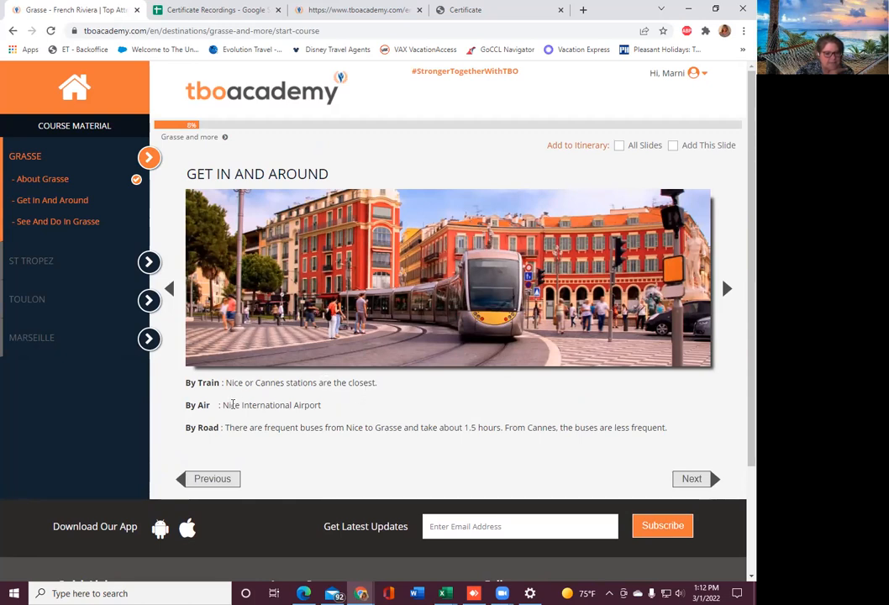
mouse_move(327, 412)
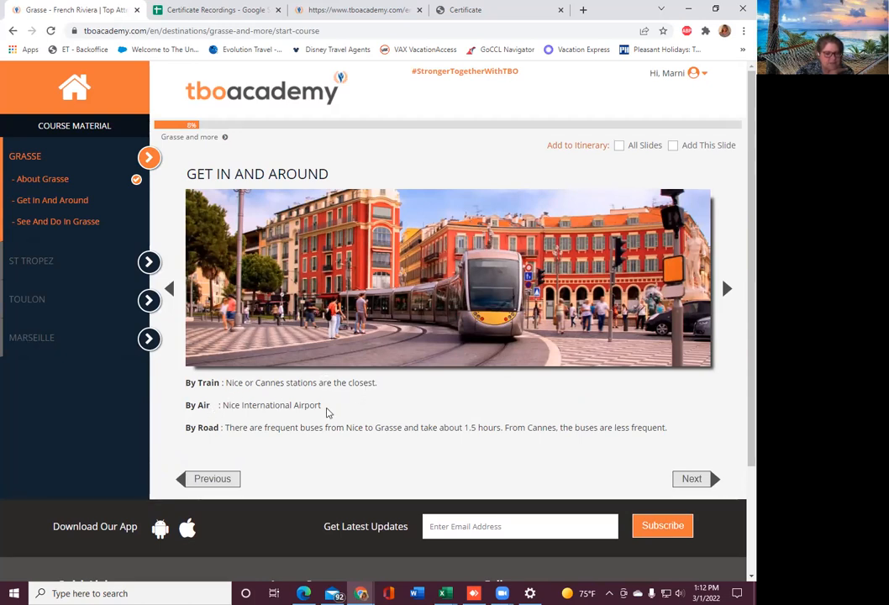
mouse_move(325, 441)
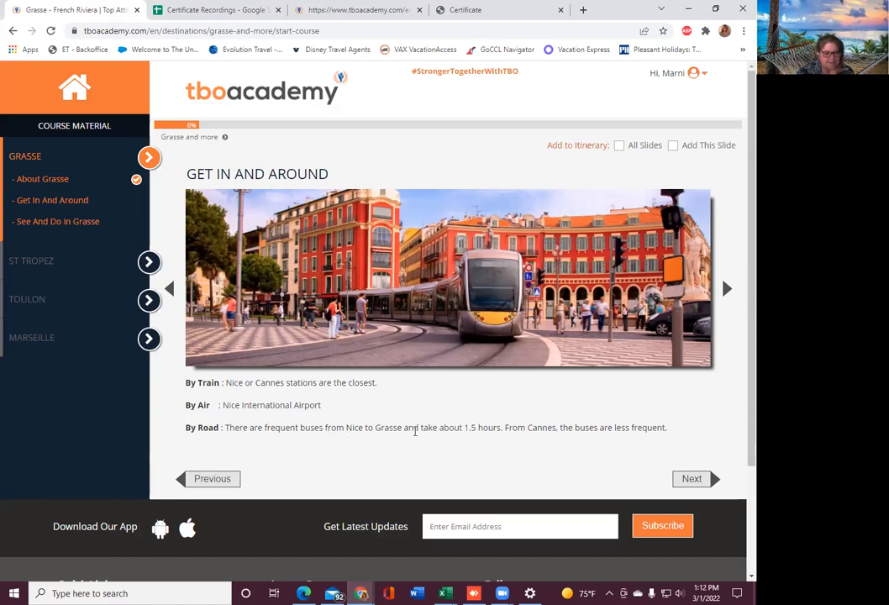
mouse_move(519, 450)
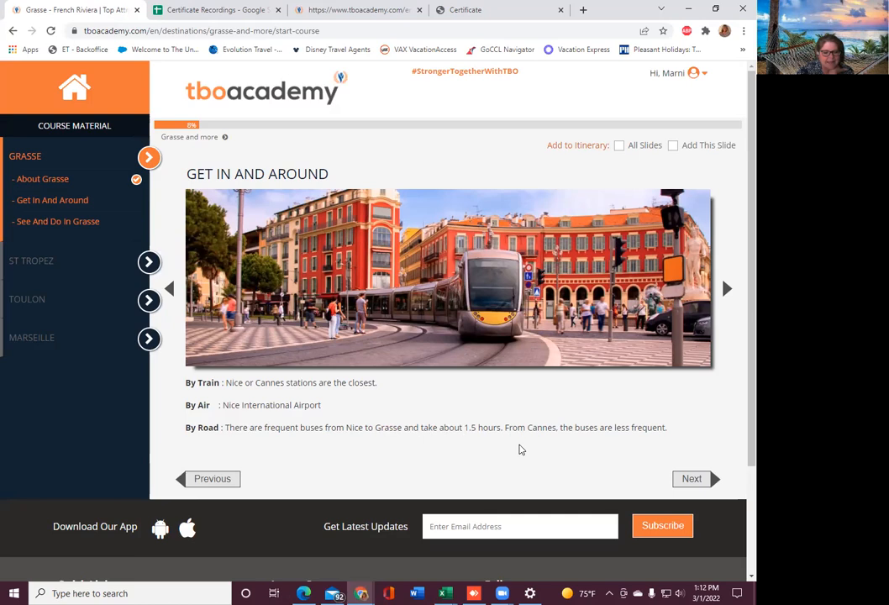
mouse_move(551, 442)
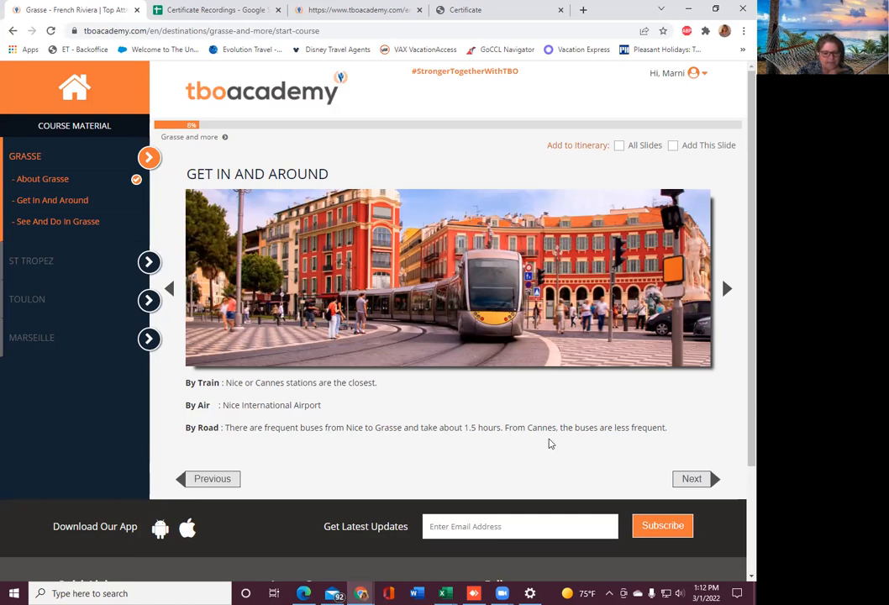
mouse_move(687, 456)
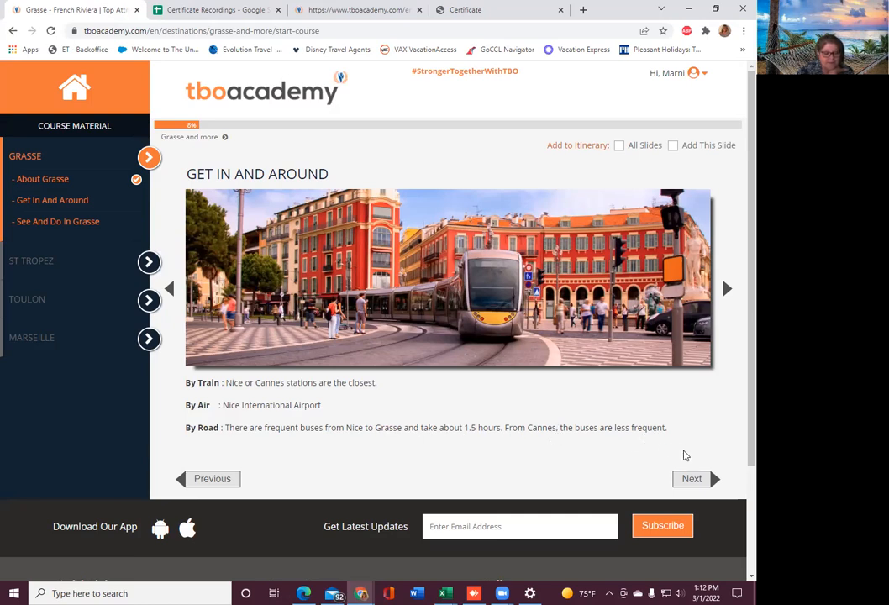
mouse_move(243, 452)
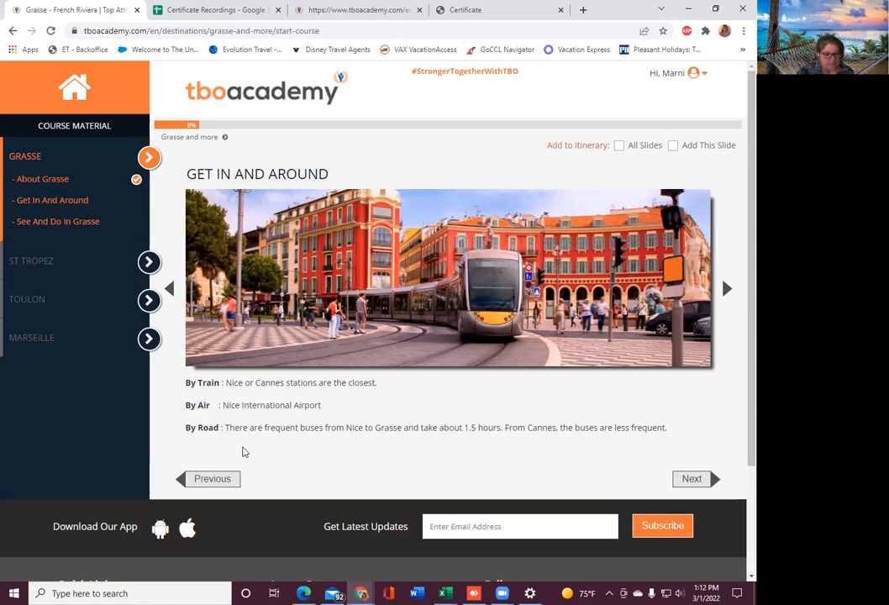
mouse_move(692, 478)
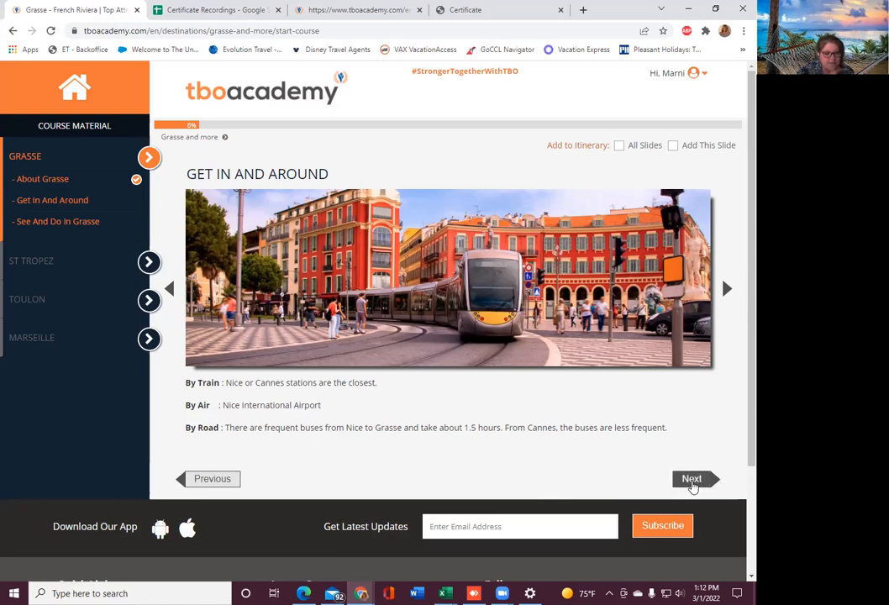
click(690, 478)
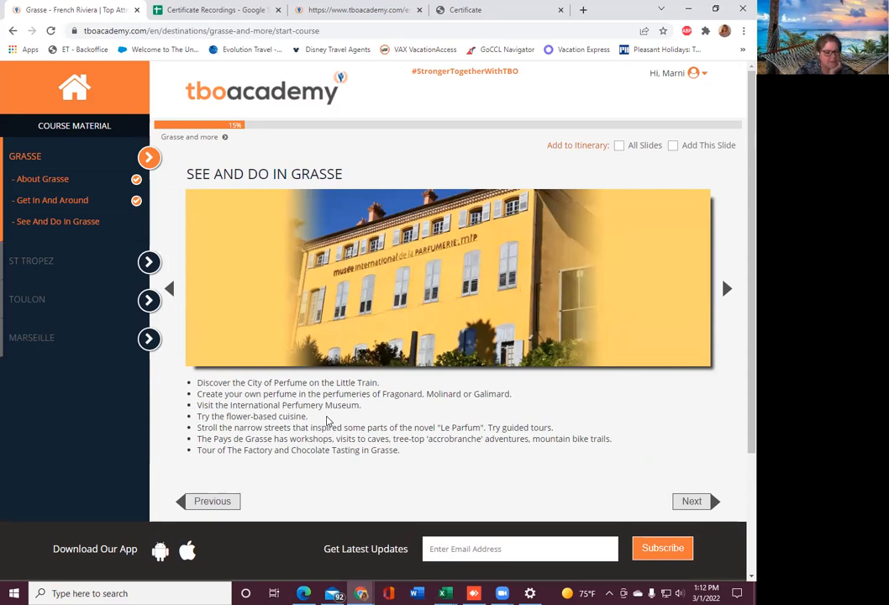
mouse_move(655, 443)
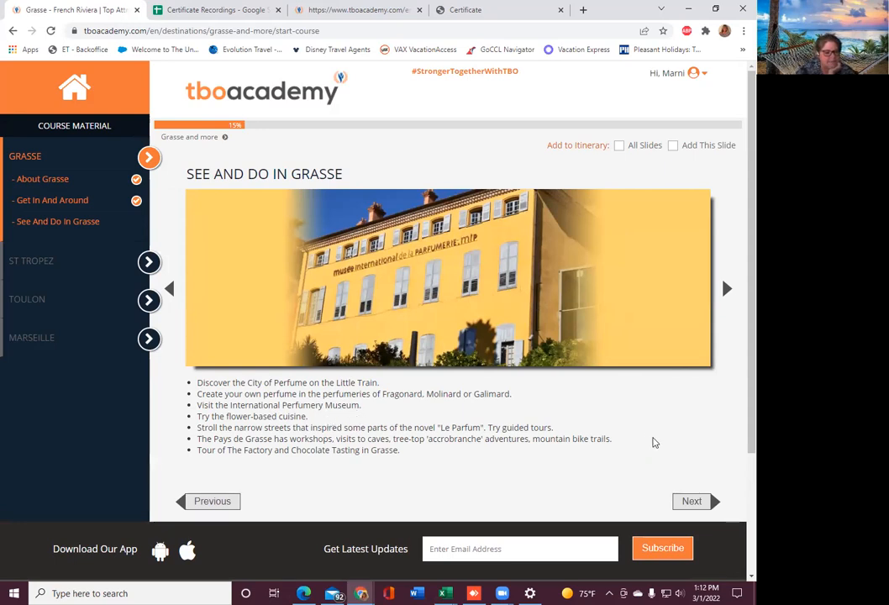
mouse_move(609, 391)
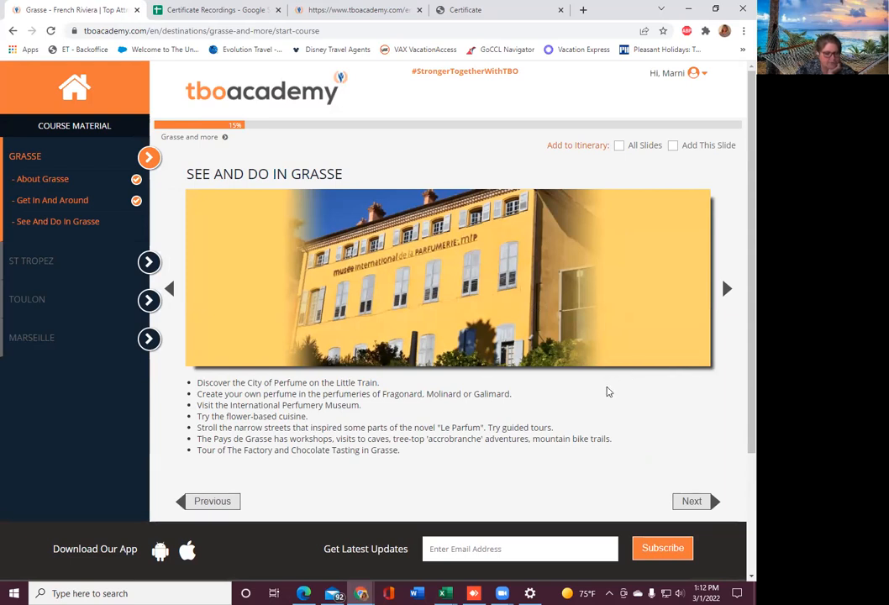
mouse_move(630, 410)
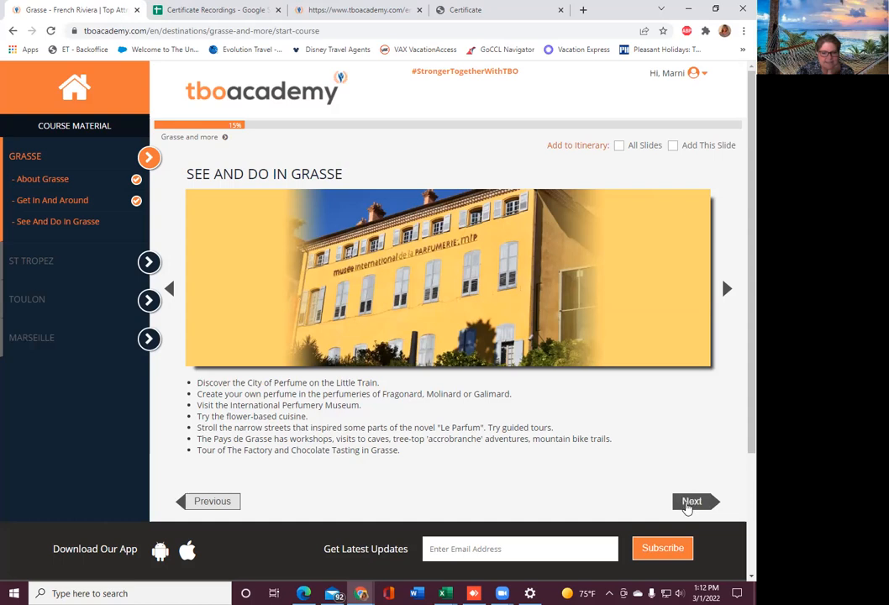
- Advance to the St Tropez introduction slide
click(691, 500)
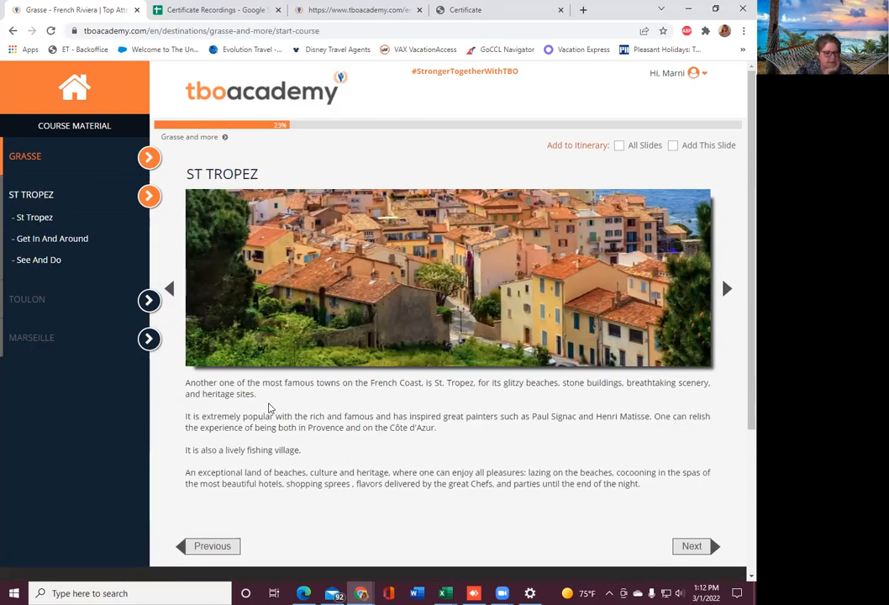
mouse_move(272, 406)
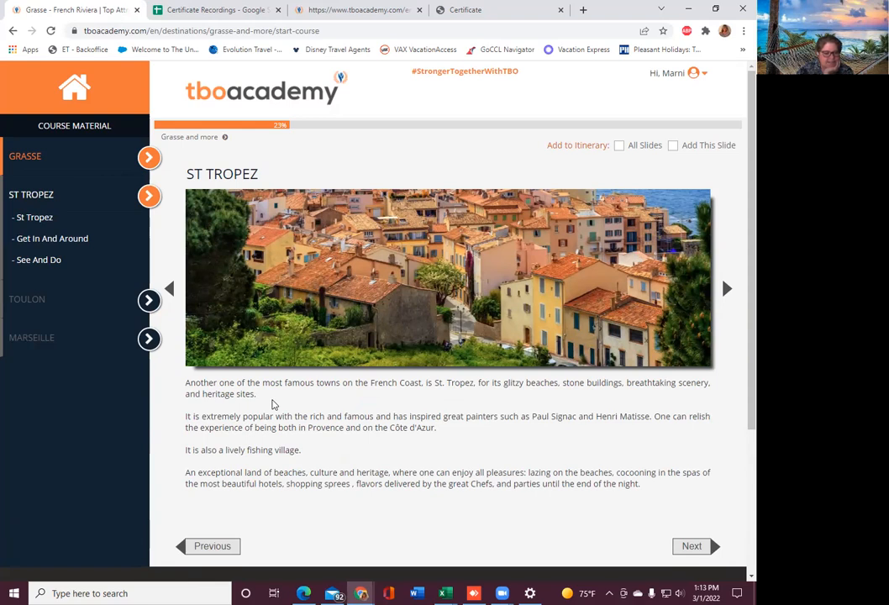
mouse_move(491, 435)
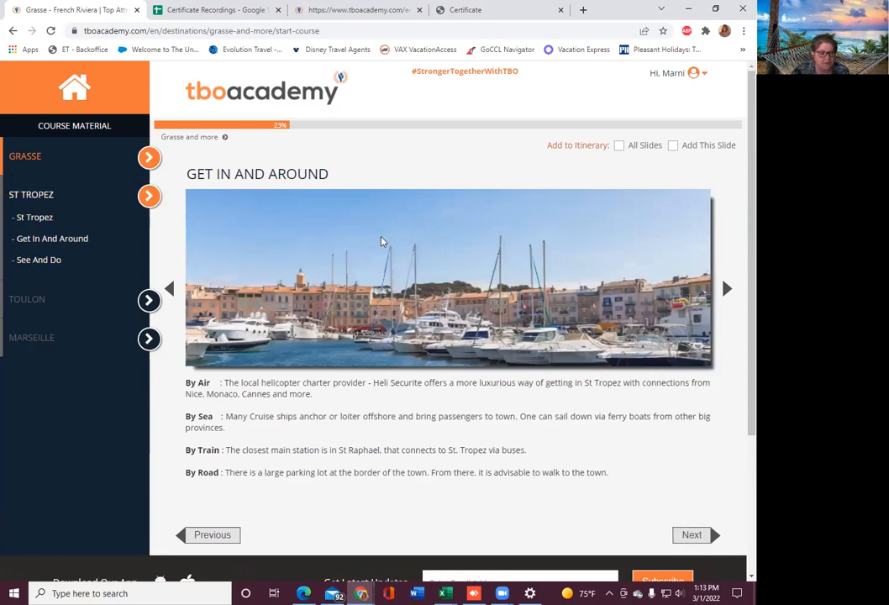
mouse_move(372, 412)
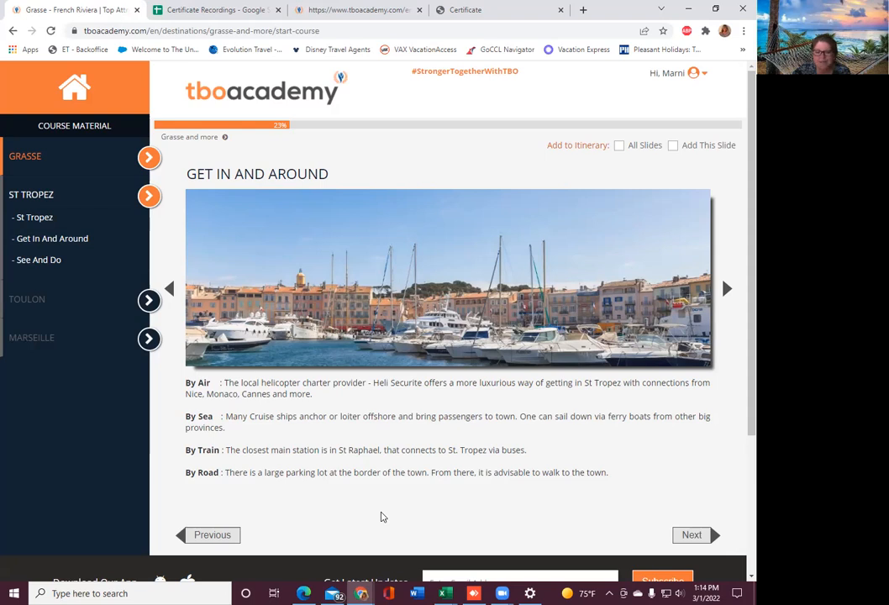
- Advance to the St Tropez See And Do slide
click(690, 534)
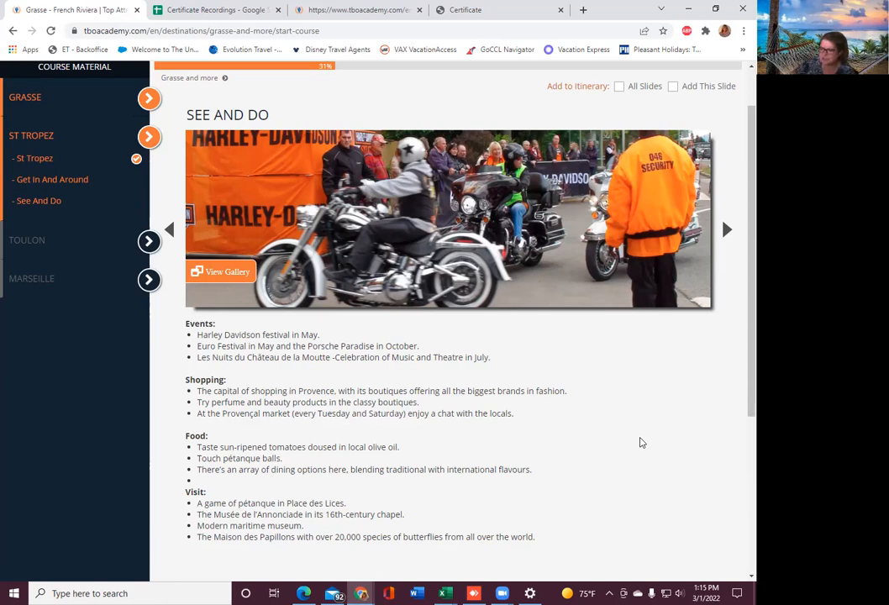
mouse_move(193, 519)
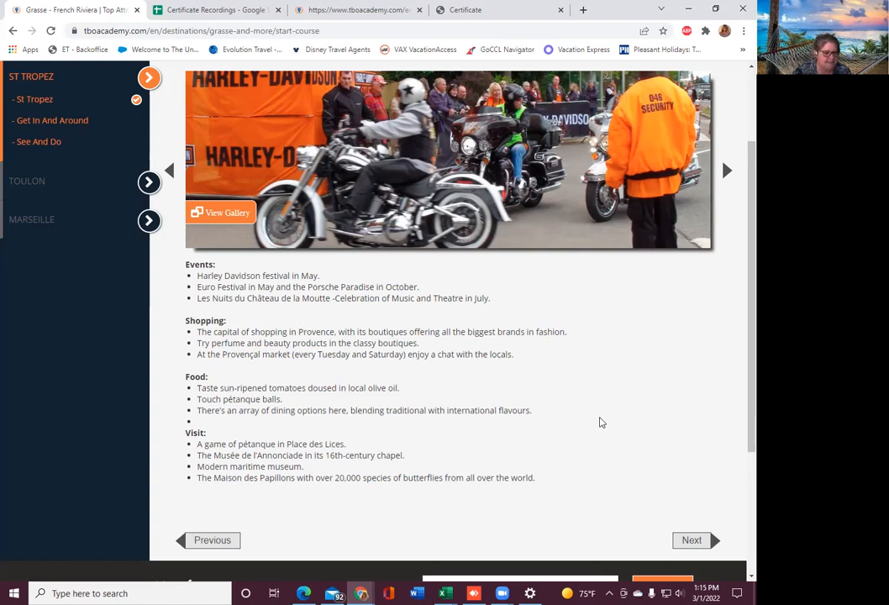
mouse_move(538, 459)
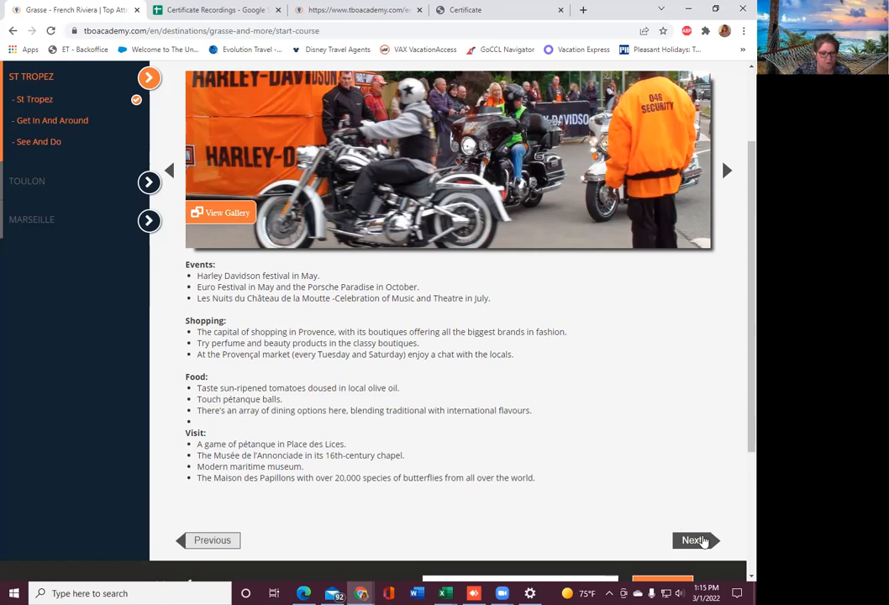
- Read the About Toulon slide, then continue to Toulon's Get In and Around slide
click(691, 539)
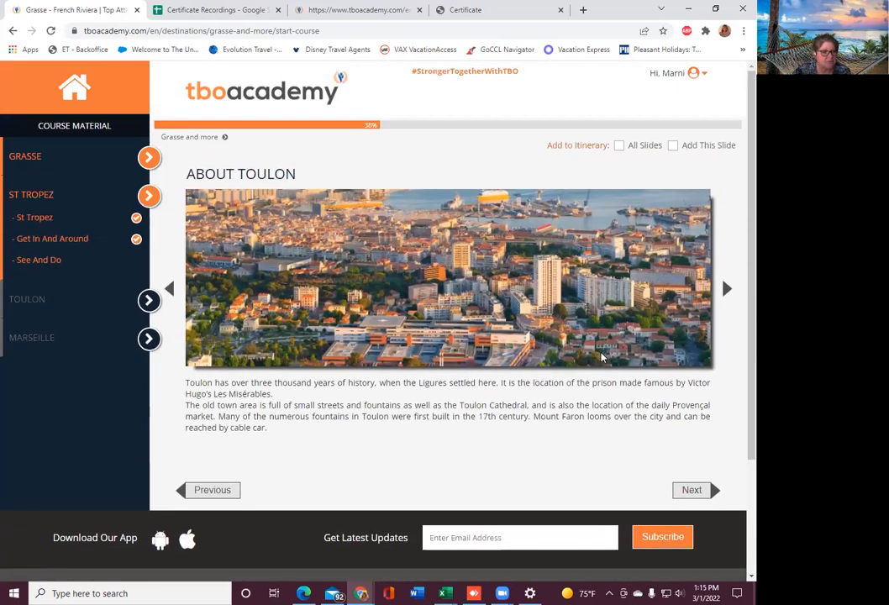
scroll(down, 3)
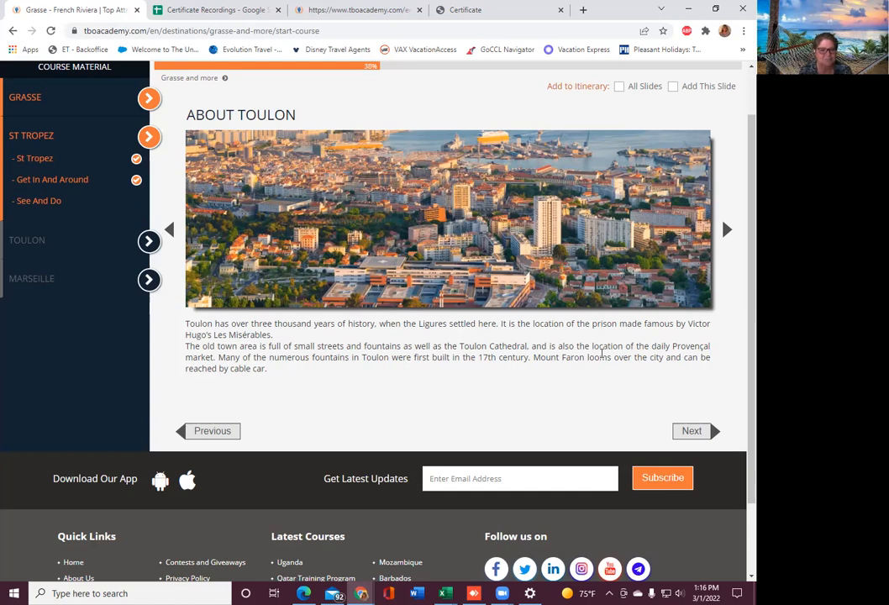
mouse_move(656, 436)
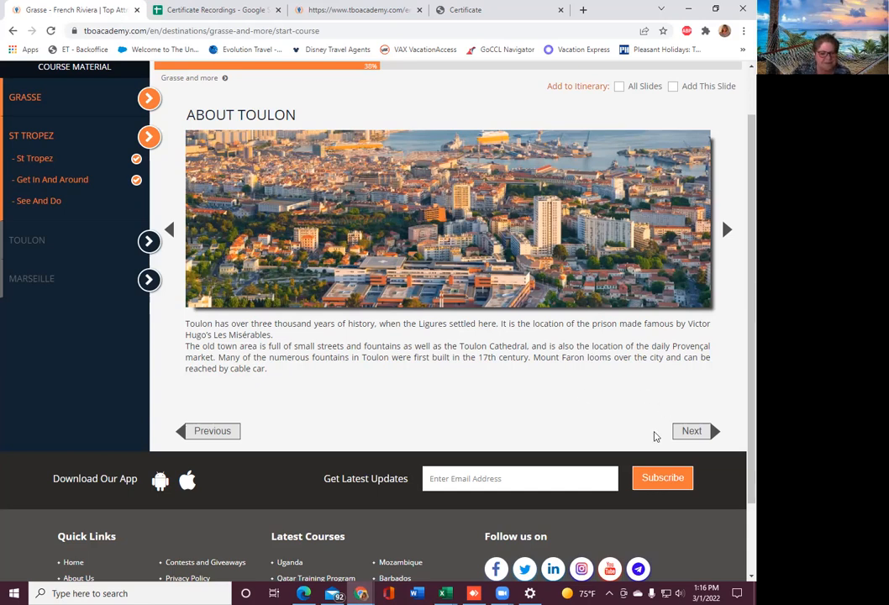
click(690, 430)
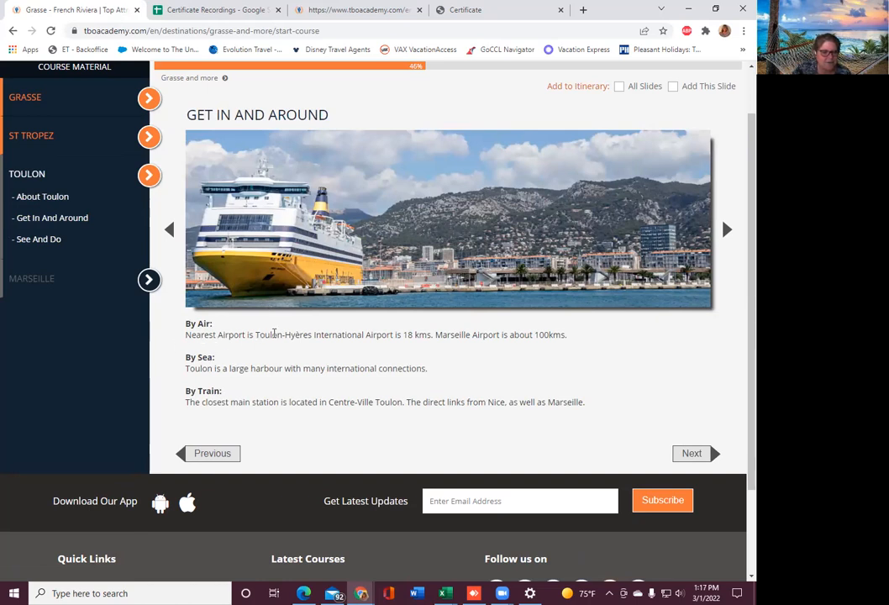
mouse_move(371, 340)
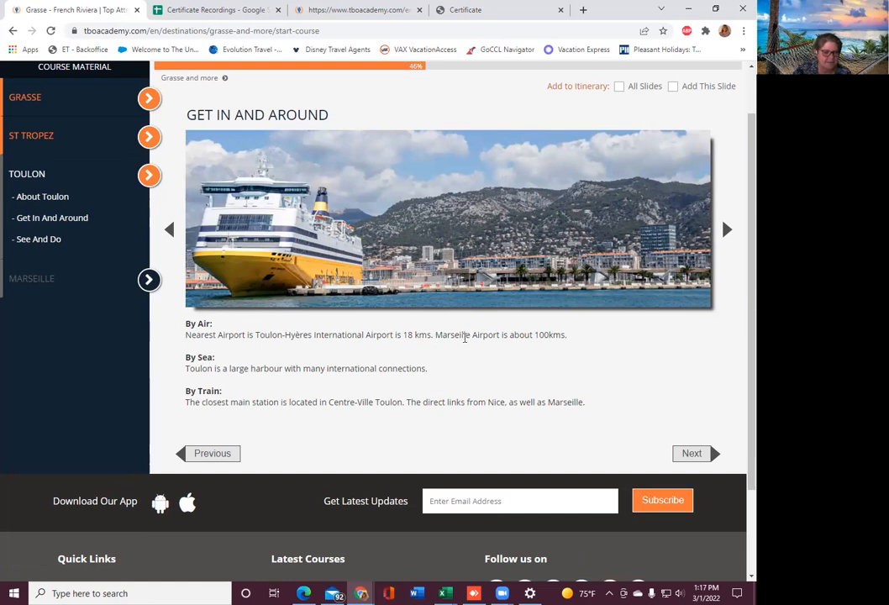
mouse_move(610, 348)
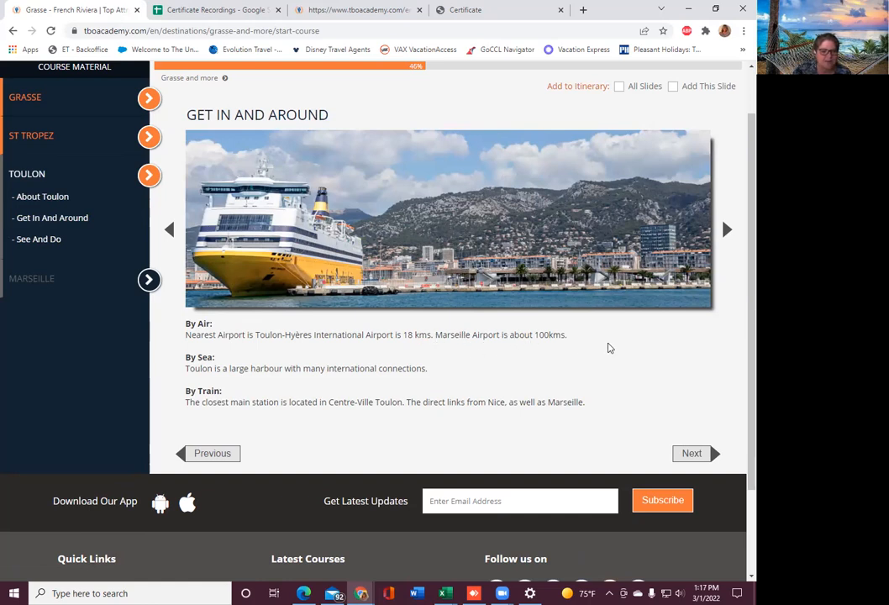
mouse_move(141, 390)
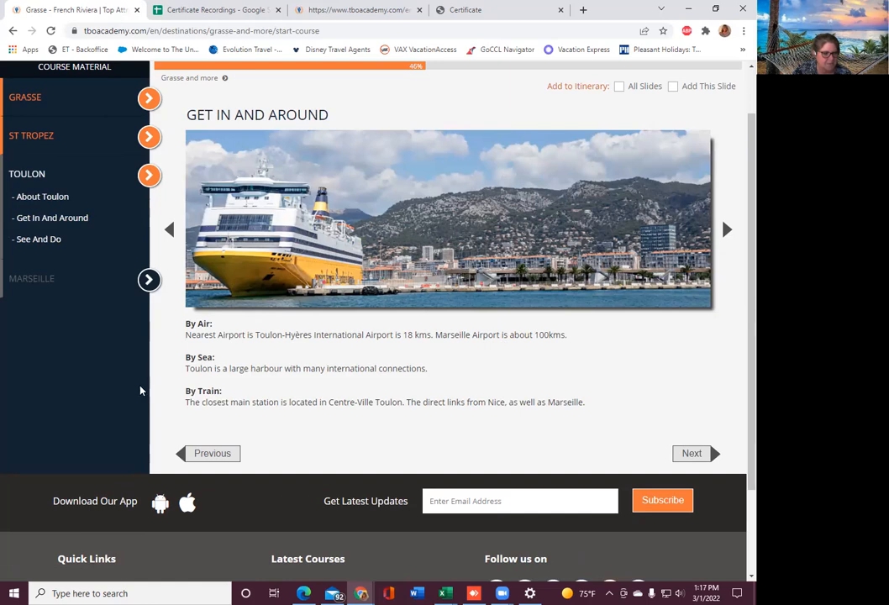
mouse_move(322, 370)
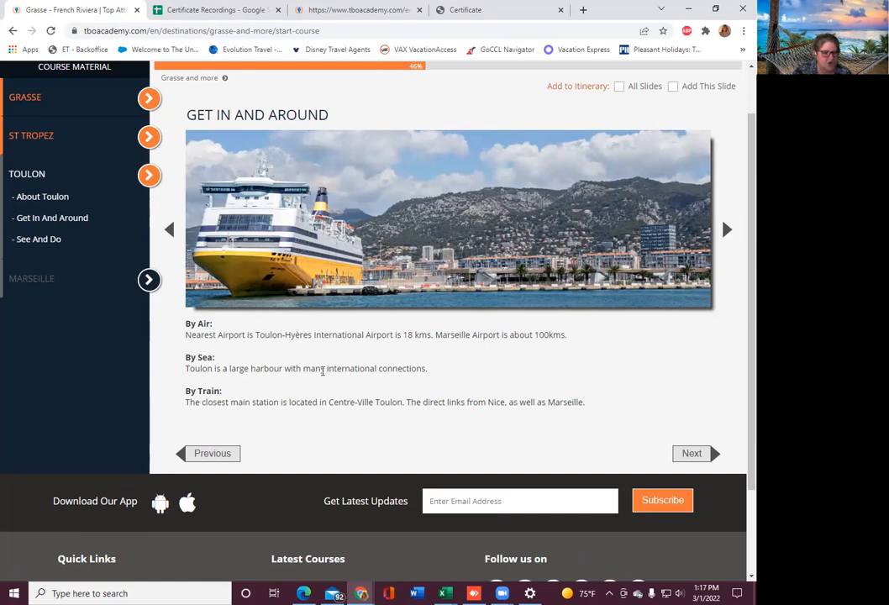
mouse_move(431, 375)
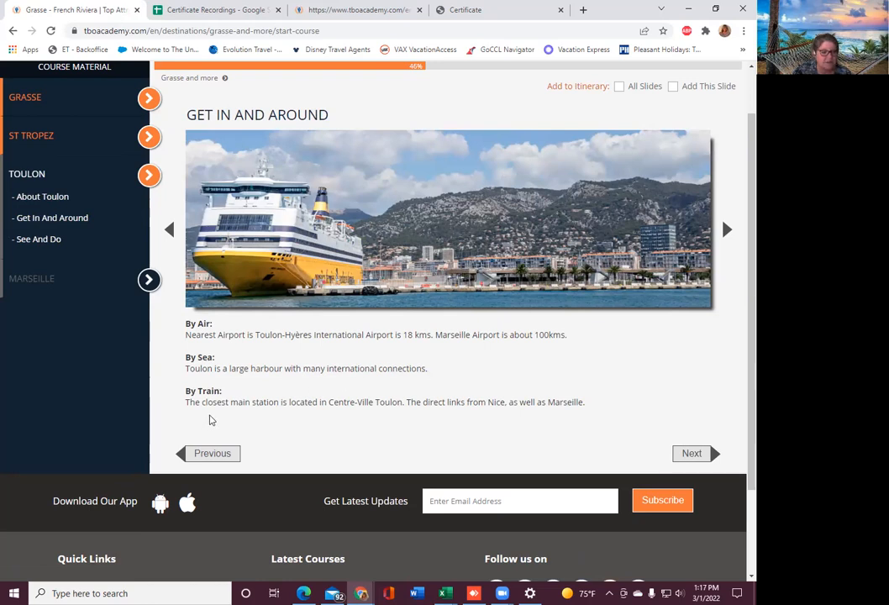
mouse_move(406, 423)
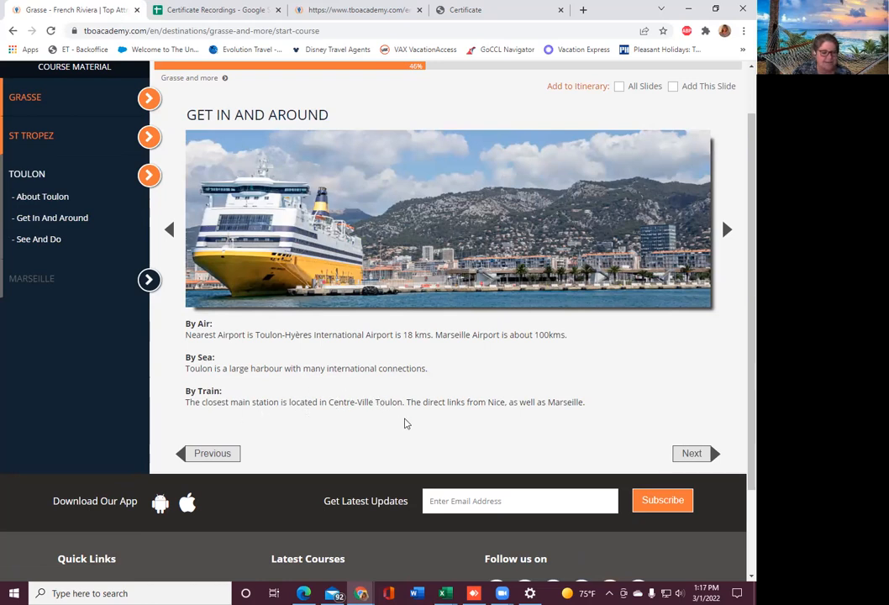
mouse_move(492, 415)
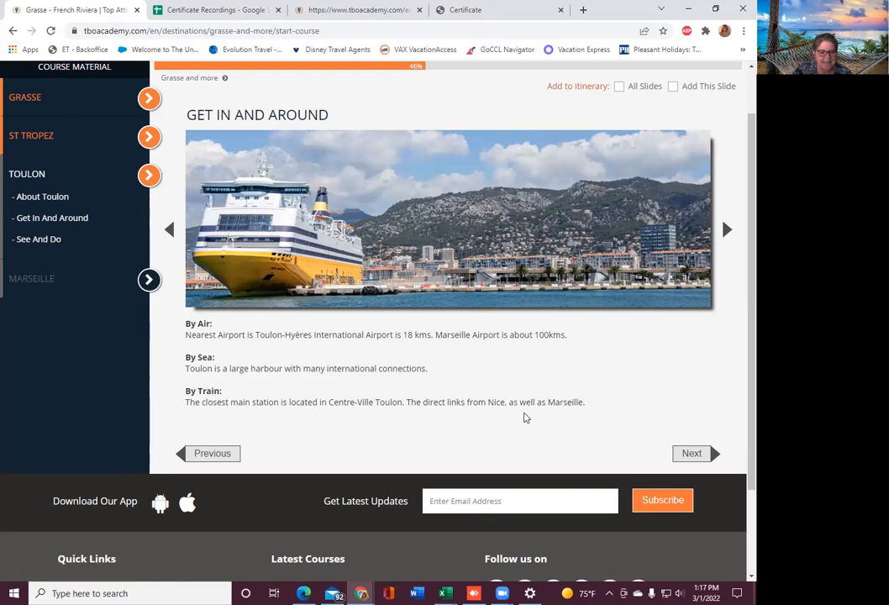
mouse_move(701, 449)
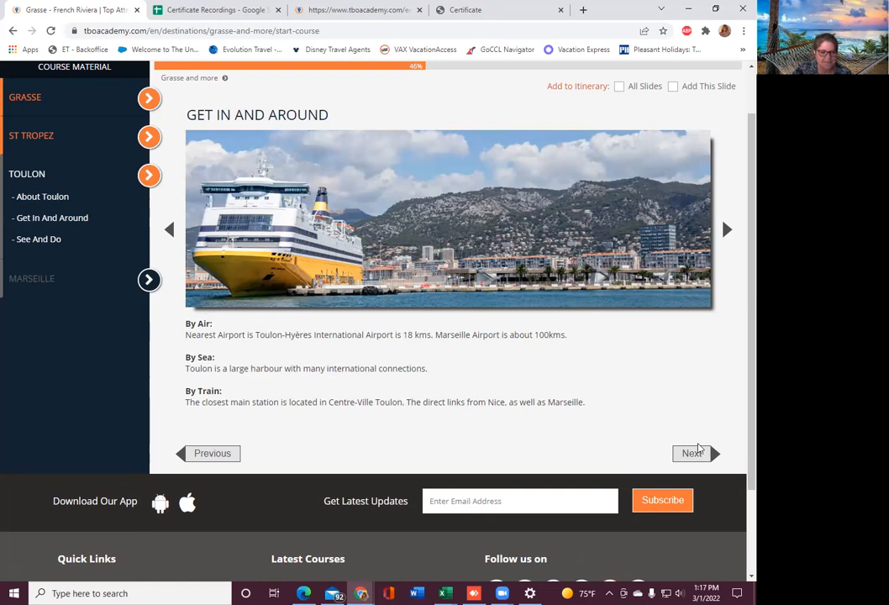
- Open Toulon's See and Do slide and scroll down to its Visit list
click(691, 453)
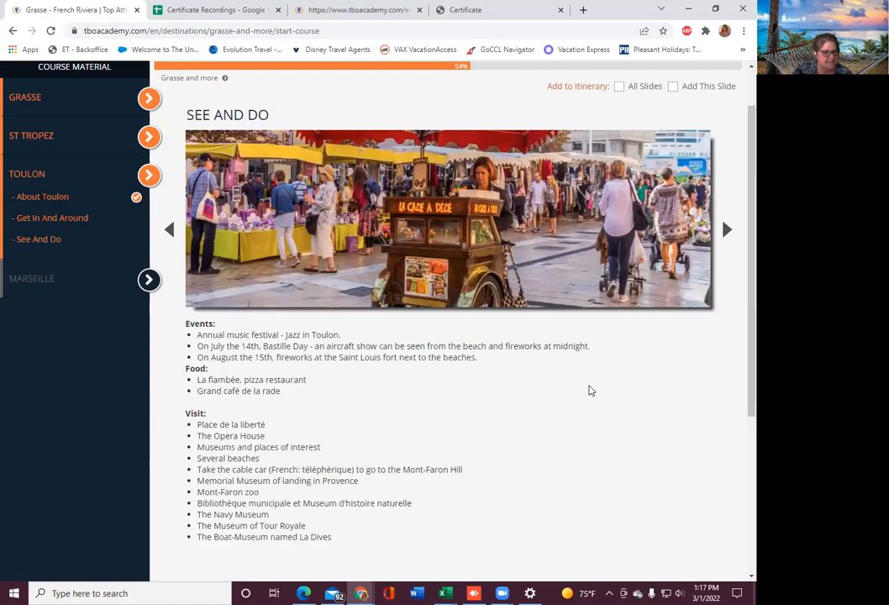
mouse_move(594, 392)
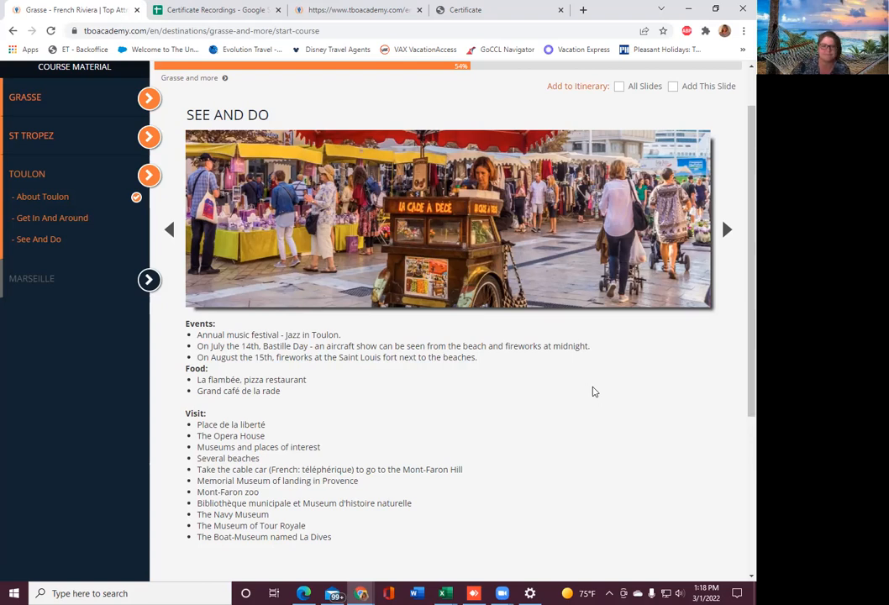
scroll(down, 3)
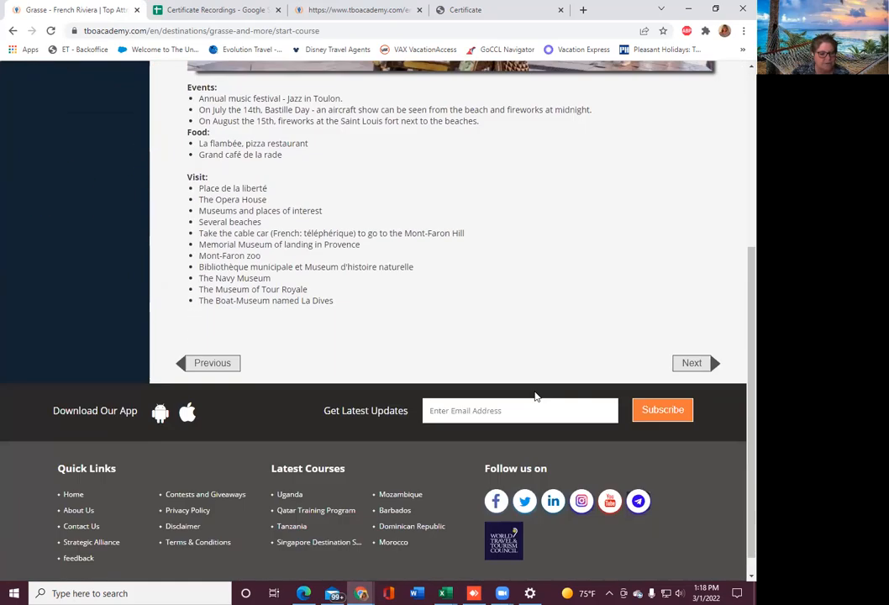
- Advance to About Marseille and scroll up to its heading and introduction
click(692, 362)
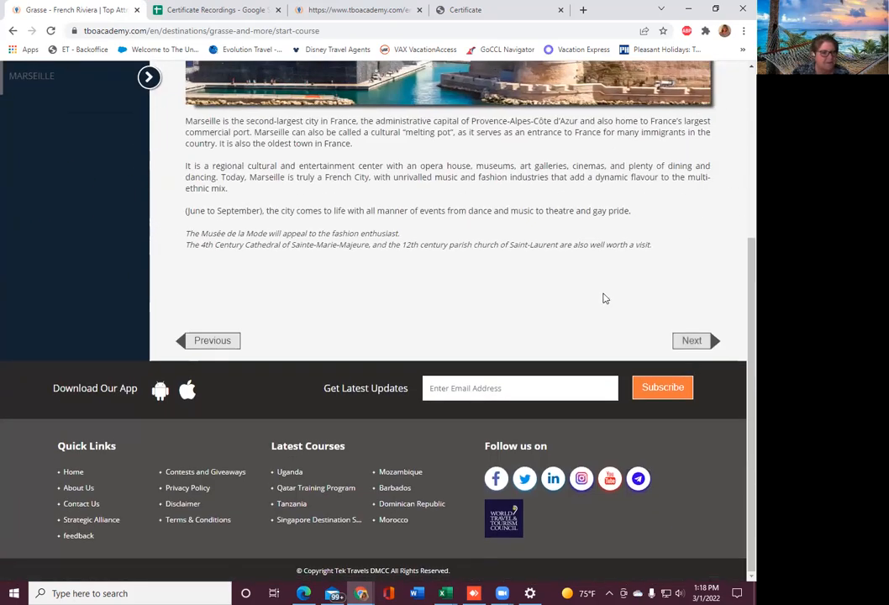
scroll(up, 3)
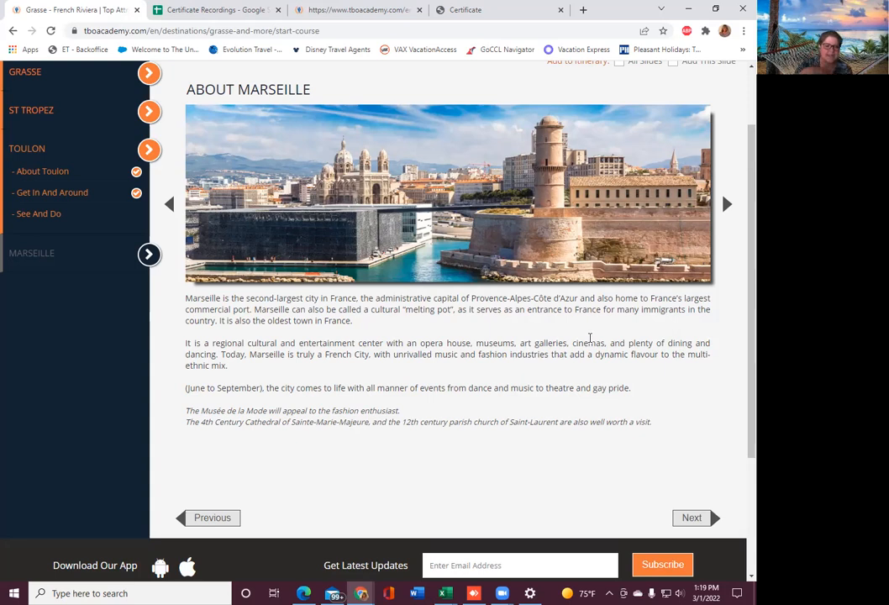
mouse_move(232, 421)
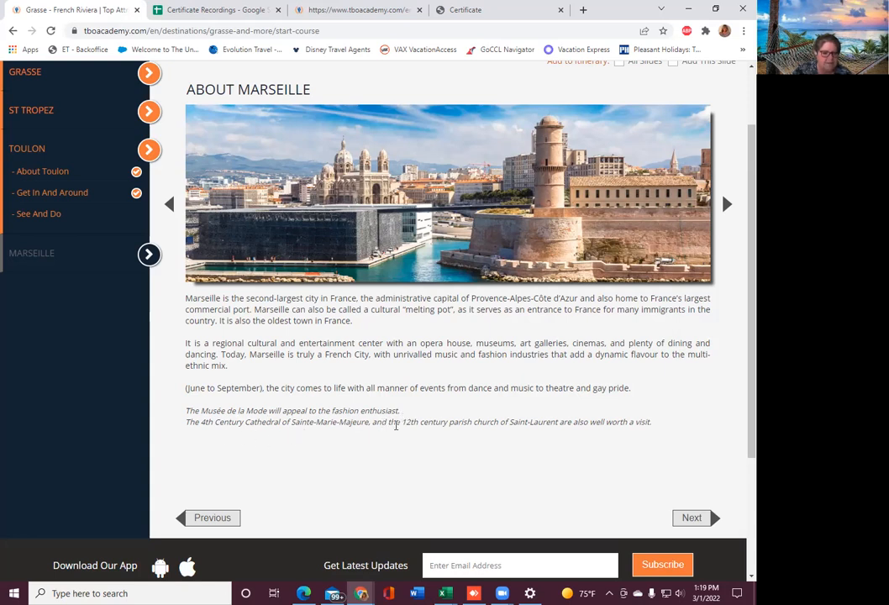
mouse_move(554, 434)
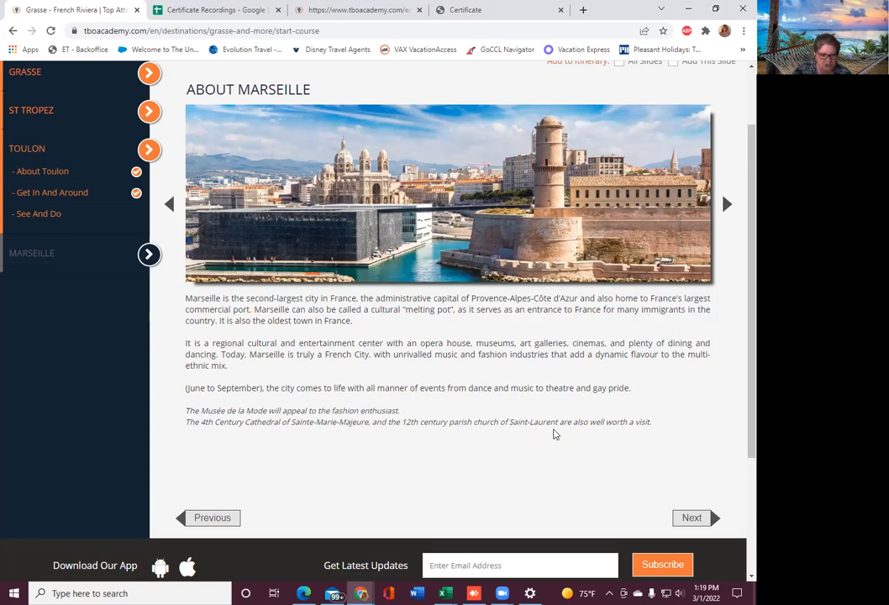
mouse_move(691, 518)
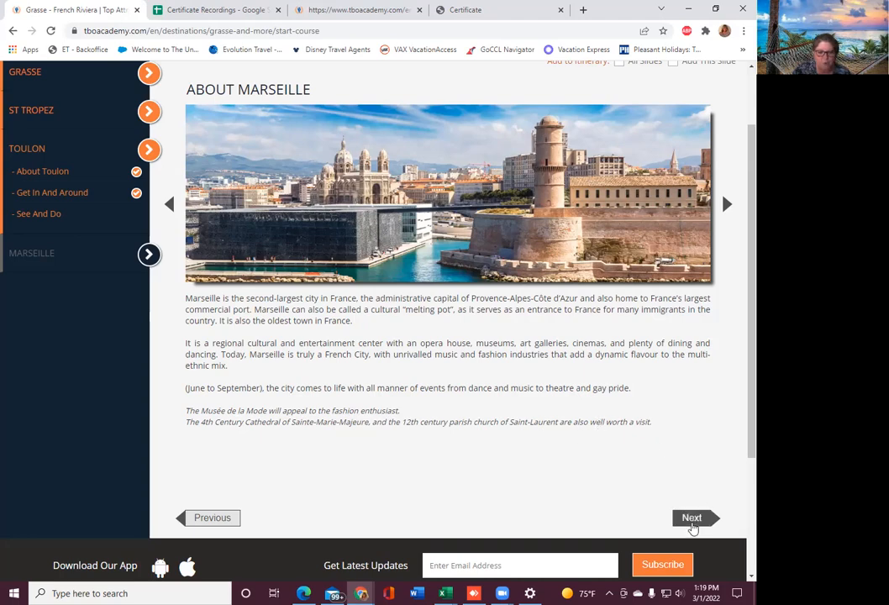
- Open Marseille's Basics slide, view its photo gallery, then close it
click(691, 518)
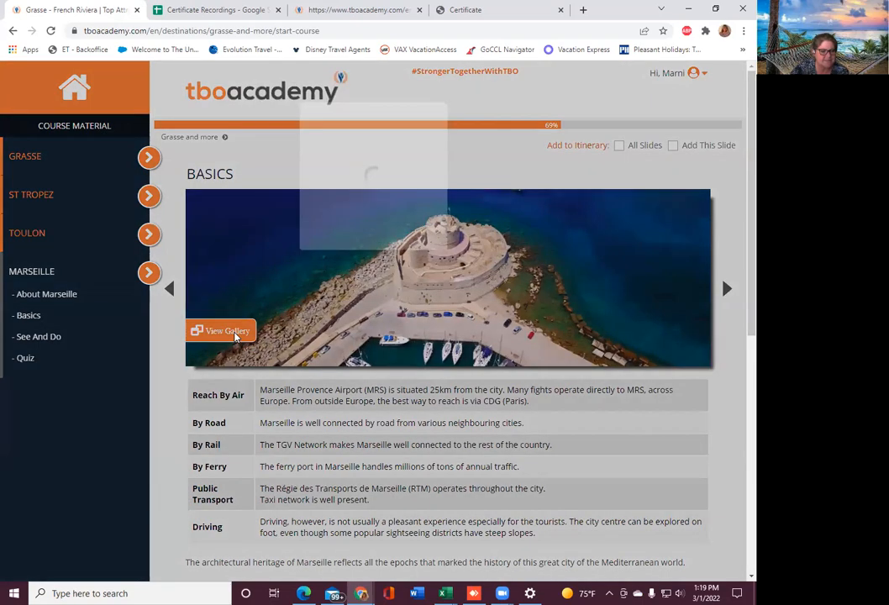
click(221, 330)
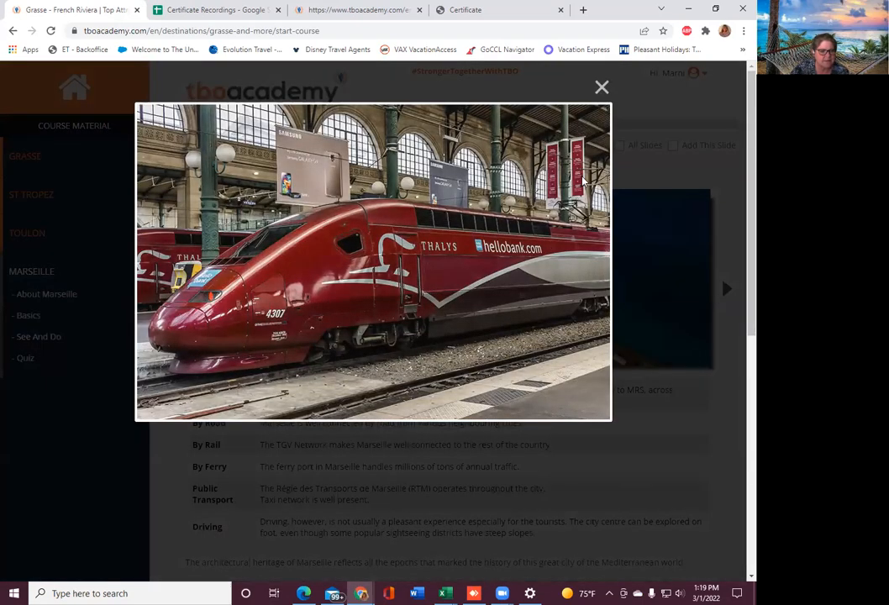
click(601, 86)
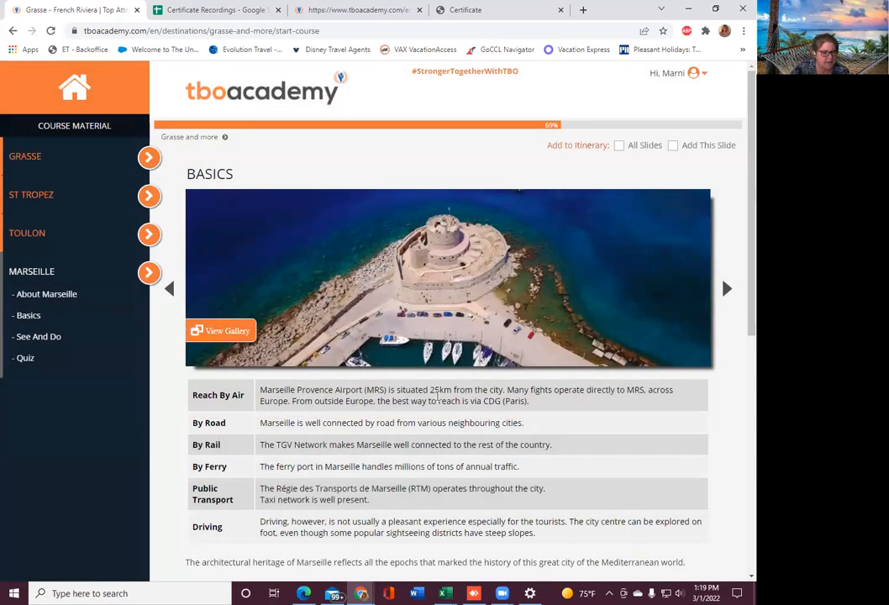
- Scroll through Marseille Basics to See and Do, closing its photo gallery
scroll(down, 3)
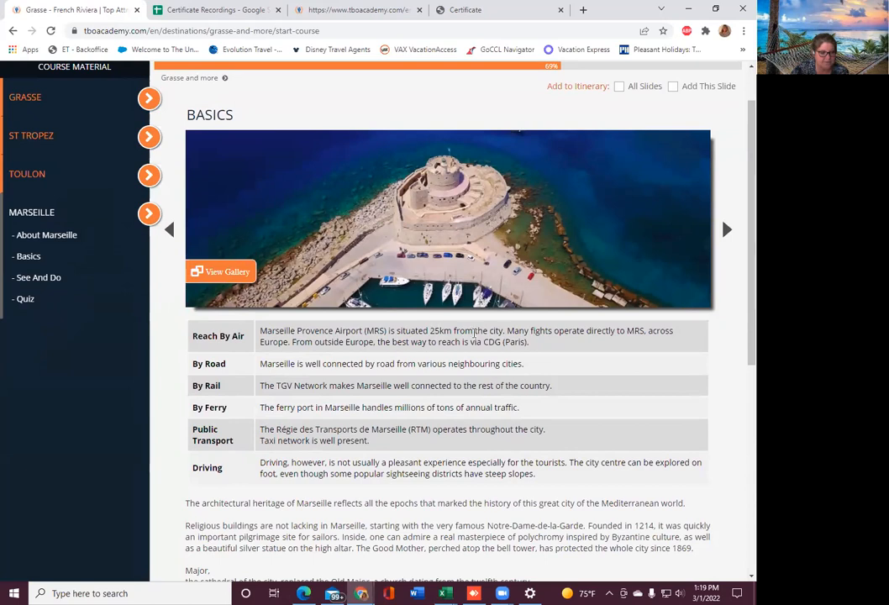
scroll(down, 3)
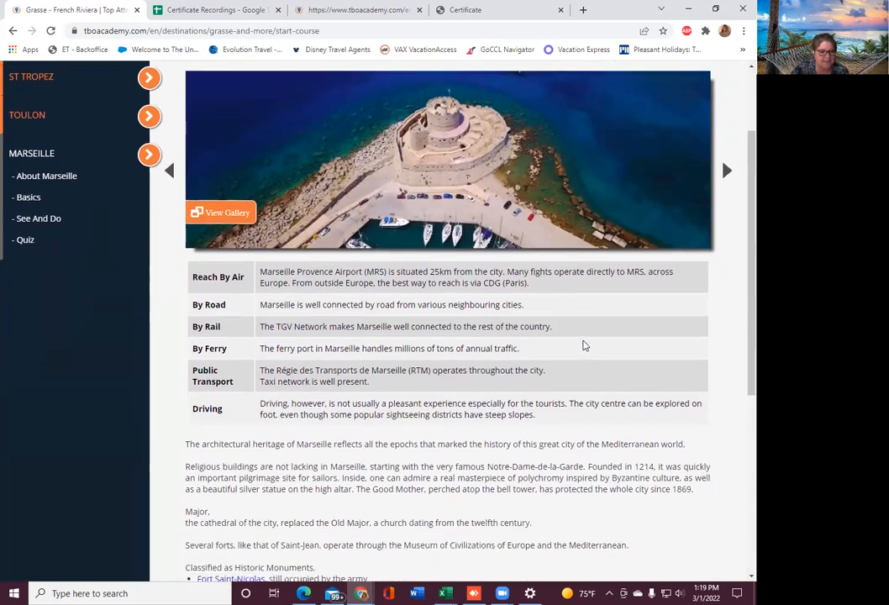
scroll(down, 3)
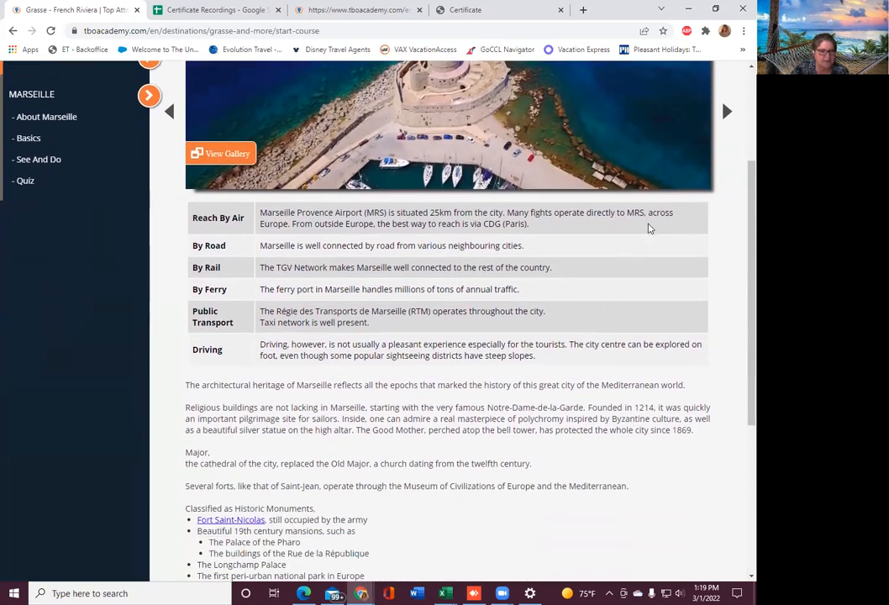
mouse_move(344, 238)
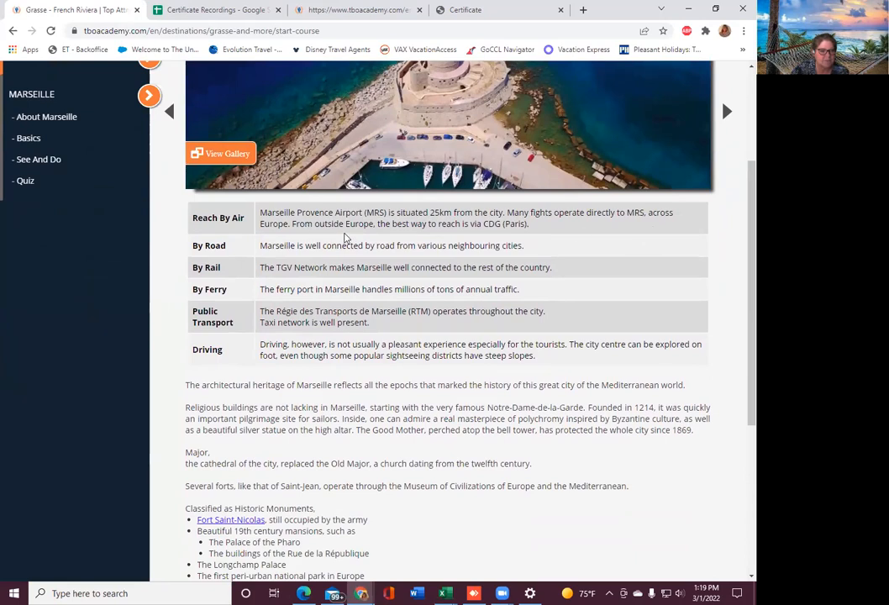
mouse_move(494, 229)
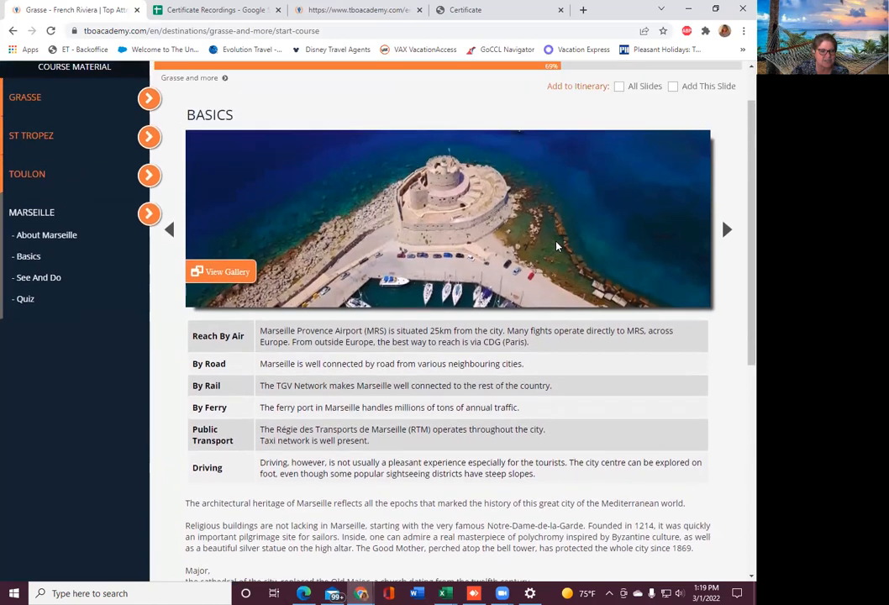
mouse_move(222, 374)
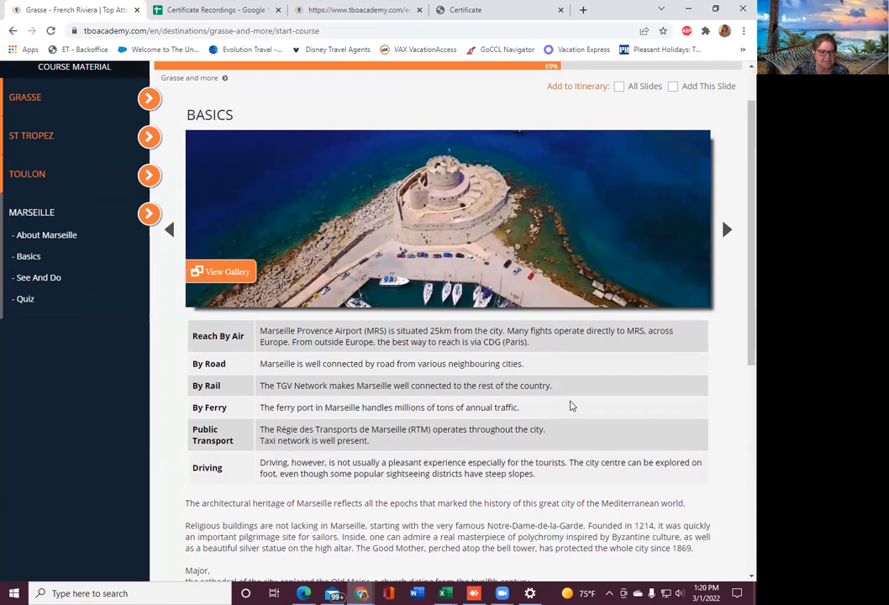
scroll(down, 3)
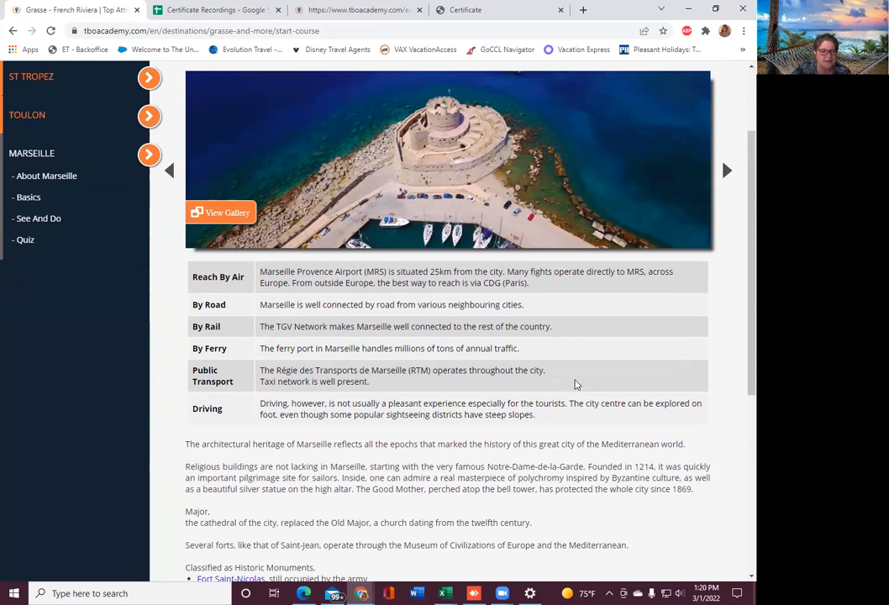
scroll(down, 3)
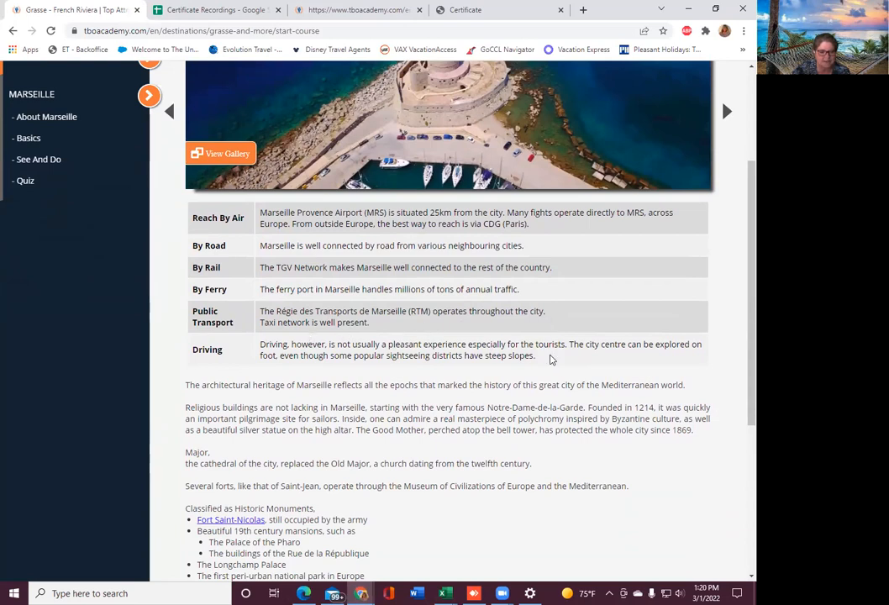
mouse_move(592, 400)
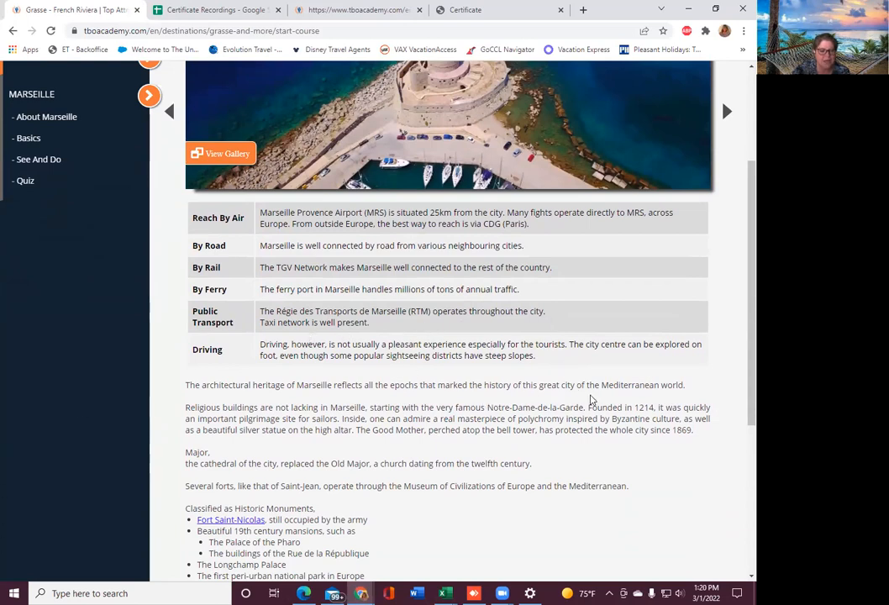
scroll(down, 3)
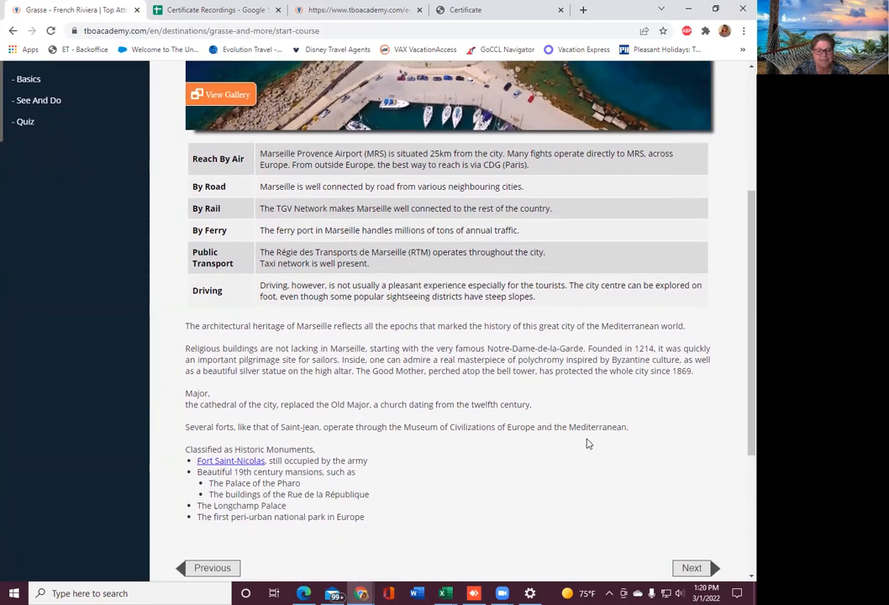
scroll(down, 3)
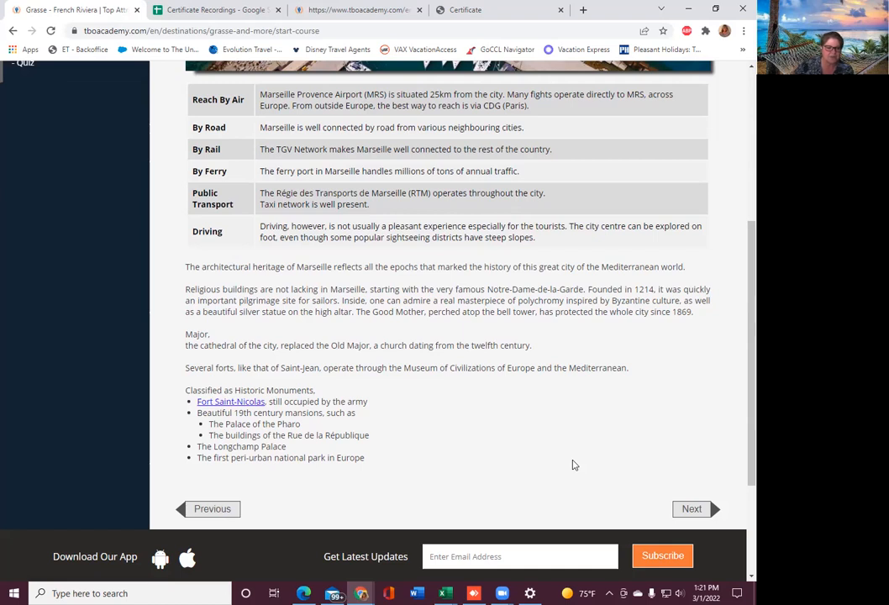
scroll(down, 3)
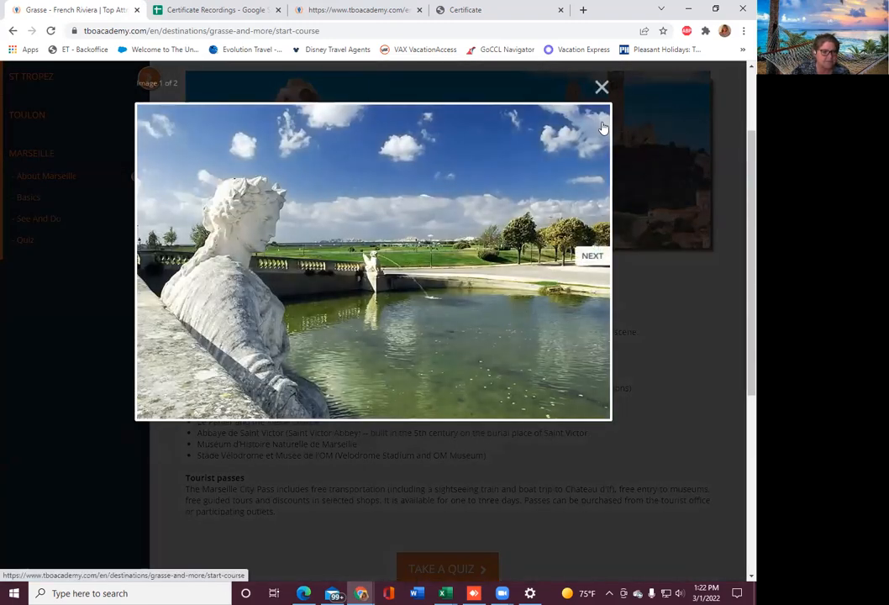
click(602, 86)
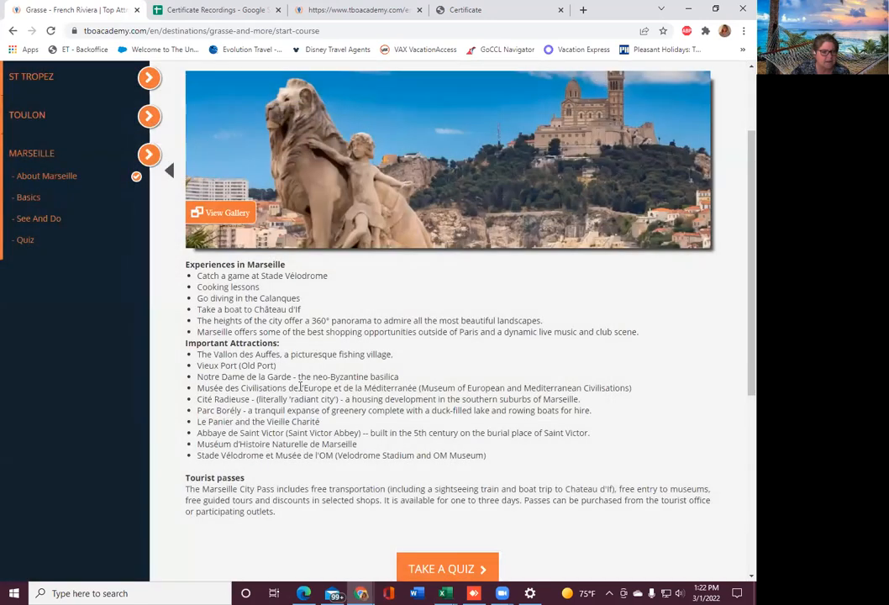